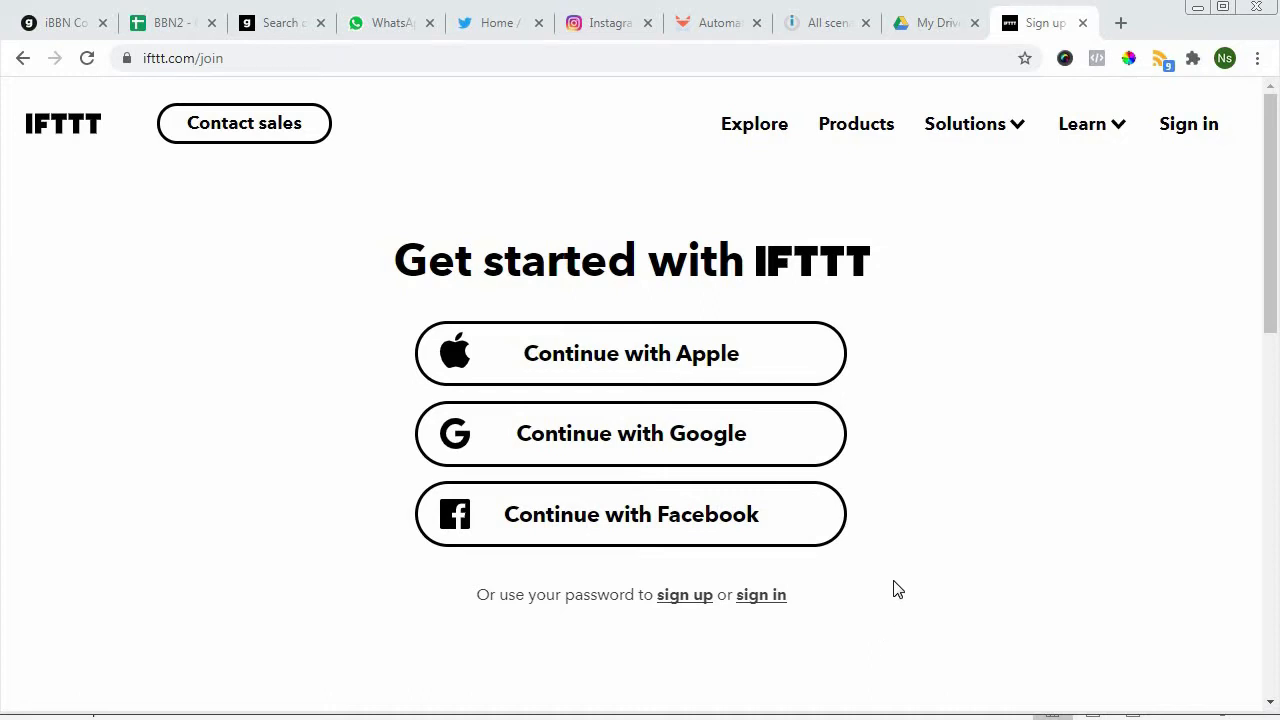
mouse_move(904, 552)
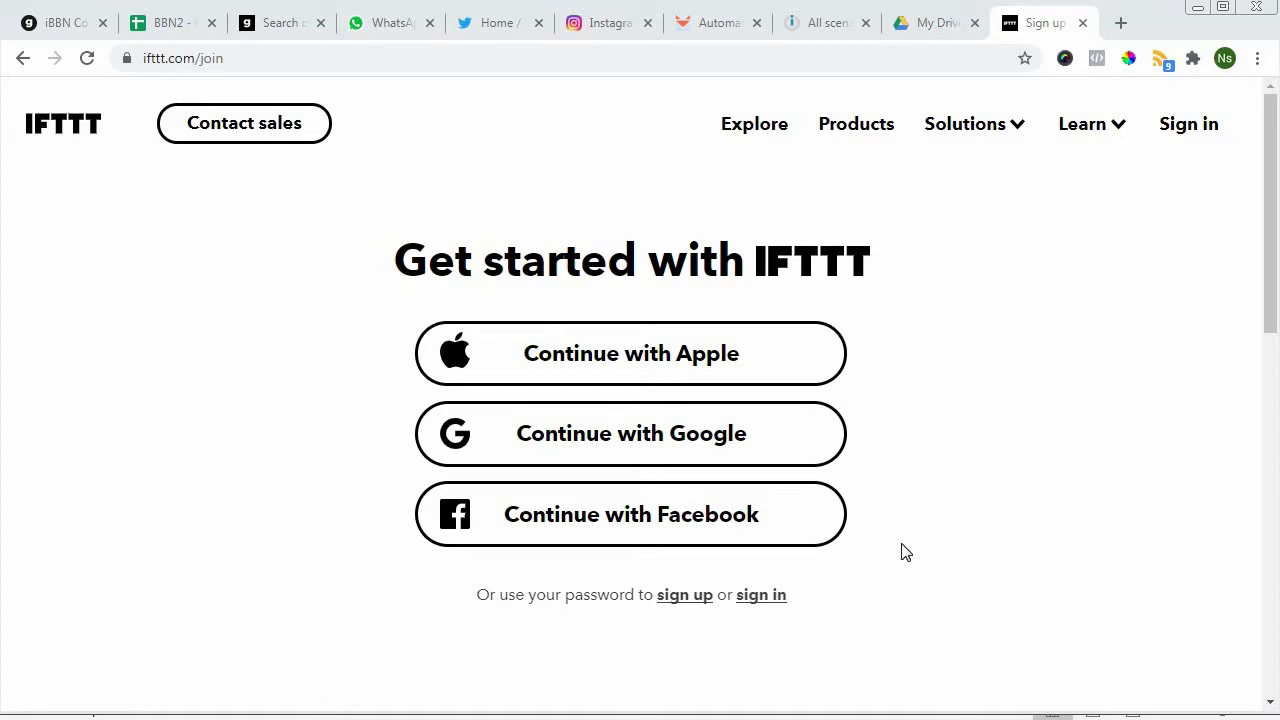
- Sign in to IFTTT with Google, choosing the account in the Google popup
left_click(632, 432)
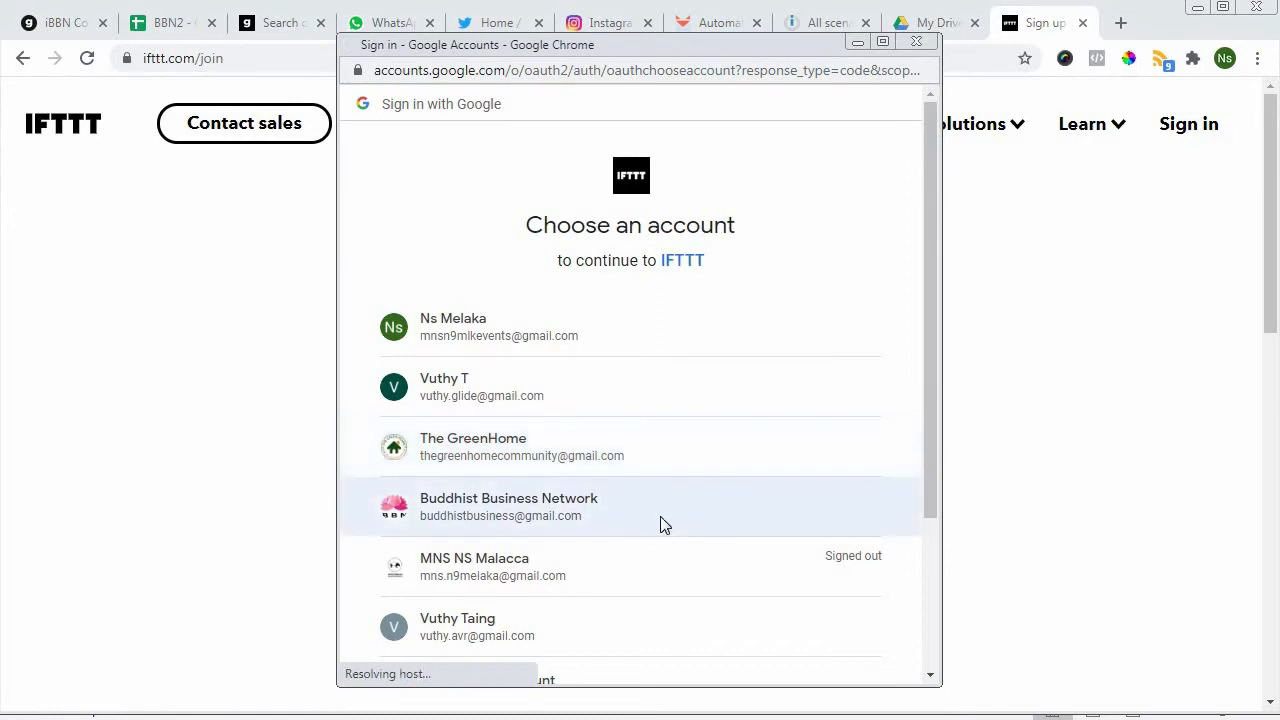
left_click(508, 508)
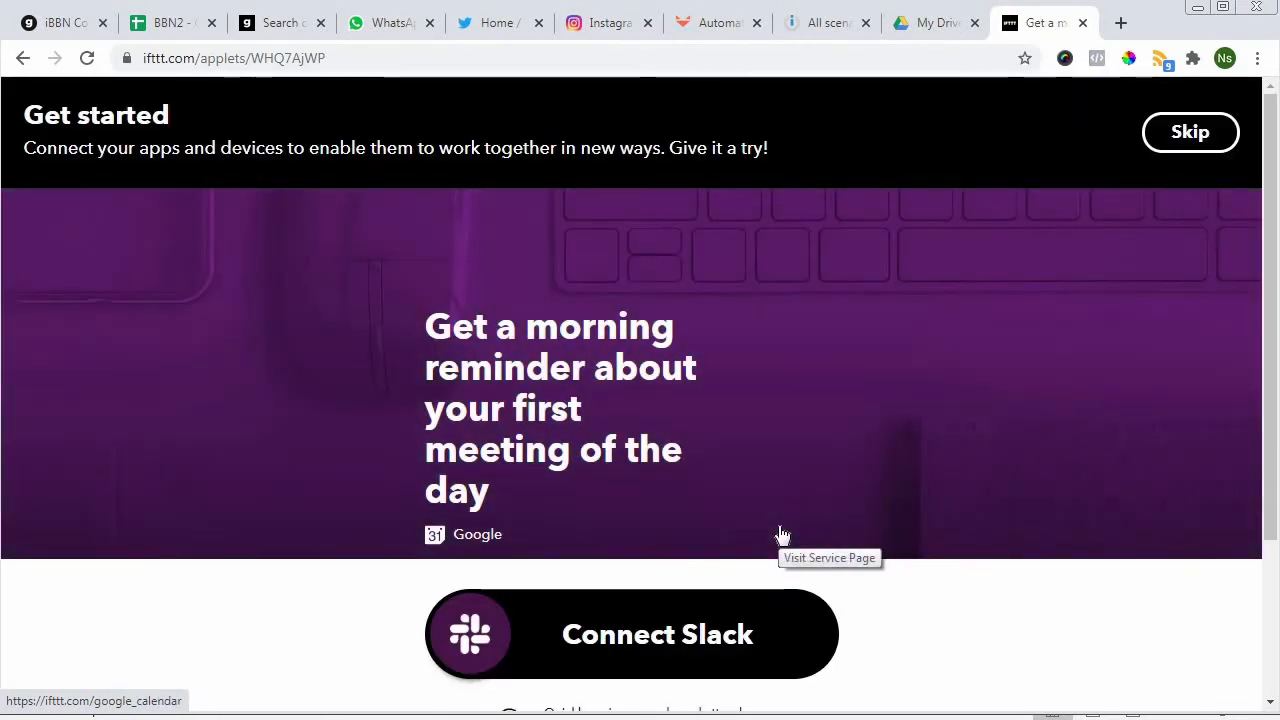
mouse_move(1148, 198)
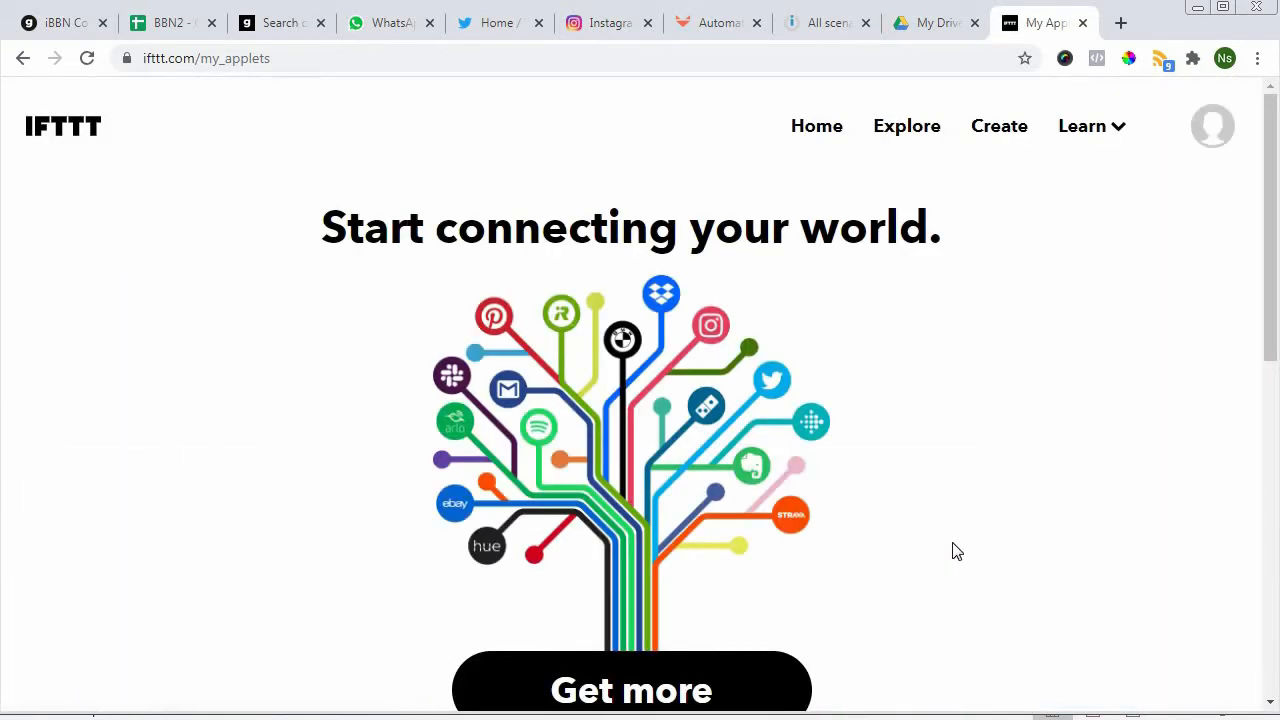
mouse_move(956, 558)
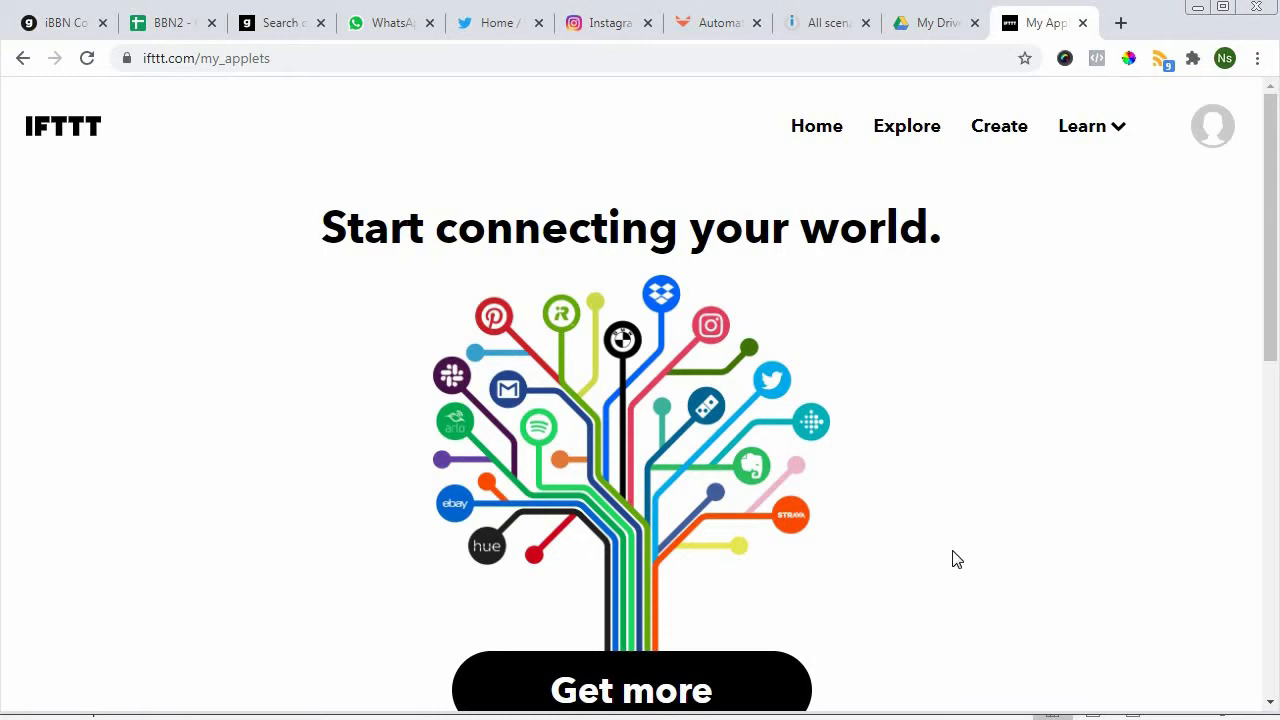
mouse_move(1032, 504)
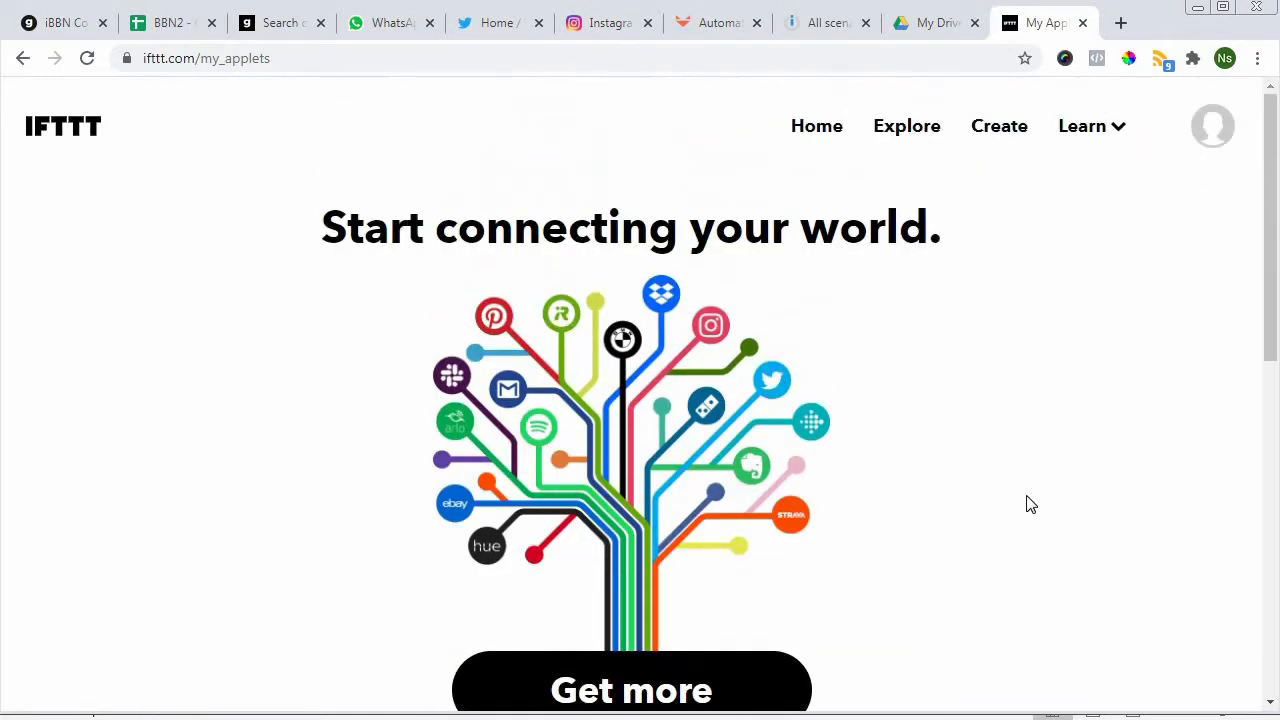
- Go to Create in the top navigation to start a custom applet
left_click(1212, 124)
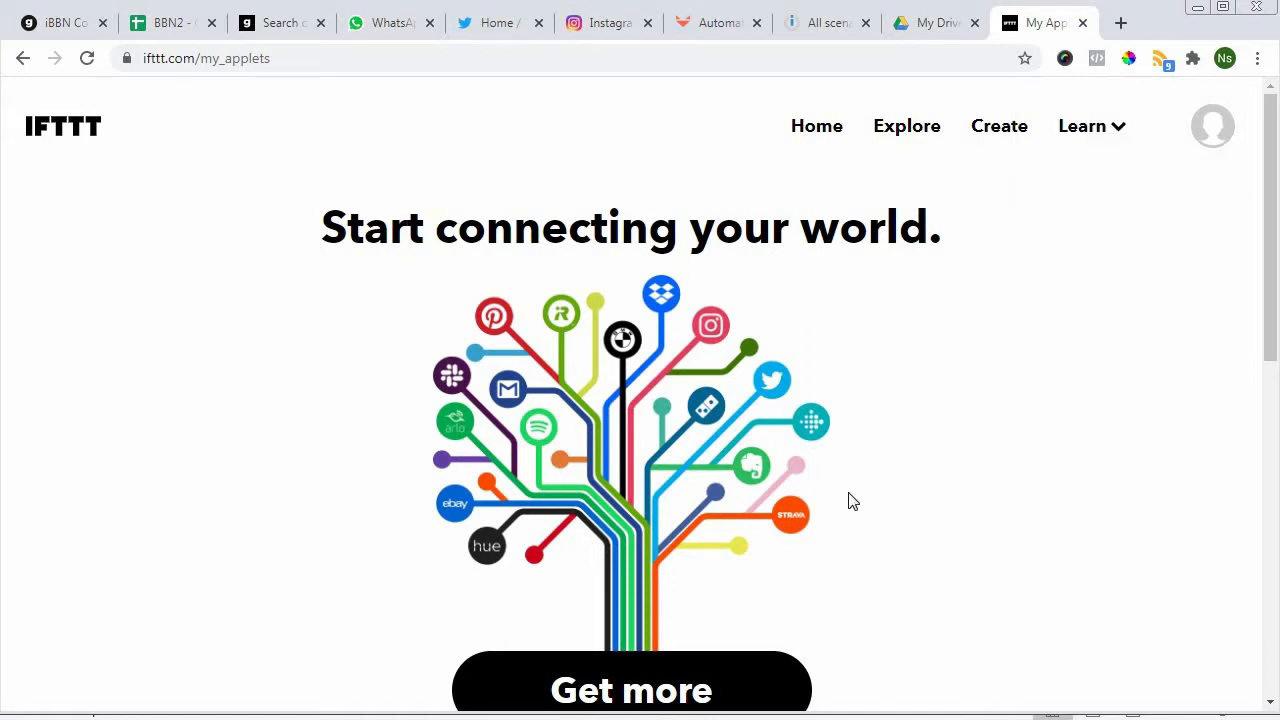
mouse_move(1000, 136)
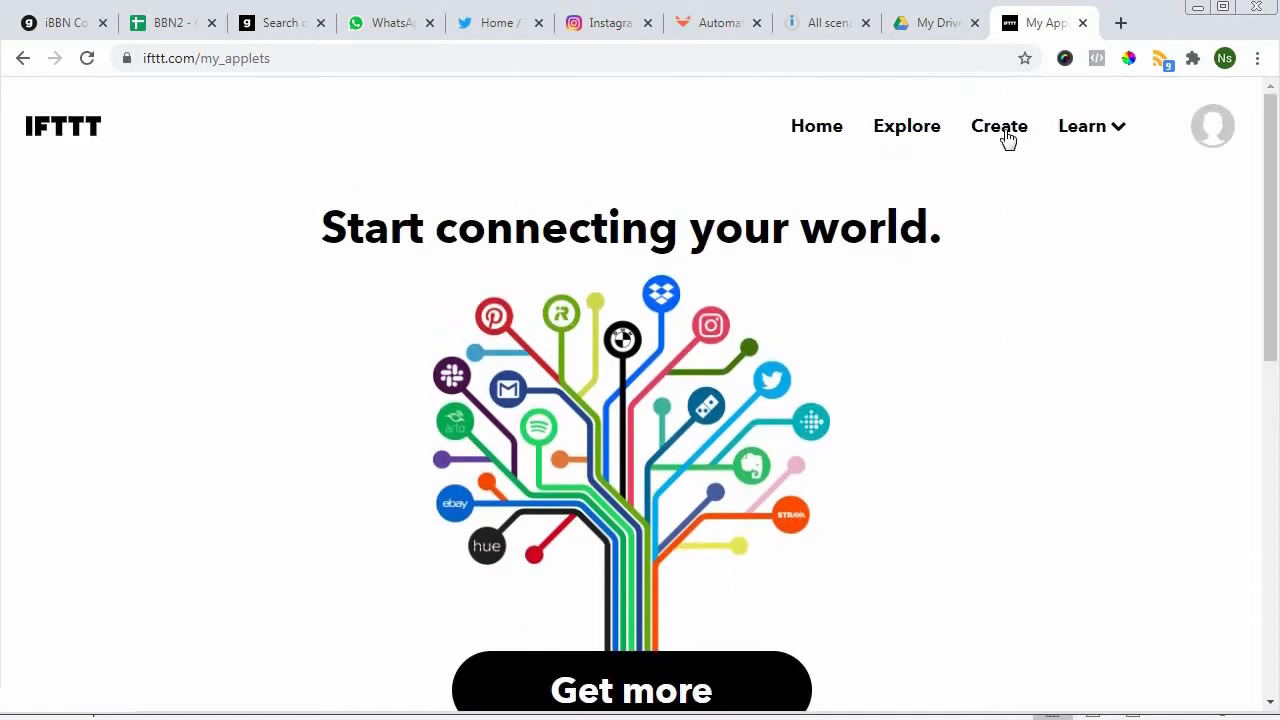
left_click(998, 124)
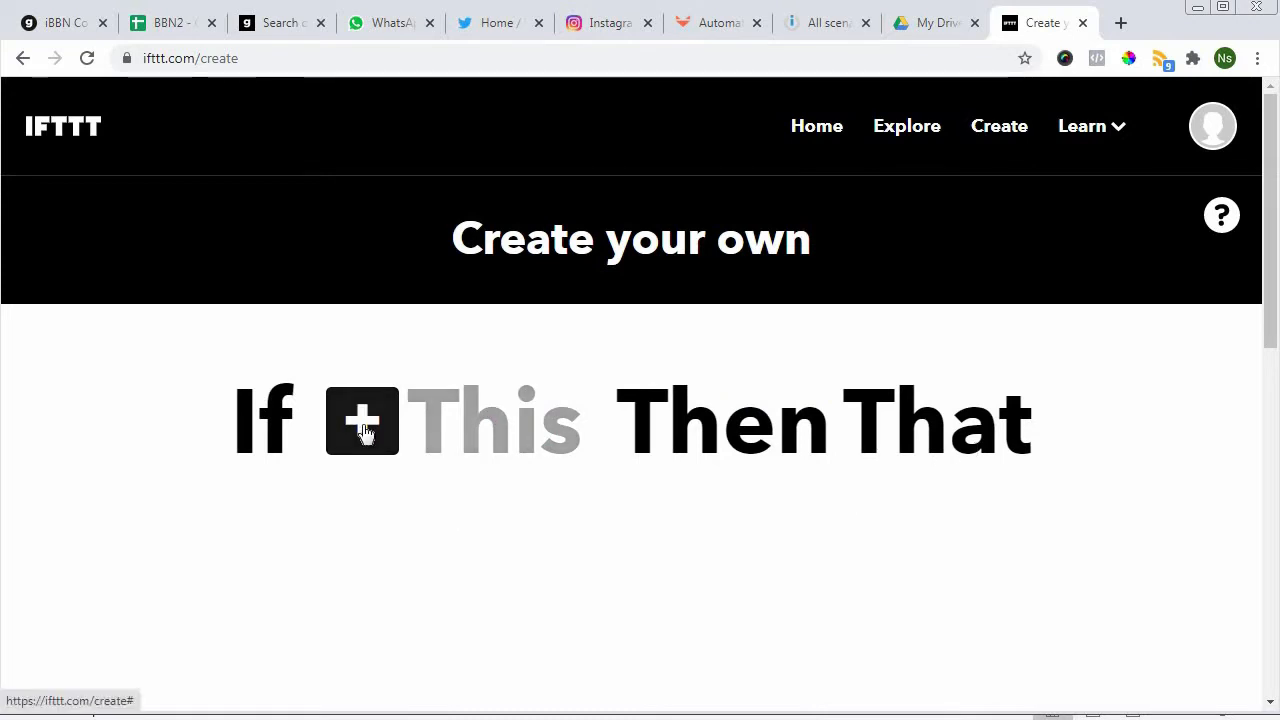
- Search 'instag' in the This step and choose Instagram as the trigger service
left_click(362, 420)
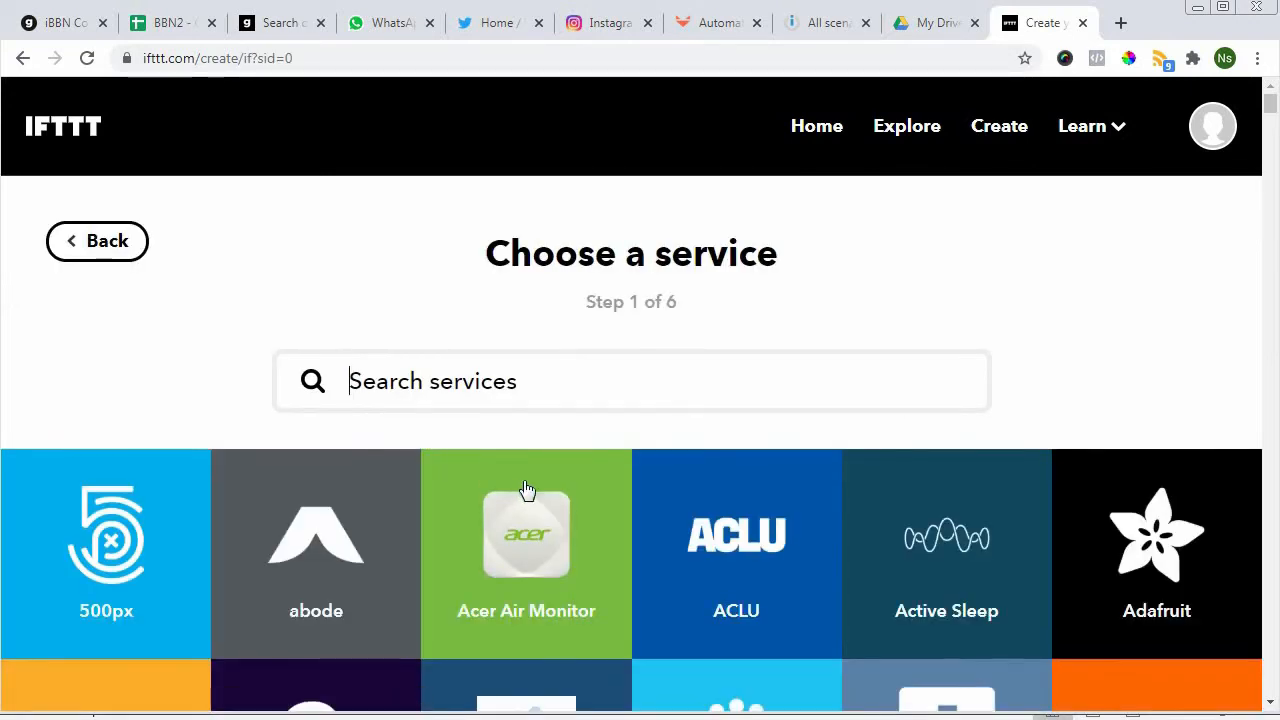
scroll("down", 3)
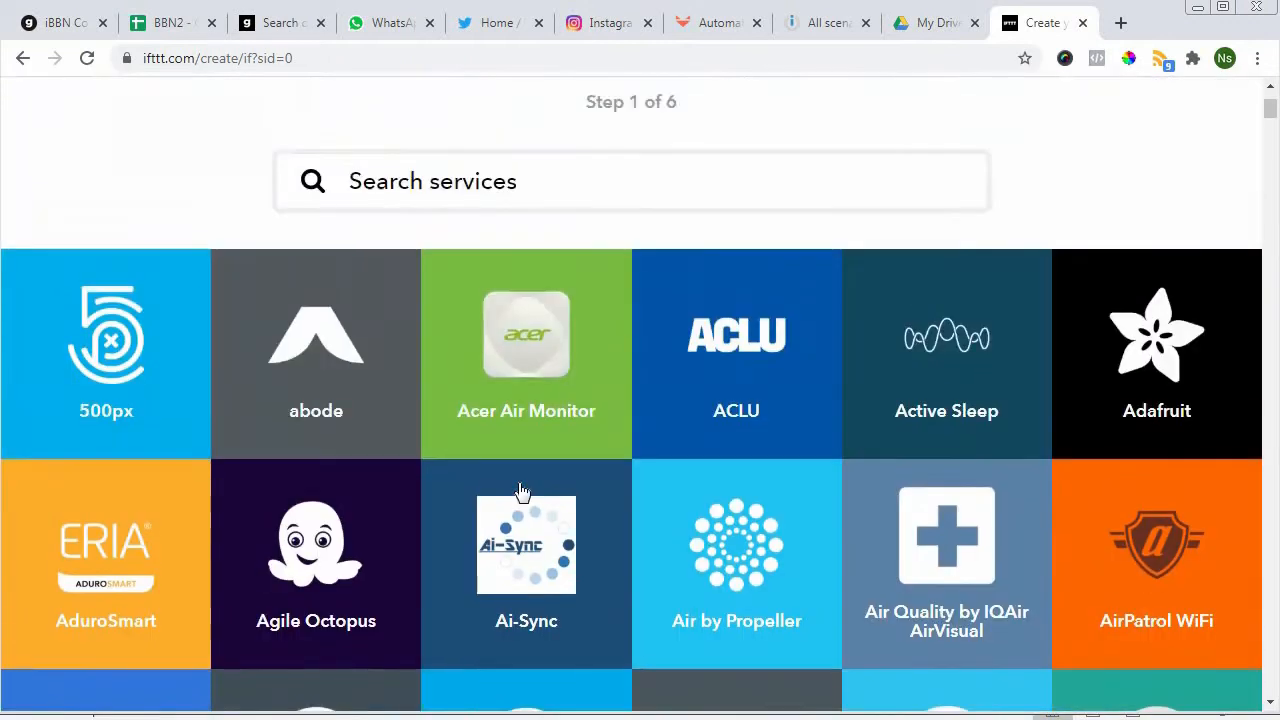
type("instag")
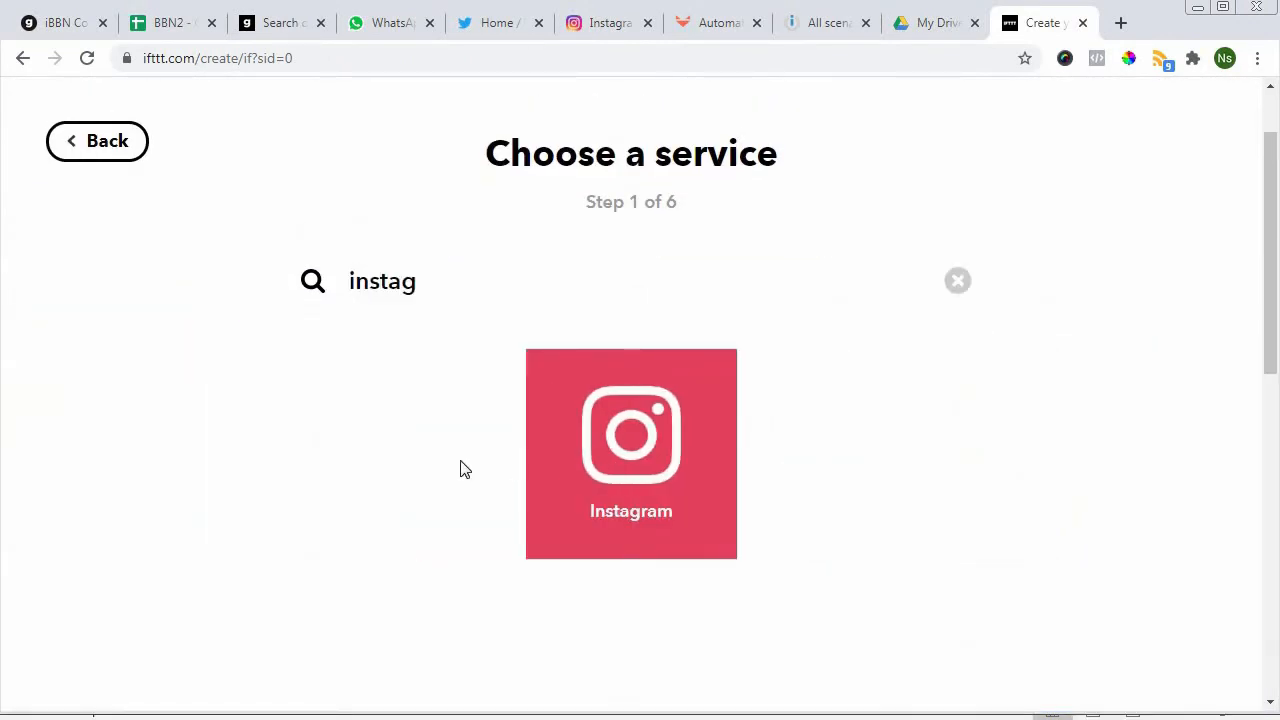
left_click(632, 454)
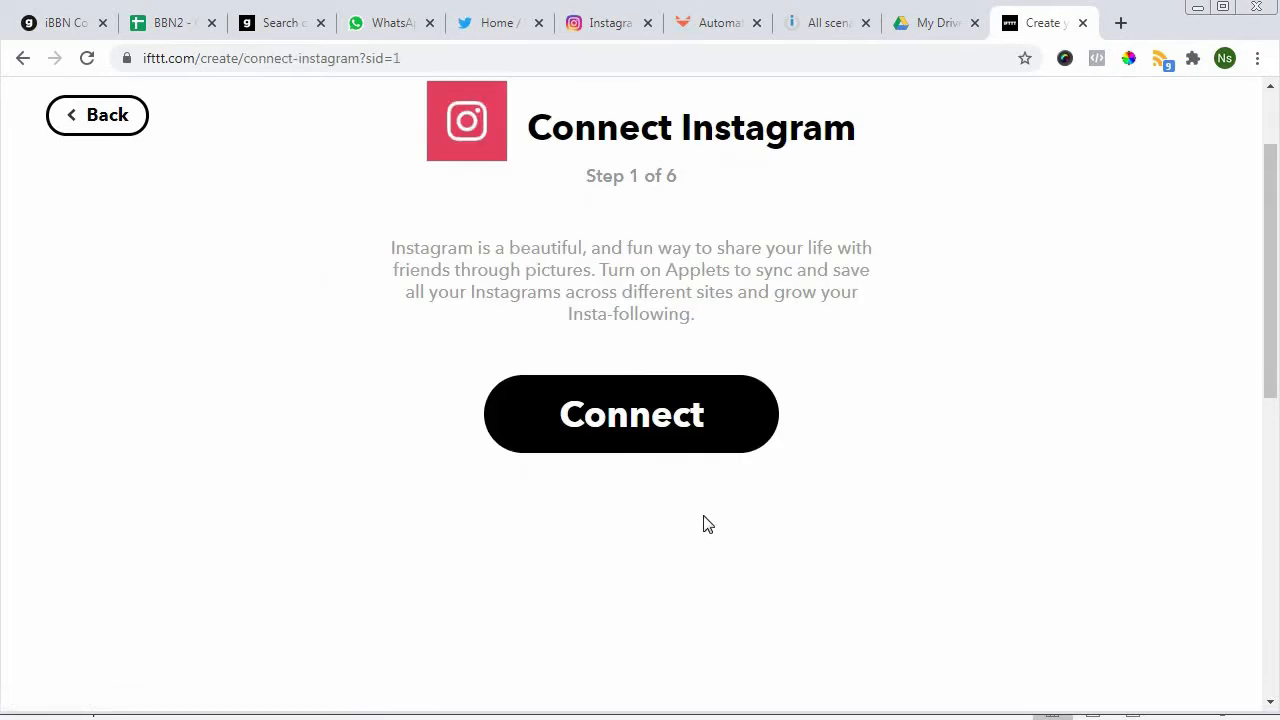
mouse_move(624, 518)
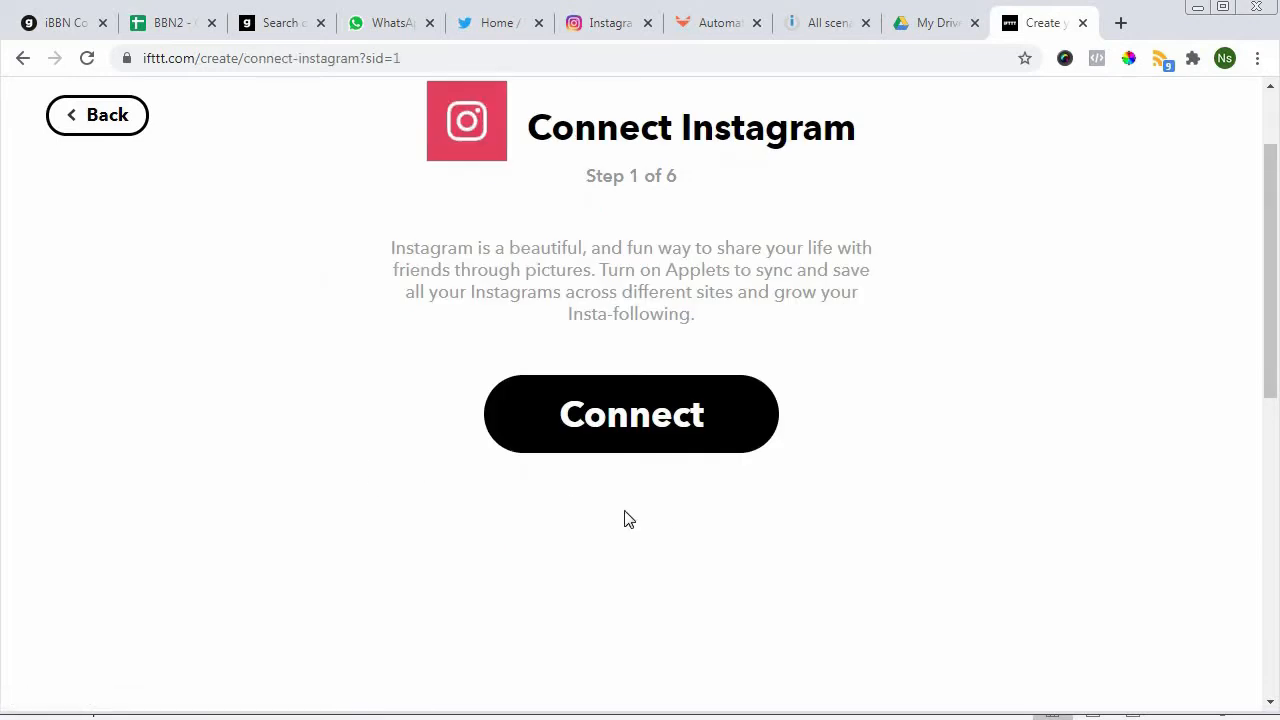
mouse_move(608, 518)
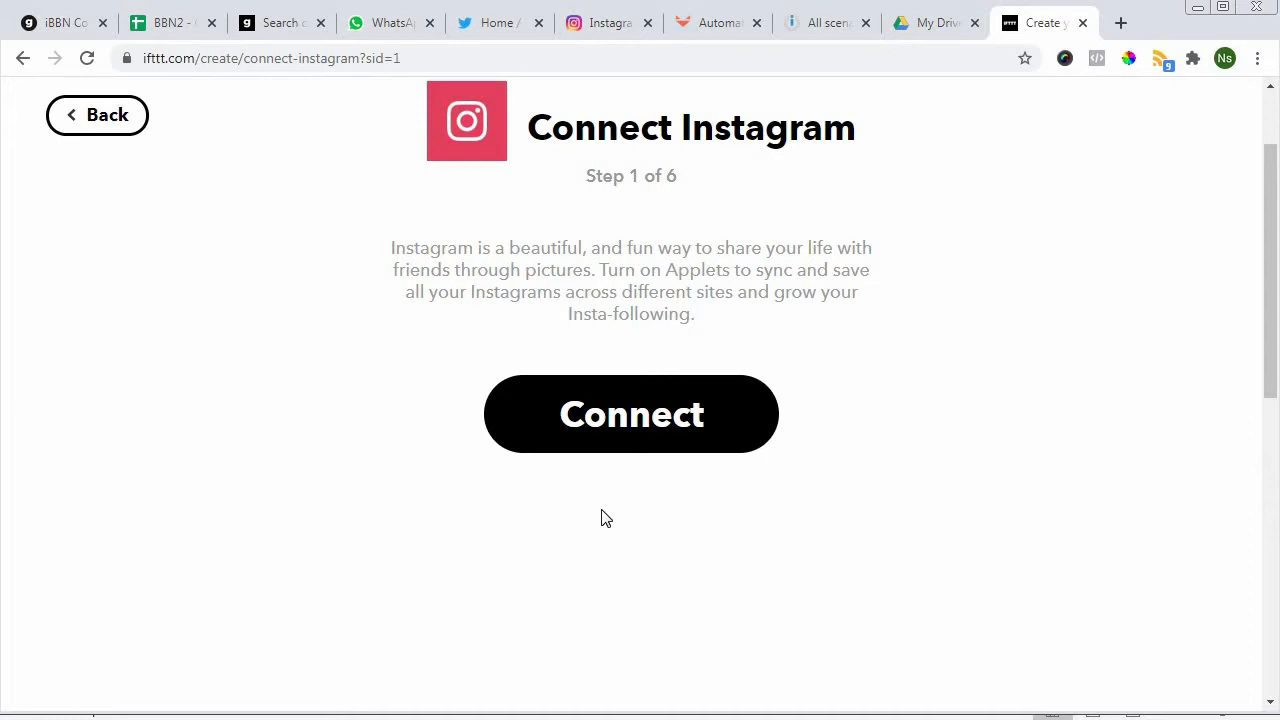
mouse_move(600, 520)
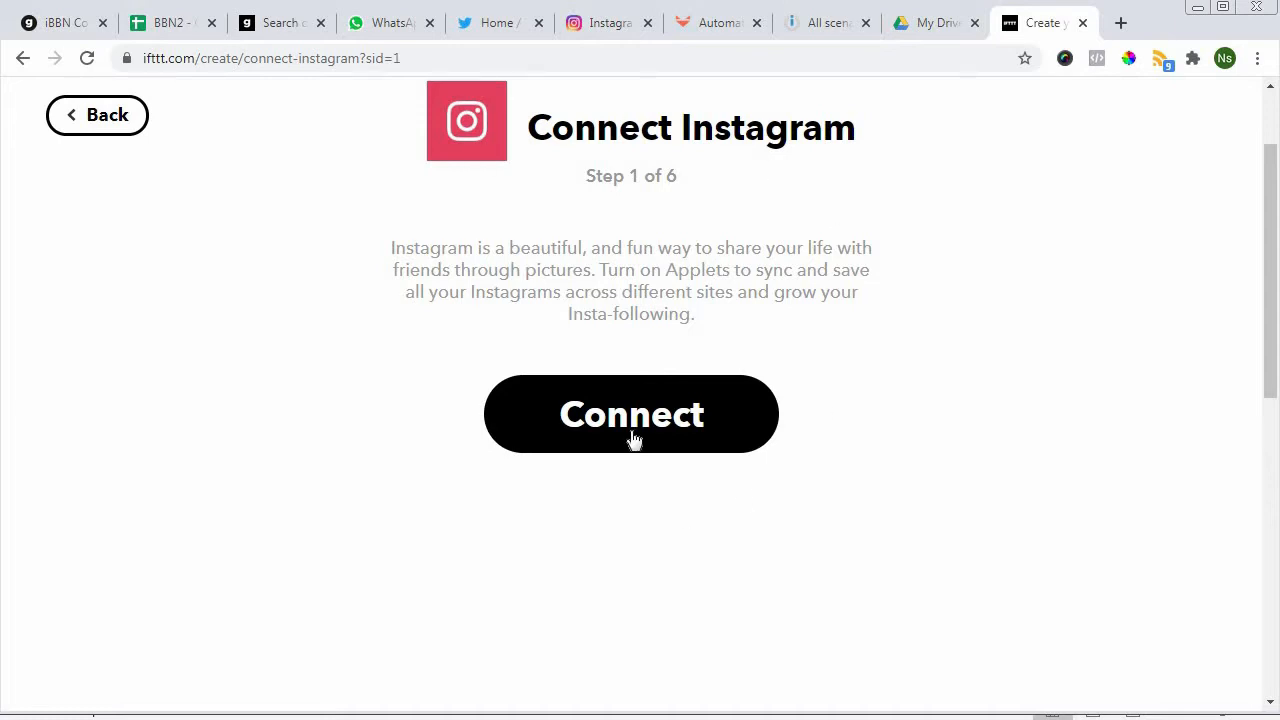
mouse_move(614, 440)
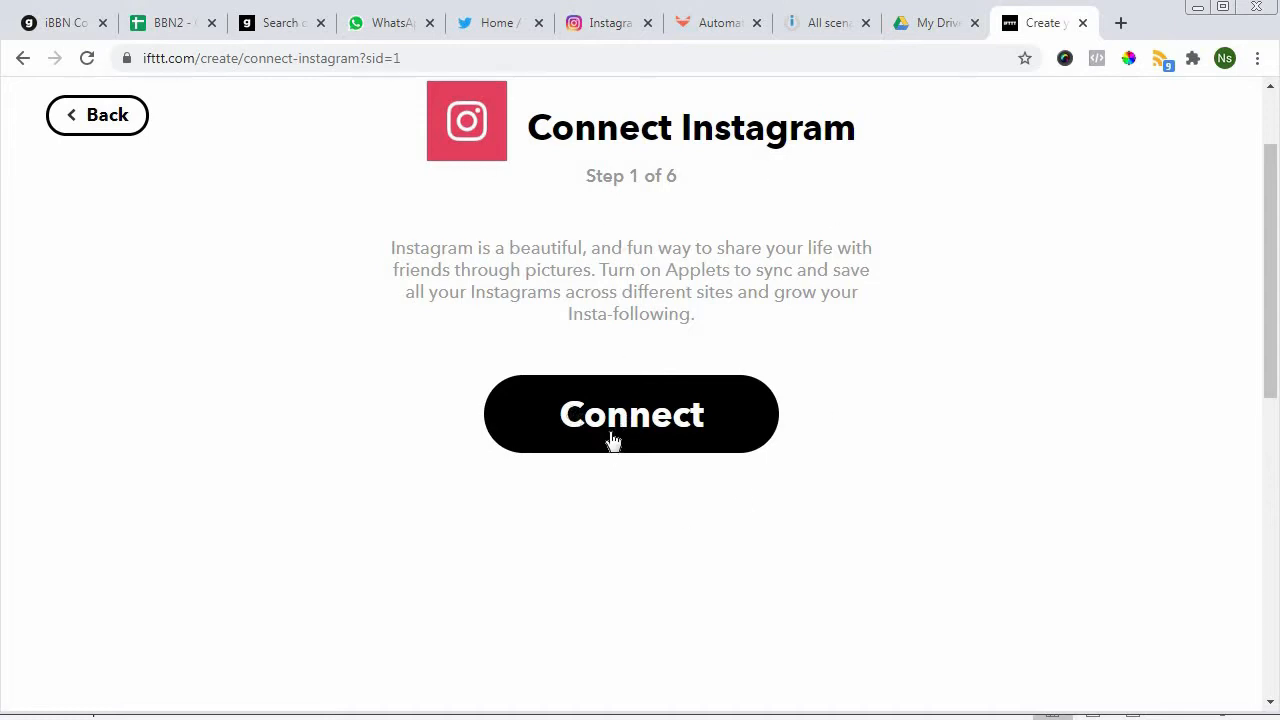
- Connect Instagram and authorize IFTTT access in the Instagram popup
left_click(632, 414)
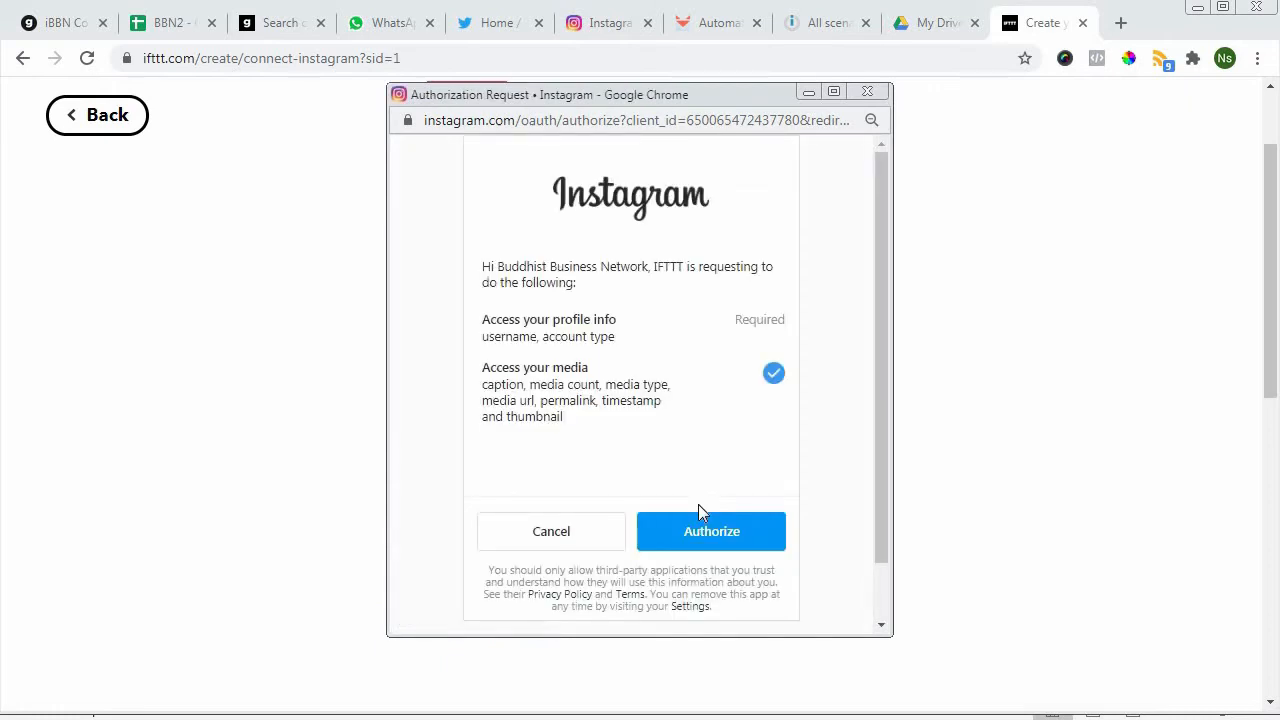
mouse_move(632, 258)
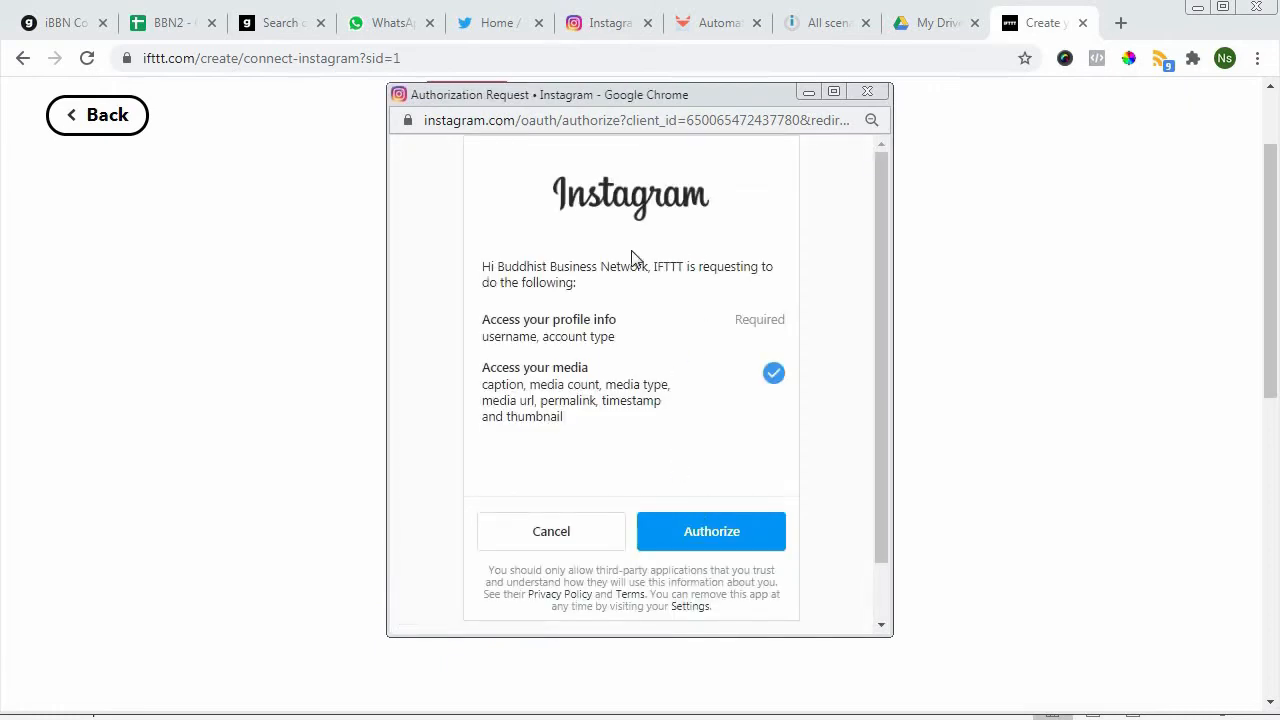
mouse_move(668, 432)
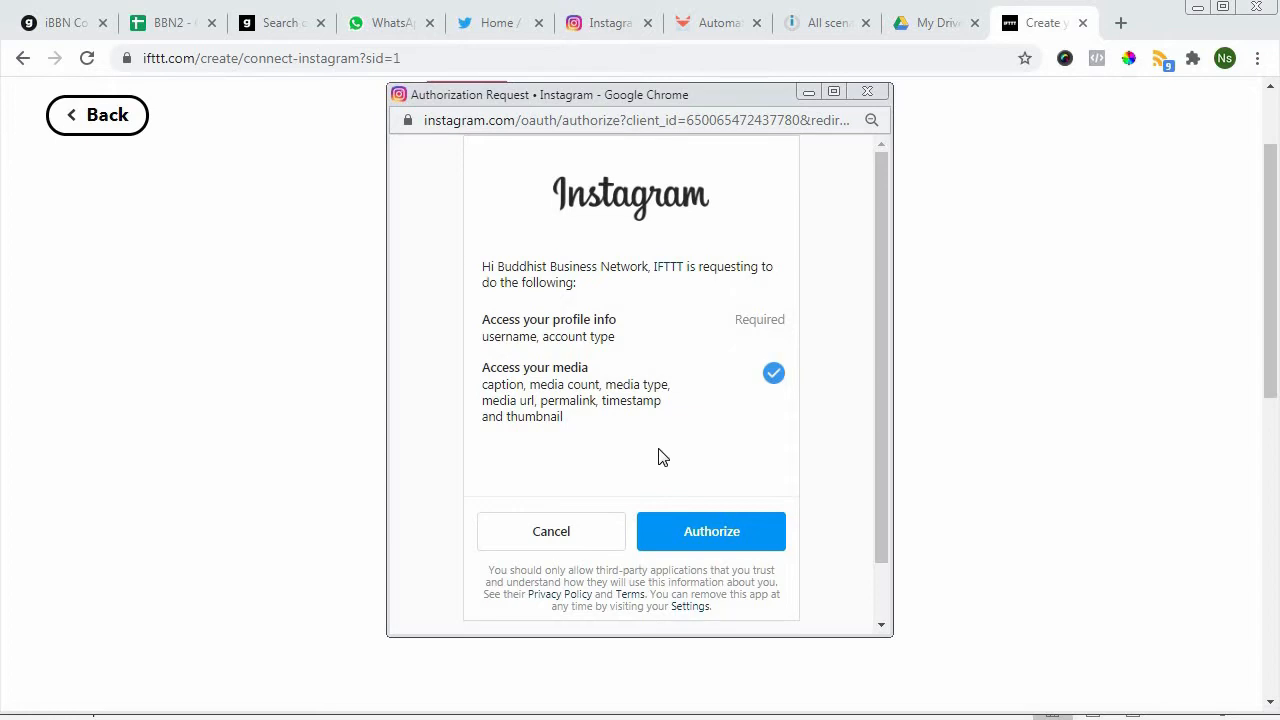
mouse_move(820, 270)
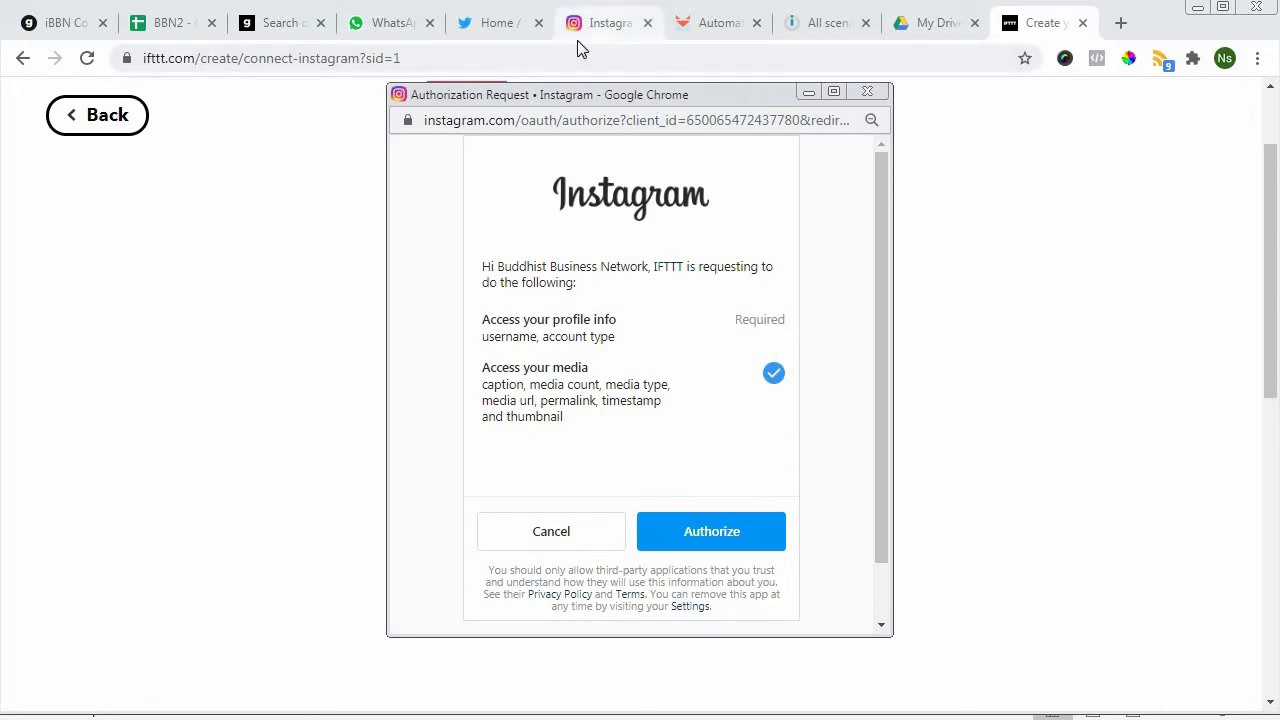
left_click(712, 532)
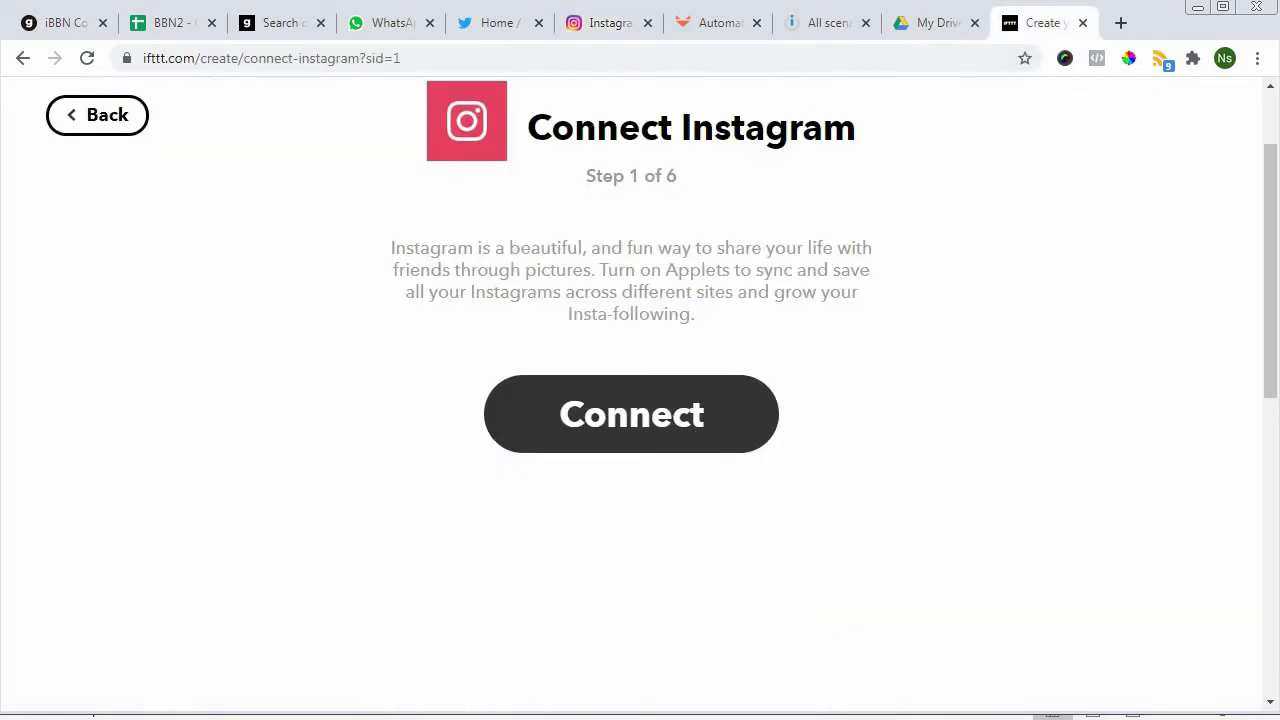
left_click(632, 414)
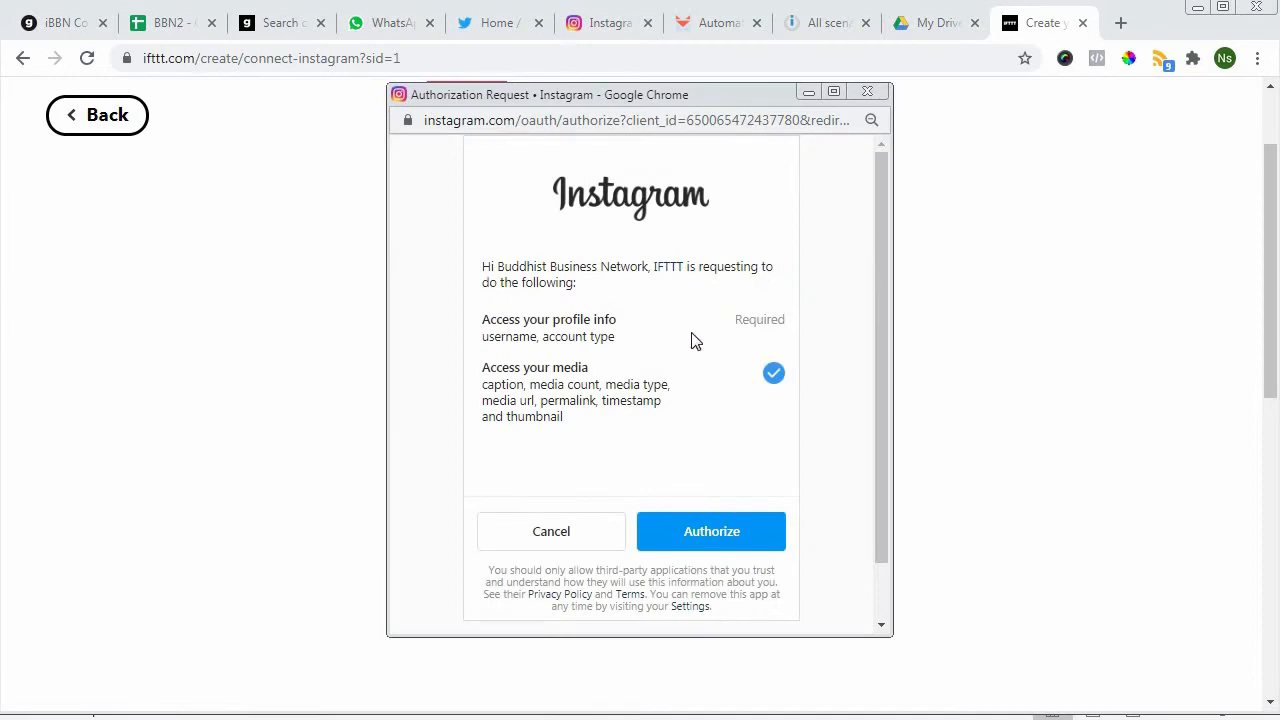
scroll("down", 3)
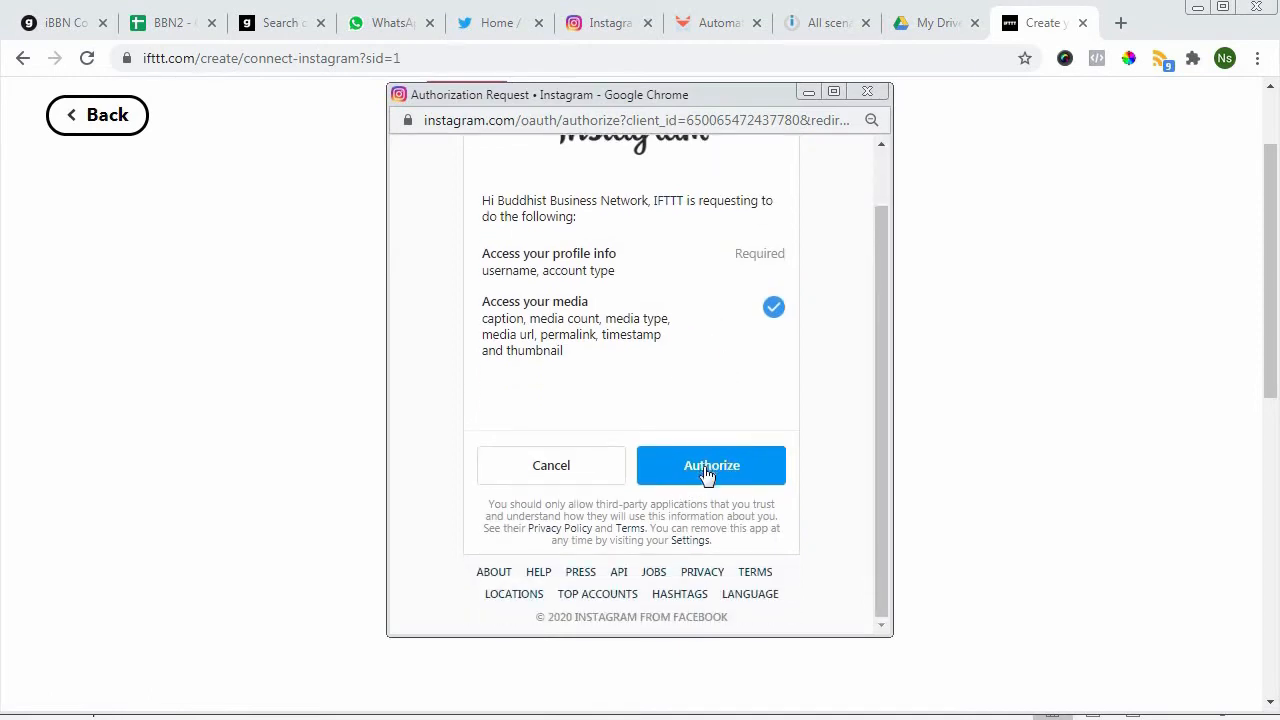
mouse_move(818, 488)
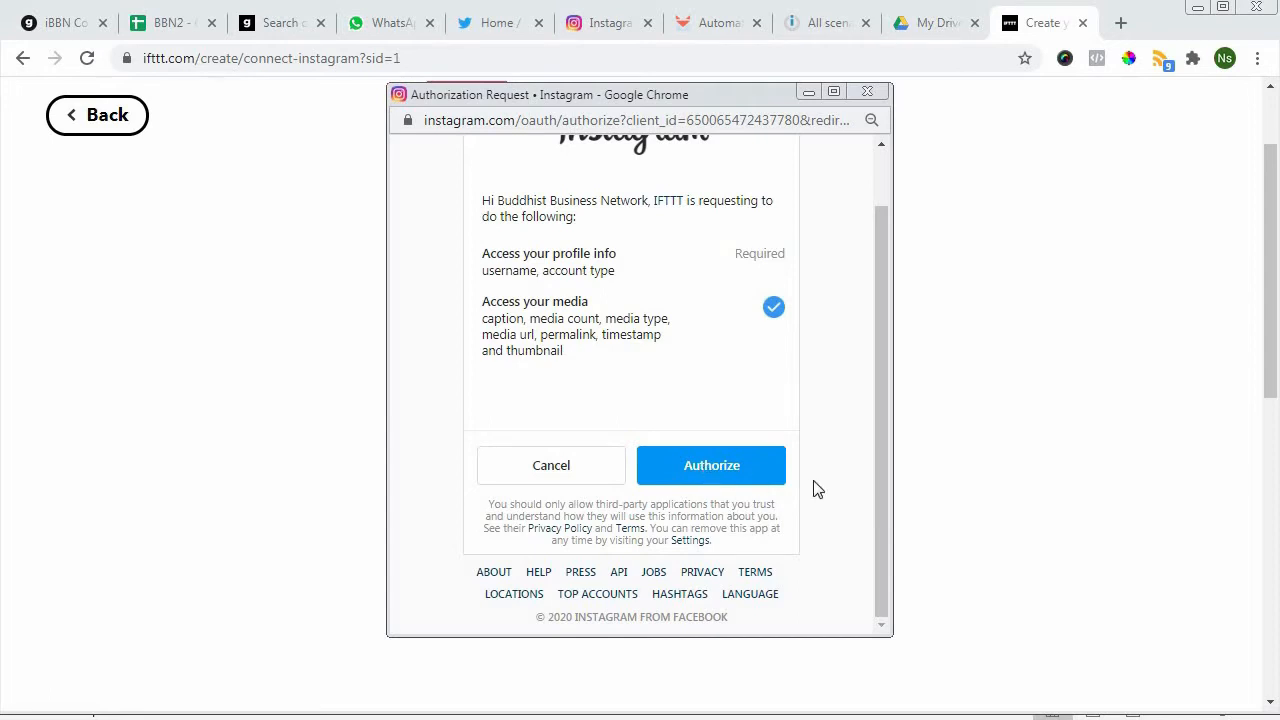
left_click(712, 464)
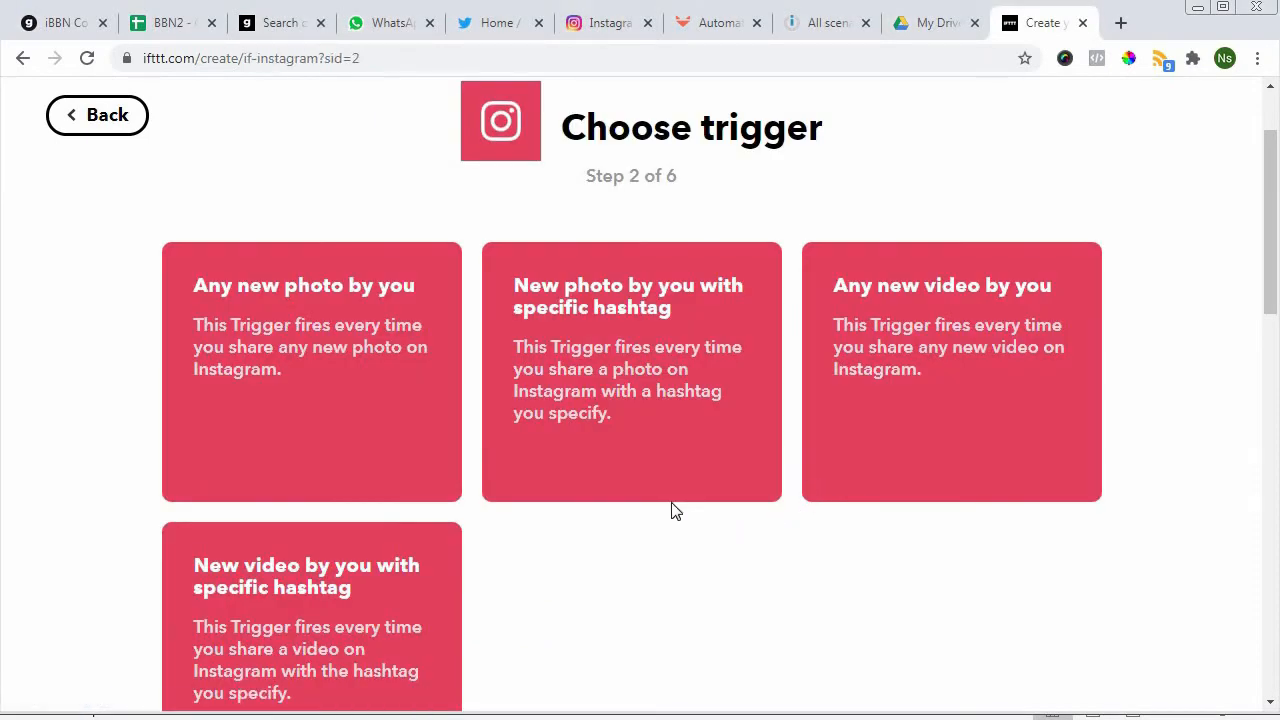
mouse_move(448, 412)
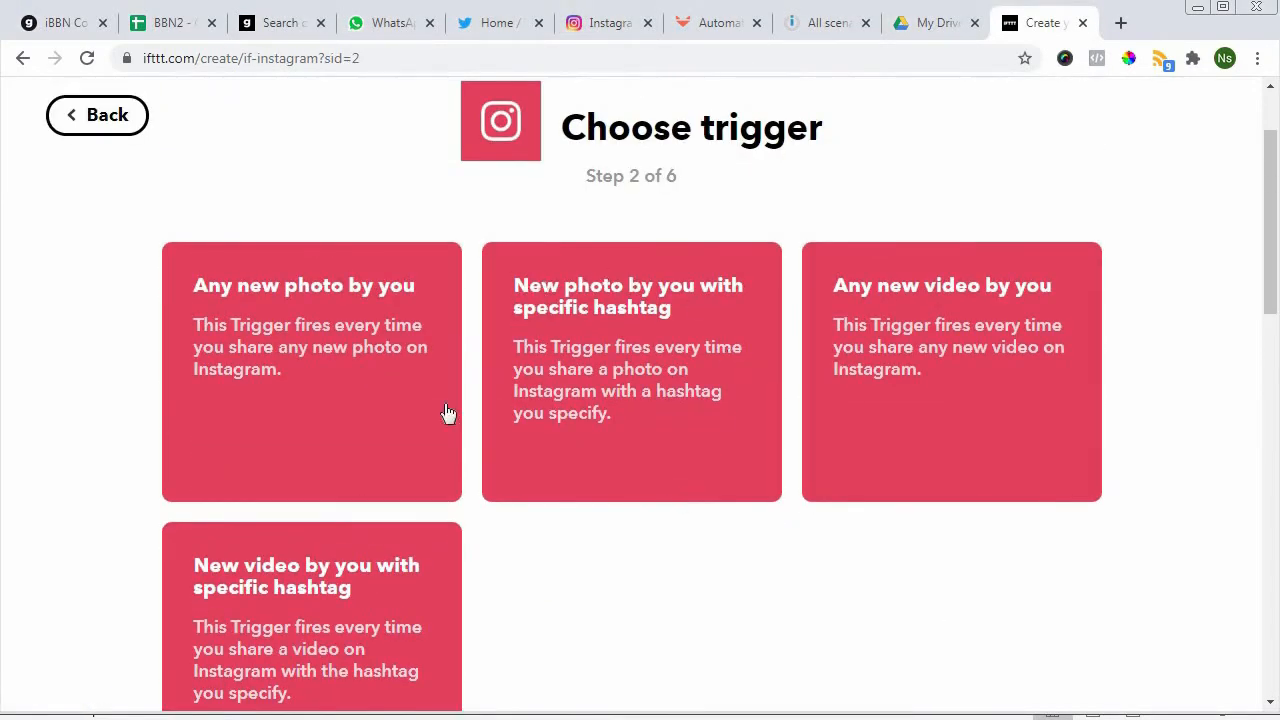
mouse_move(600, 468)
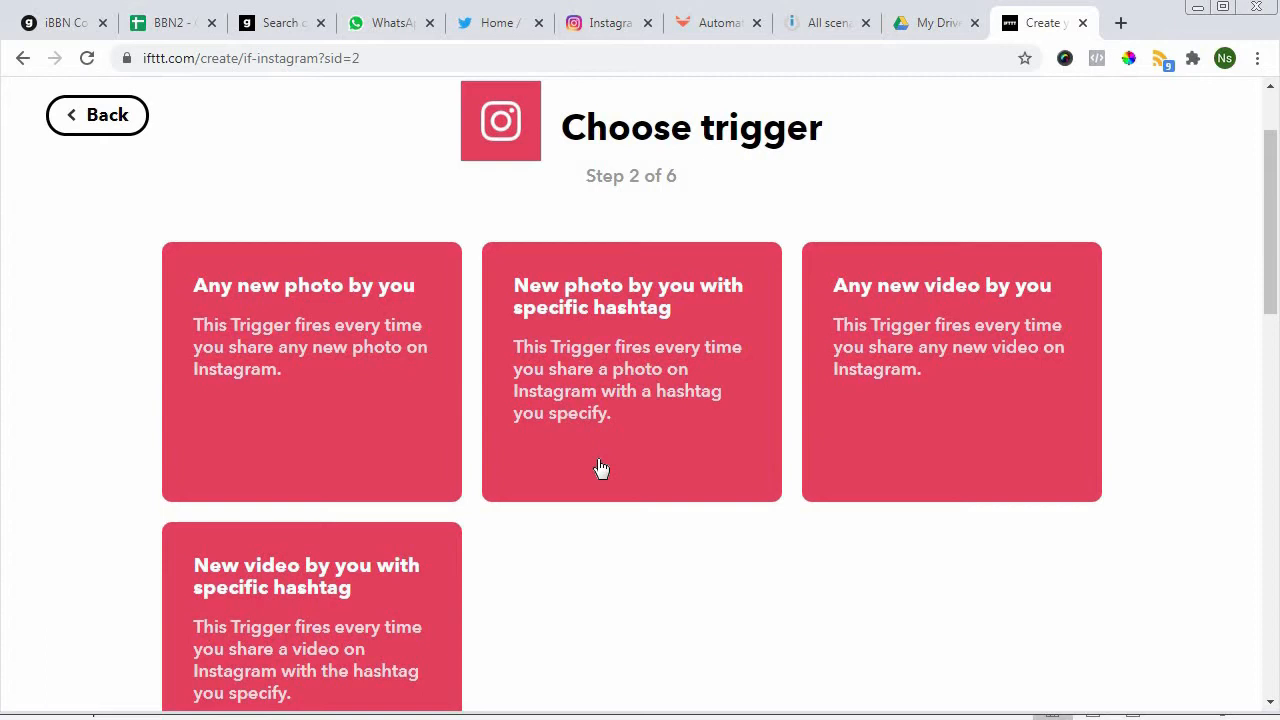
mouse_move(364, 434)
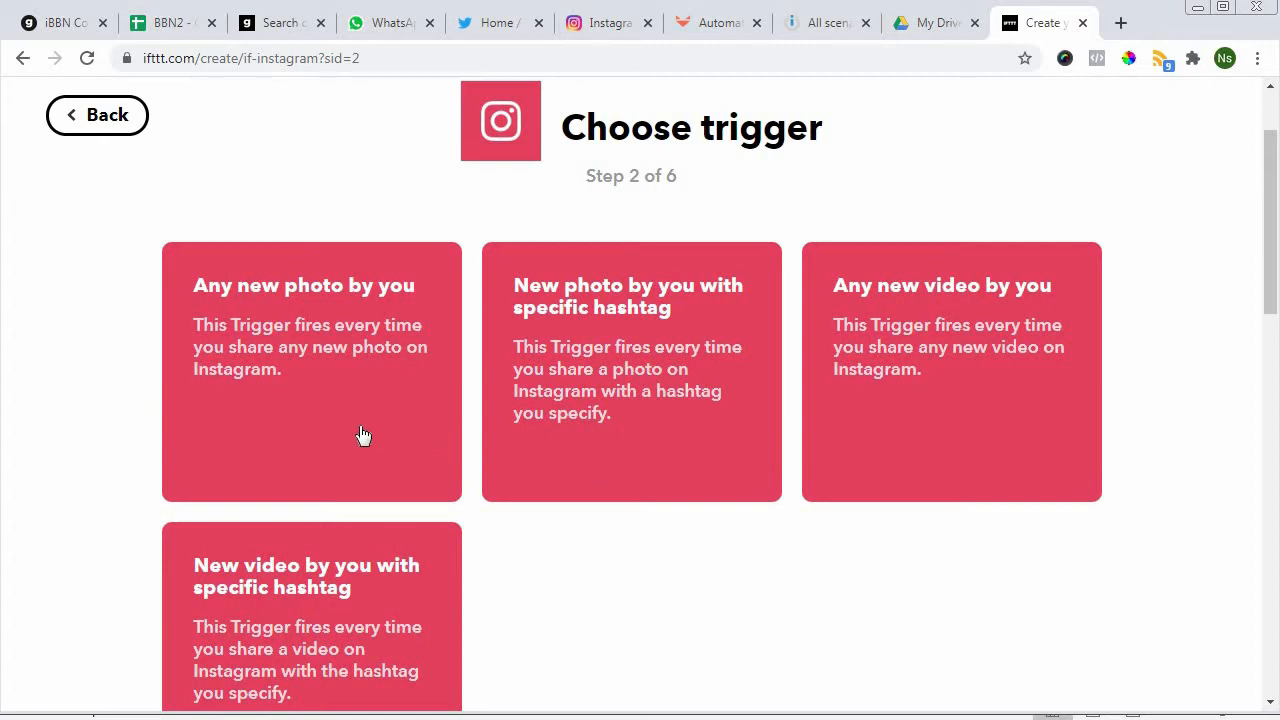
mouse_move(276, 320)
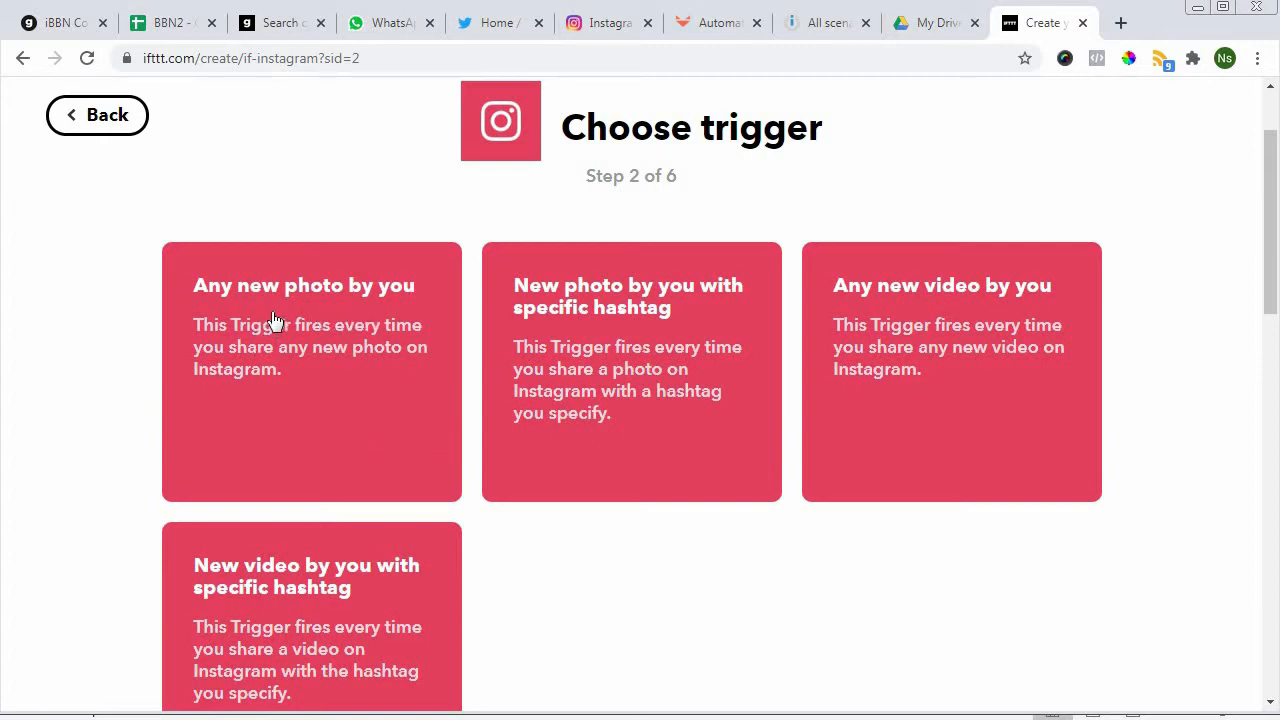
mouse_move(624, 352)
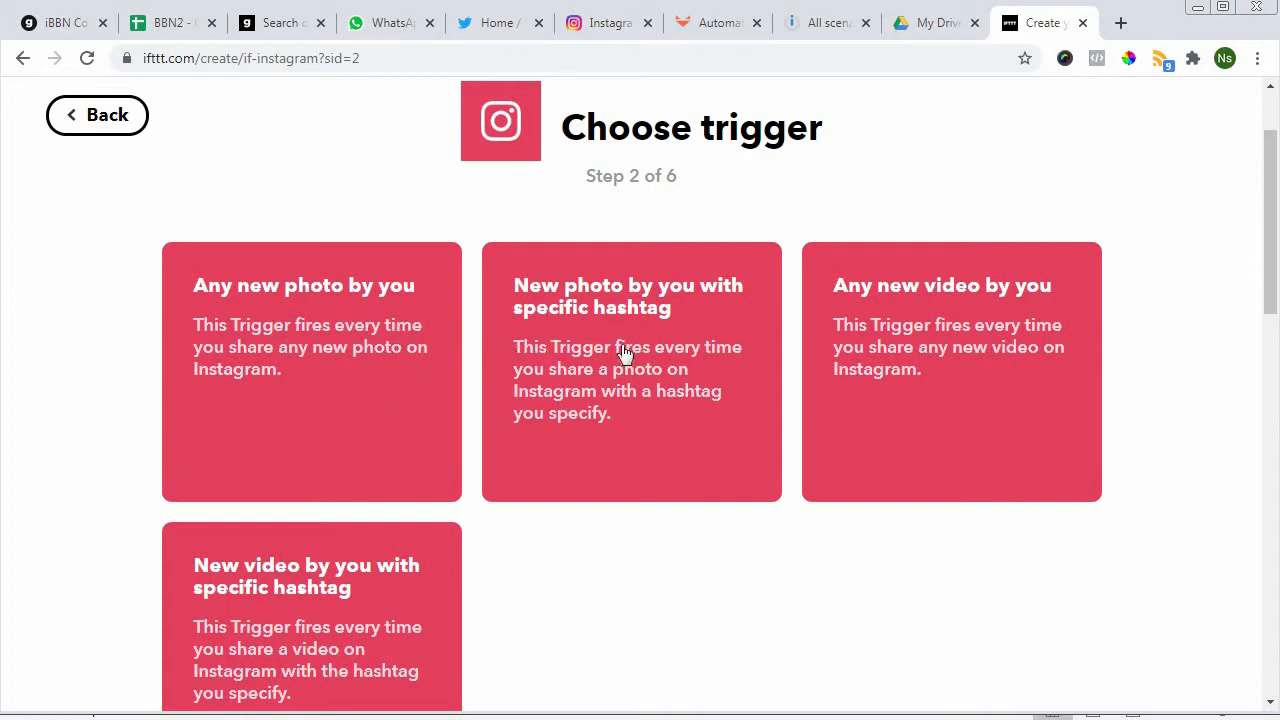
mouse_move(678, 344)
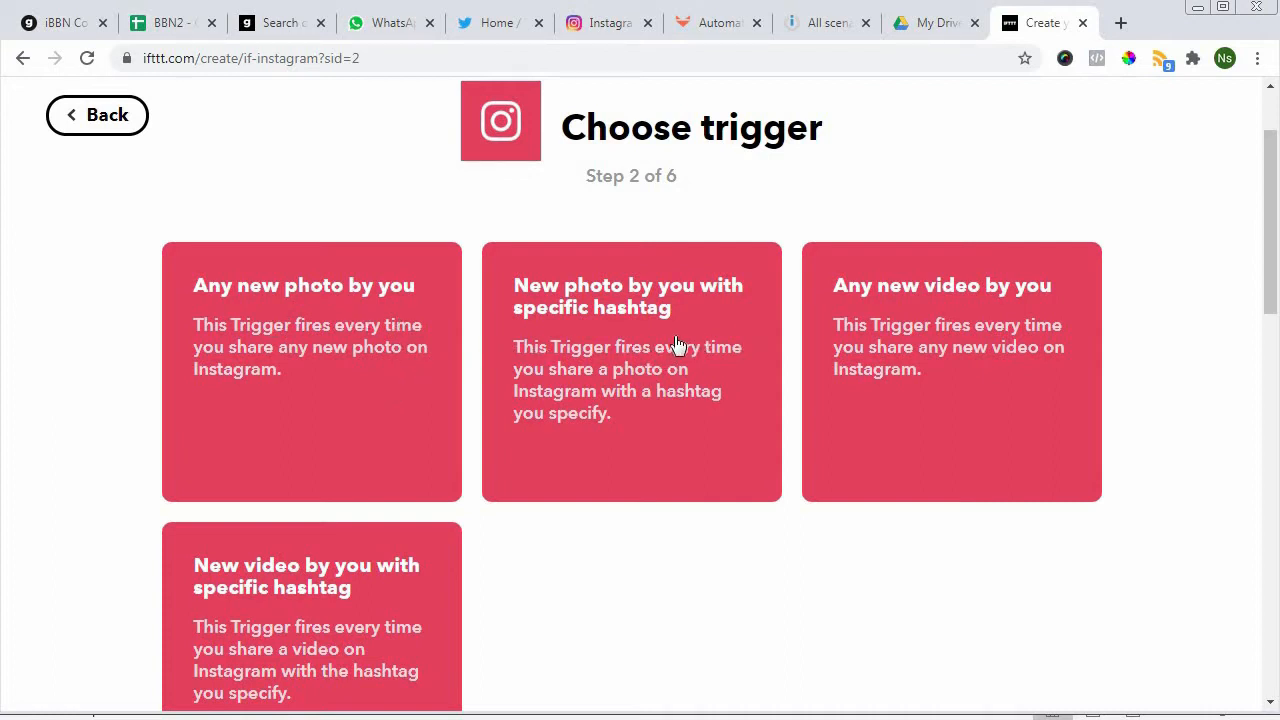
mouse_move(330, 610)
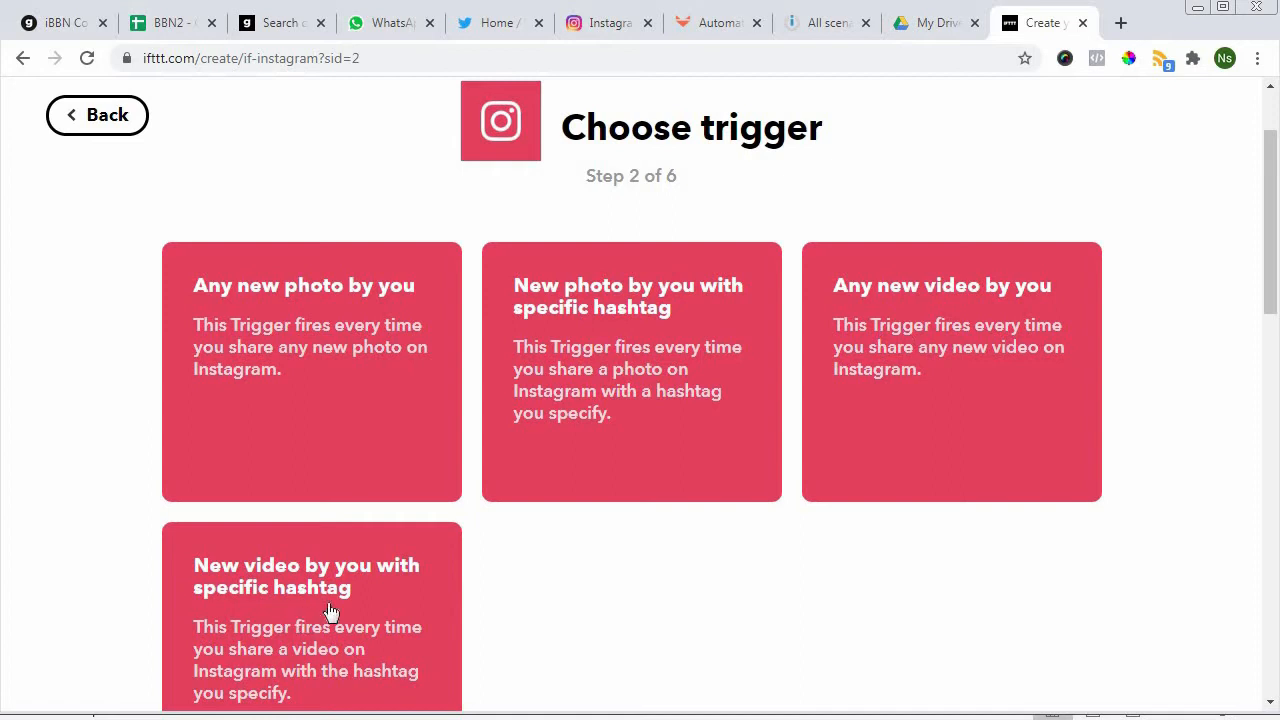
mouse_move(406, 464)
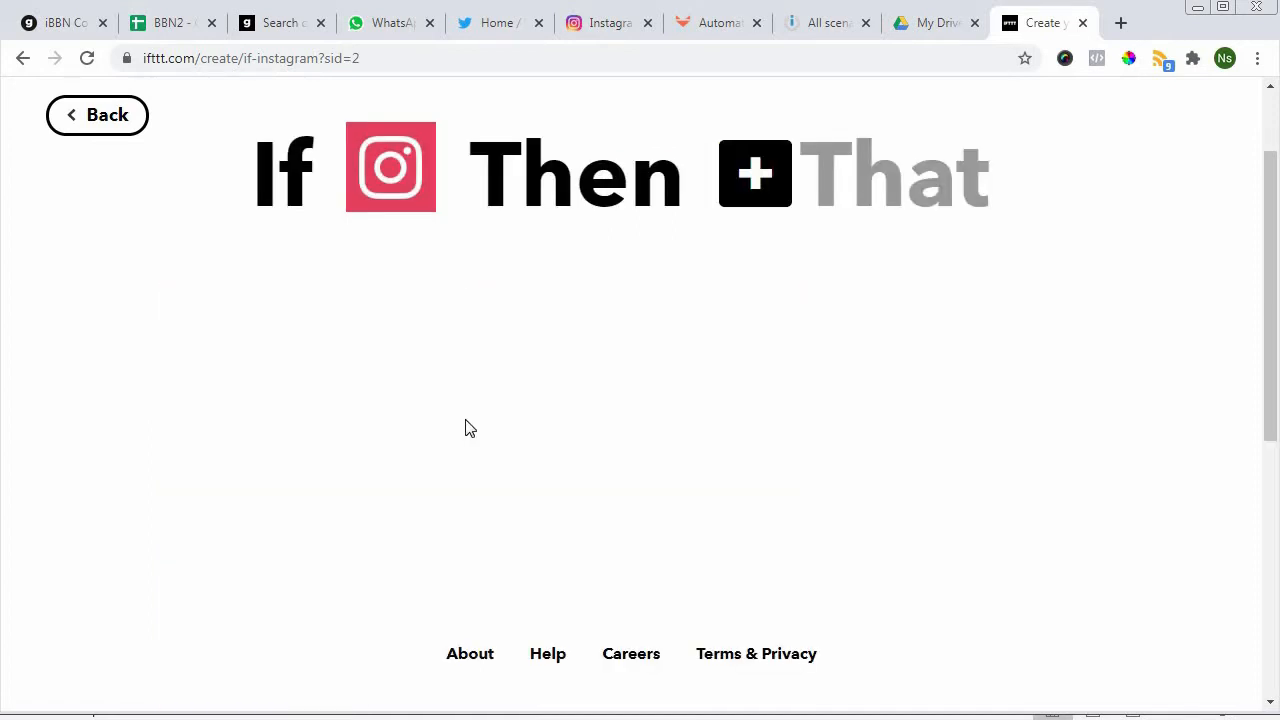
- Search 'face' in the That step, choose Facebook Pages and begin connecting it
left_click(756, 172)
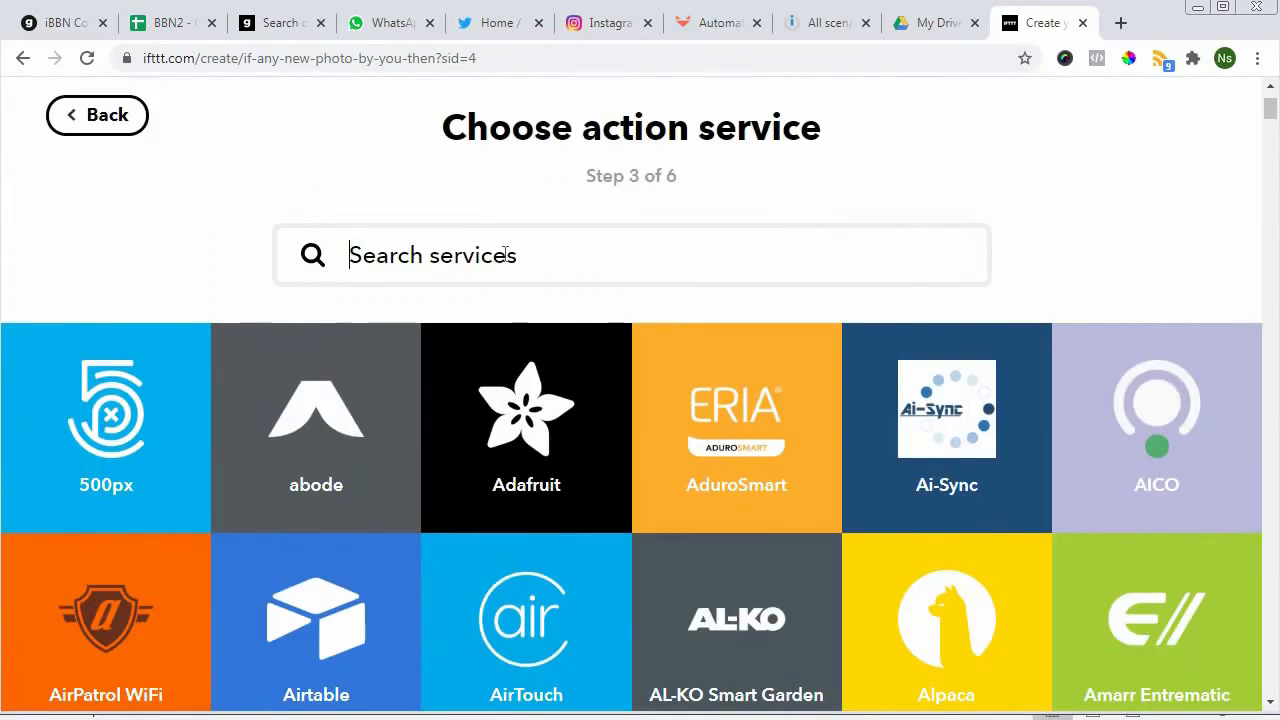
type("face")
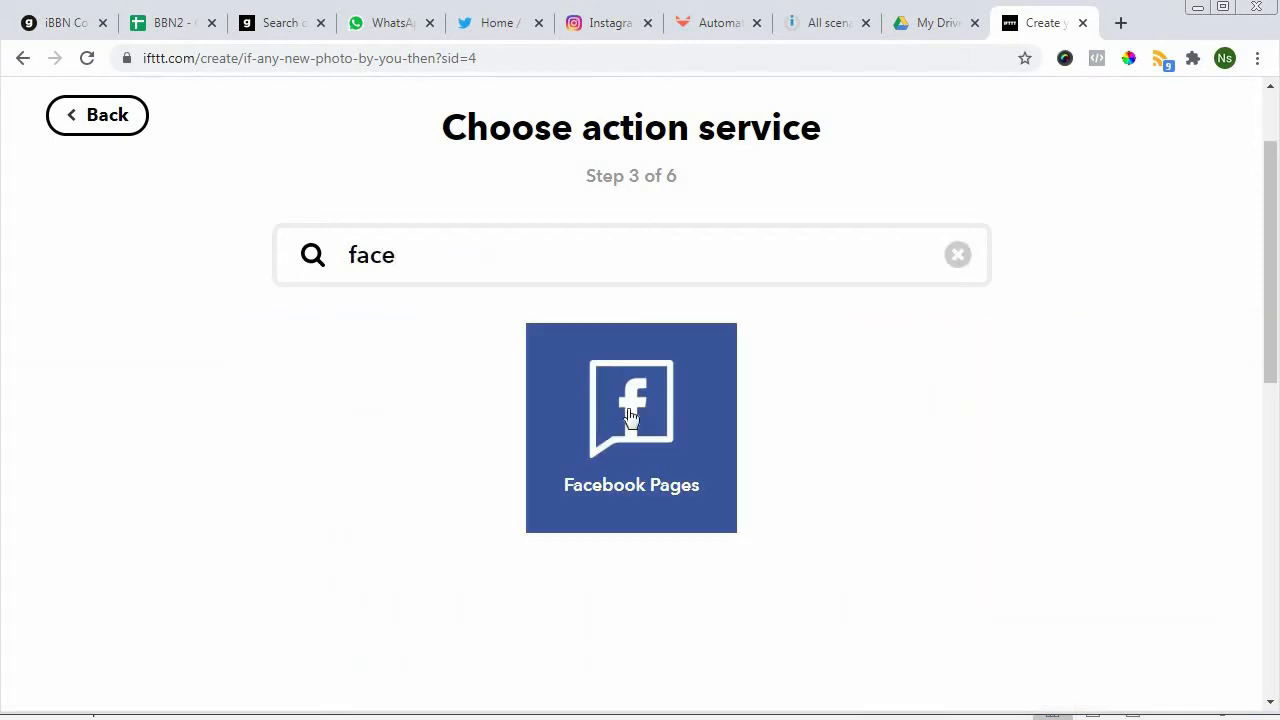
left_click(632, 428)
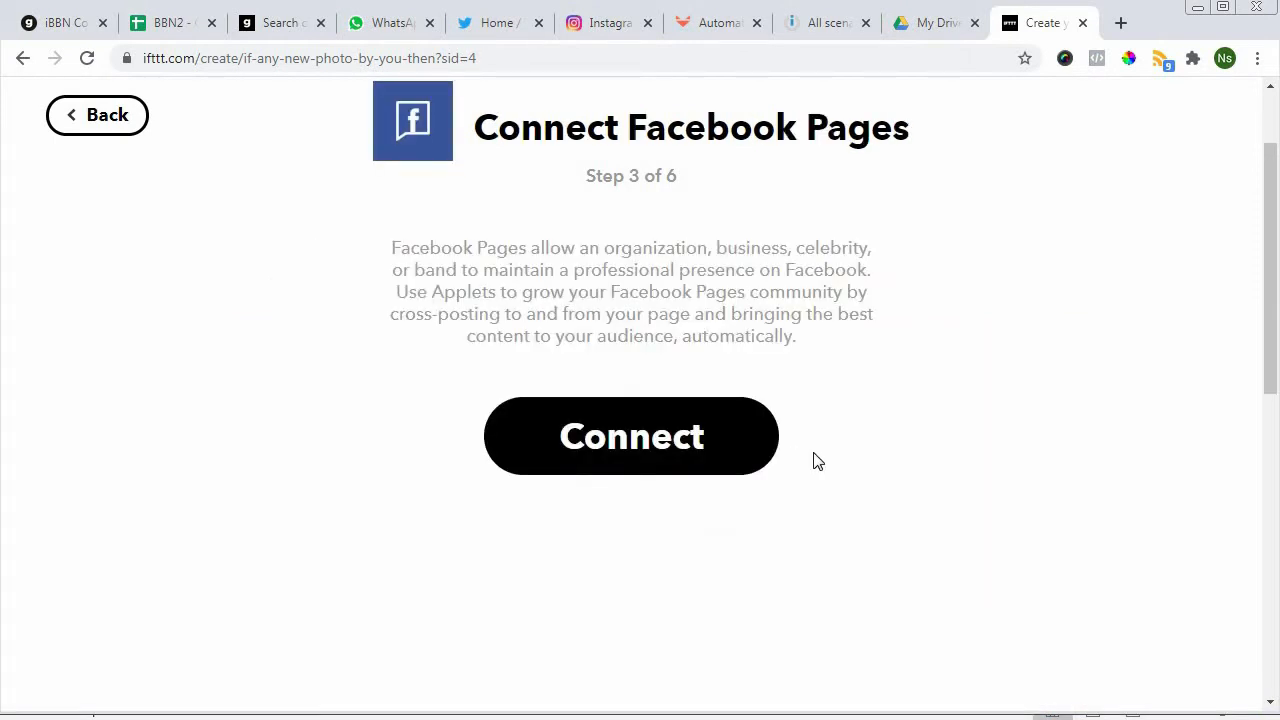
left_click(632, 436)
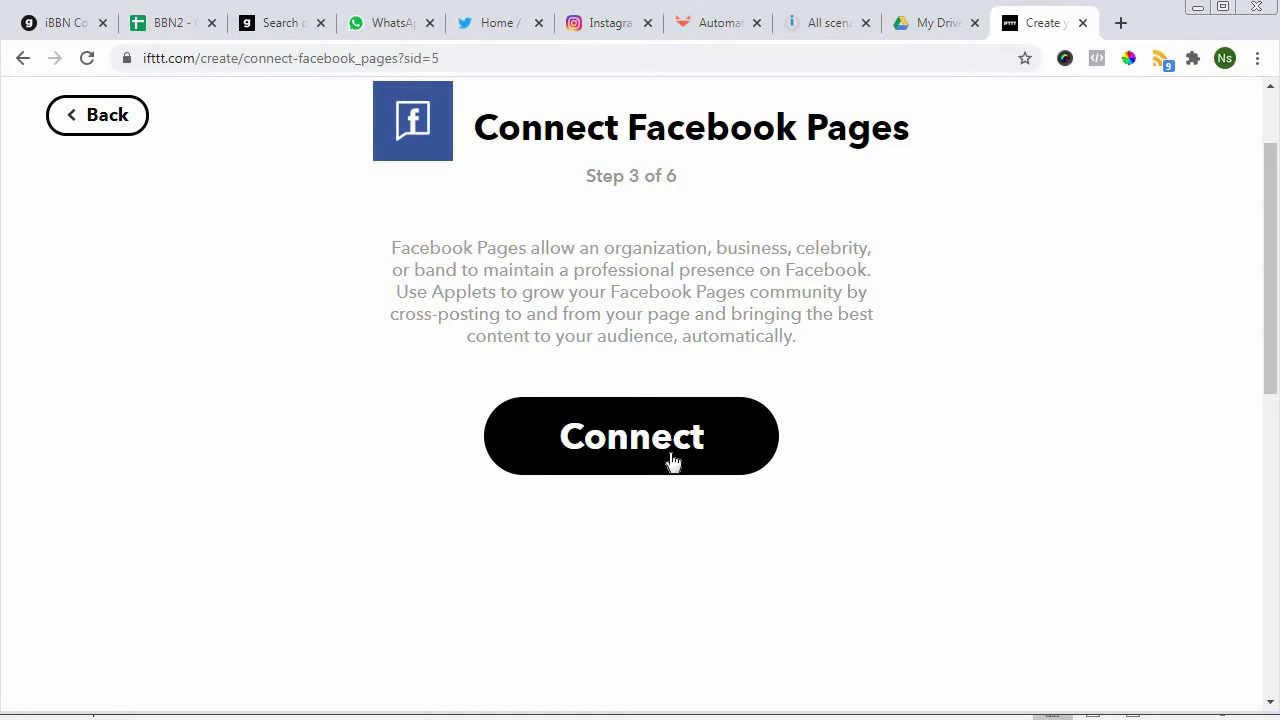
left_click(632, 436)
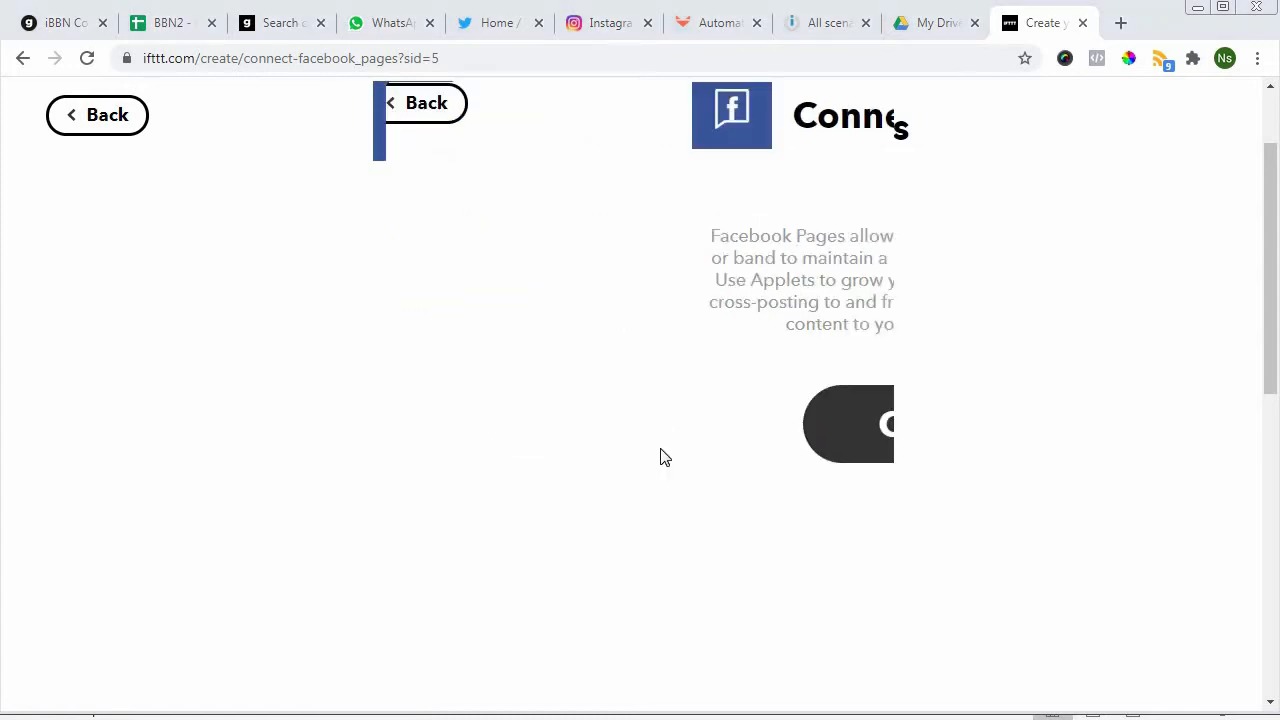
- Pick the Malaysian Nature Society page from Your pages and confirm with Update
left_click(848, 424)
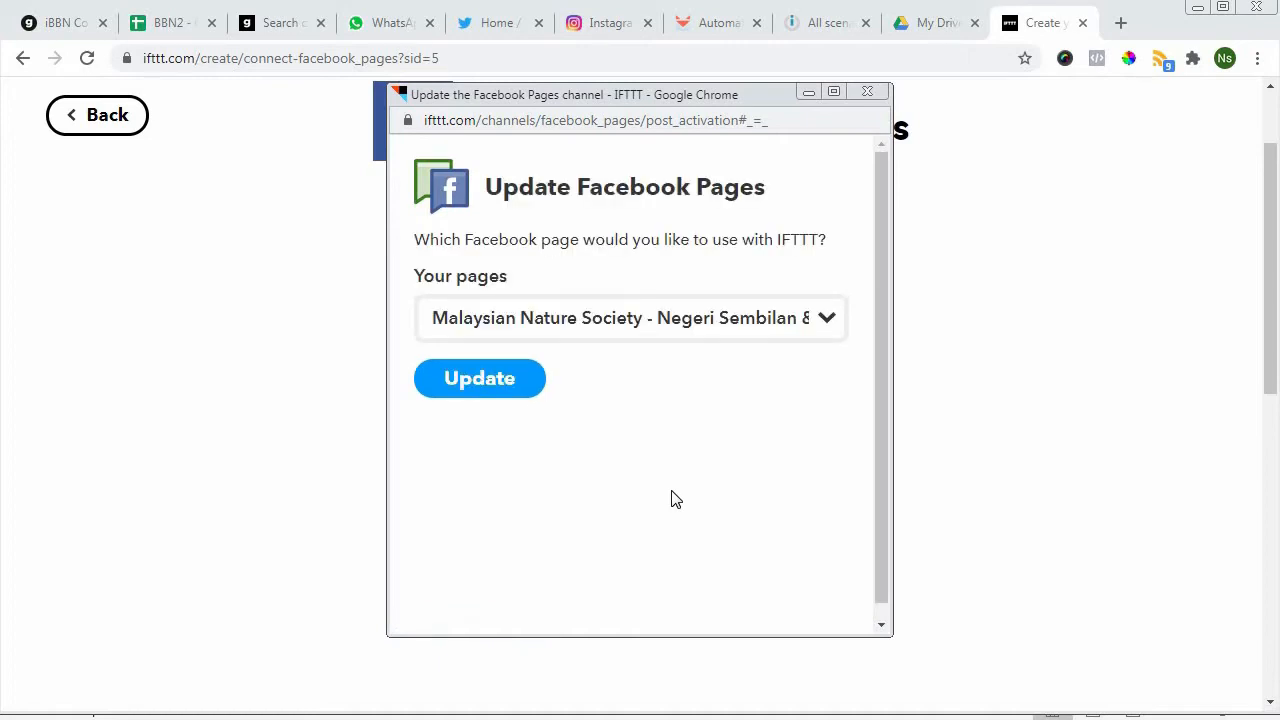
mouse_move(828, 330)
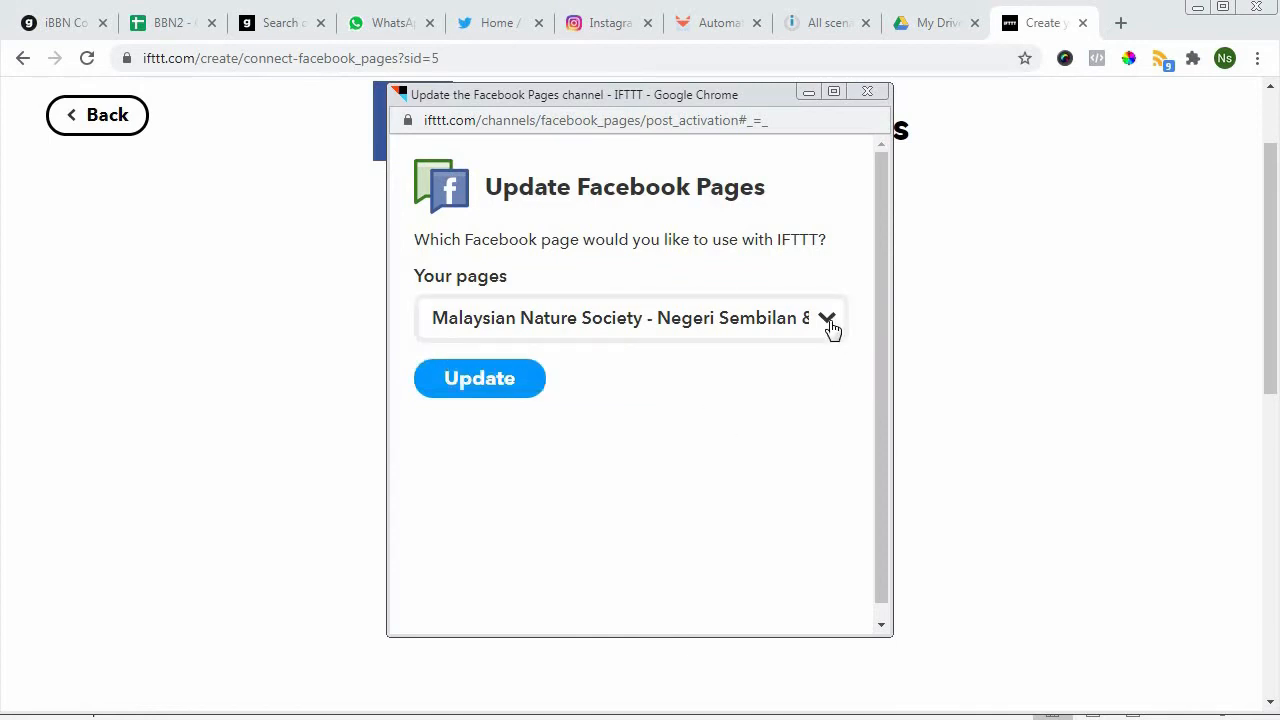
left_click(828, 318)
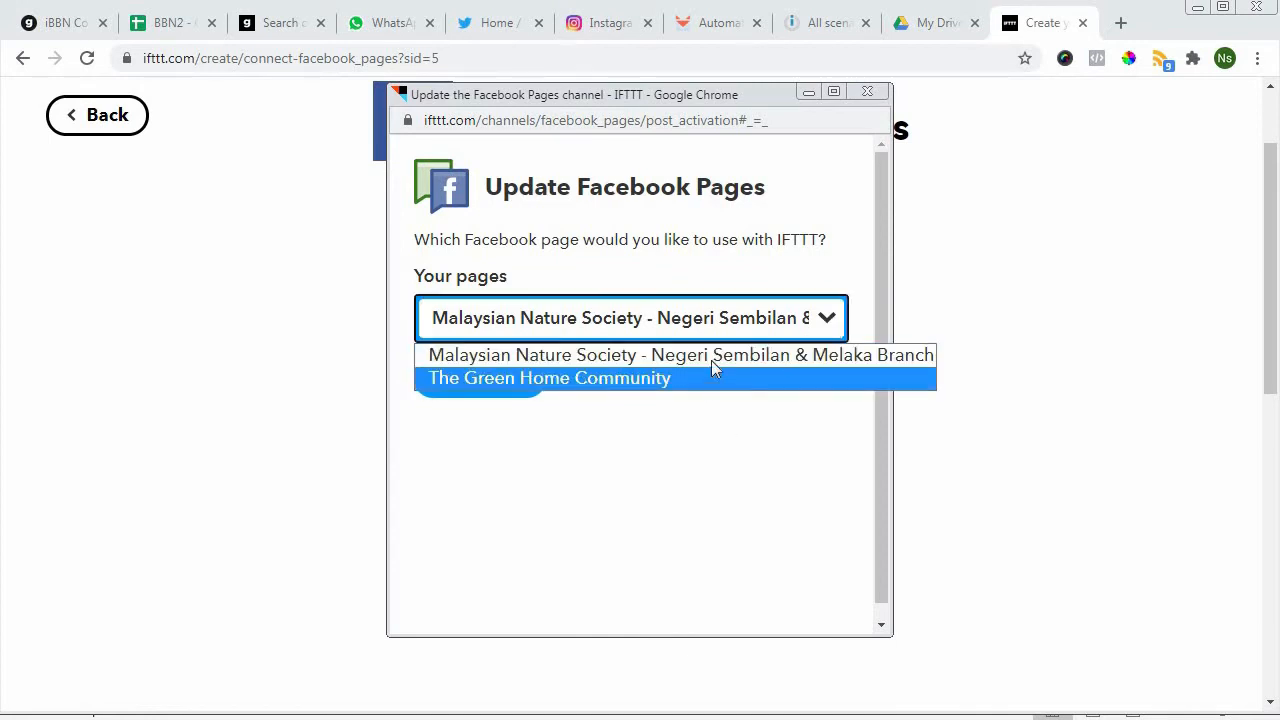
left_click(680, 356)
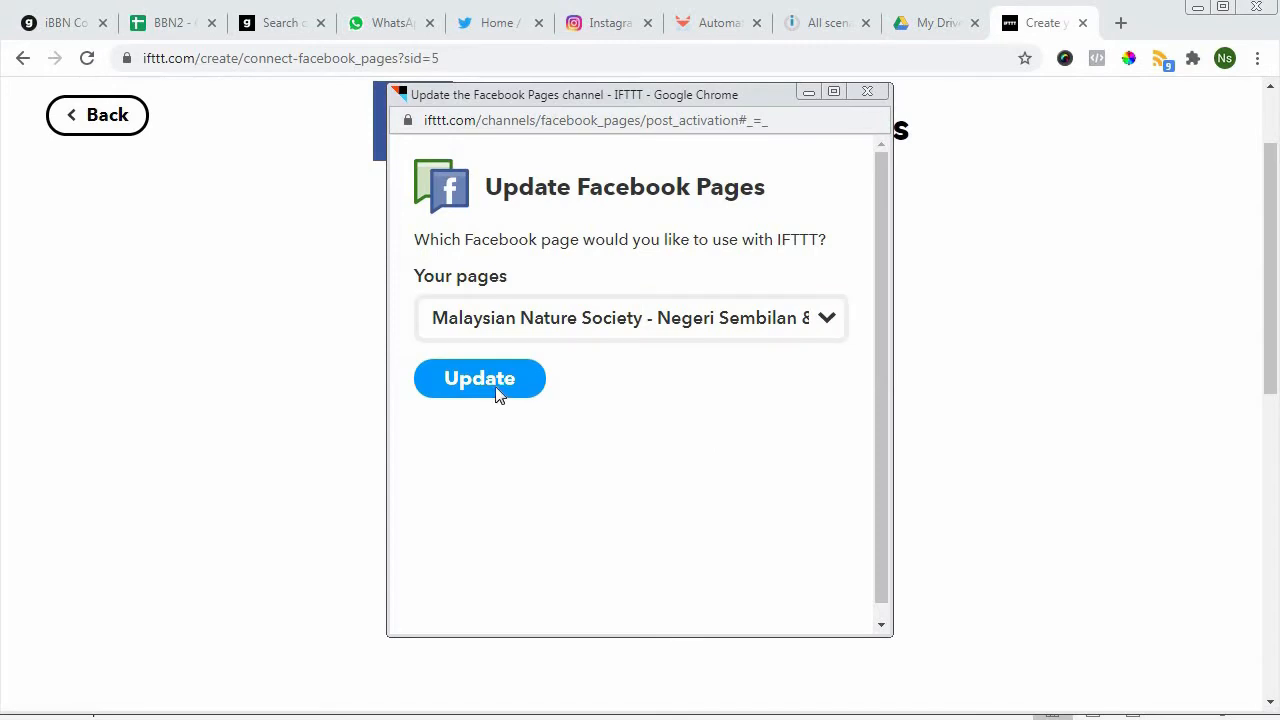
left_click(480, 378)
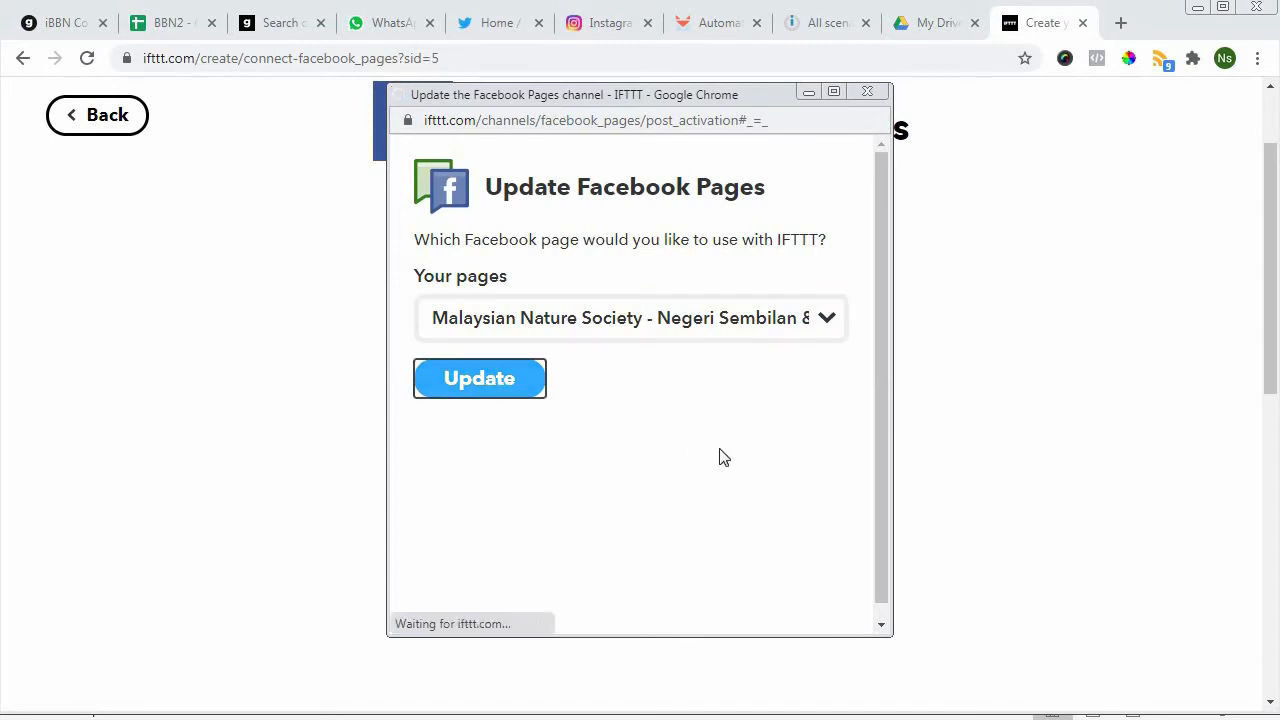
left_click(480, 378)
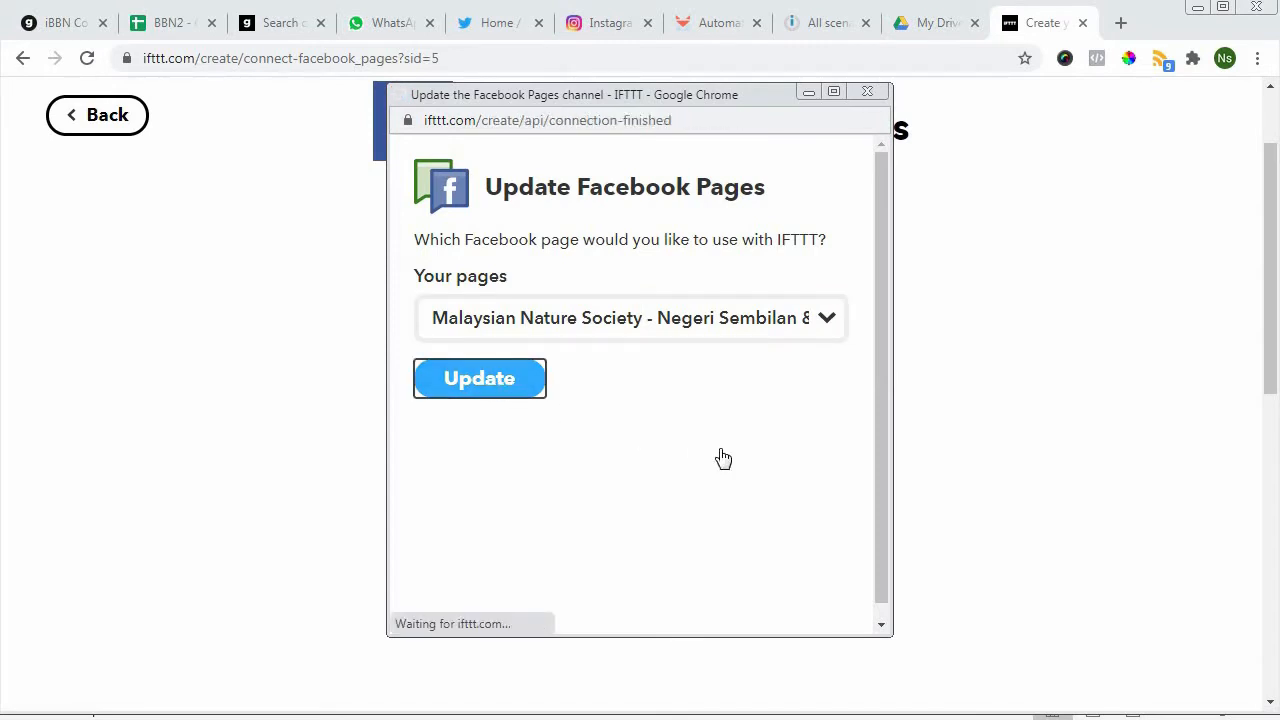
left_click(480, 378)
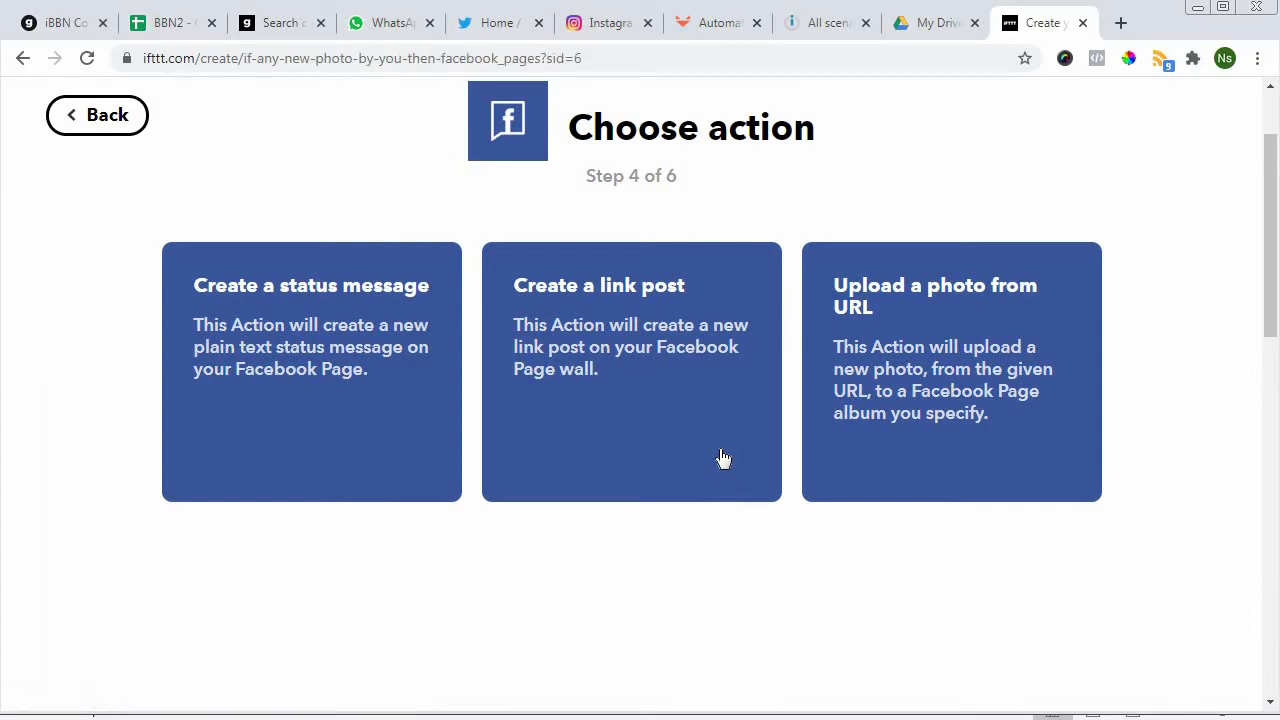
mouse_move(360, 408)
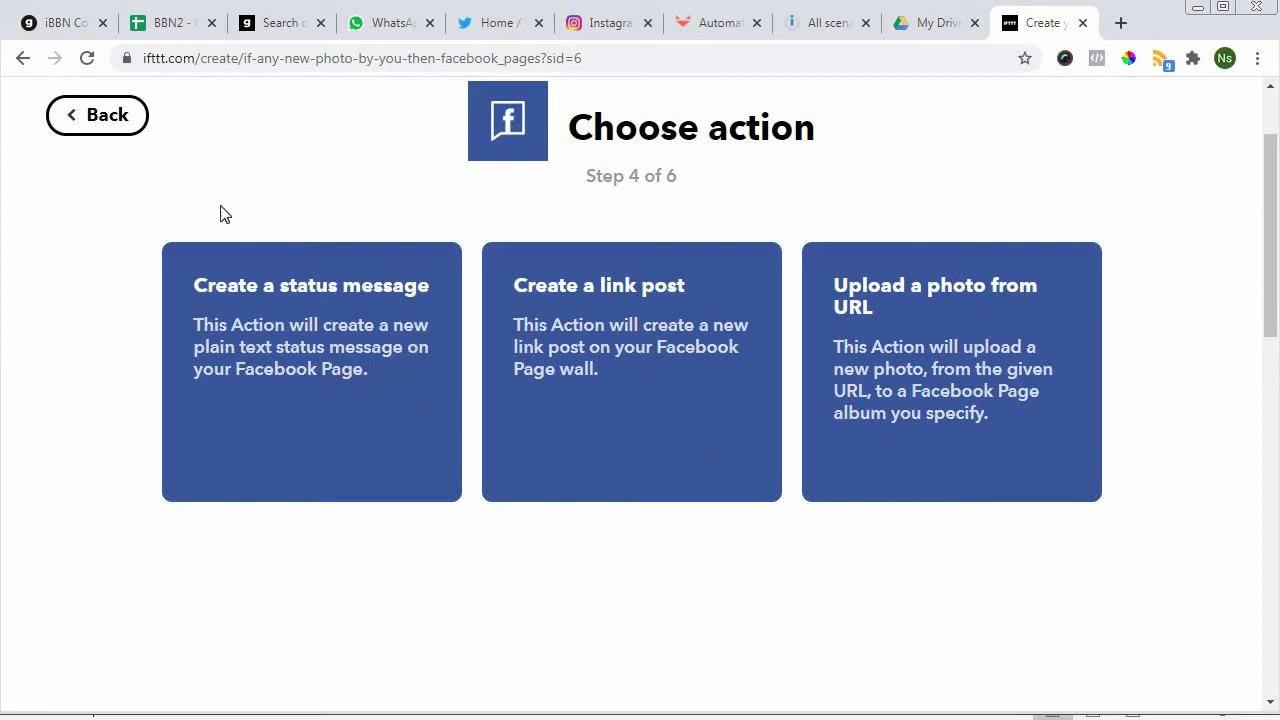
mouse_move(388, 400)
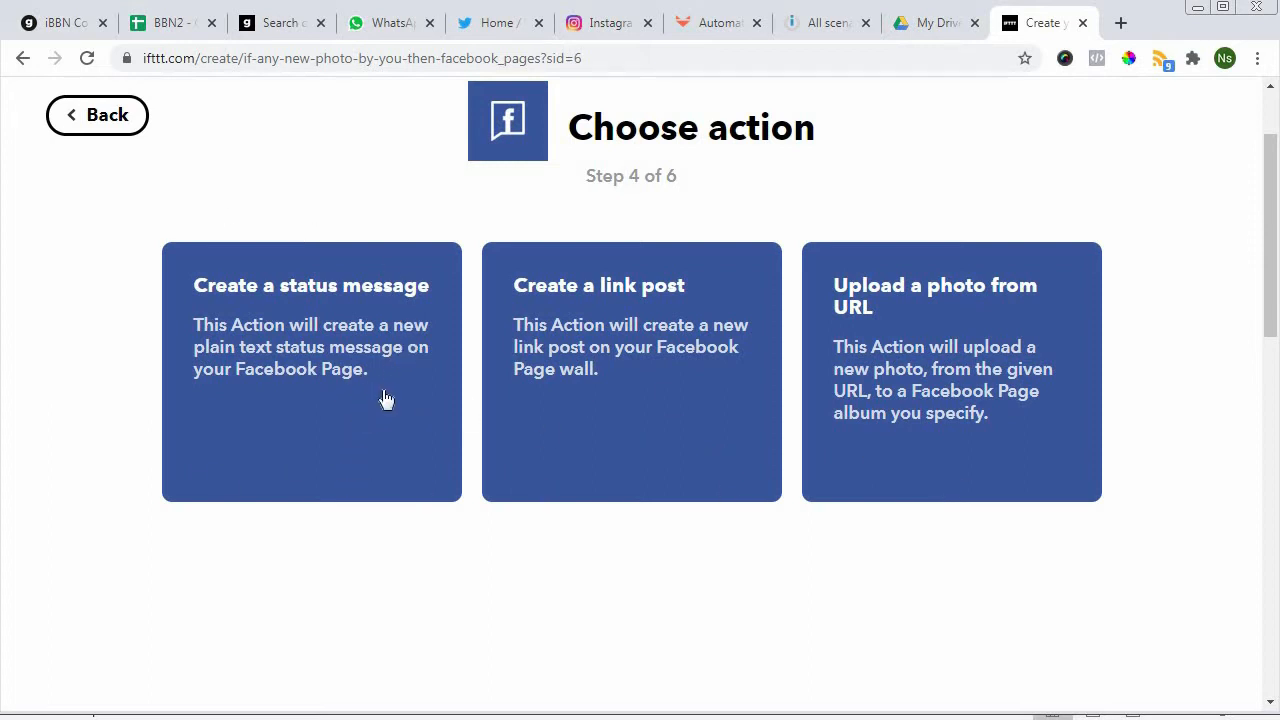
mouse_move(364, 348)
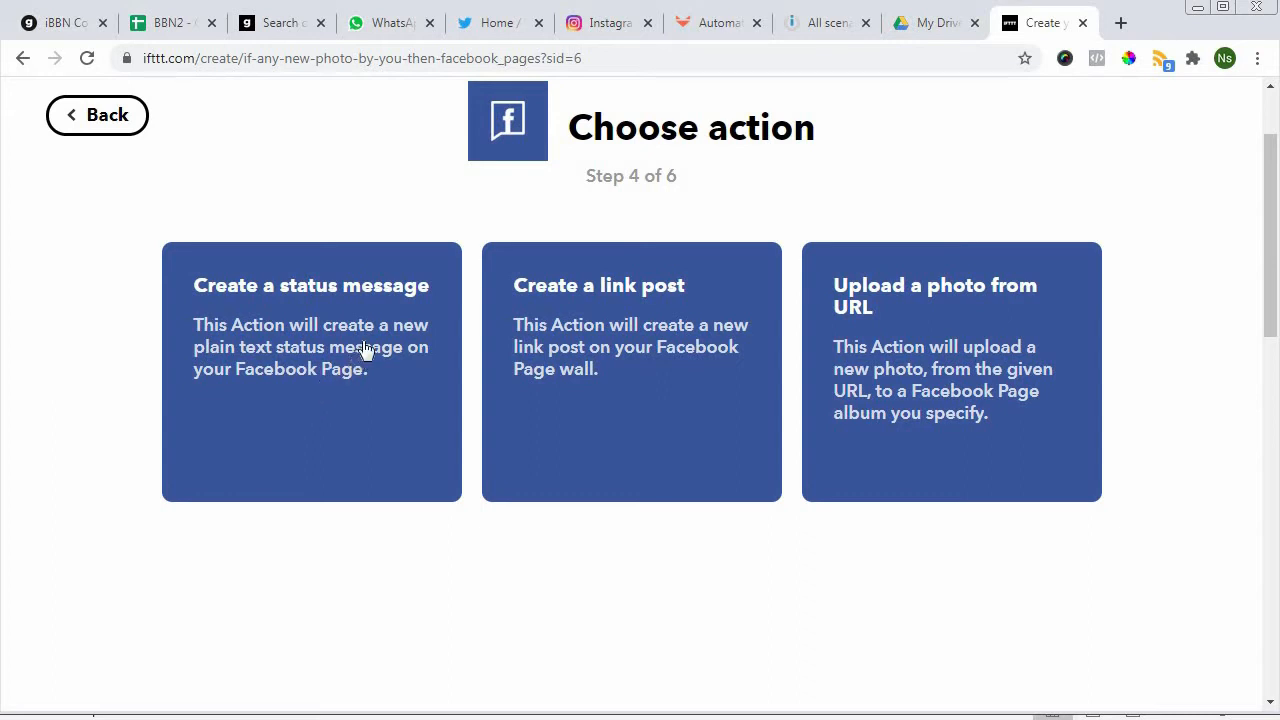
mouse_move(344, 392)
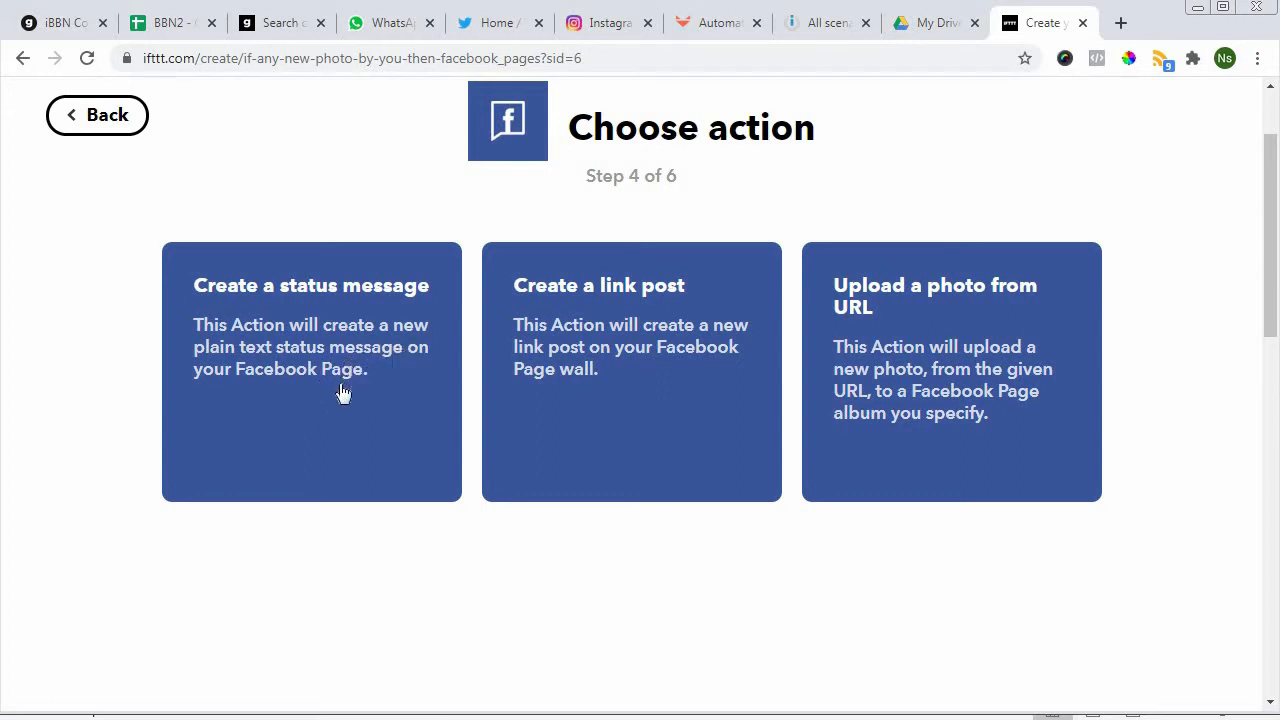
mouse_move(554, 396)
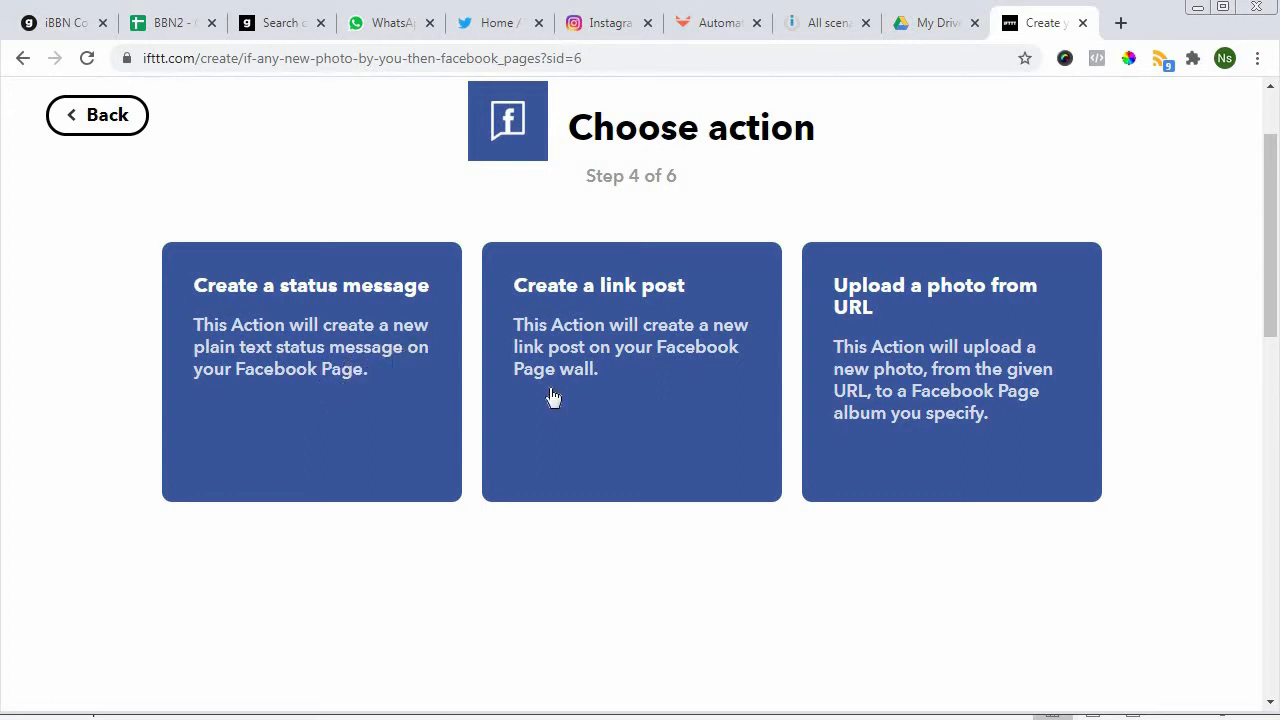
mouse_move(656, 350)
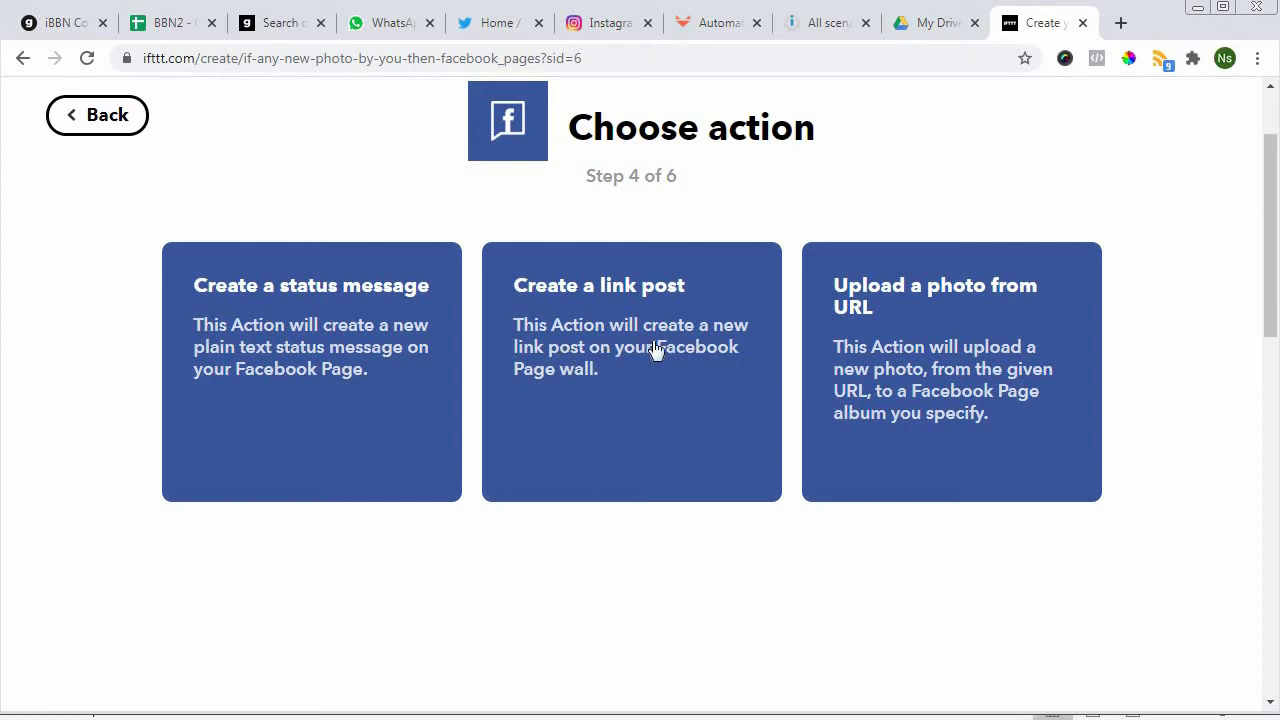
mouse_move(630, 374)
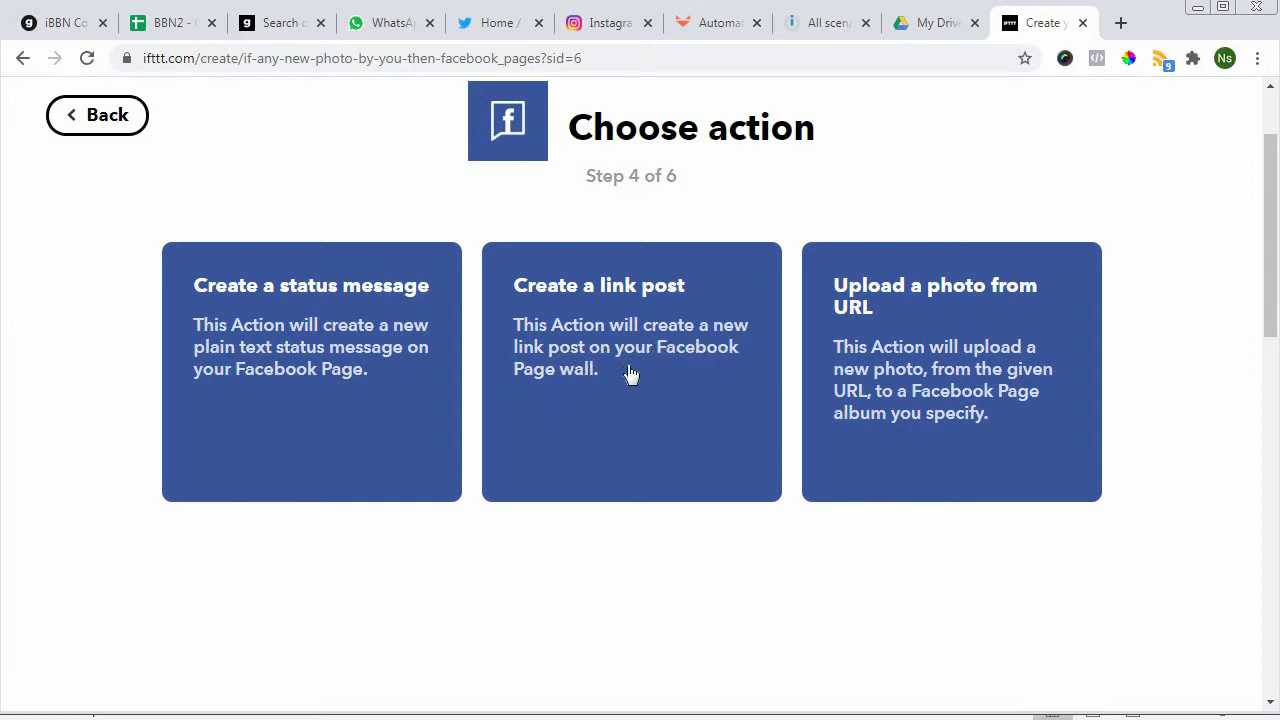
mouse_move(604, 392)
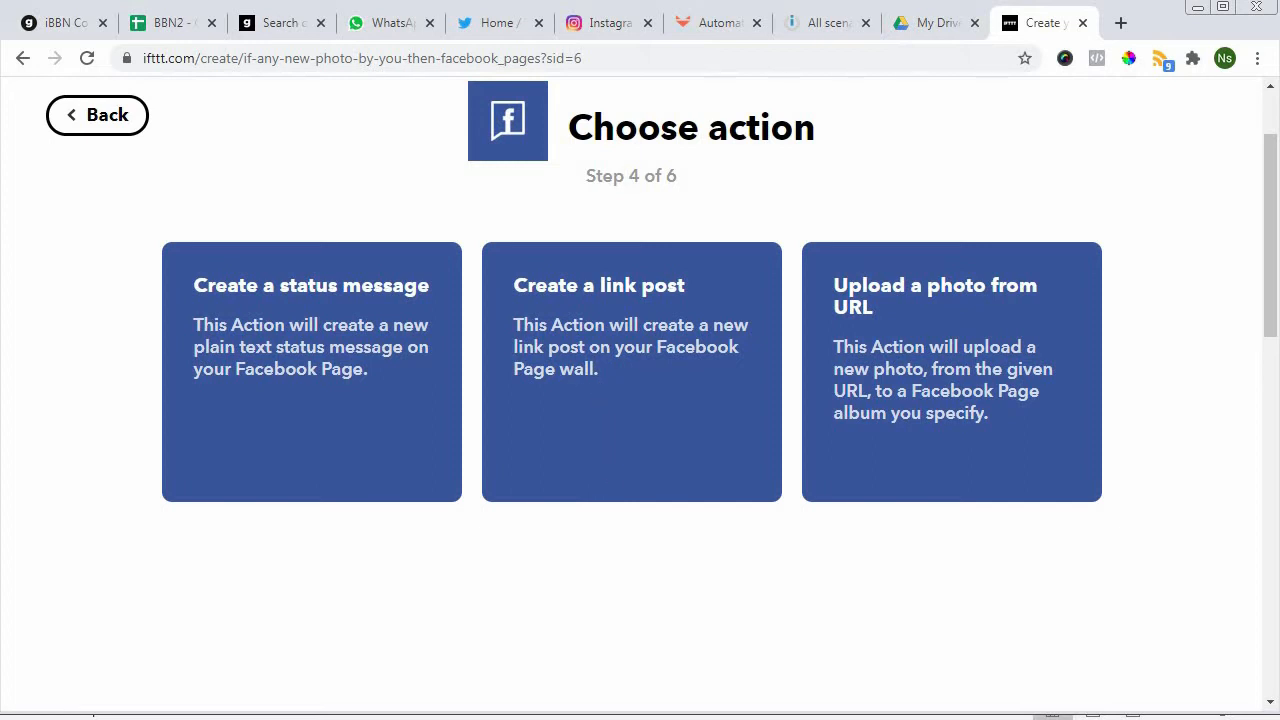
- Choose 'Upload a photo from URL' with SourceUrl photo and Caption/Url message
left_click(632, 284)
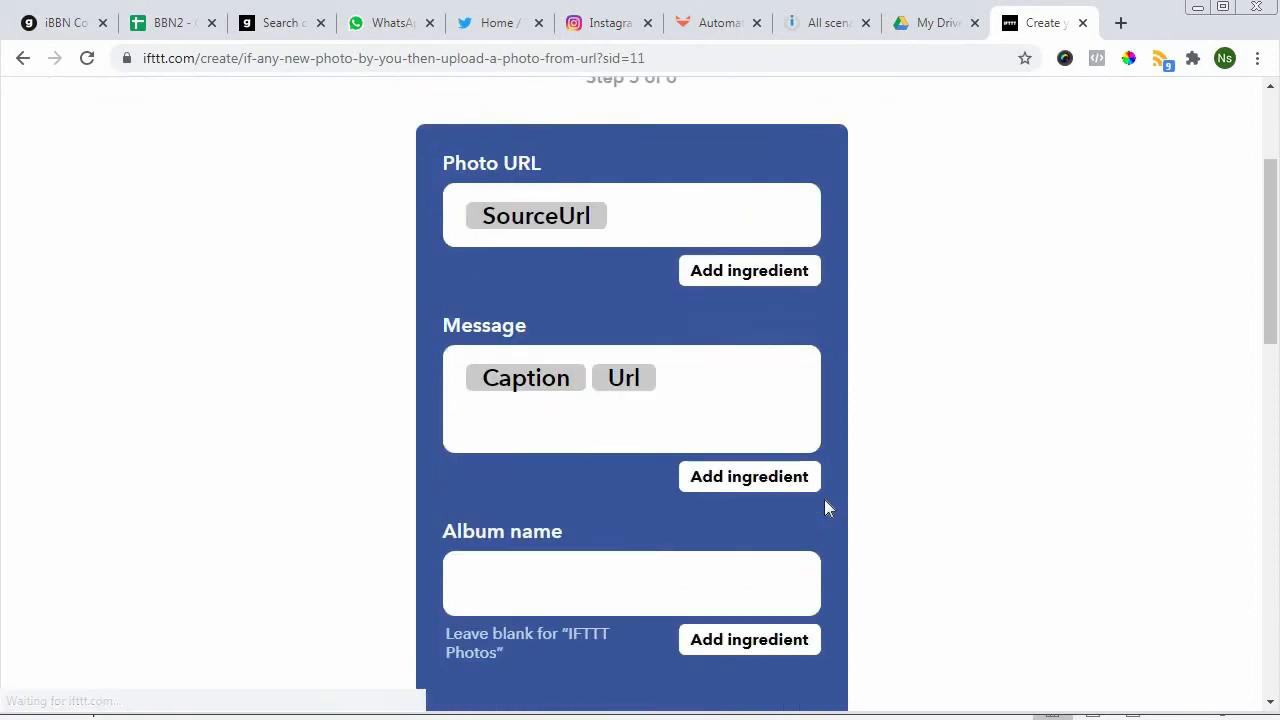
scroll("down", 3)
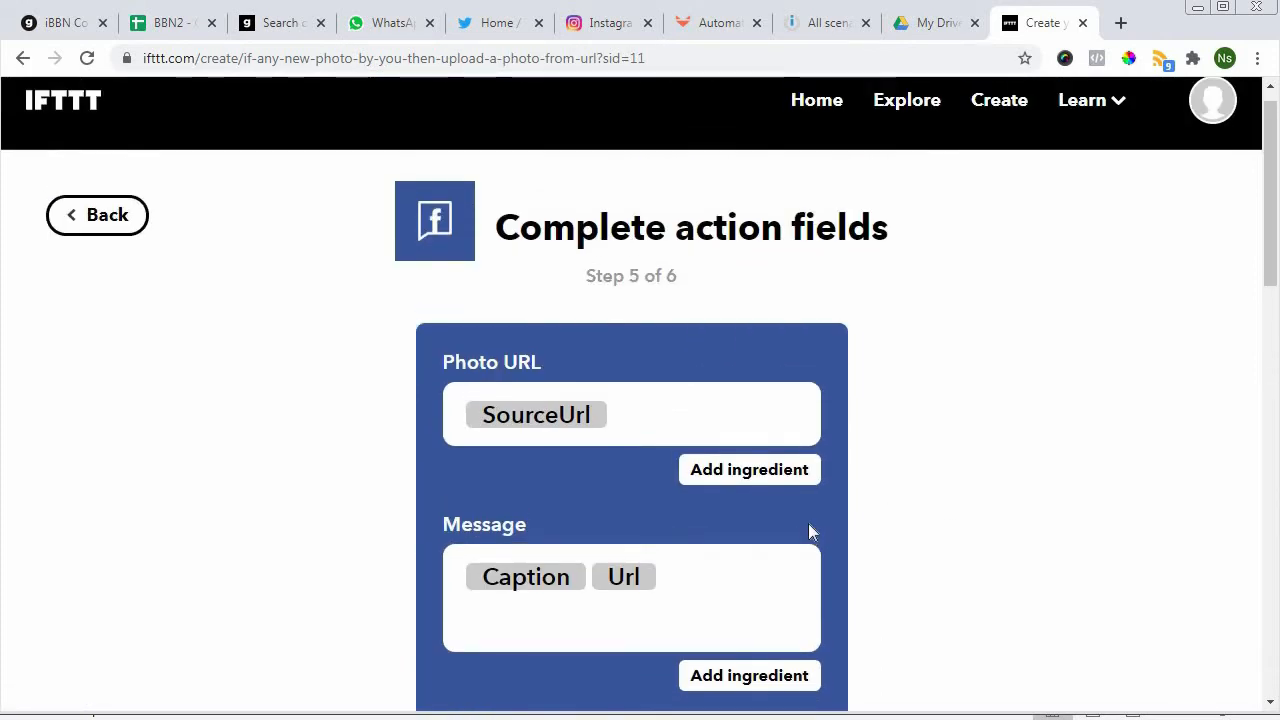
mouse_move(90, 216)
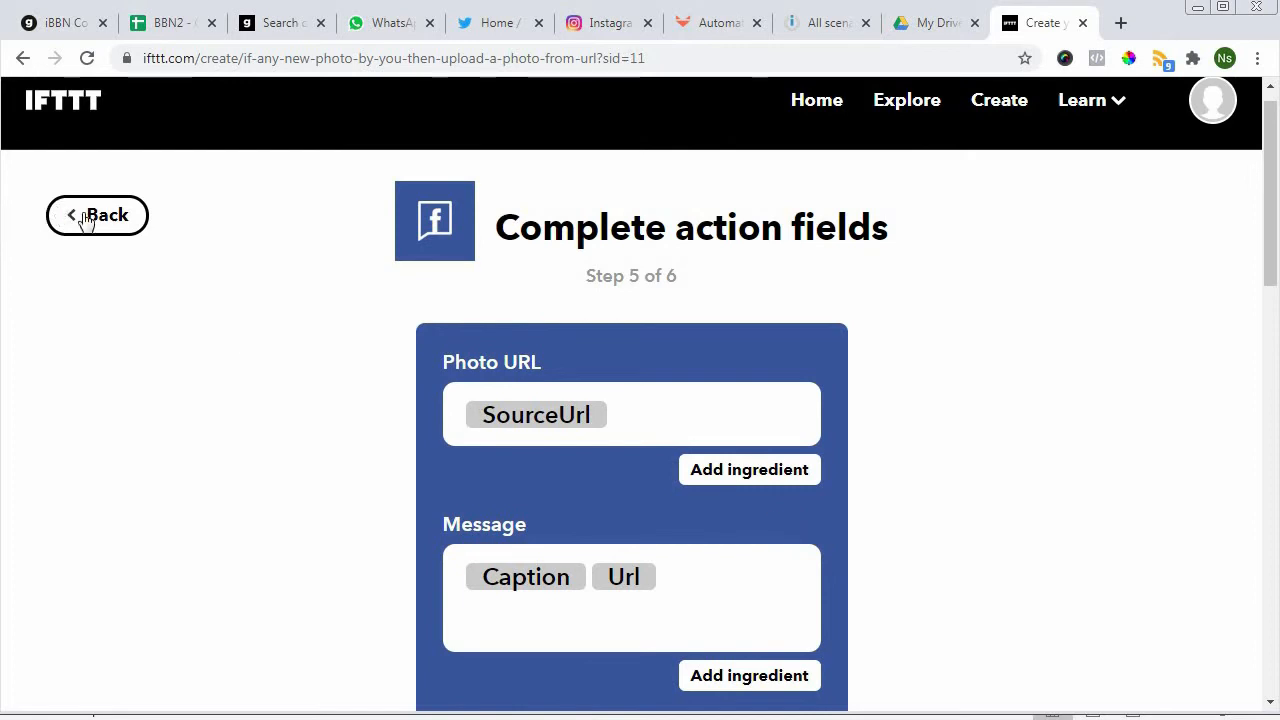
- Return to Choose action service, then reach the Smart home solutions blog via Learn > Resources
left_click(96, 214)
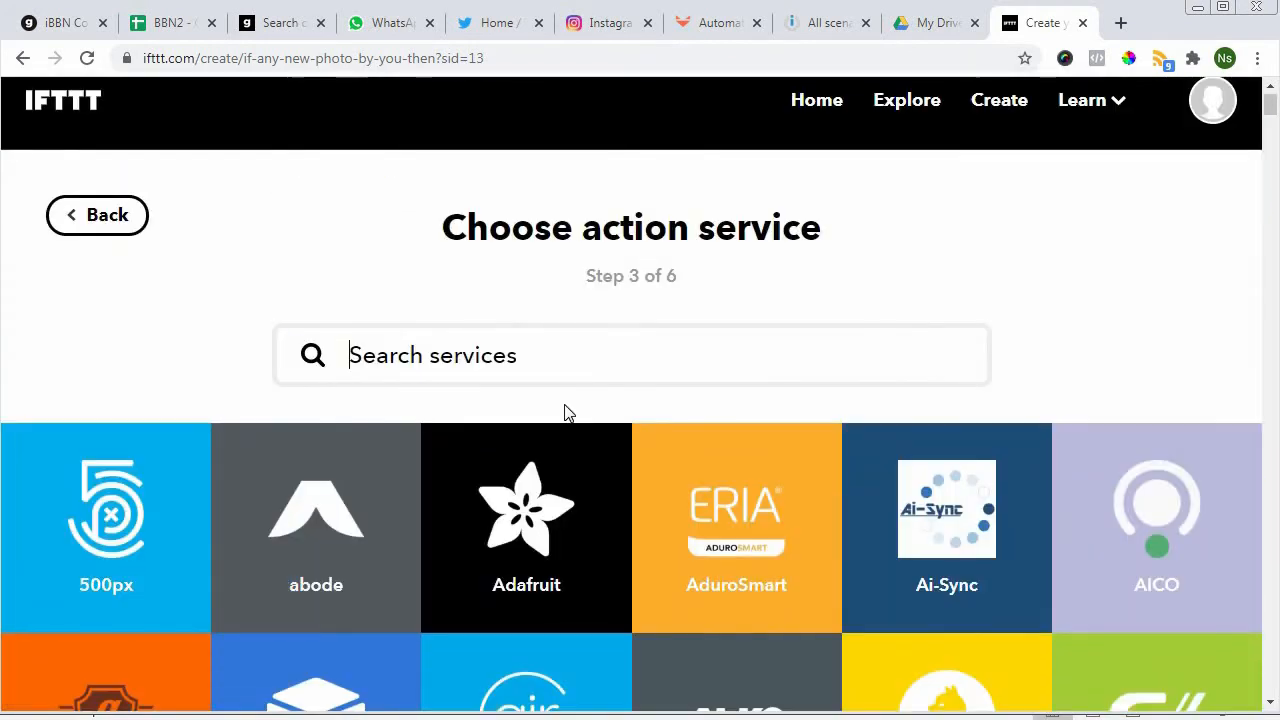
mouse_move(80, 132)
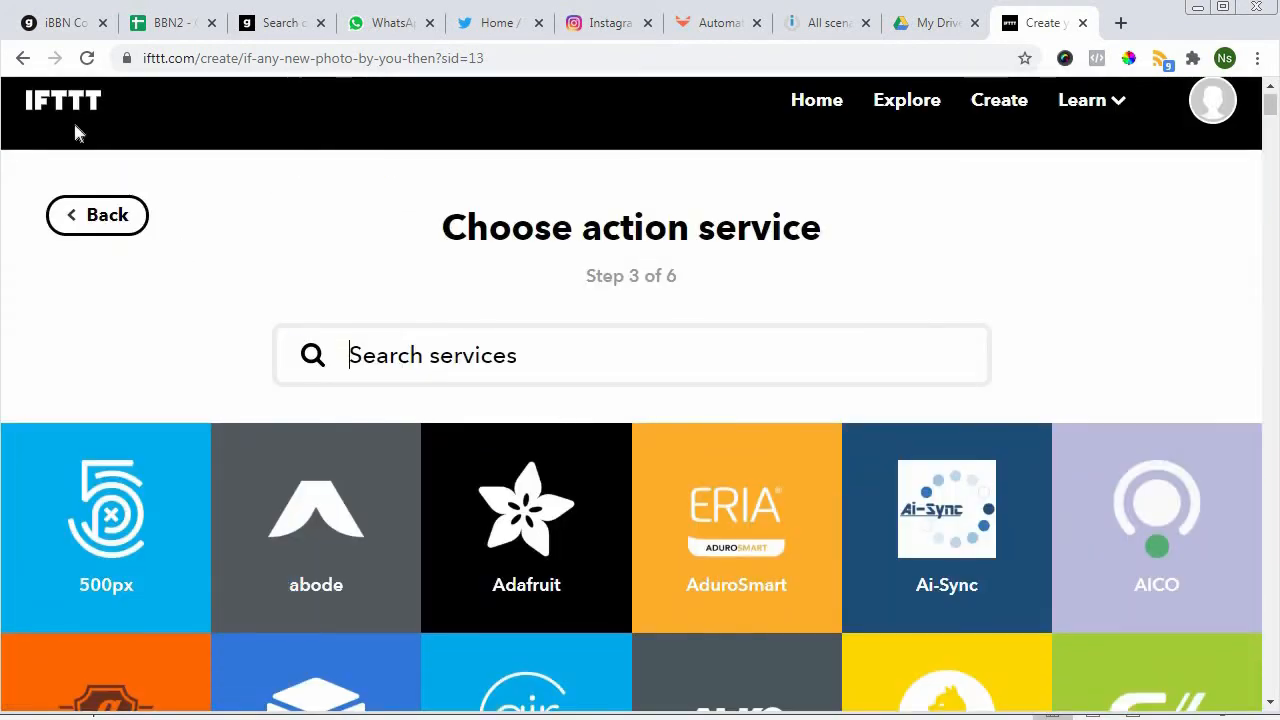
mouse_move(1116, 108)
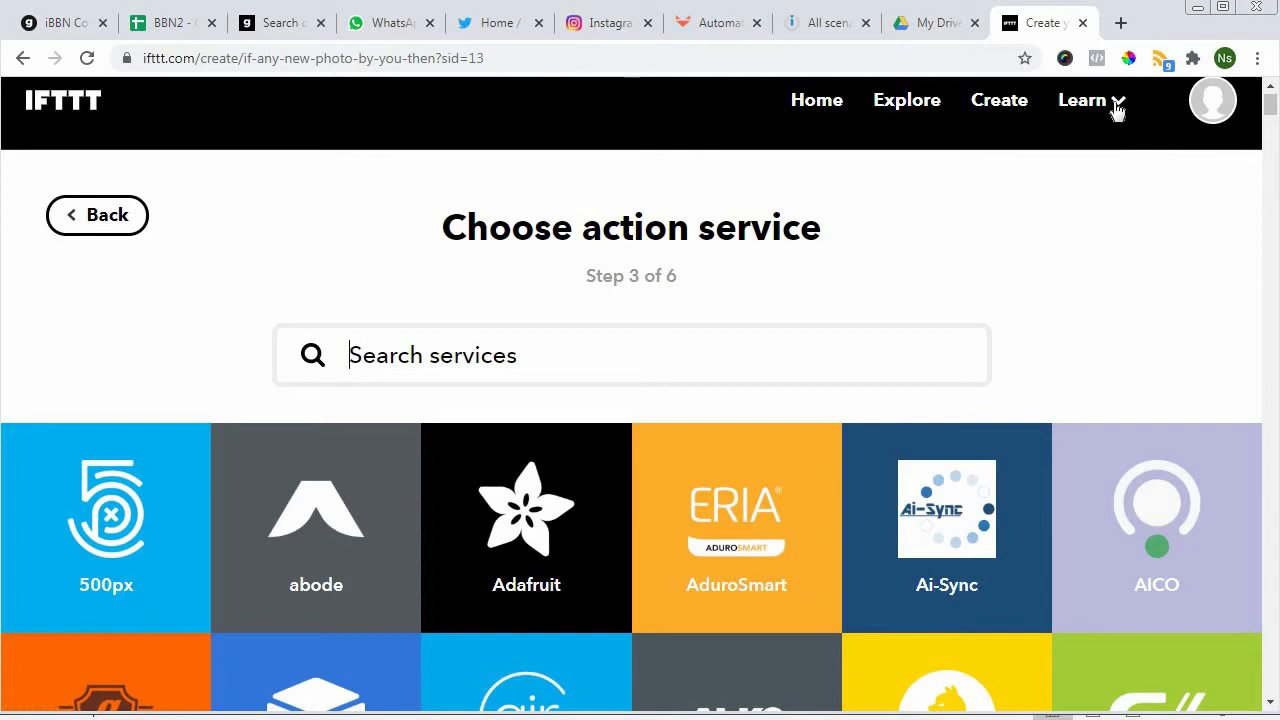
left_click(1080, 100)
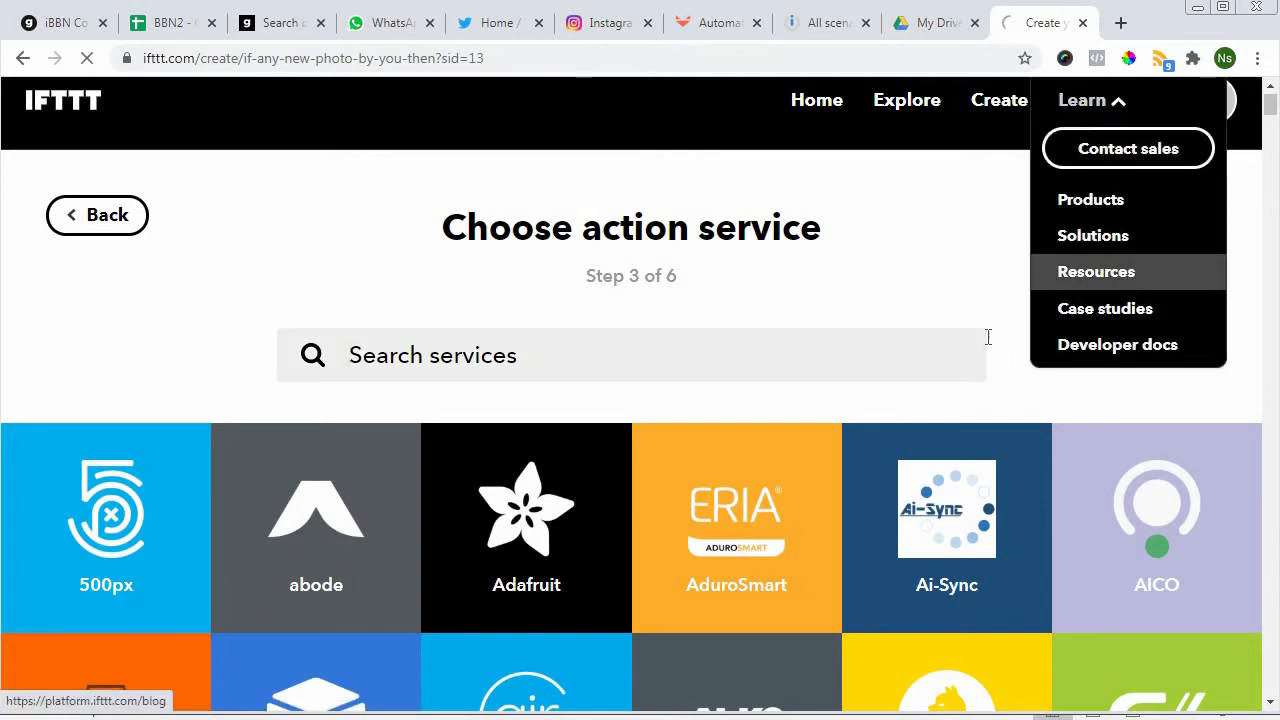
left_click(1096, 272)
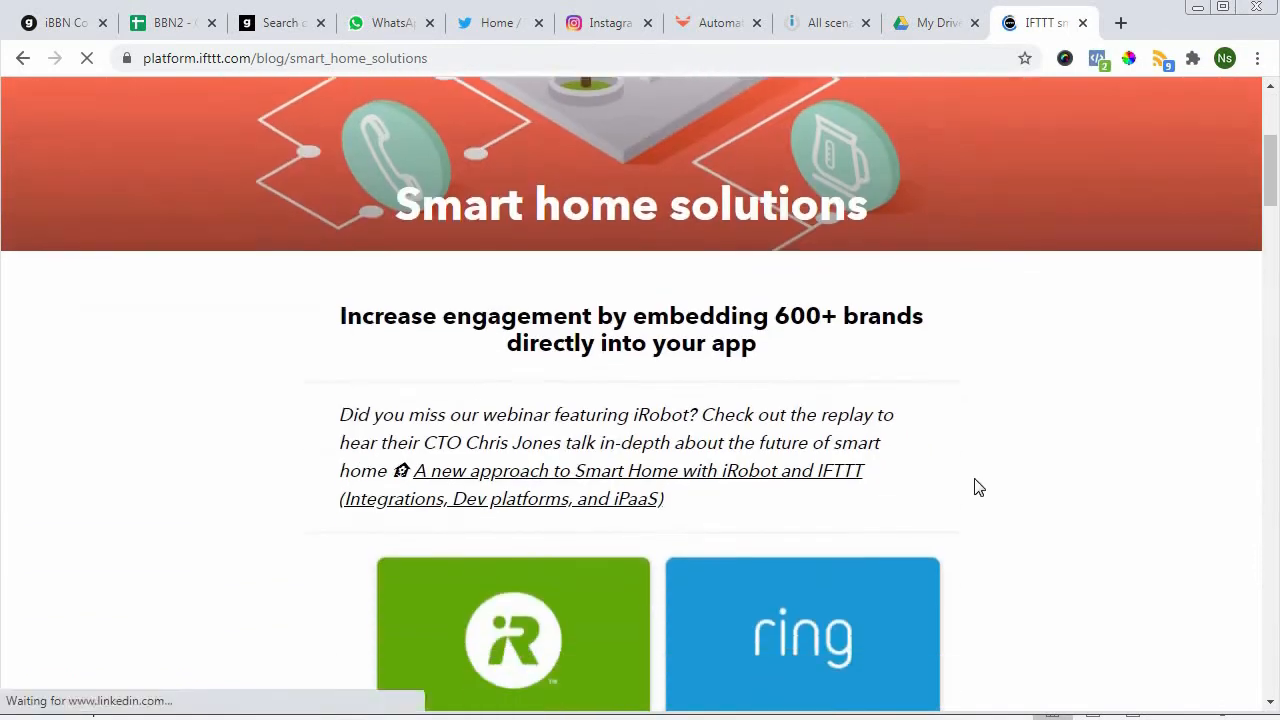
scroll("down", 3)
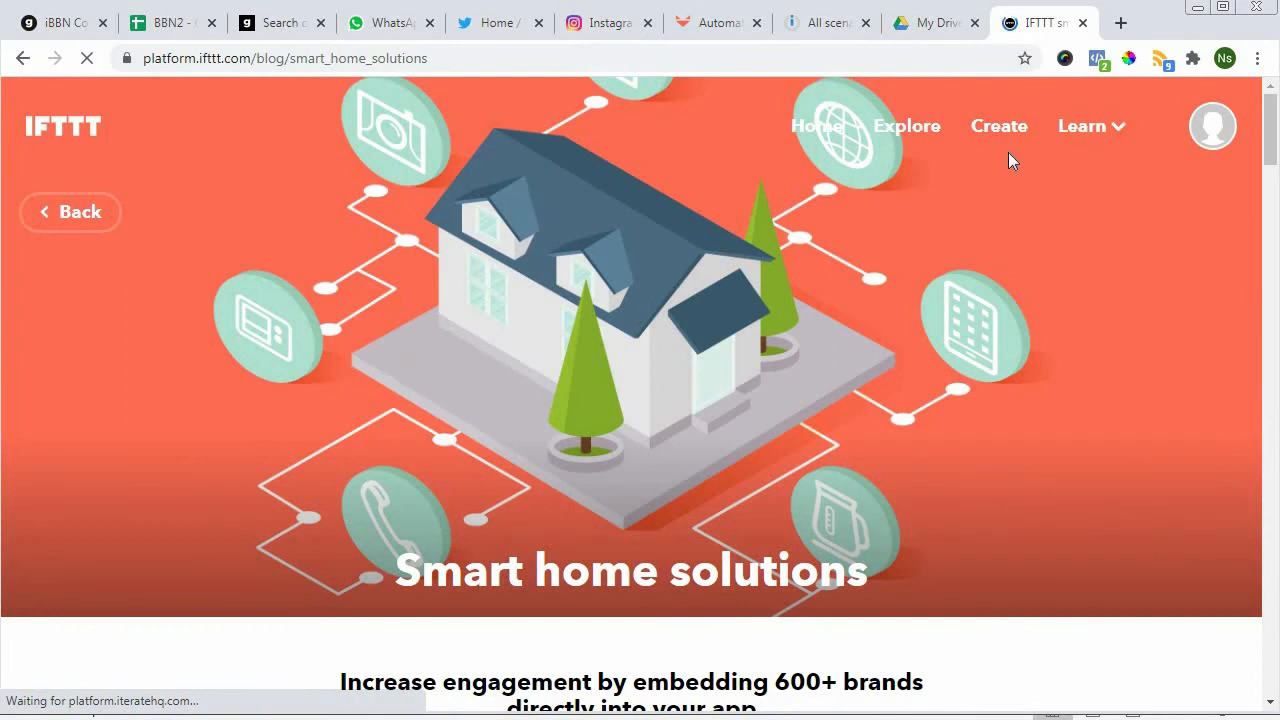
mouse_move(970, 404)
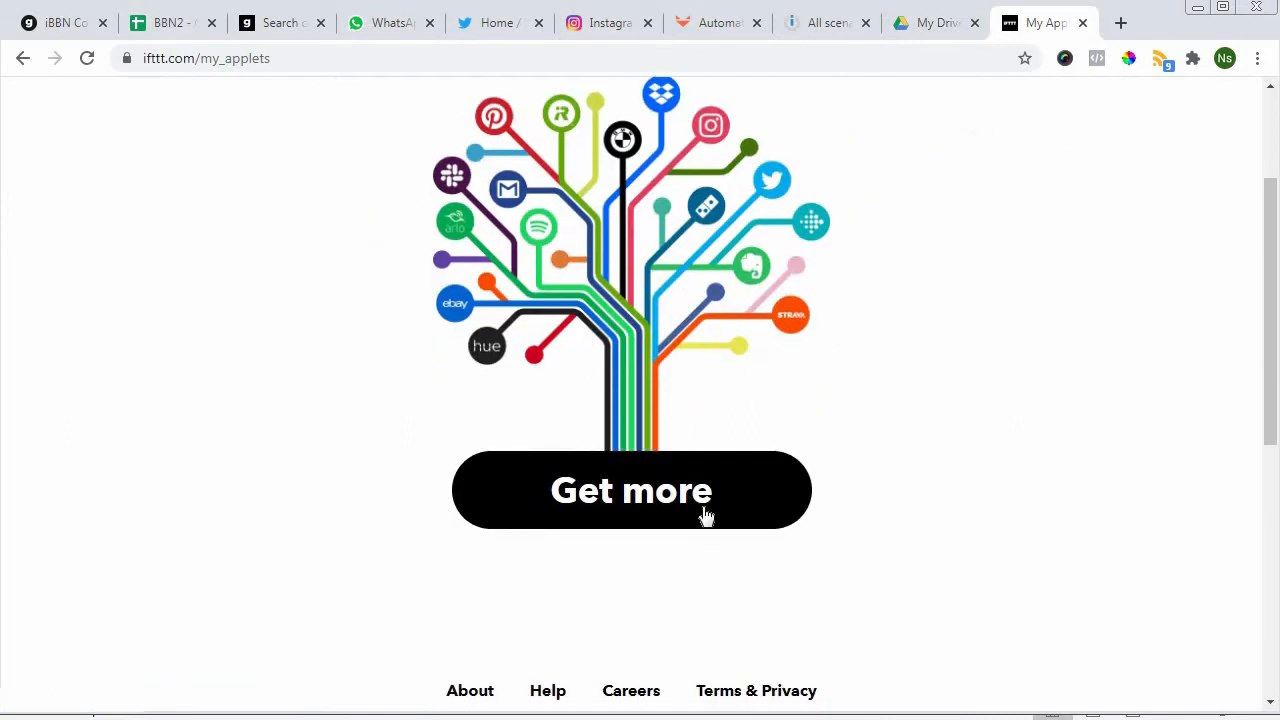
- Search Explore for 'instagr' and locate the Post Instagram photos to Facebook Page and Twitter applet
left_click(632, 490)
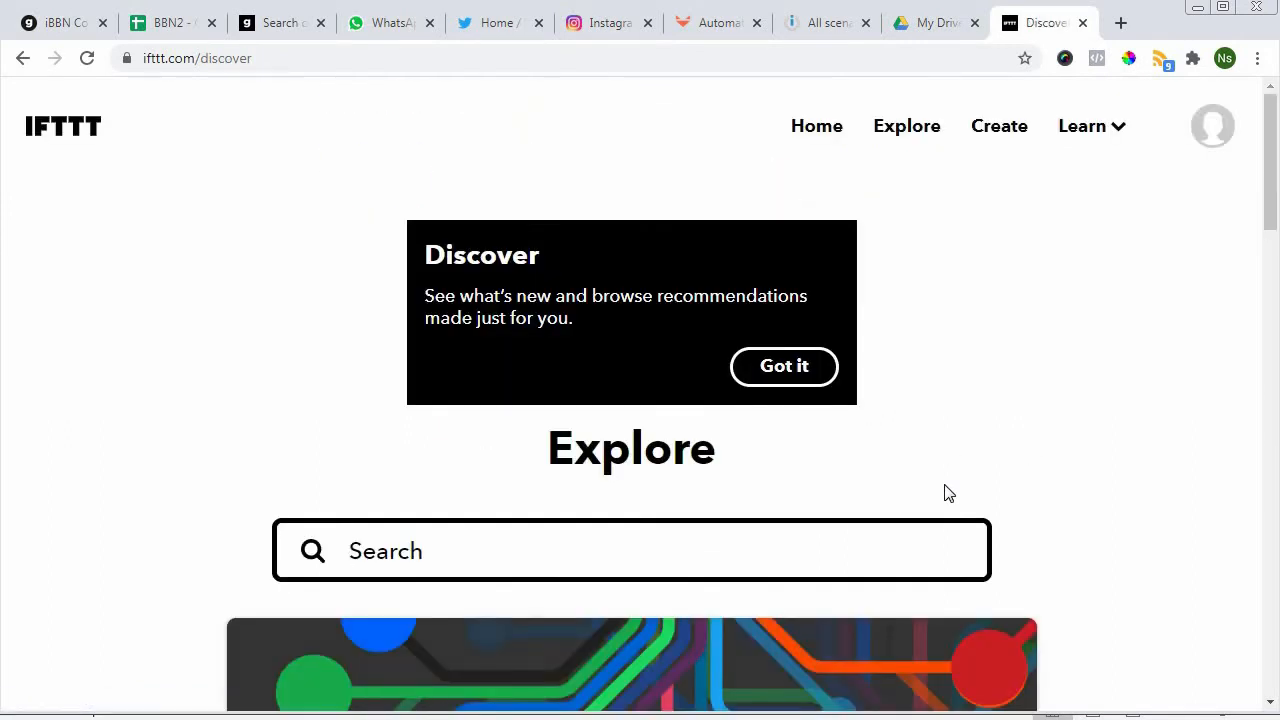
scroll("down", 3)
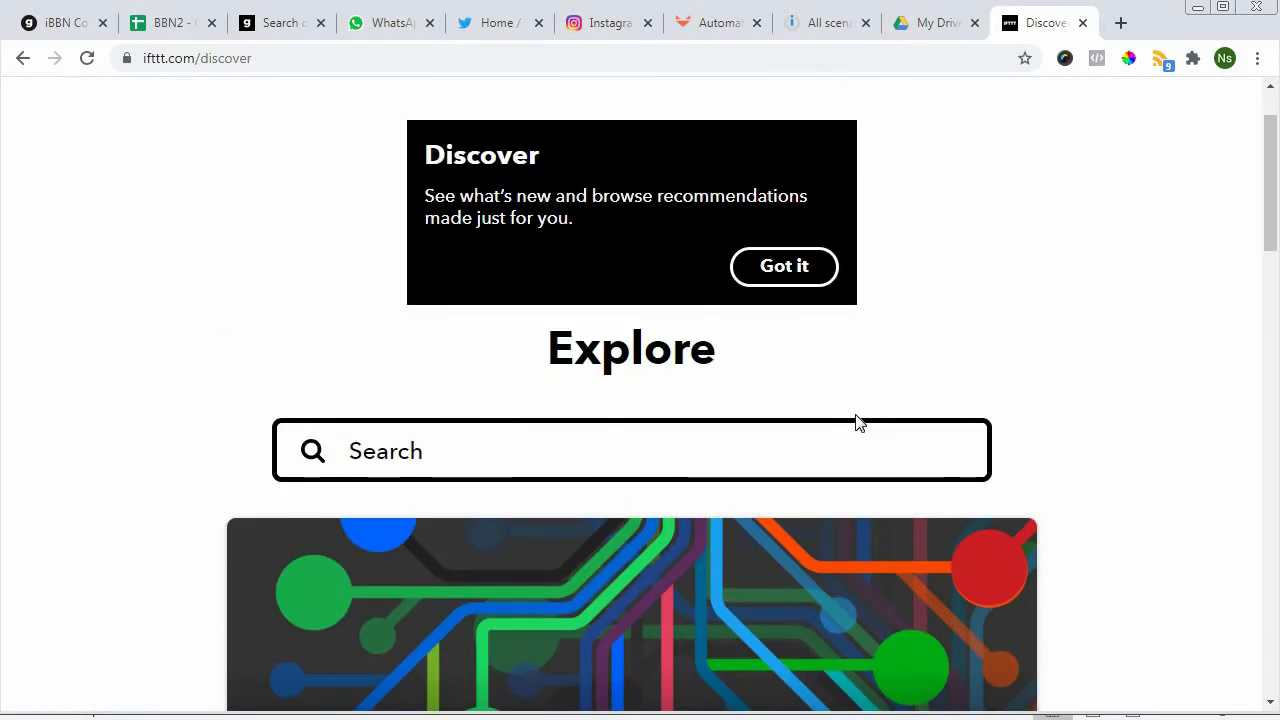
type("instagram")
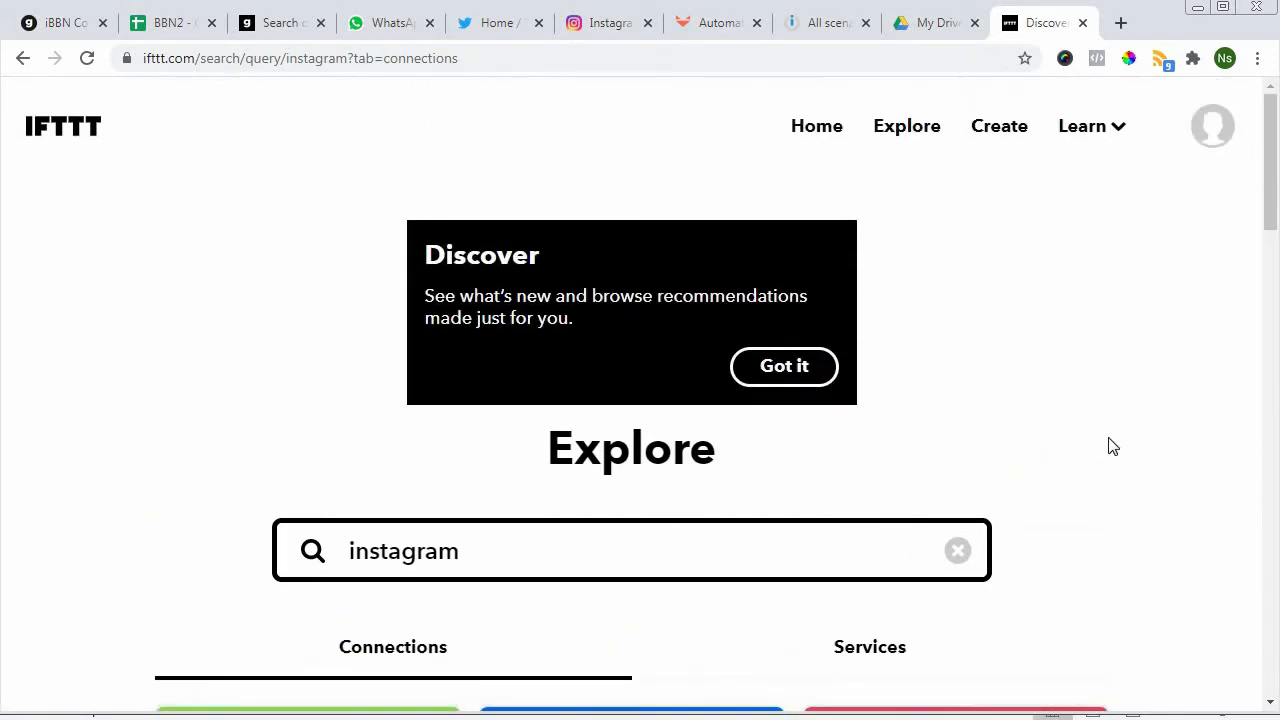
mouse_move(1108, 446)
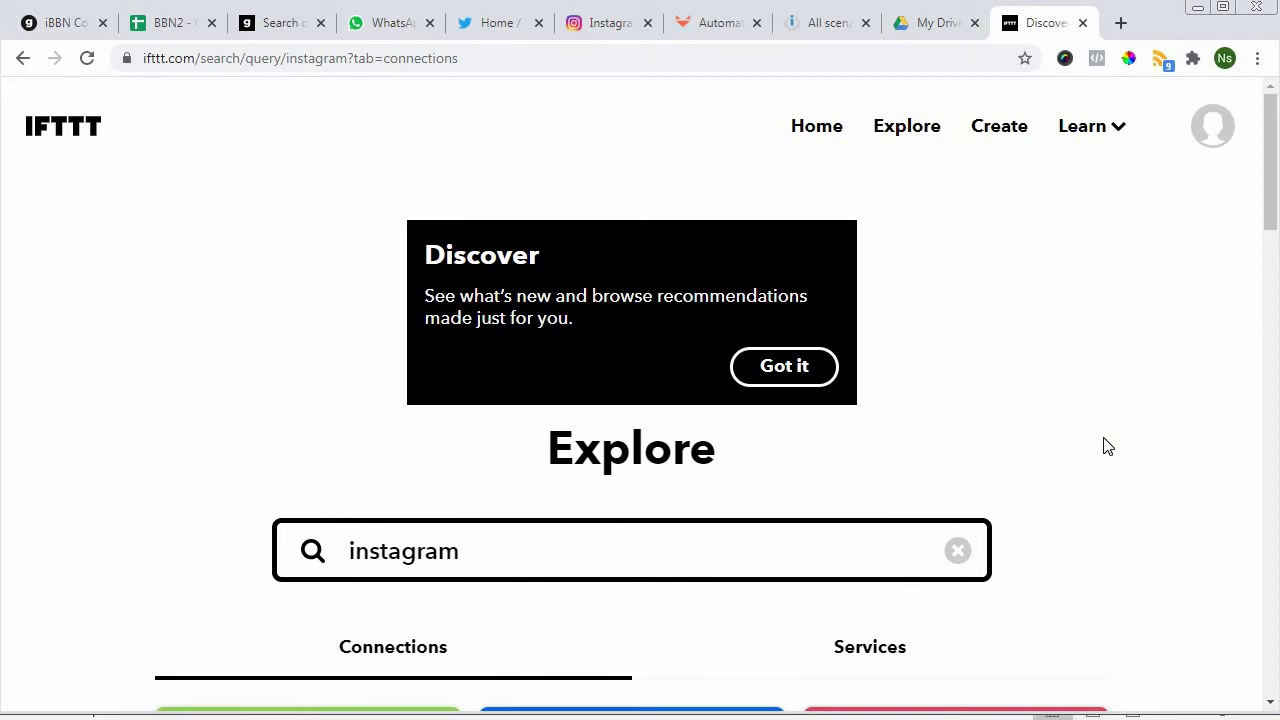
scroll("down", 3)
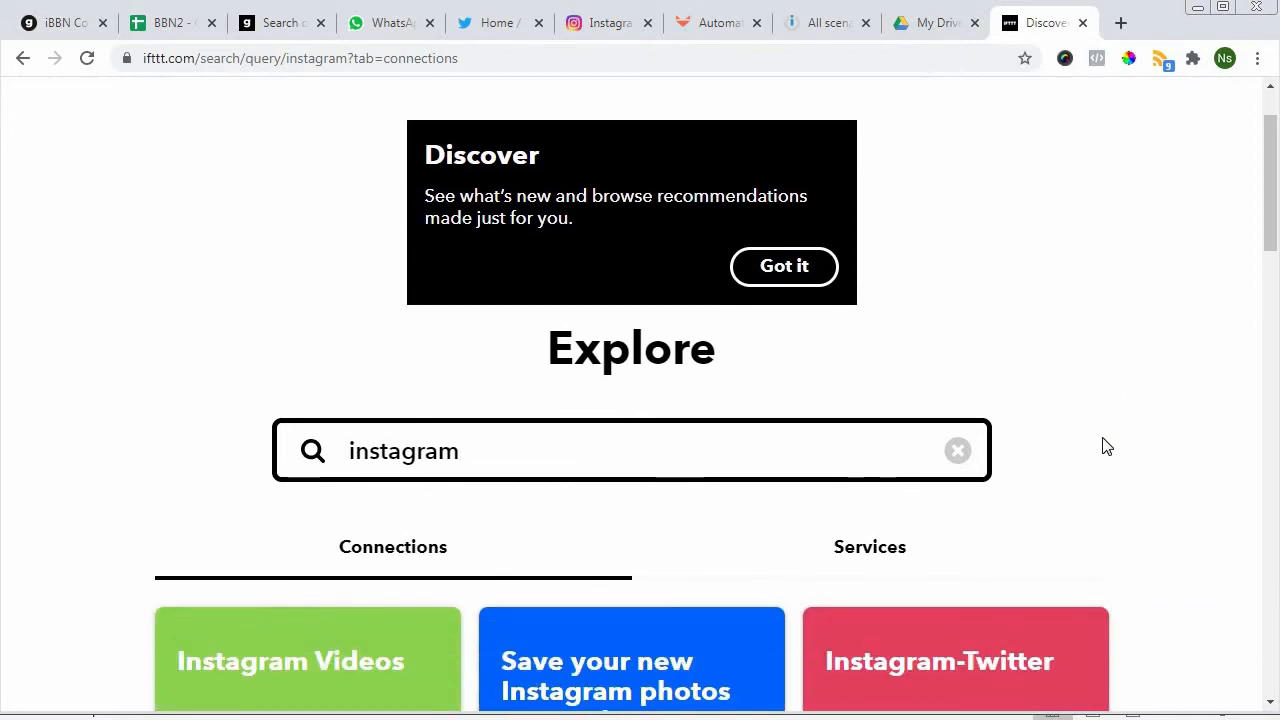
scroll("down", 3)
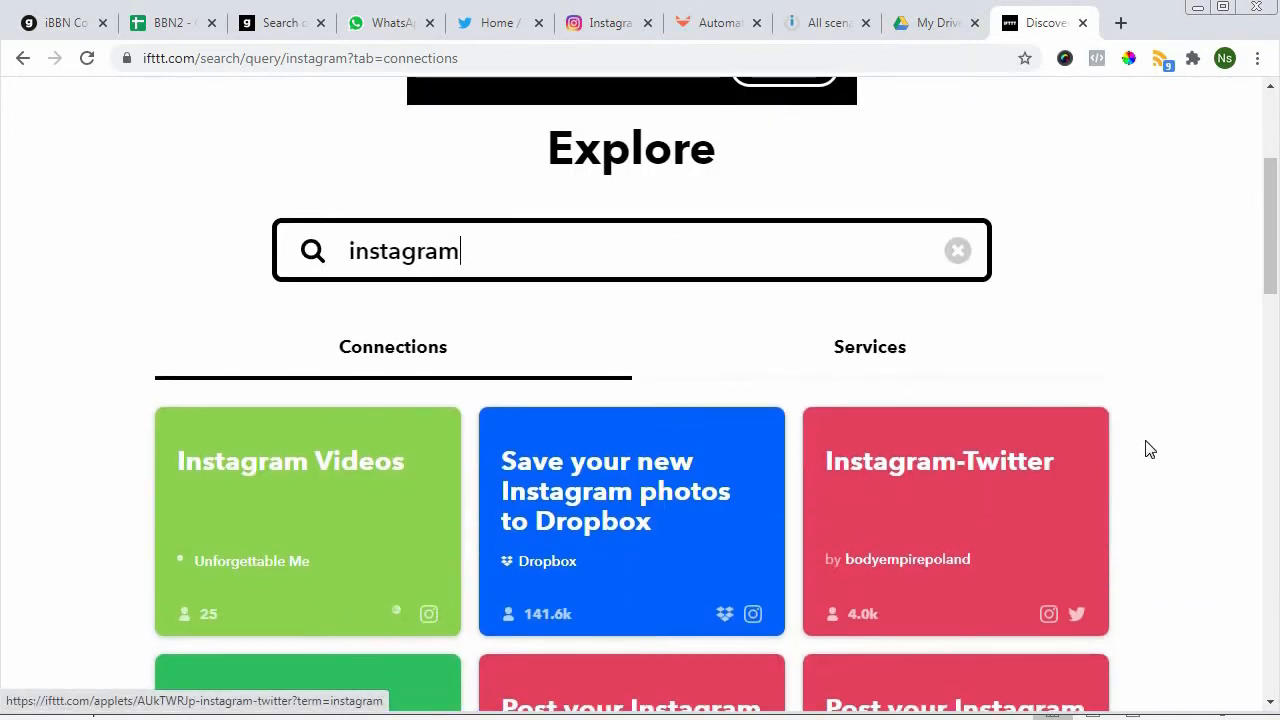
scroll("down", 3)
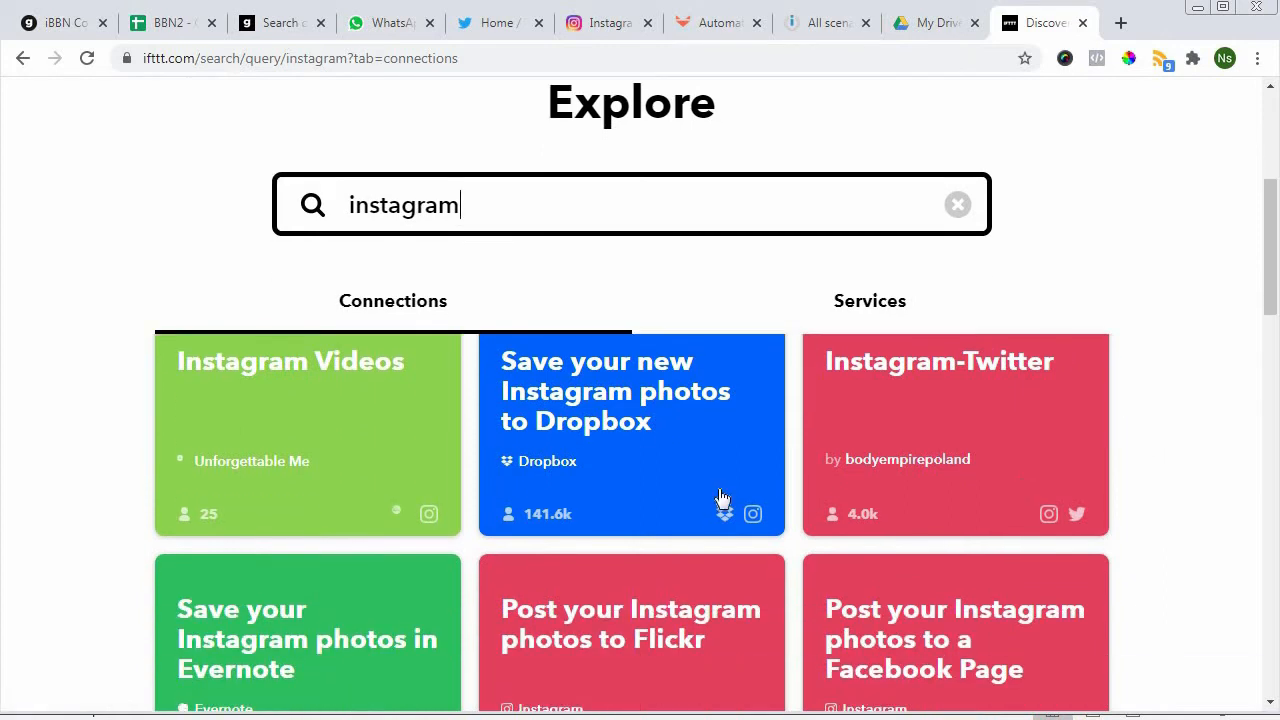
mouse_move(612, 524)
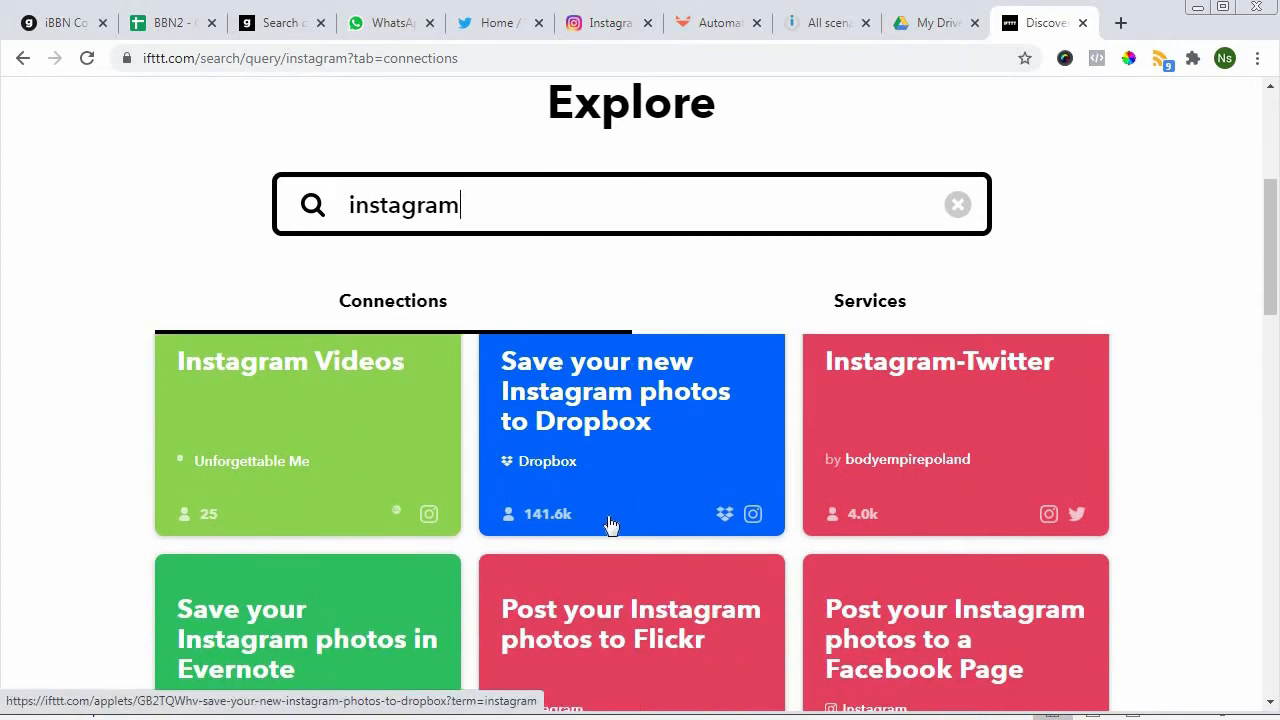
mouse_move(580, 540)
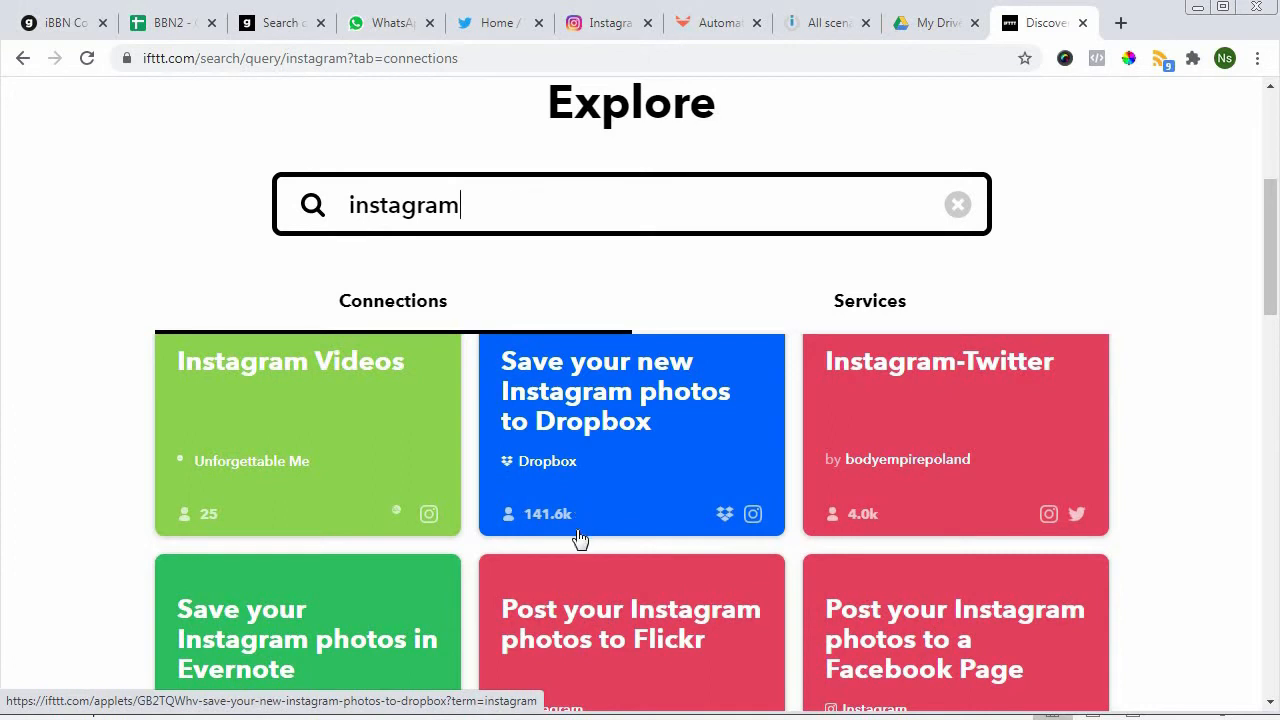
mouse_move(524, 528)
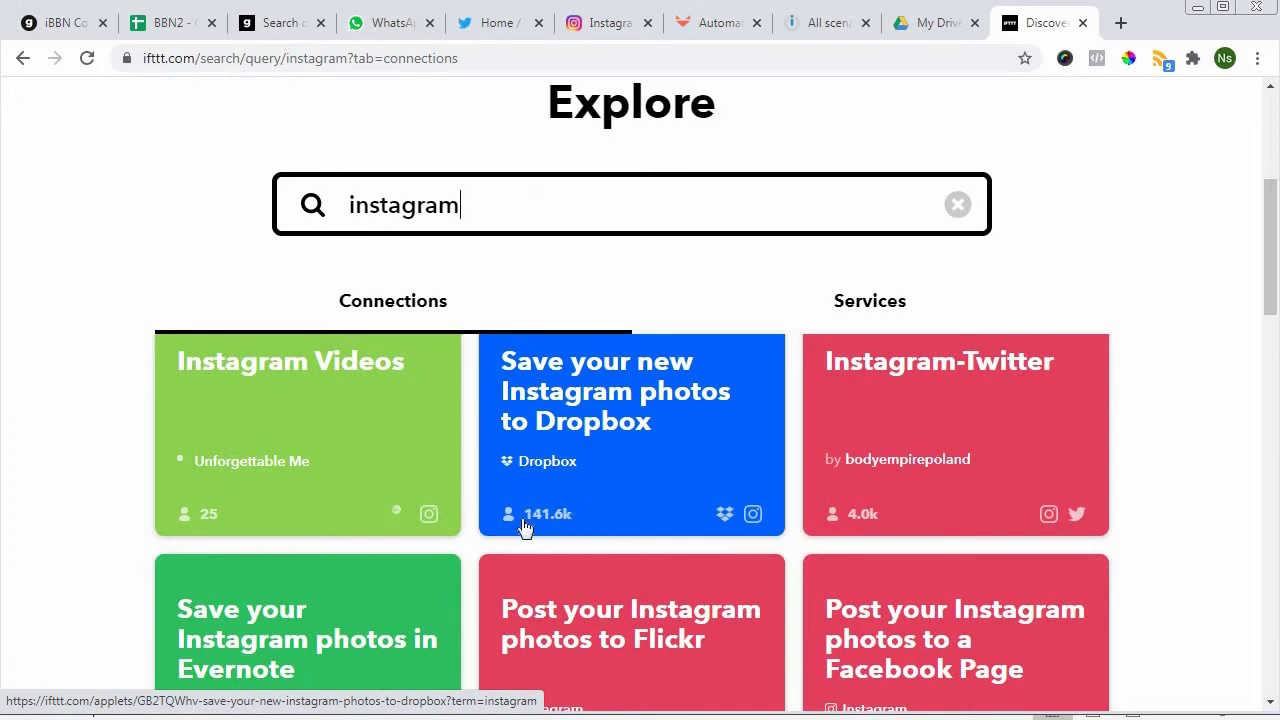
mouse_move(828, 476)
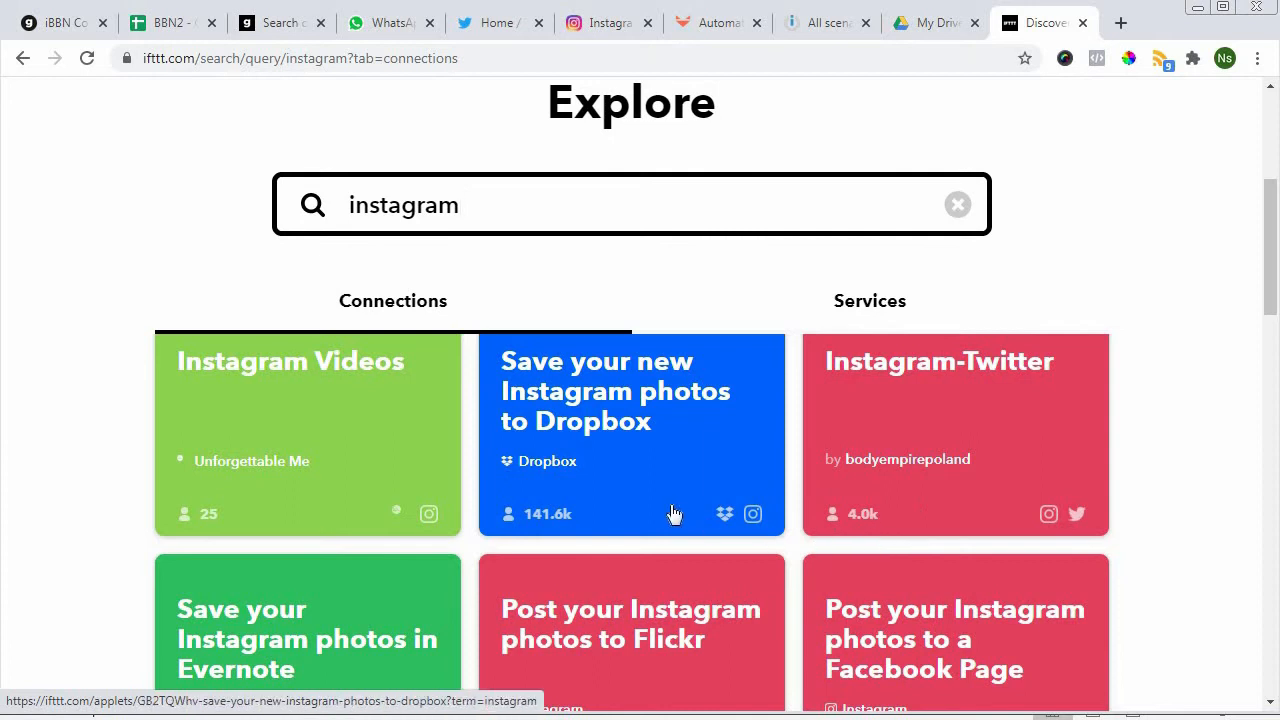
scroll("down", 3)
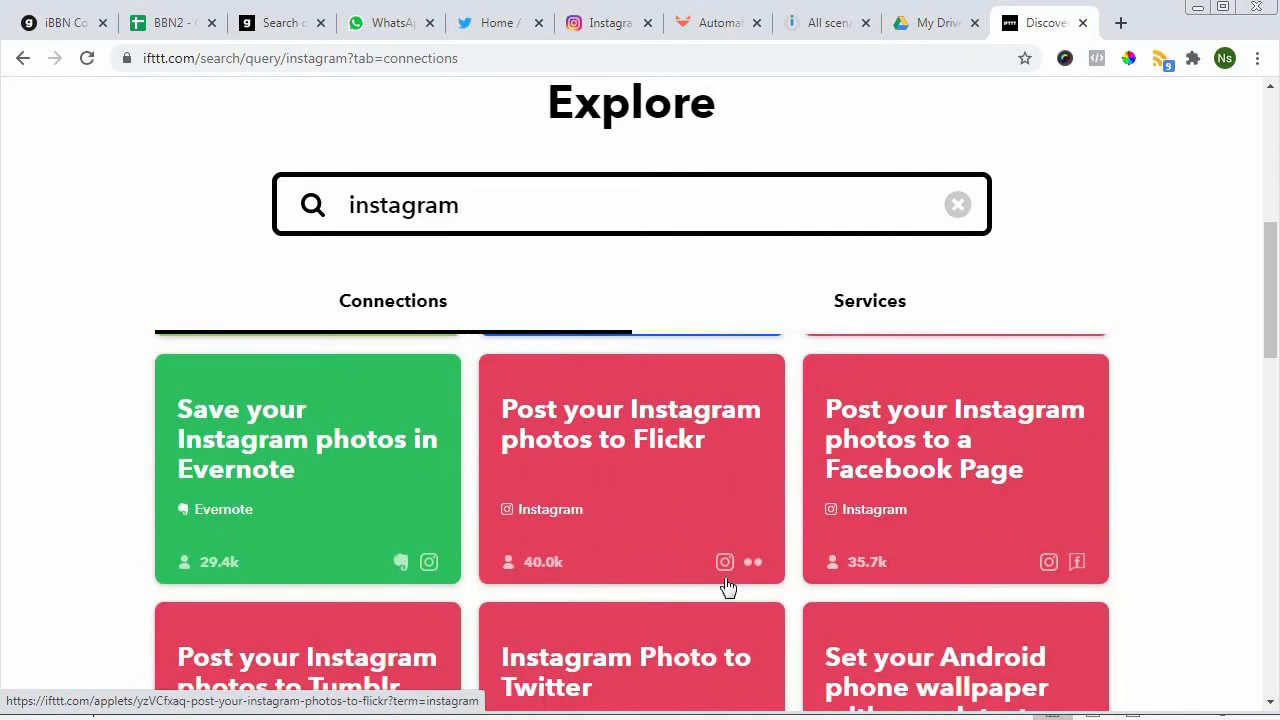
scroll("down", 3)
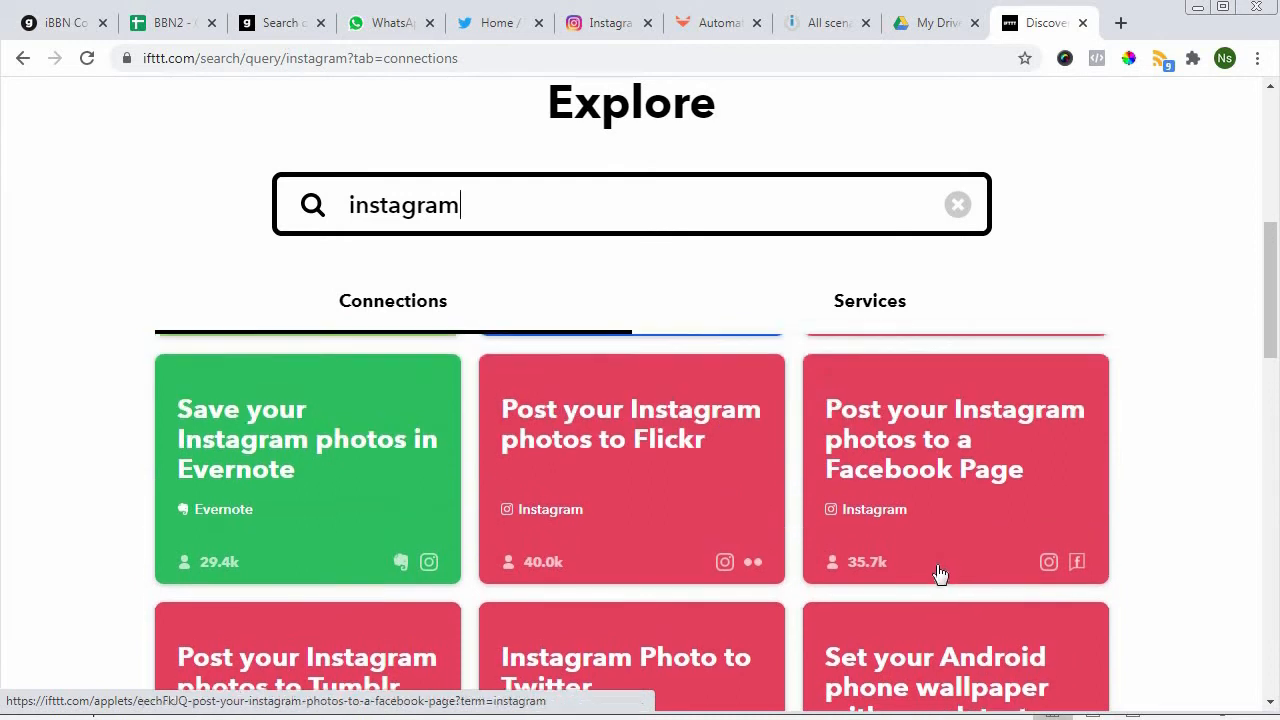
mouse_move(890, 480)
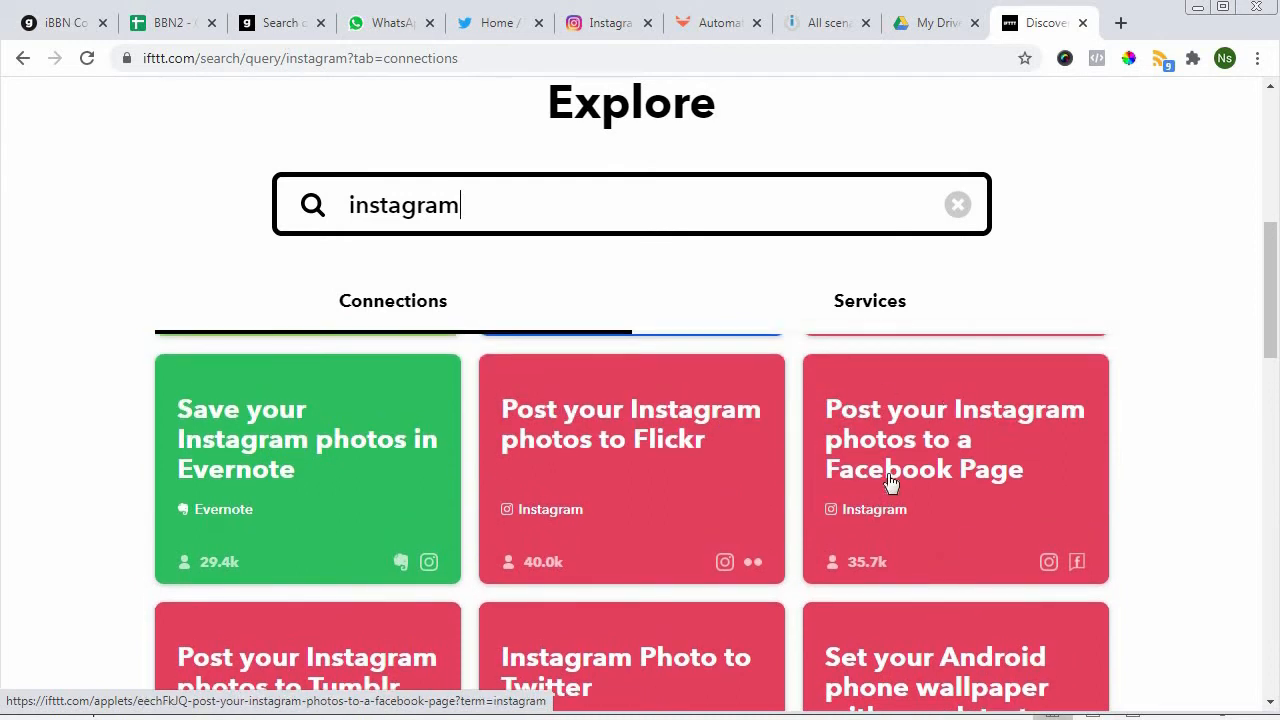
mouse_move(940, 504)
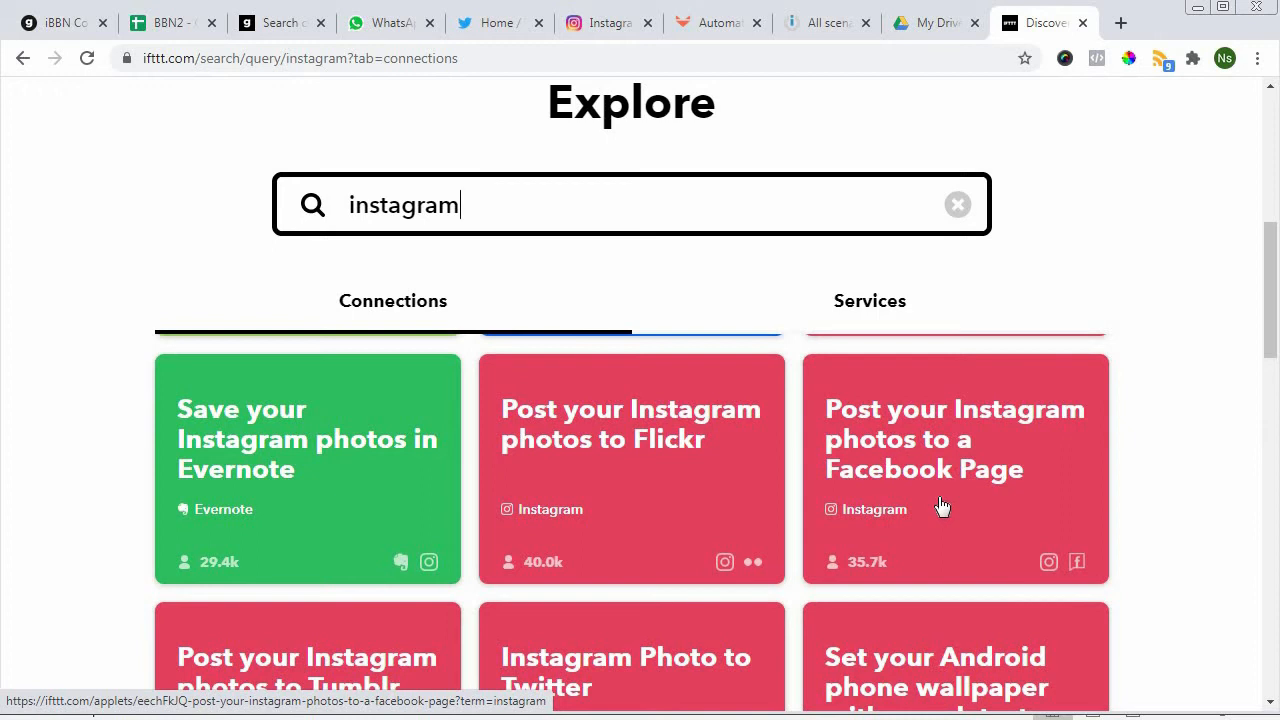
scroll("down", 3)
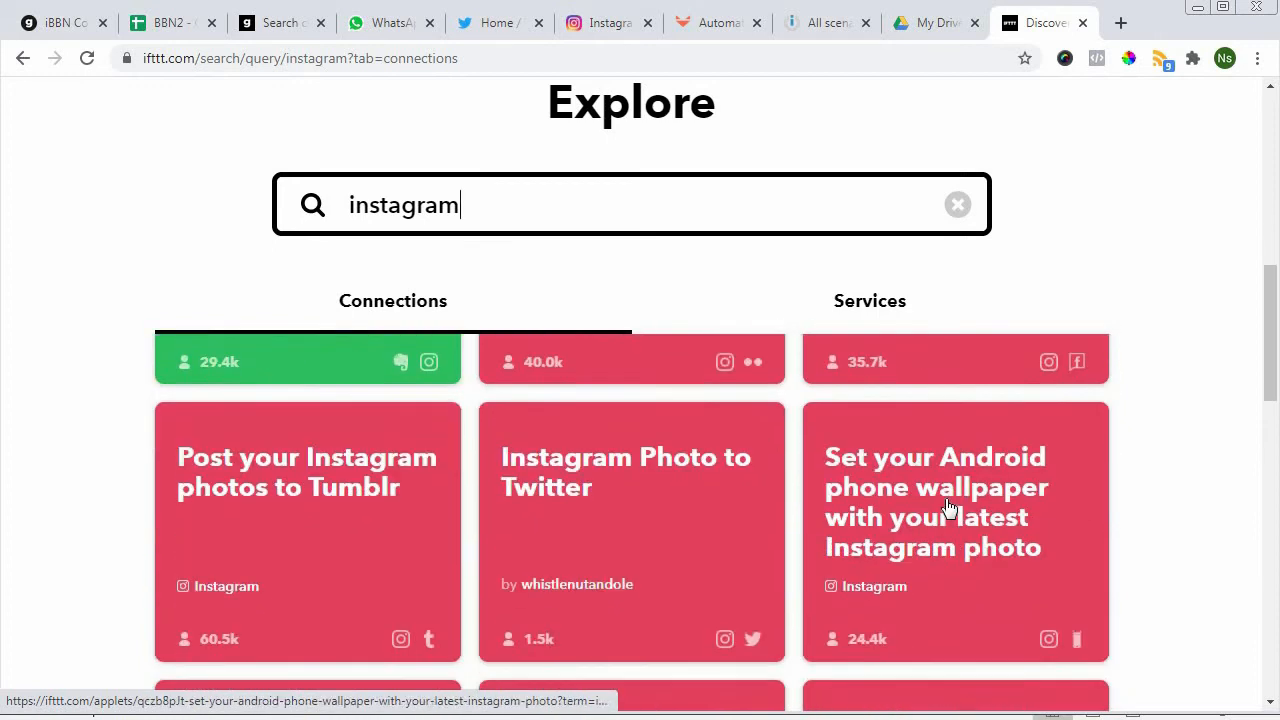
scroll("down", 3)
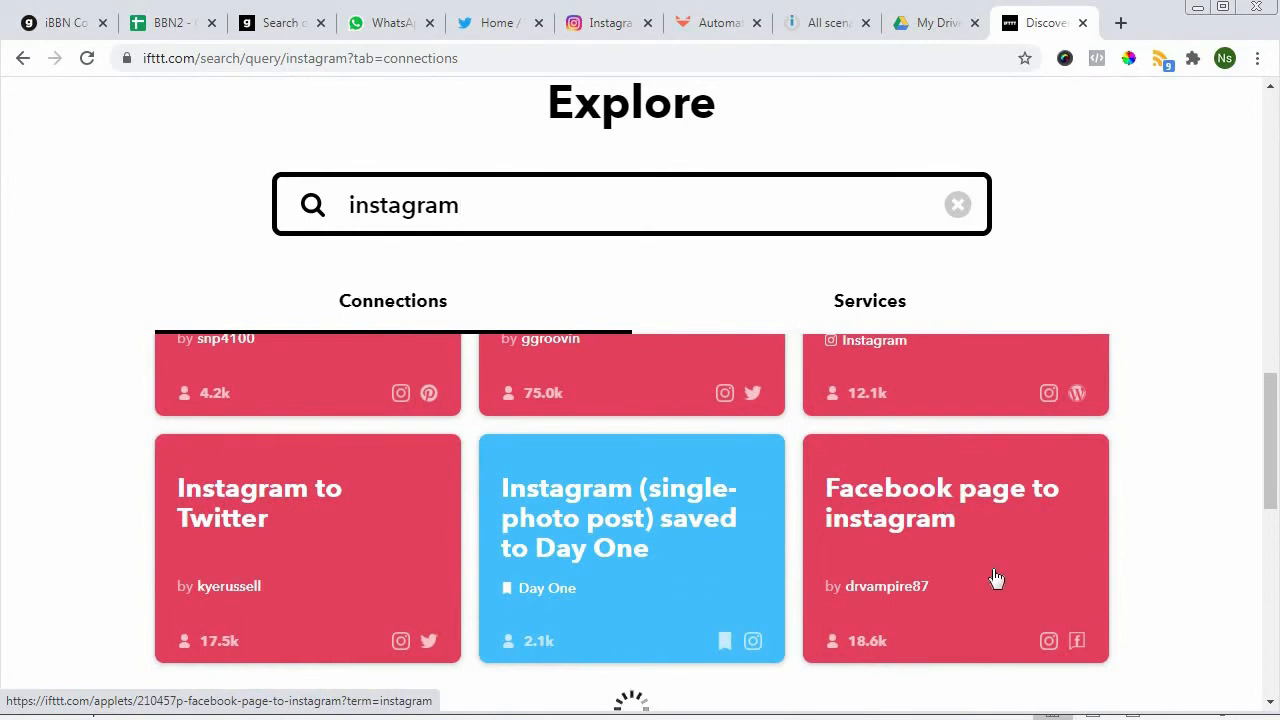
scroll("down", 3)
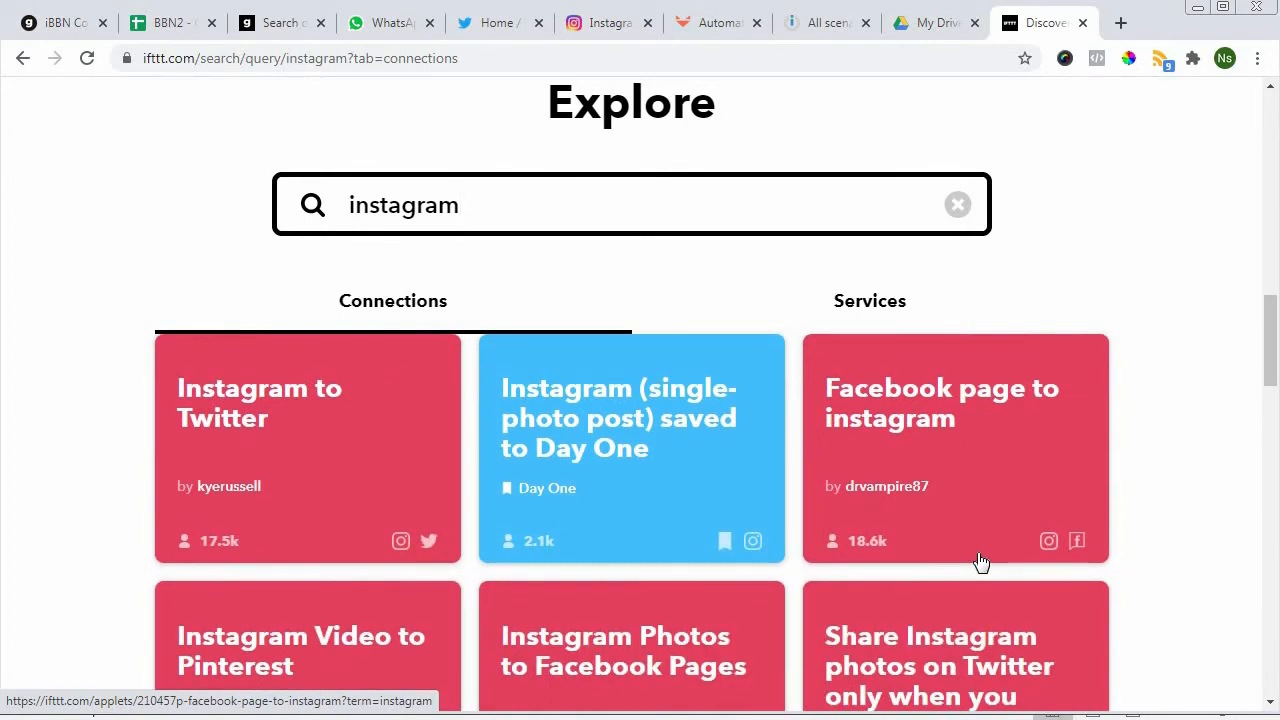
scroll("down", 3)
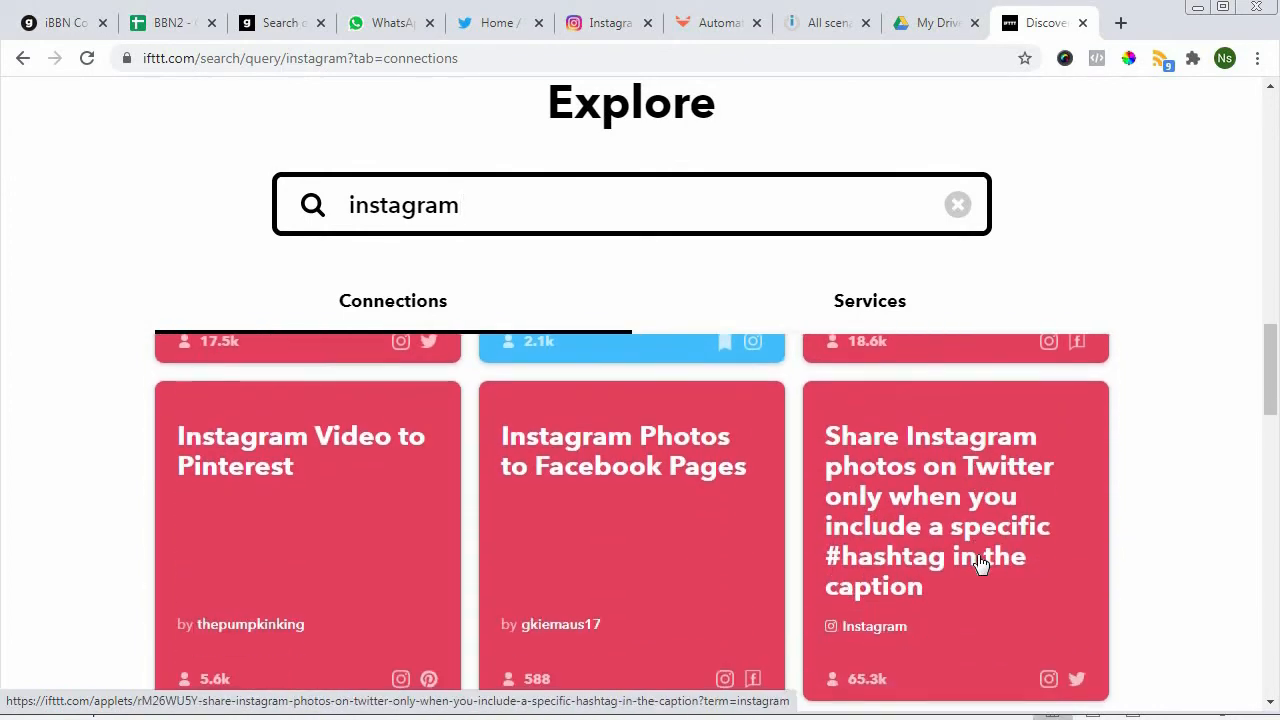
scroll("down", 3)
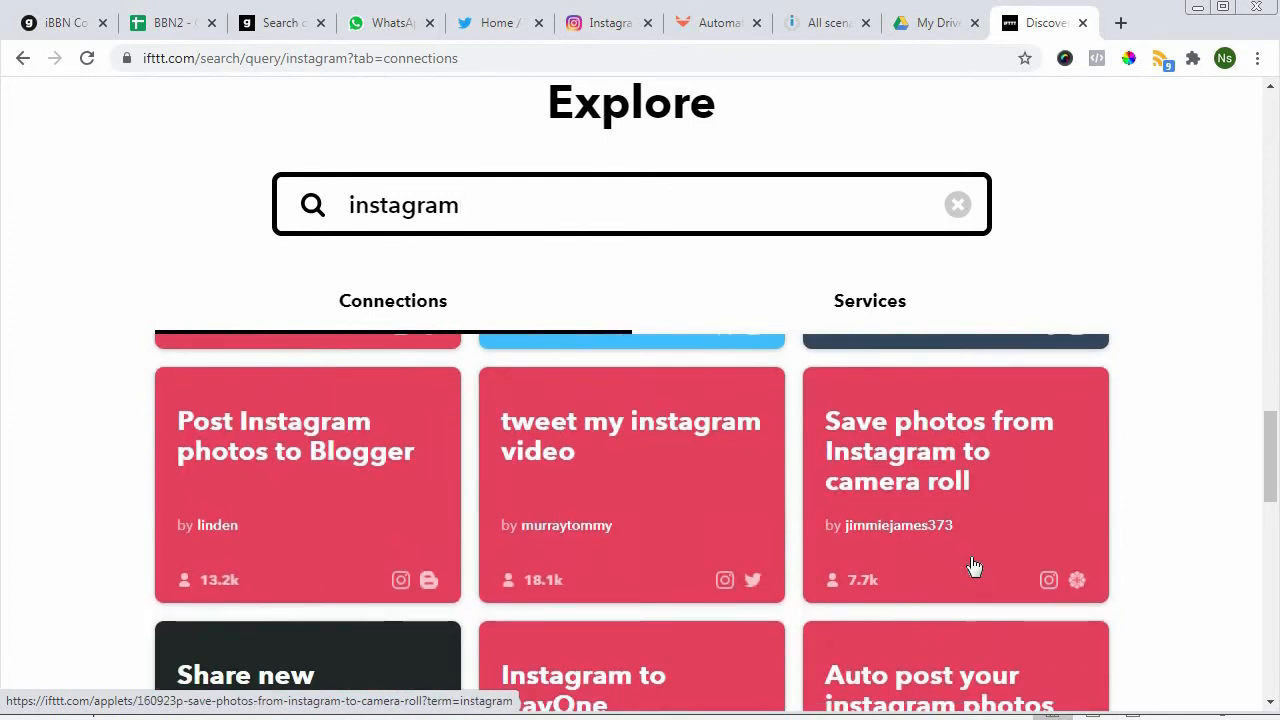
scroll("down", 3)
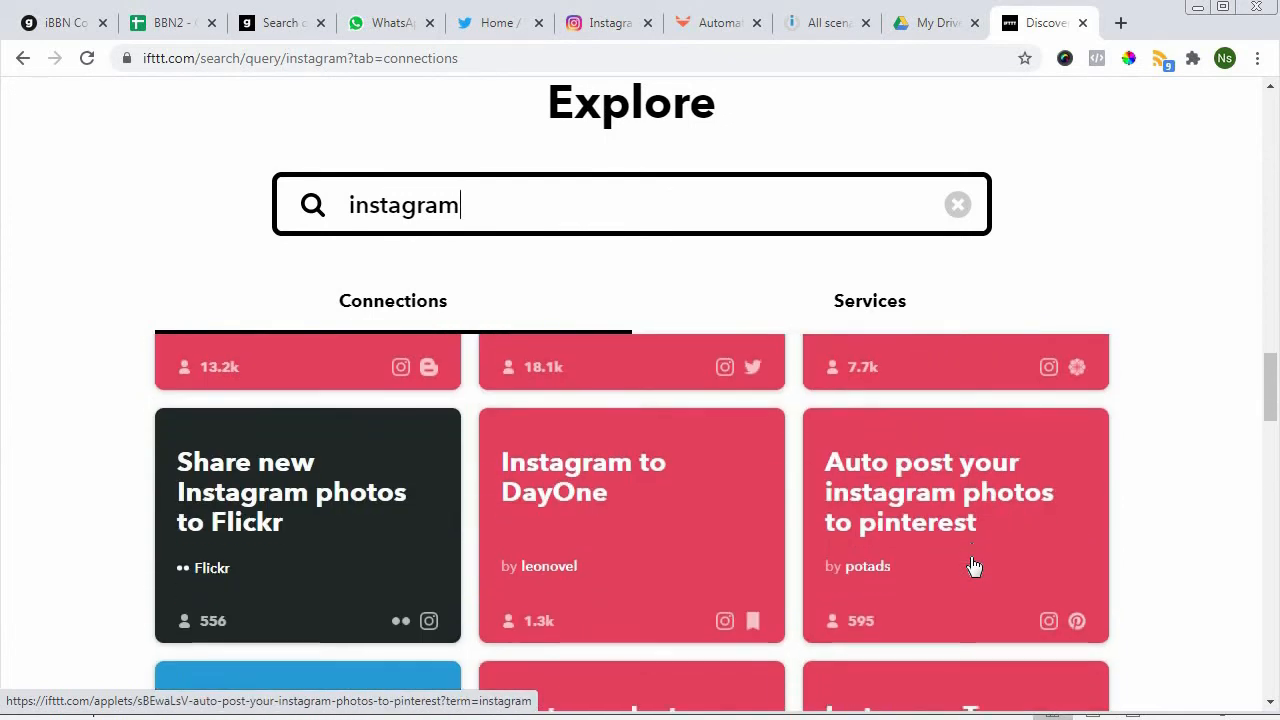
scroll("down", 3)
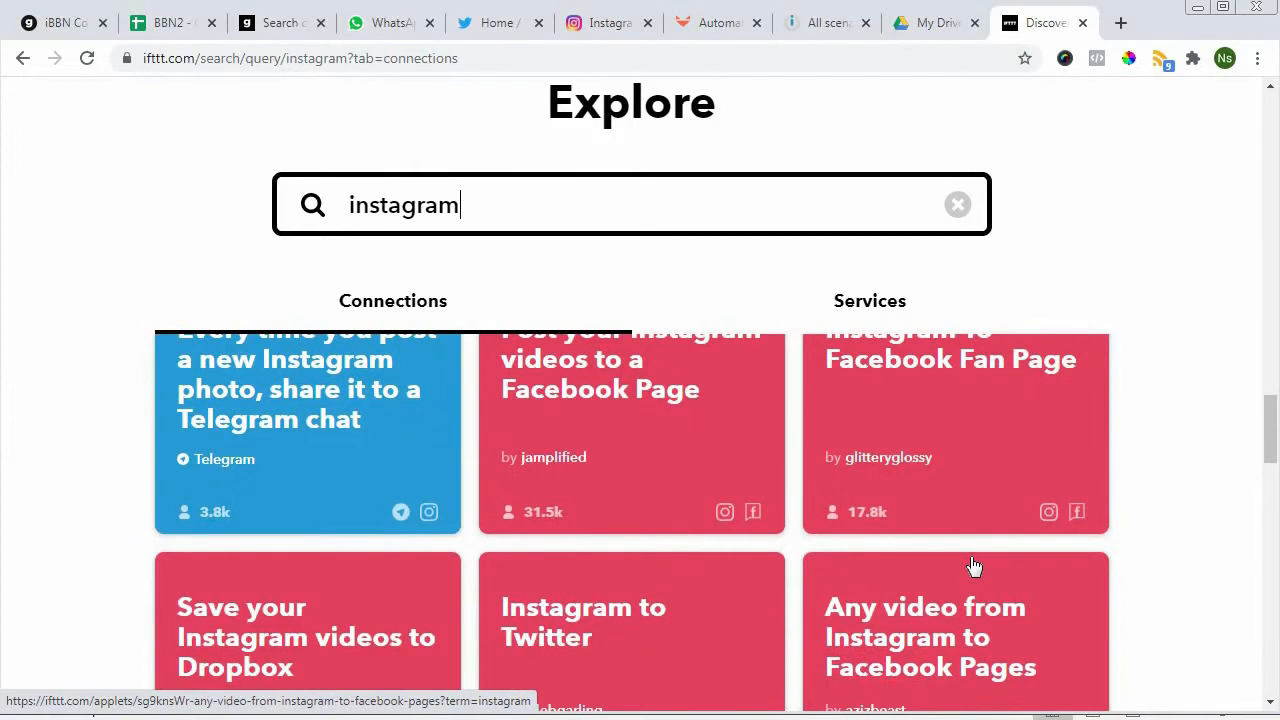
scroll("down", 3)
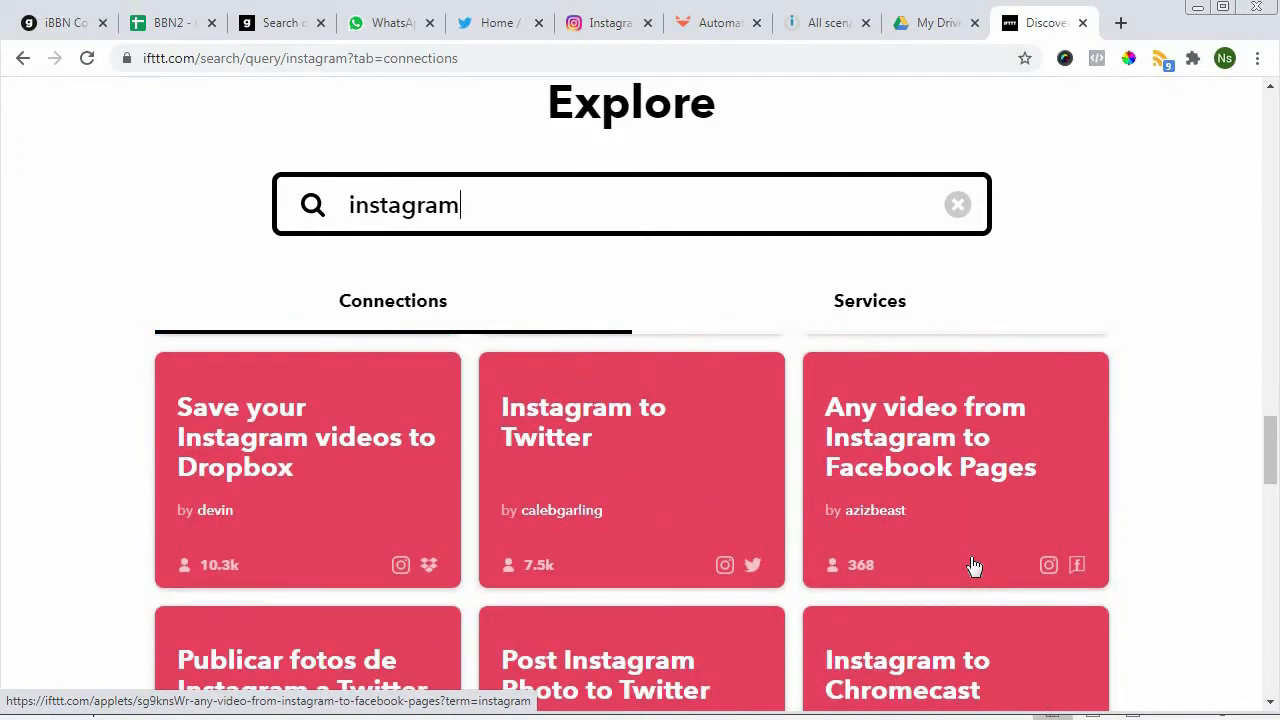
scroll("down", 3)
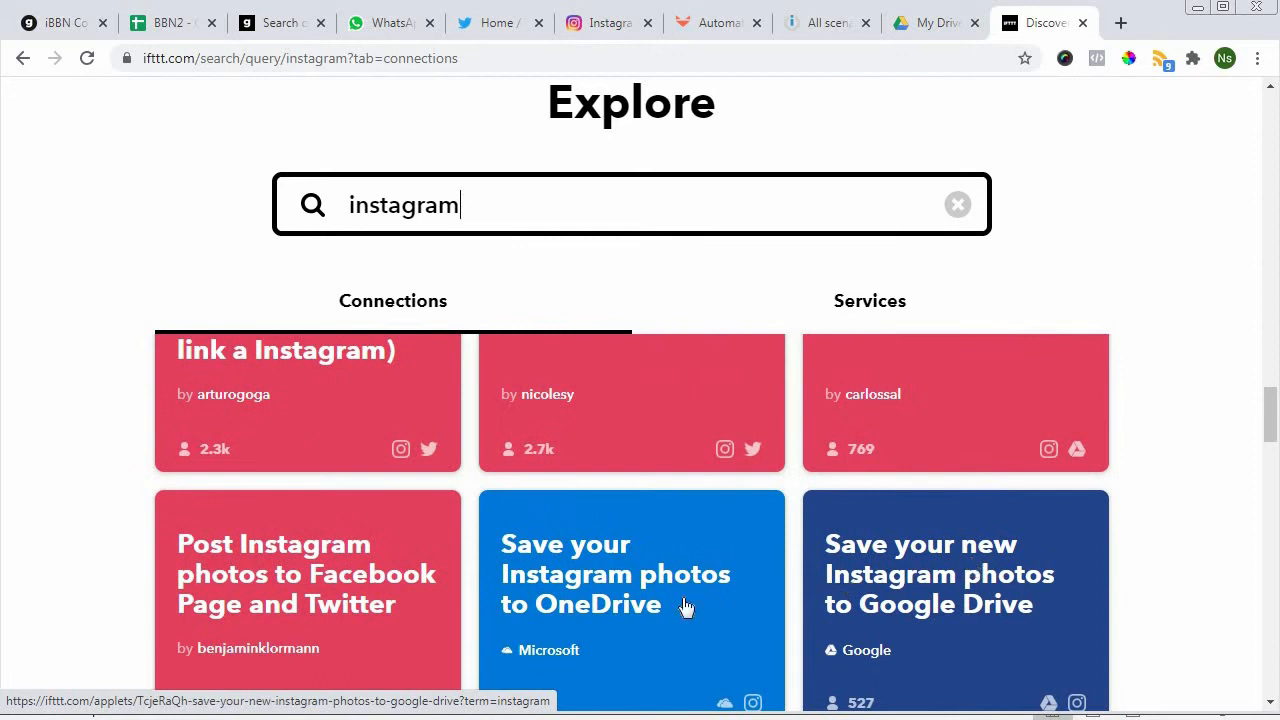
scroll("down", 3)
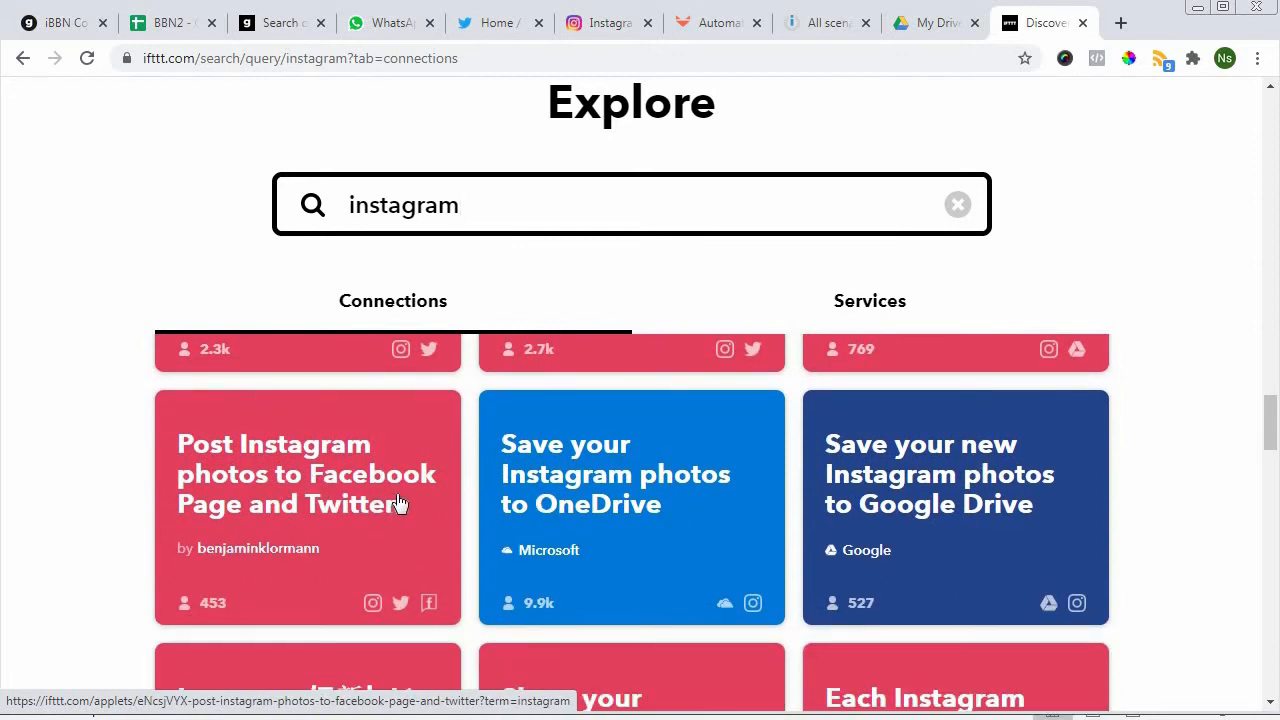
mouse_move(370, 510)
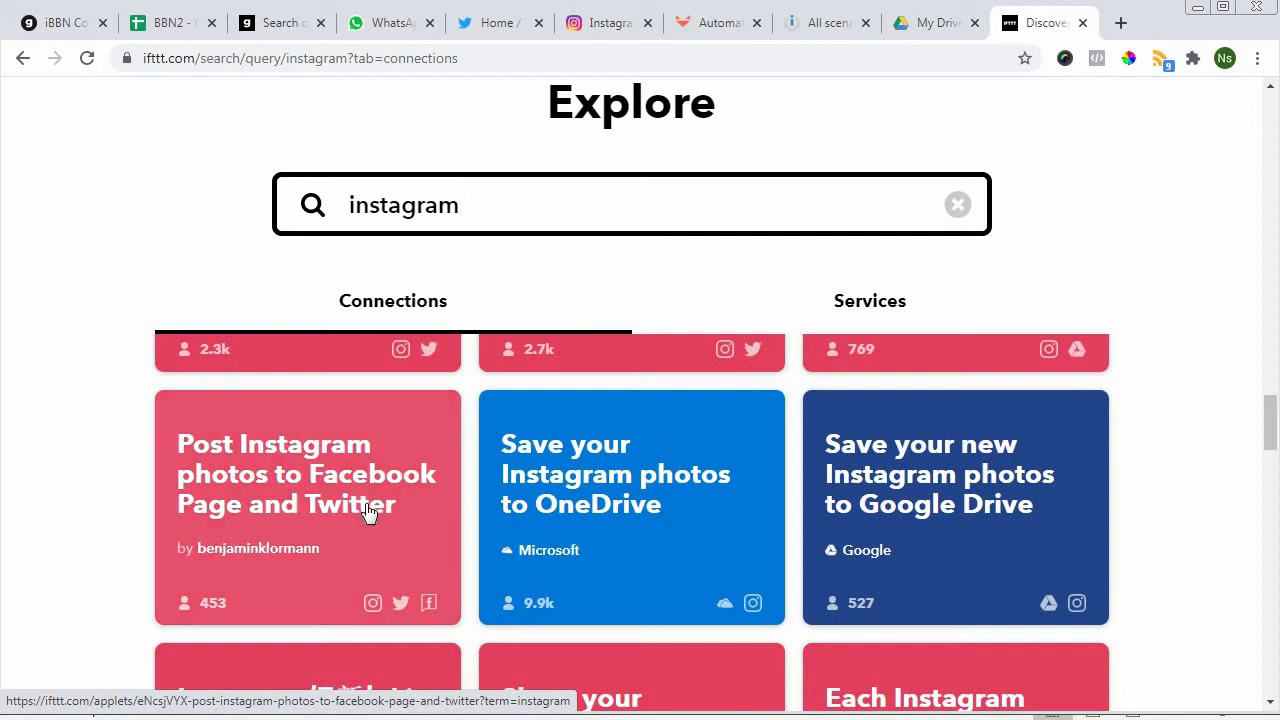
left_click(308, 474)
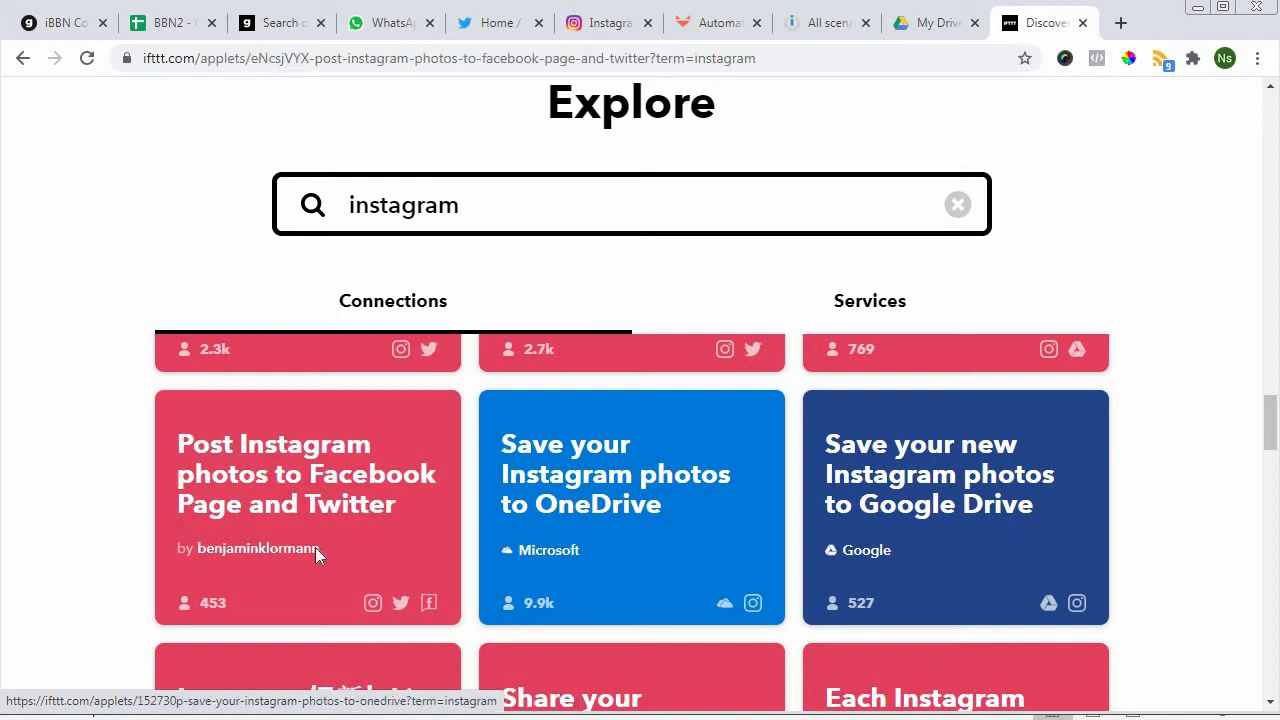
- Connect the applet, redirecting to Twitter's IFTTT authorization page
left_click(308, 474)
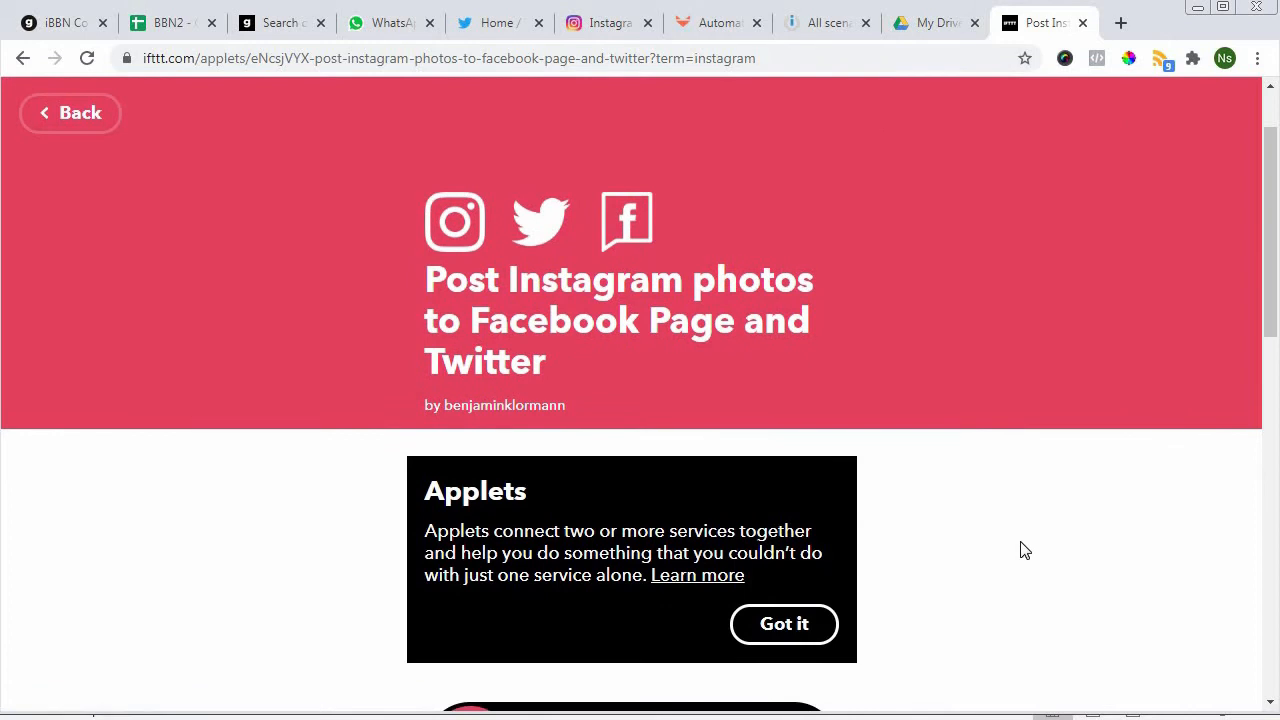
scroll("down", 3)
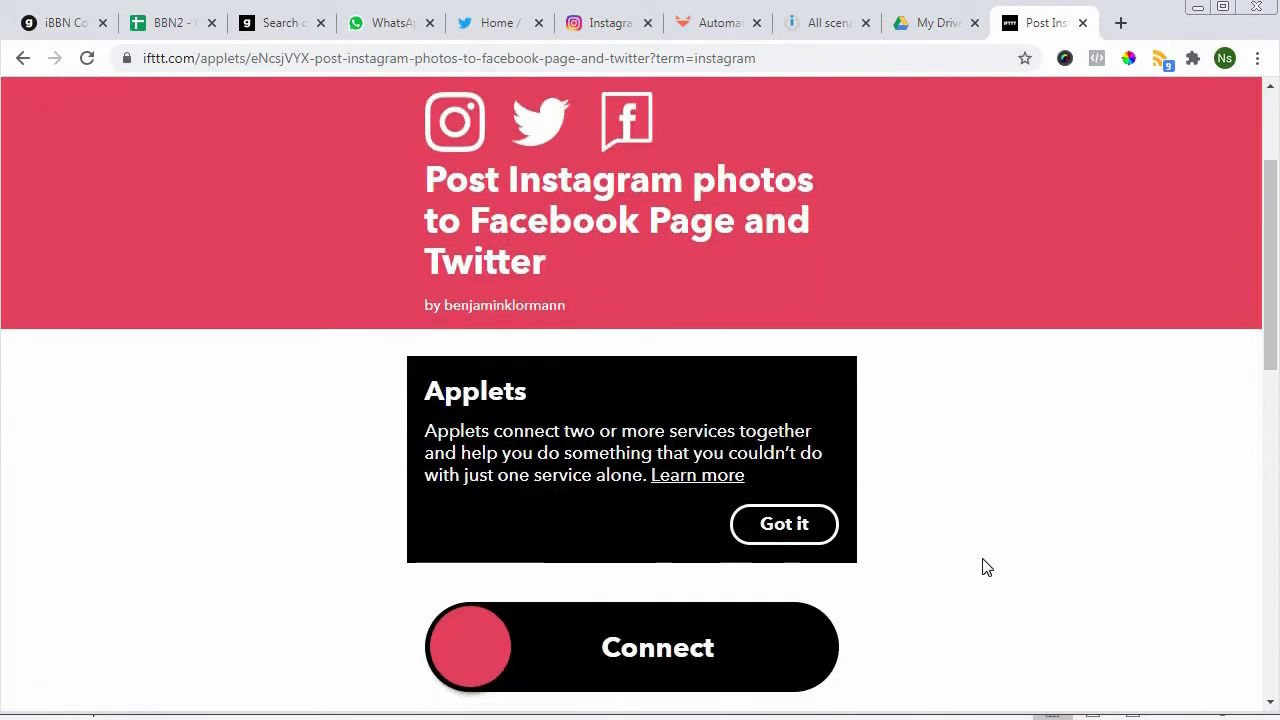
mouse_move(624, 650)
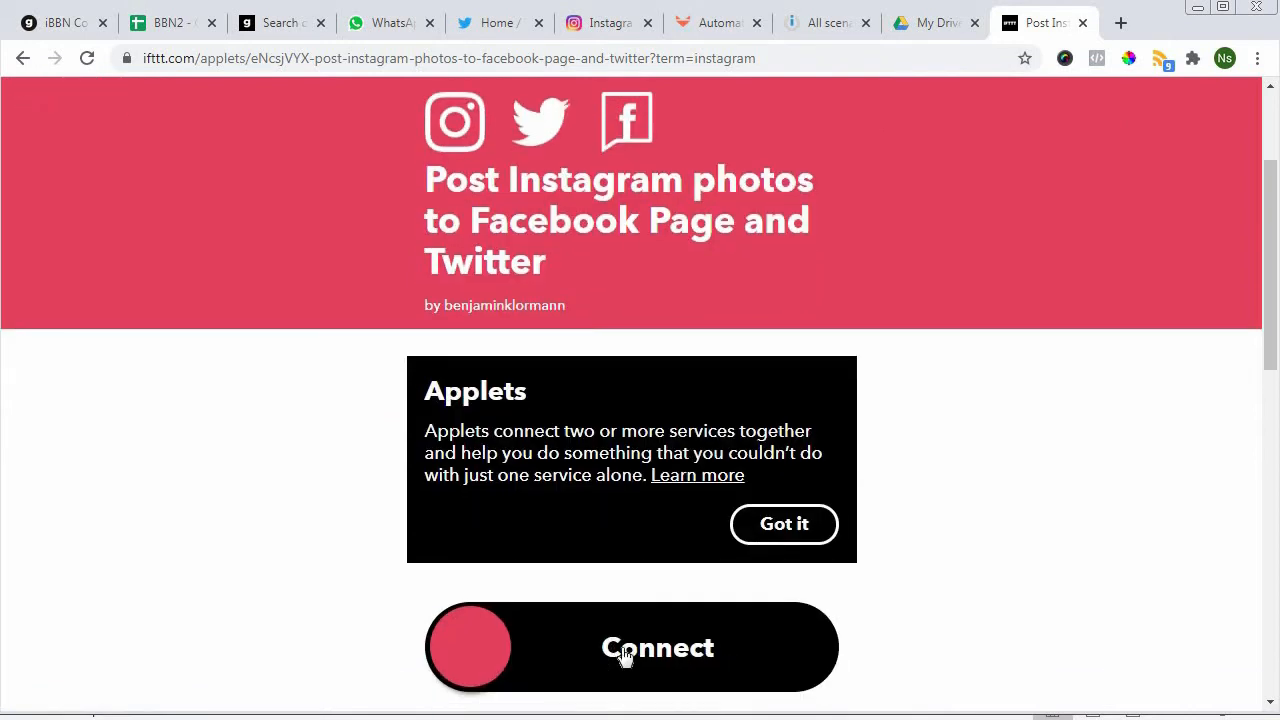
left_click(630, 648)
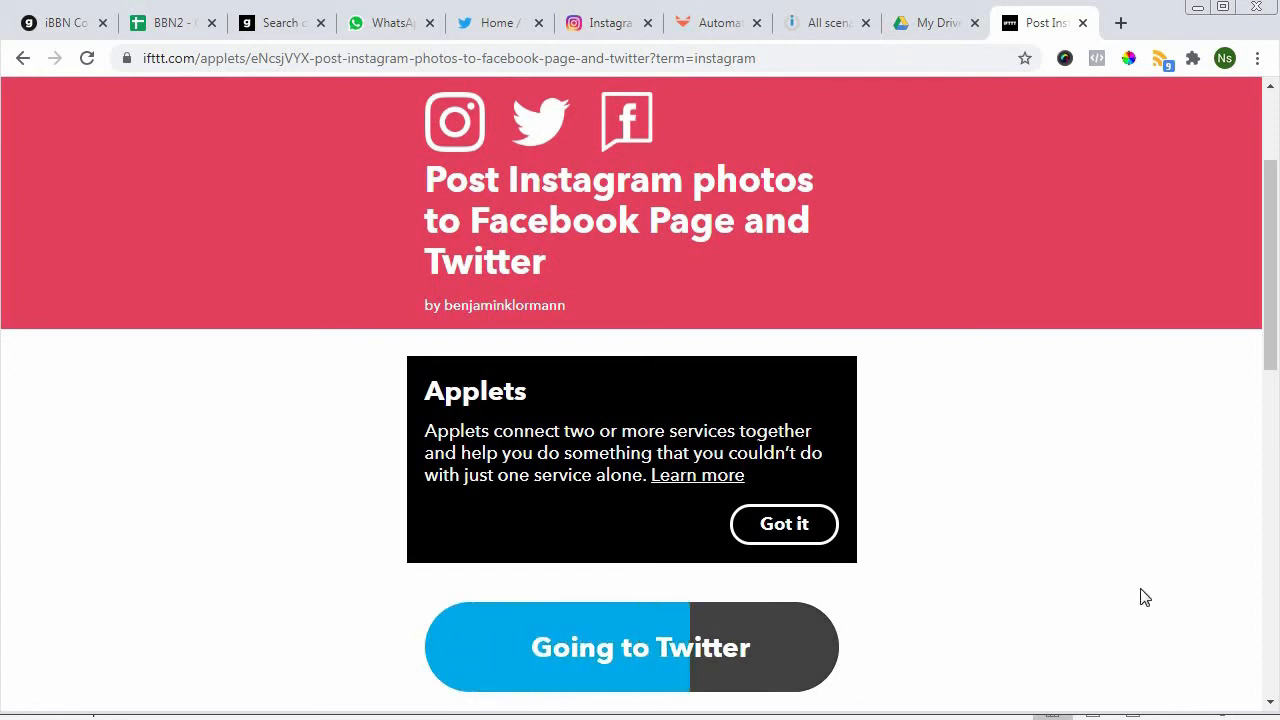
left_click(640, 648)
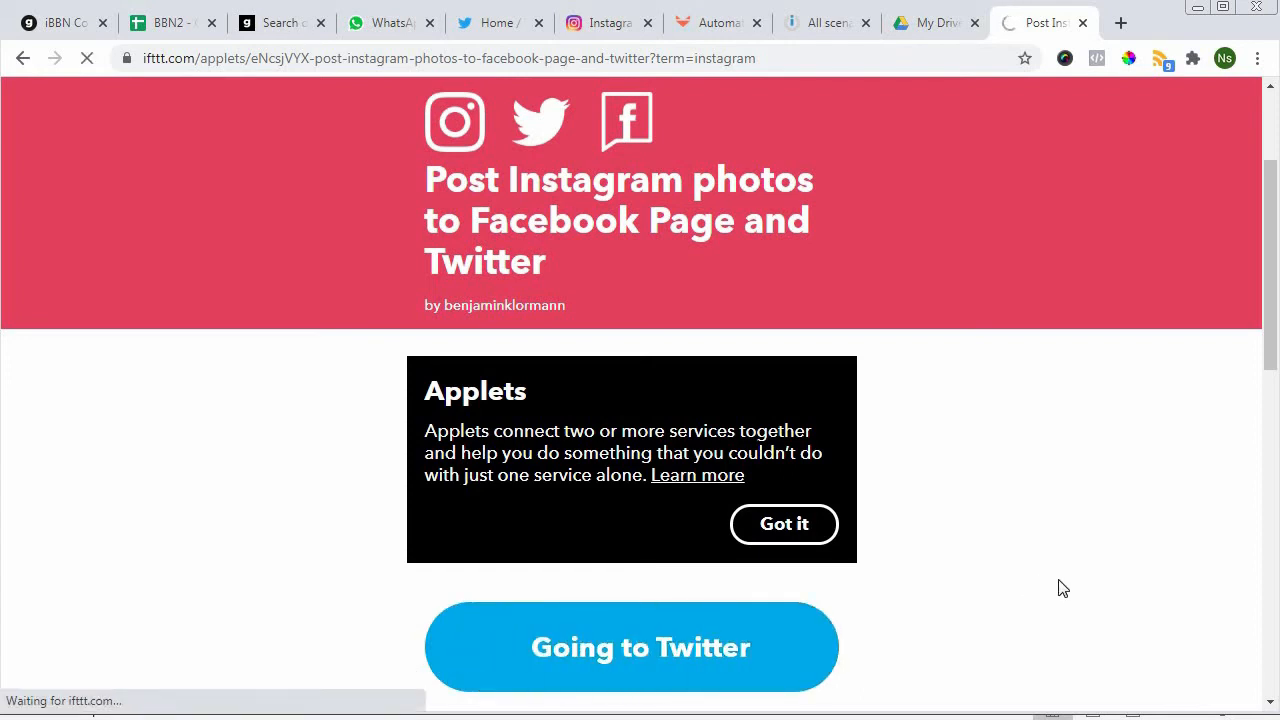
left_click(640, 646)
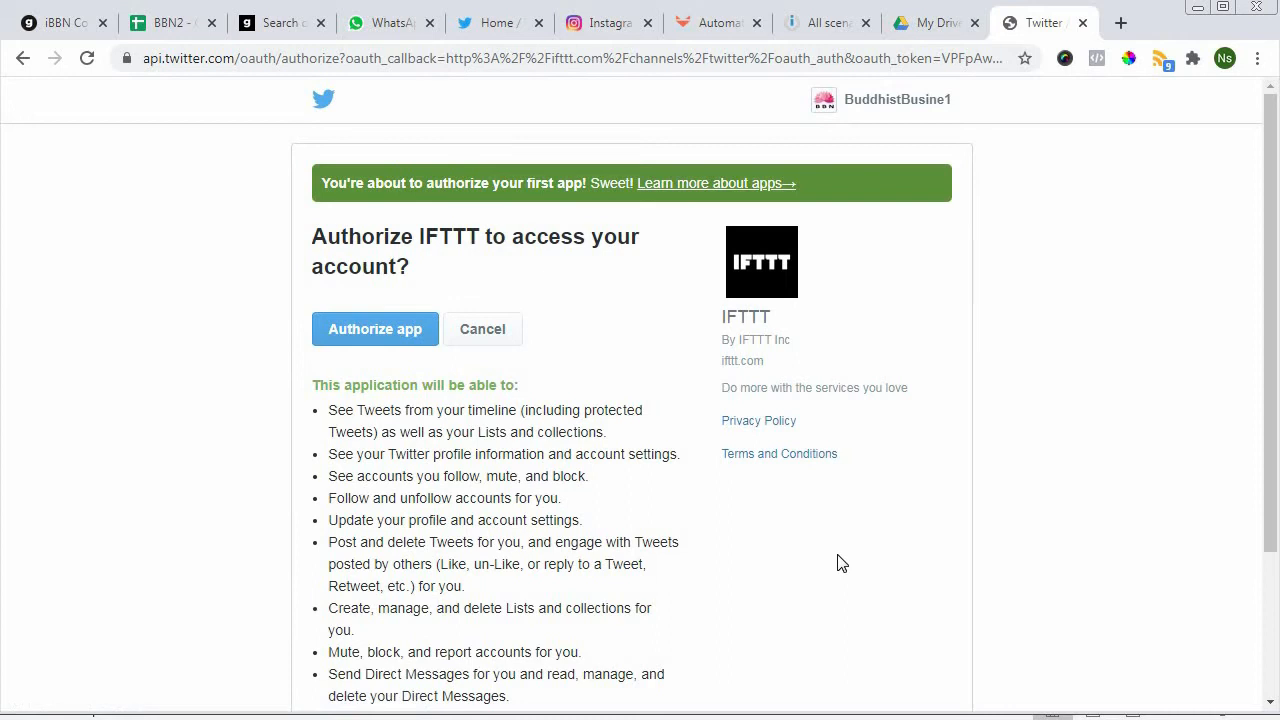
- Check the signed-in Twitter feed, then authorize IFTTT's access to the Twitter account
scroll("down", 3)
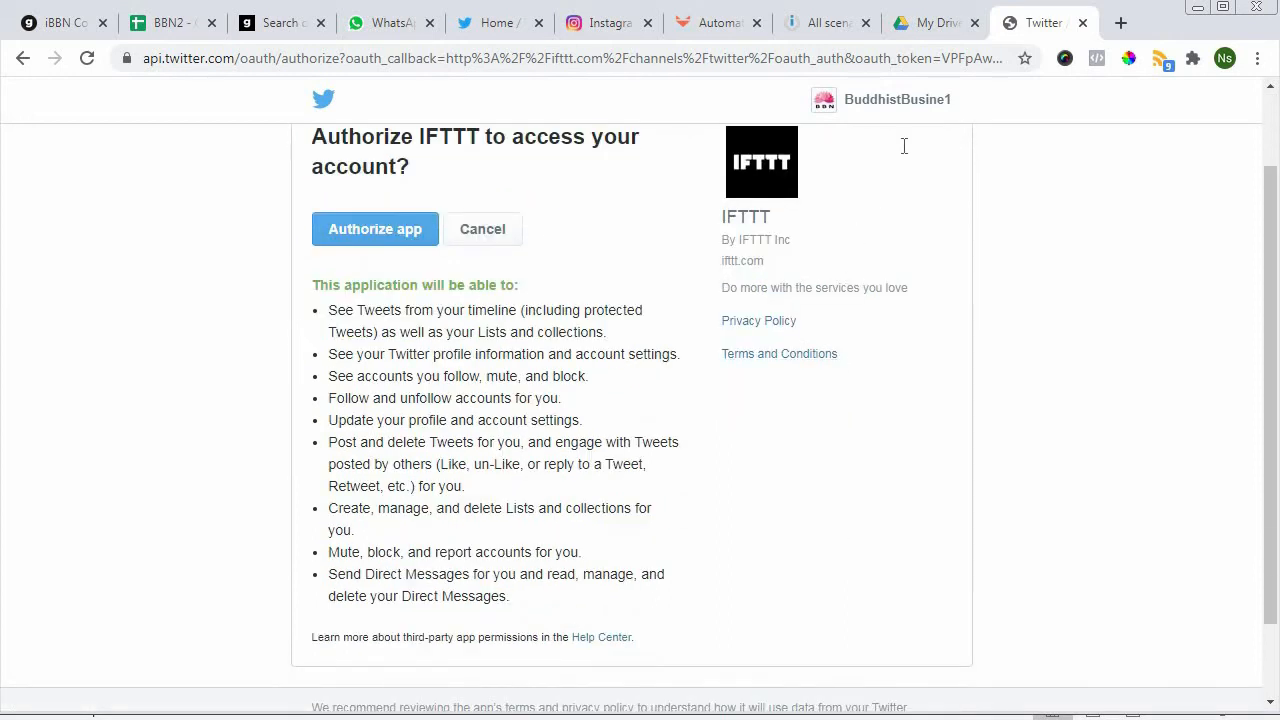
left_click(376, 228)
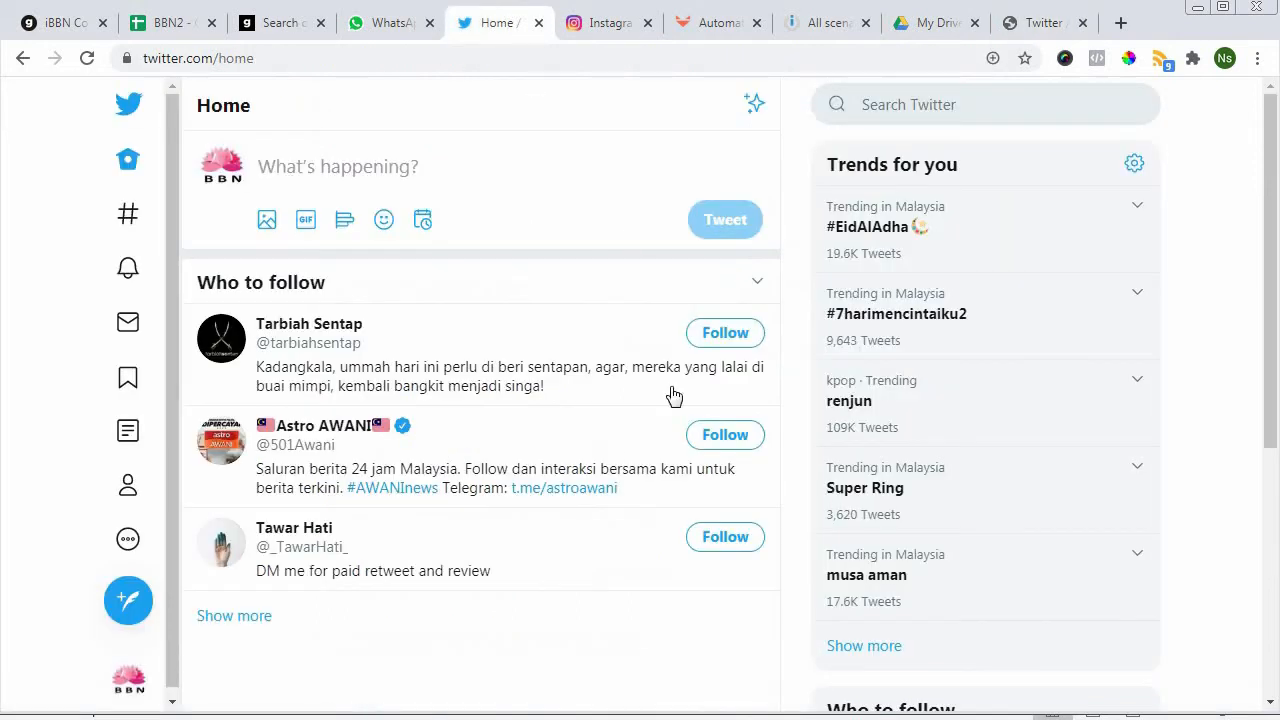
mouse_move(1036, 32)
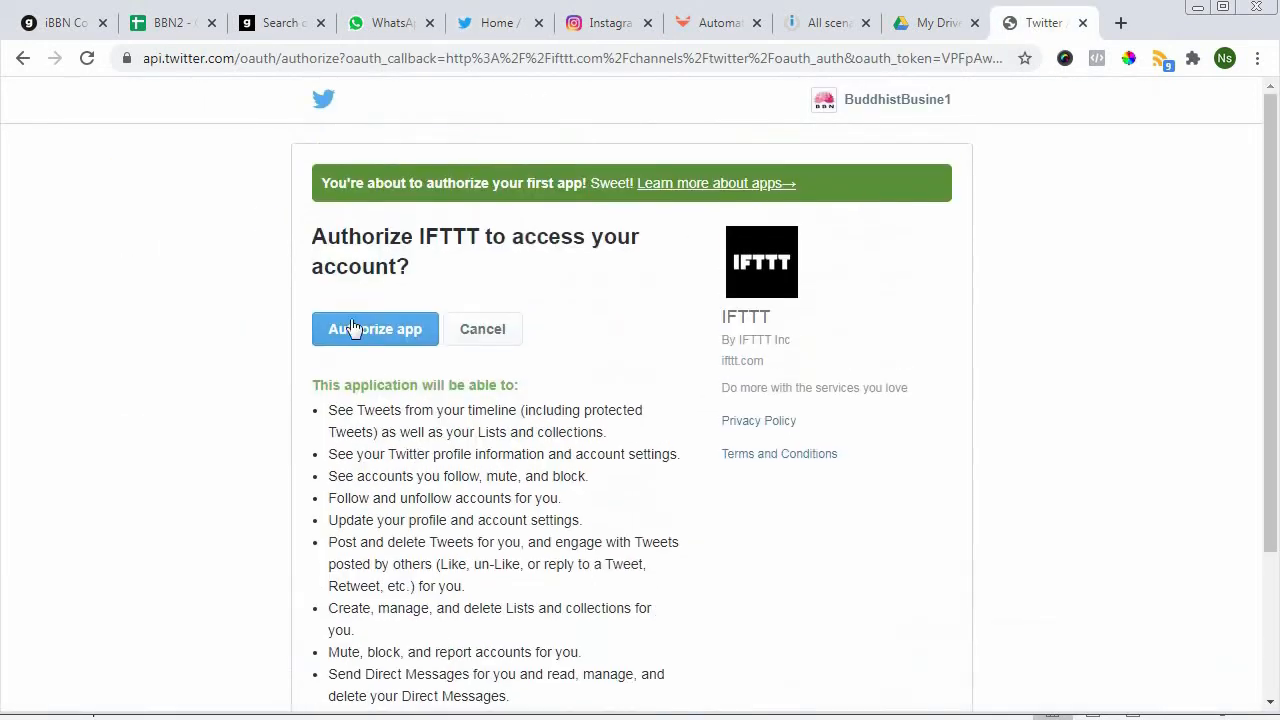
left_click(376, 328)
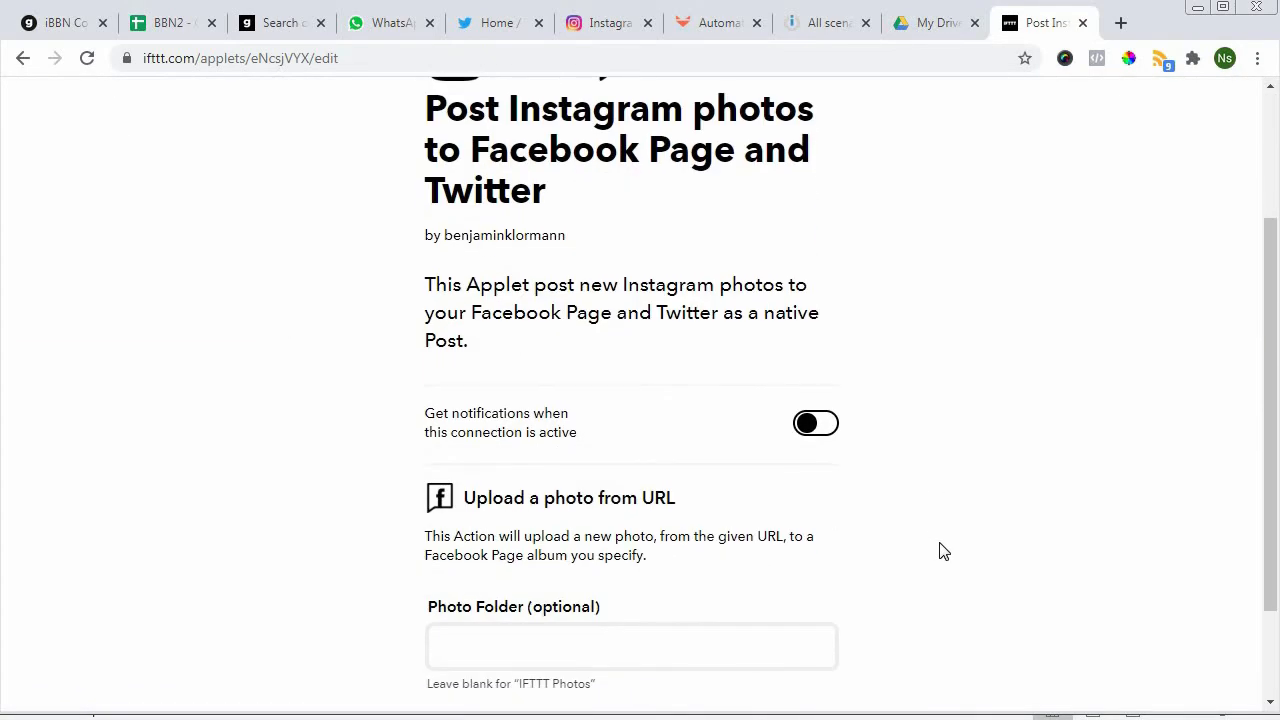
- Enable 'Get notifications when this connection is active' and save the Instagram applet
scroll("down", 3)
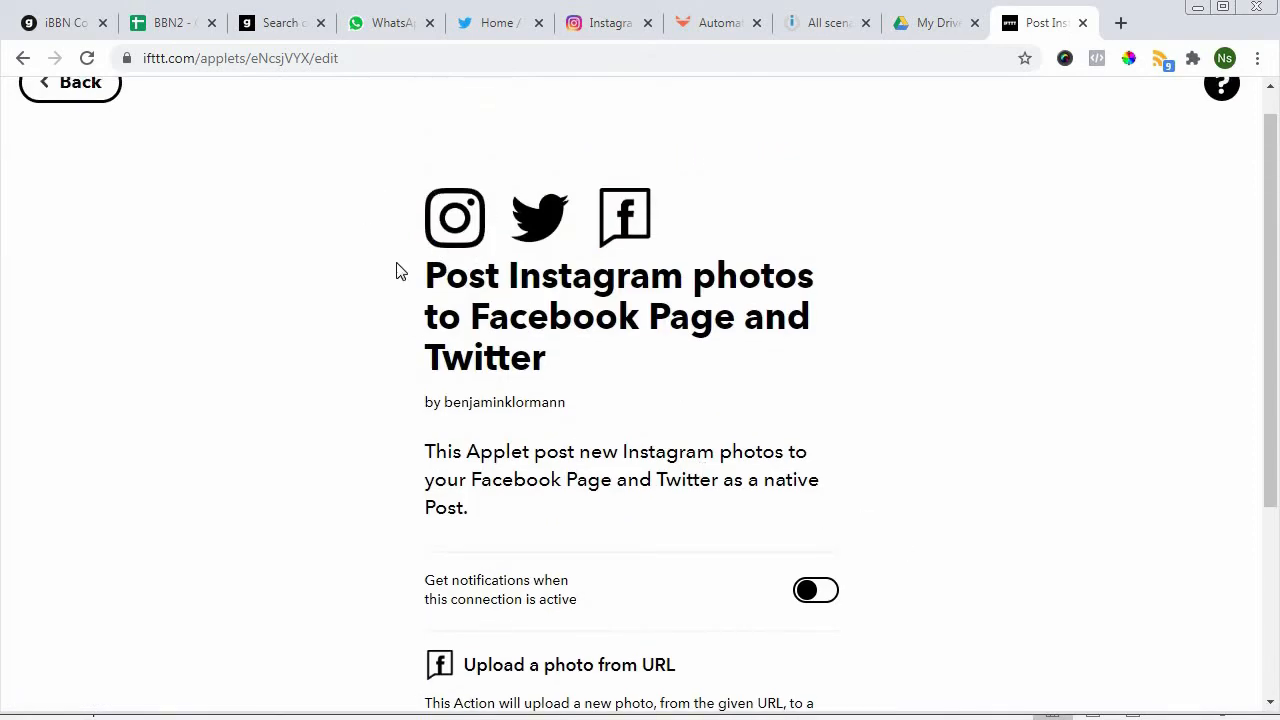
mouse_move(556, 182)
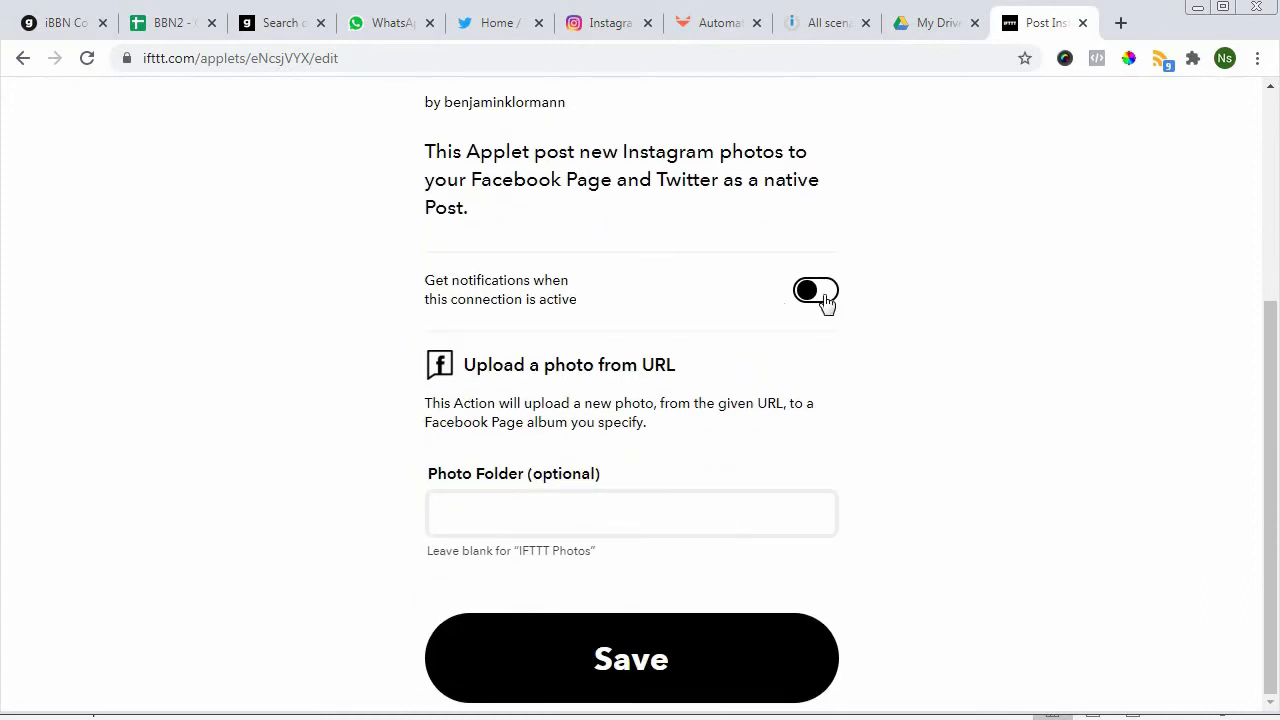
left_click(816, 290)
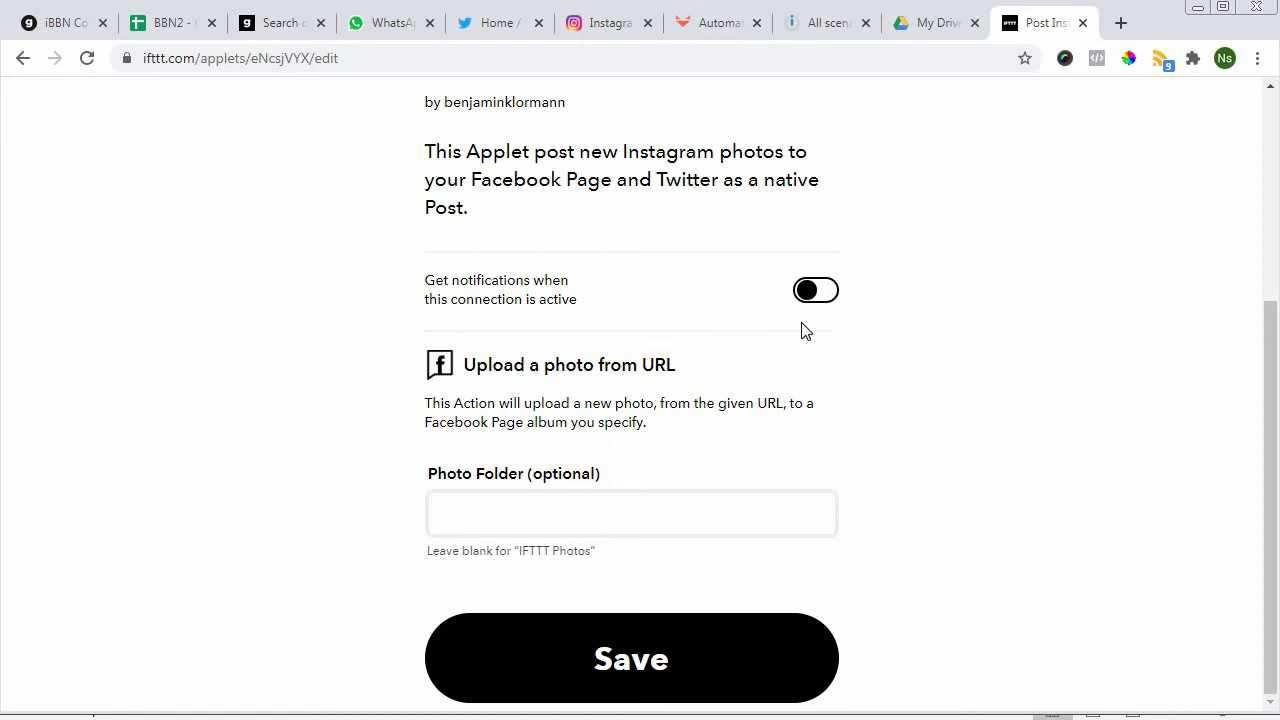
left_click(816, 290)
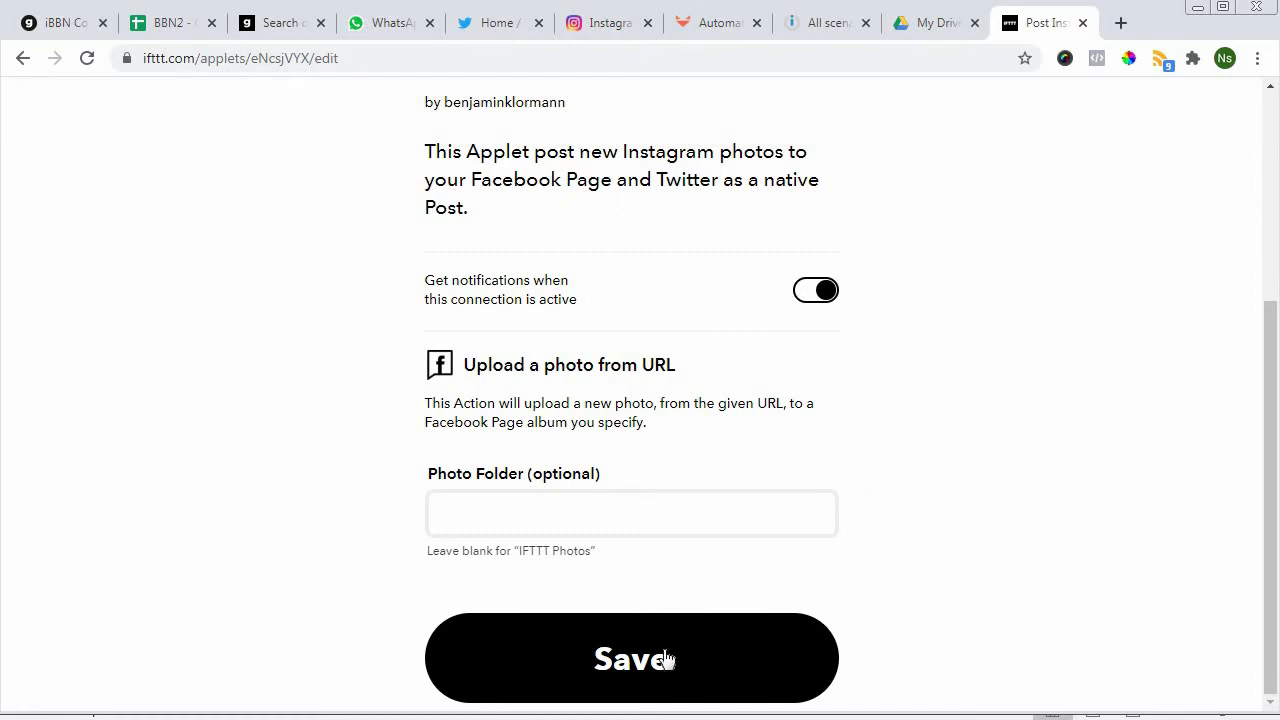
left_click(632, 658)
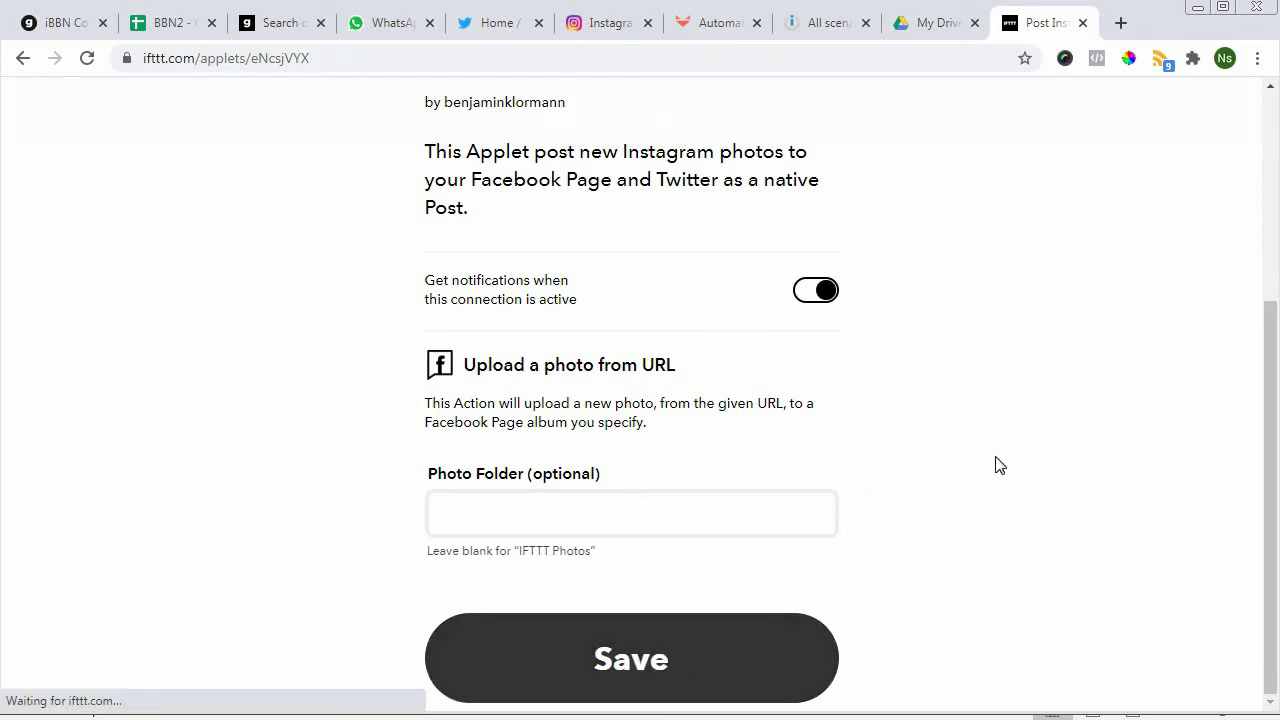
left_click(630, 658)
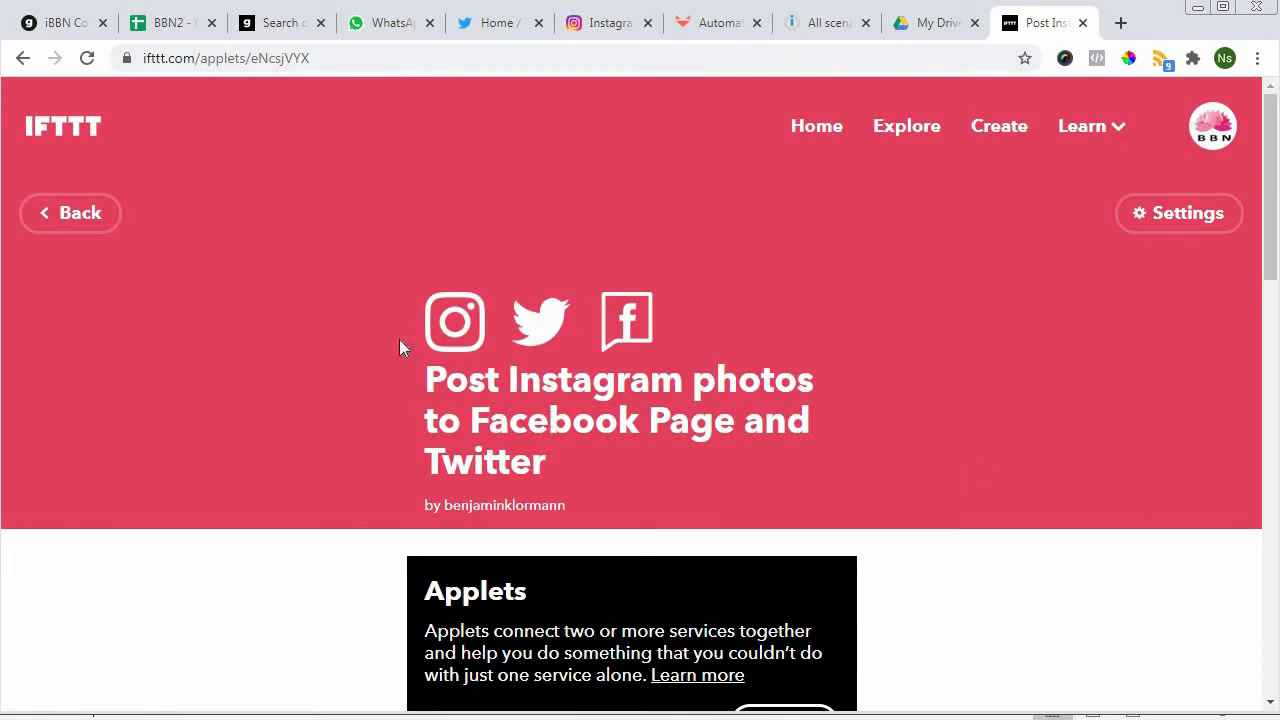
mouse_move(468, 356)
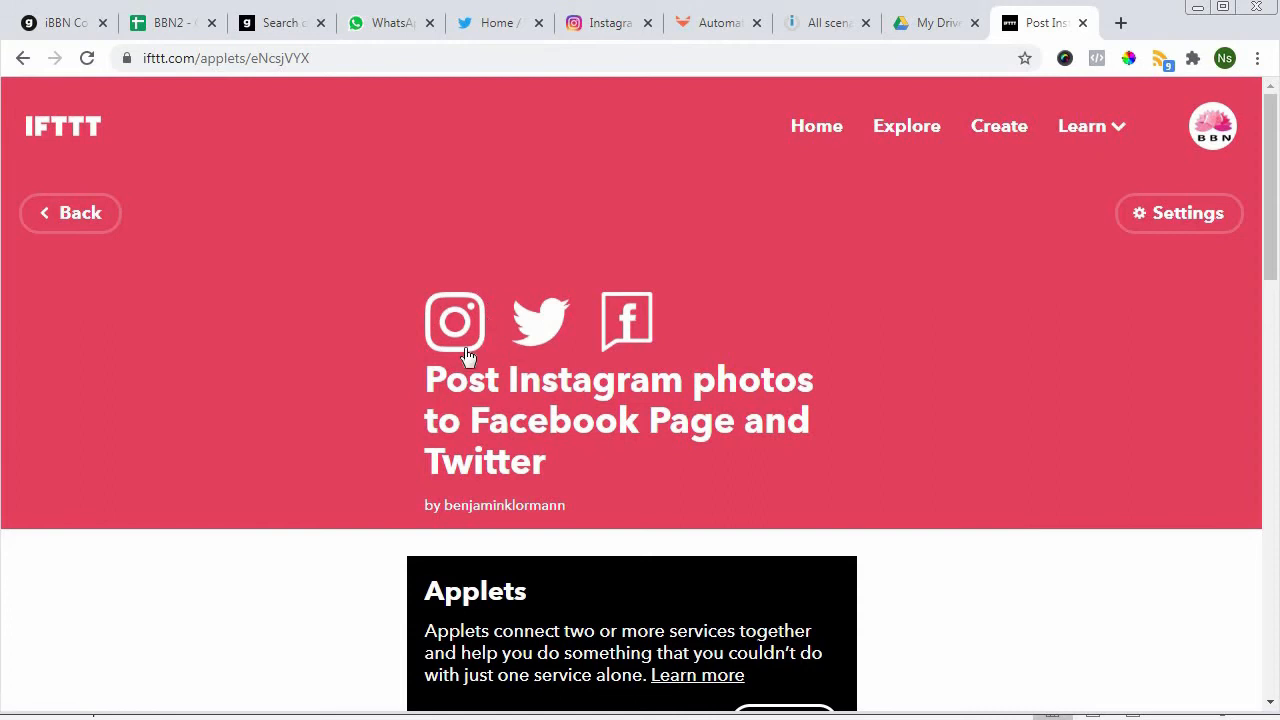
mouse_move(472, 348)
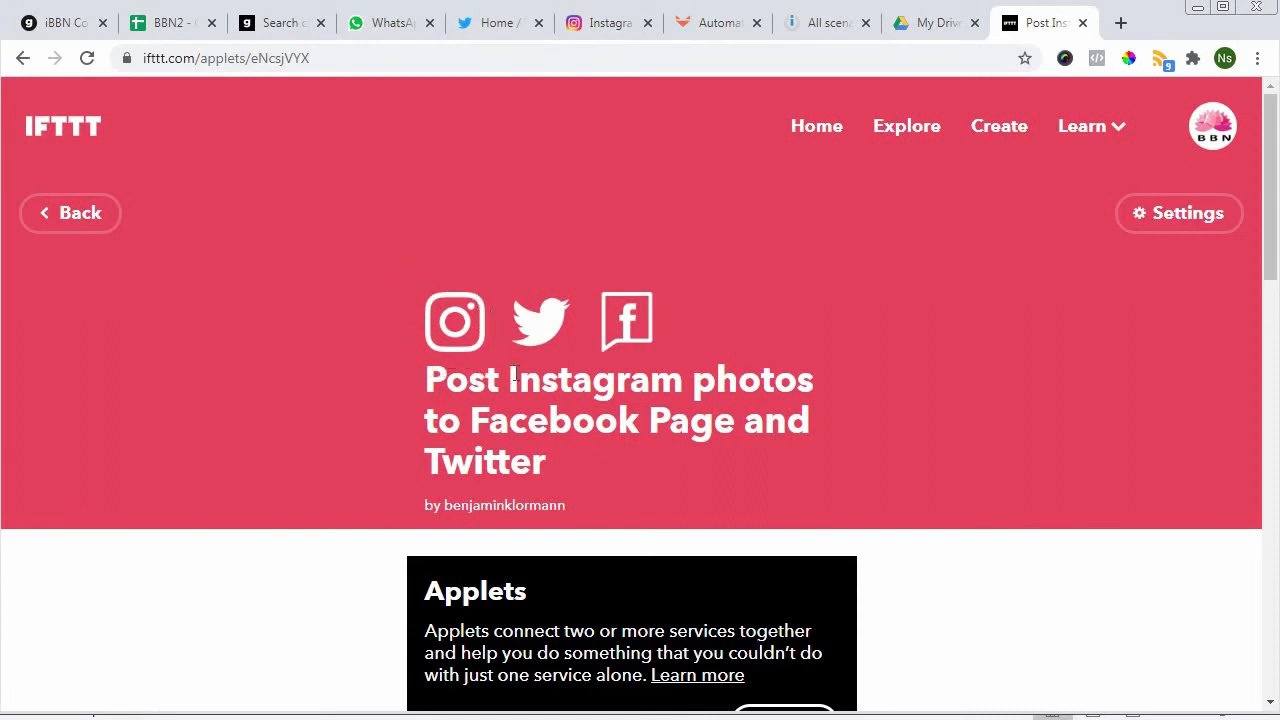
mouse_move(610, 312)
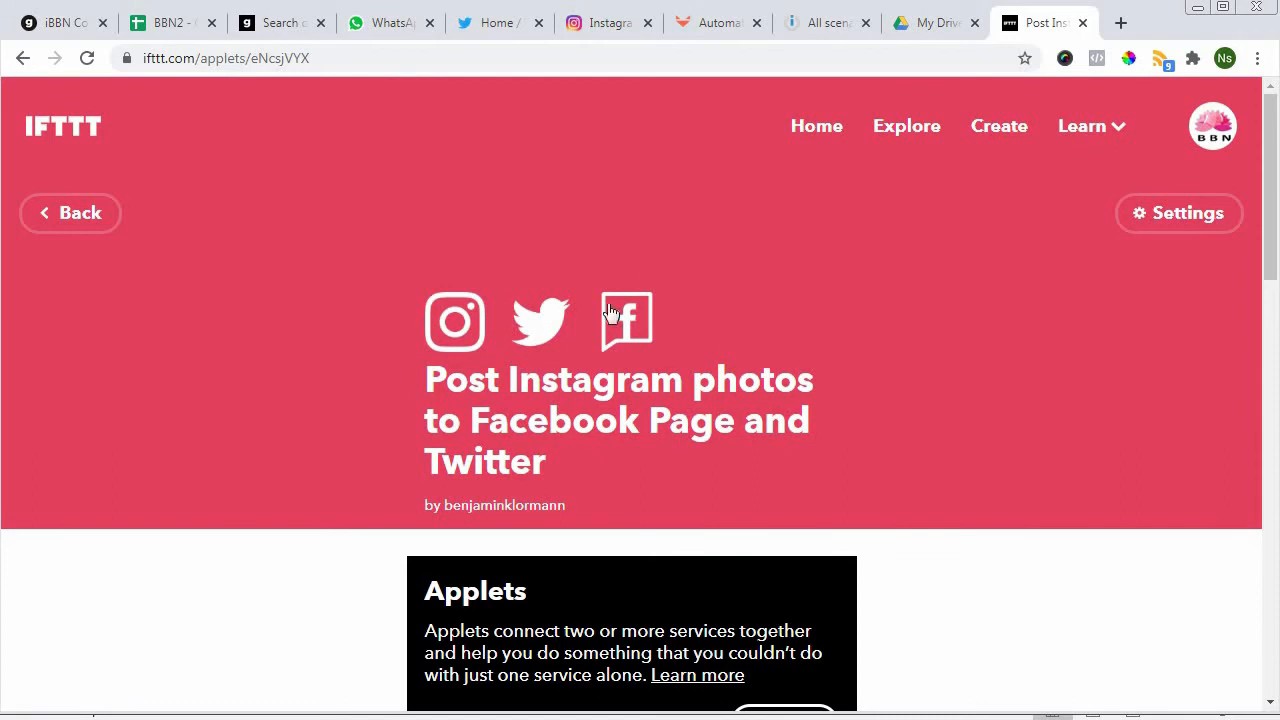
scroll("down", 3)
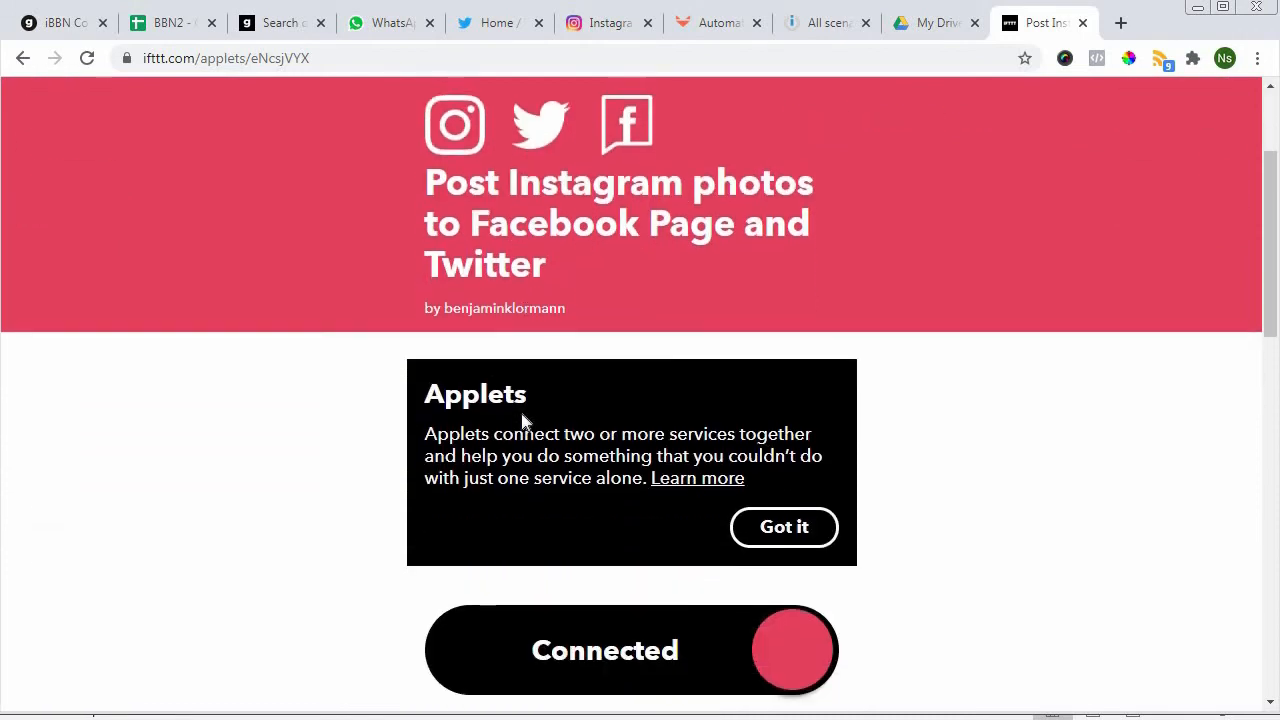
scroll("up", 3)
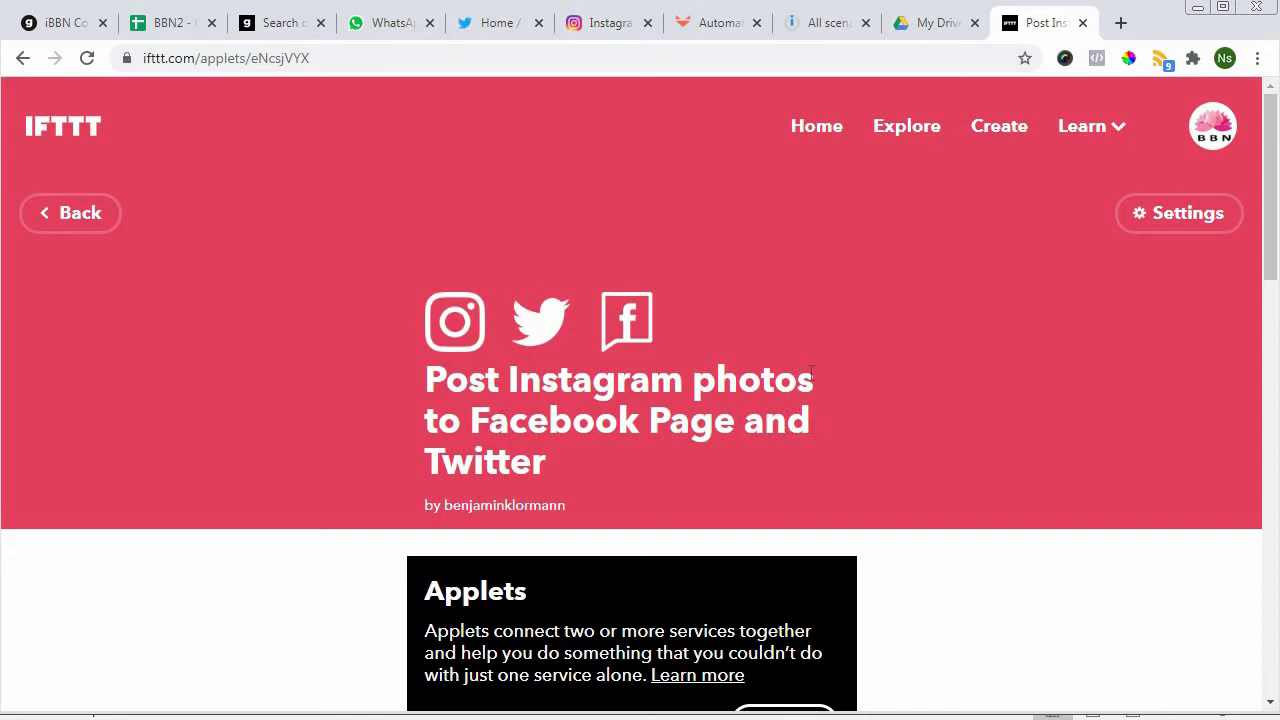
mouse_move(288, 308)
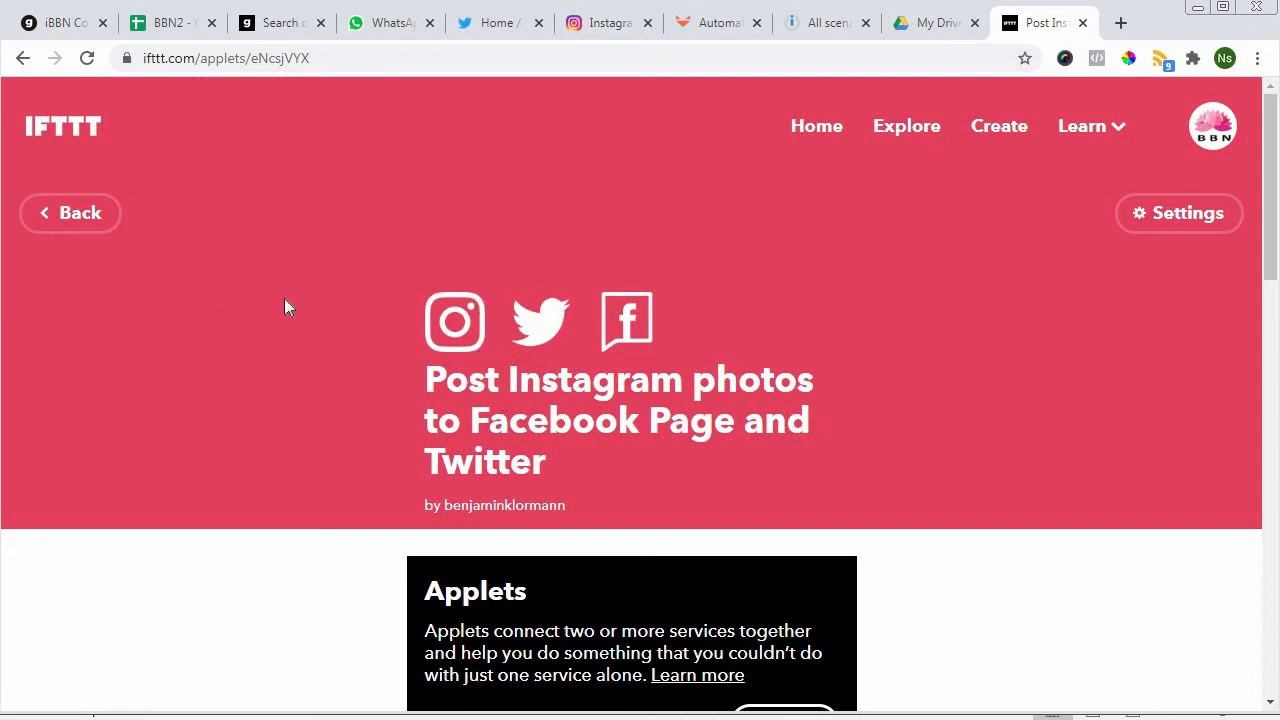
mouse_move(70, 212)
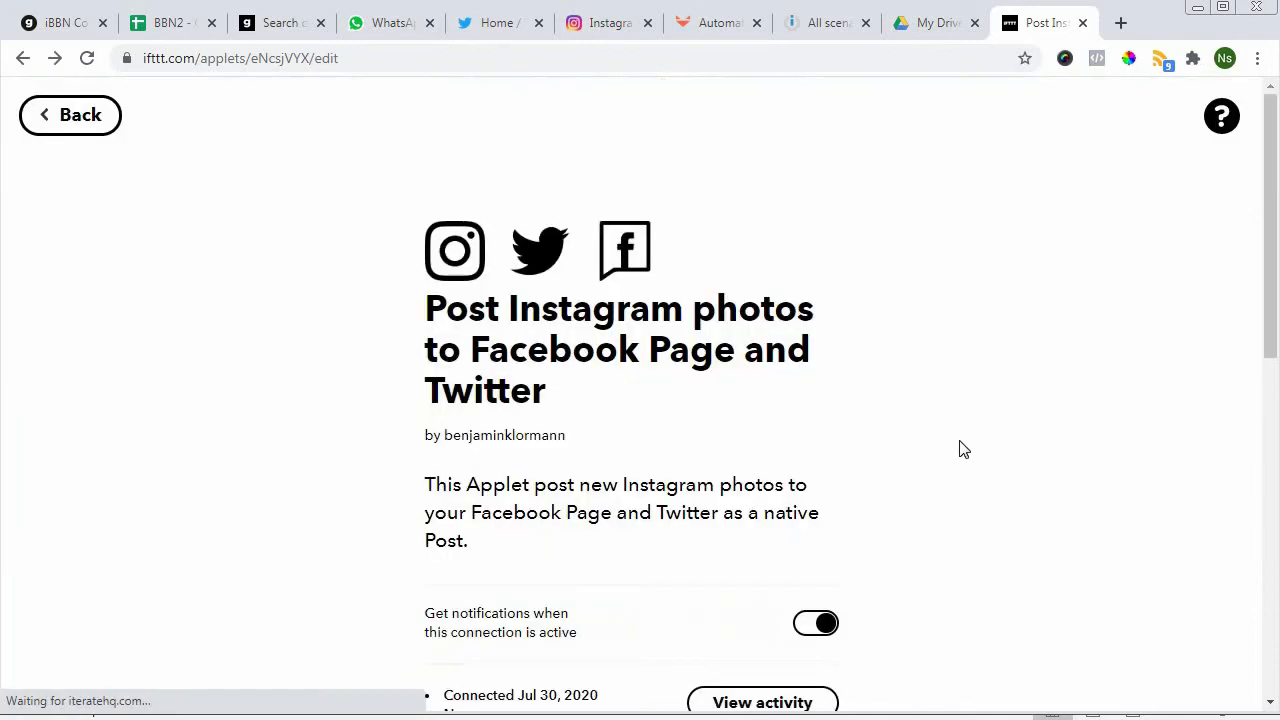
mouse_move(224, 176)
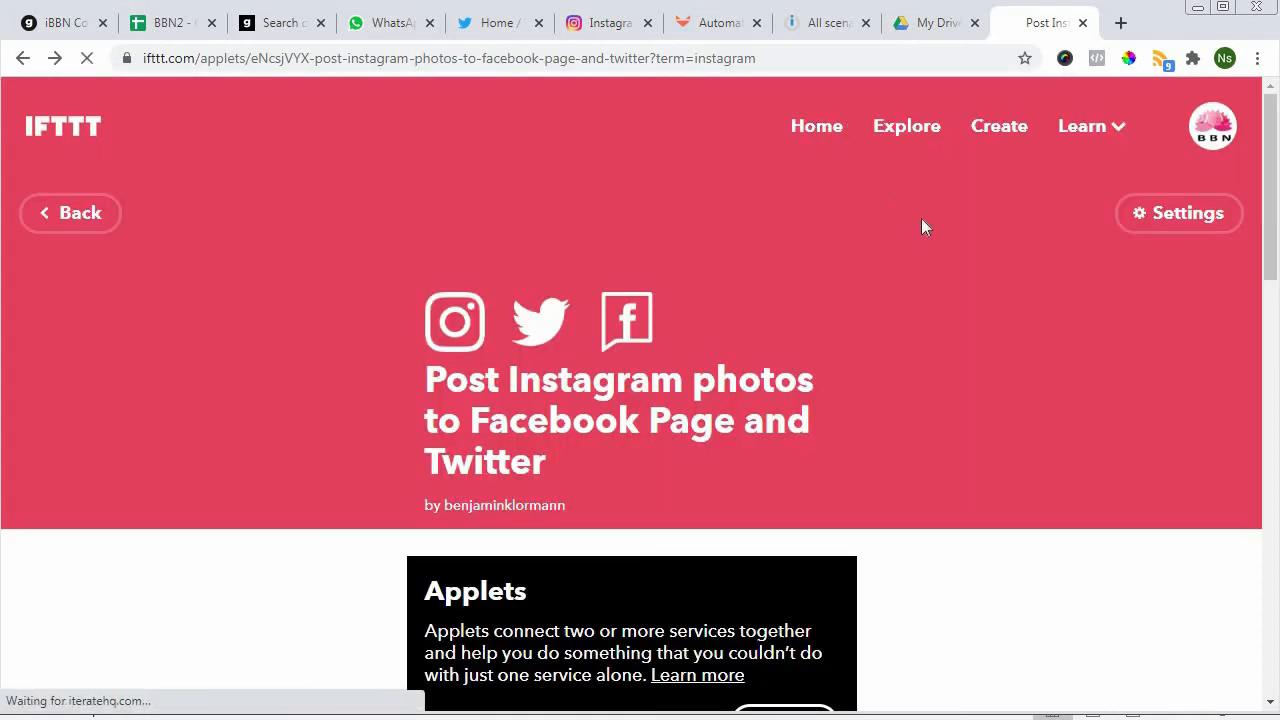
mouse_move(1208, 266)
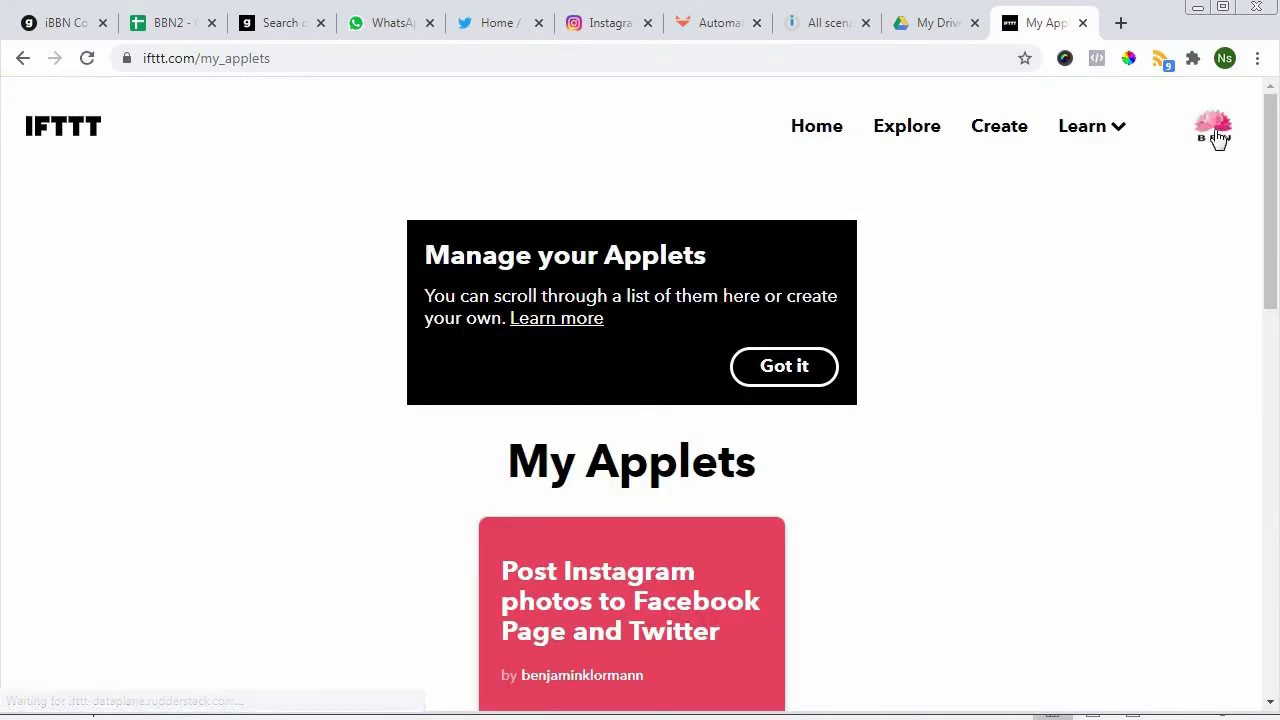
- Show My Applets listing the Post Instagram photos to Facebook Page and Twitter applet
left_click(1212, 126)
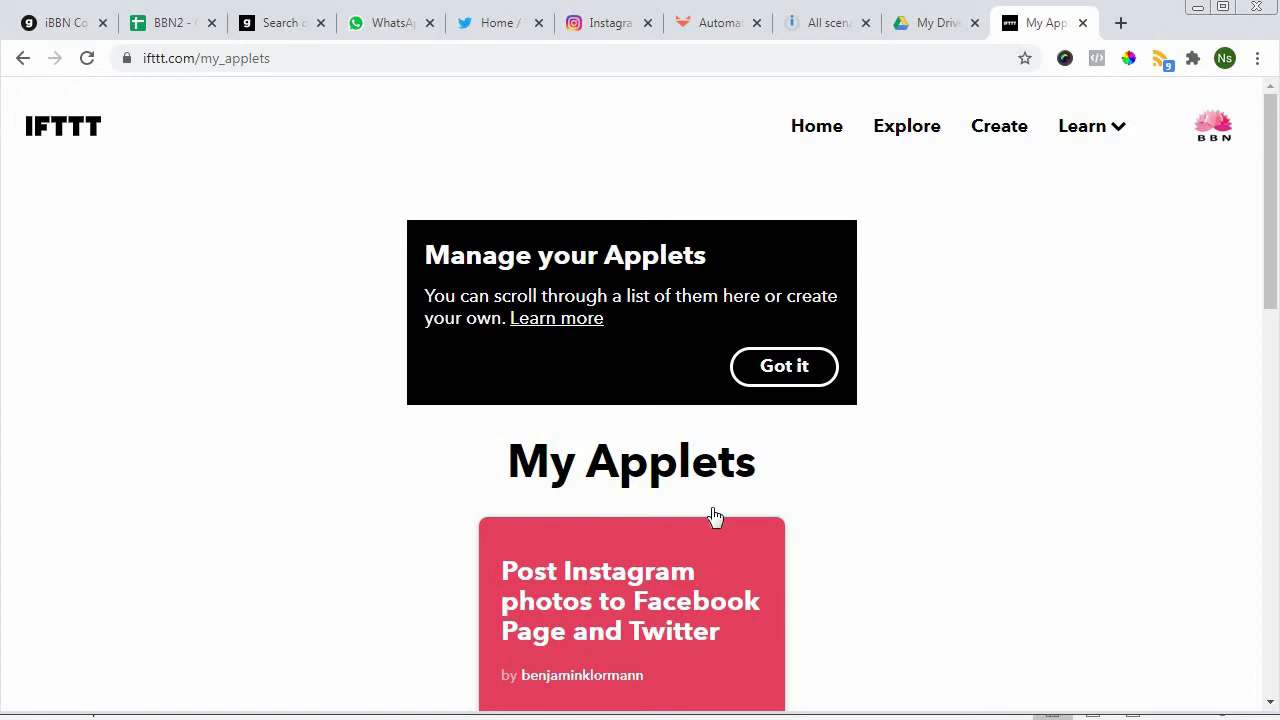
scroll("down", 3)
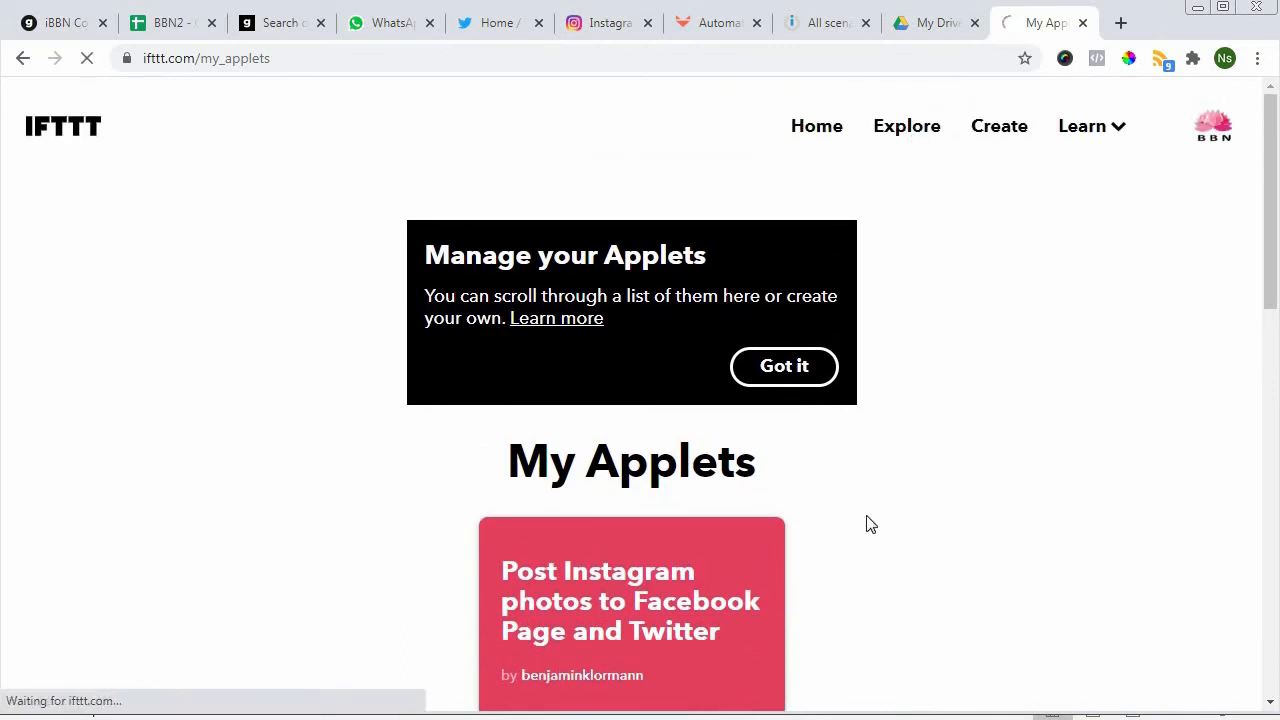
- Search Explore for 'youtube' and browse down through the applet results
left_click(904, 124)
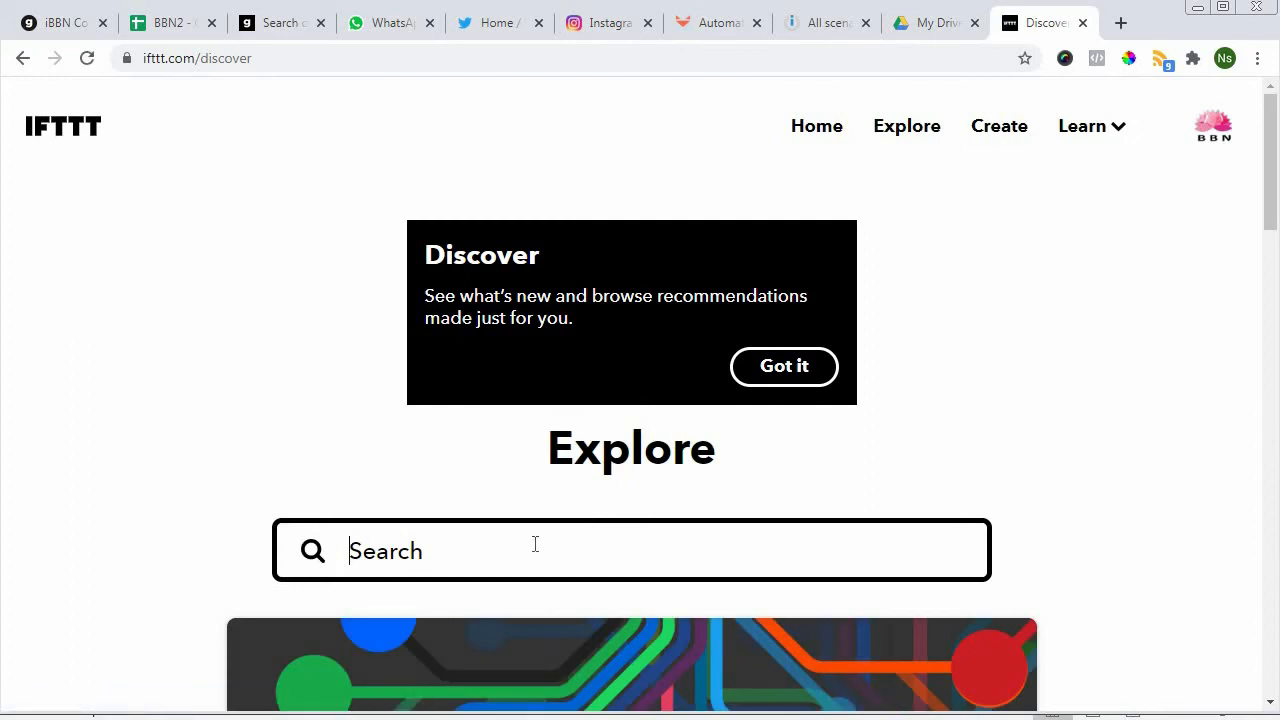
type("yout")
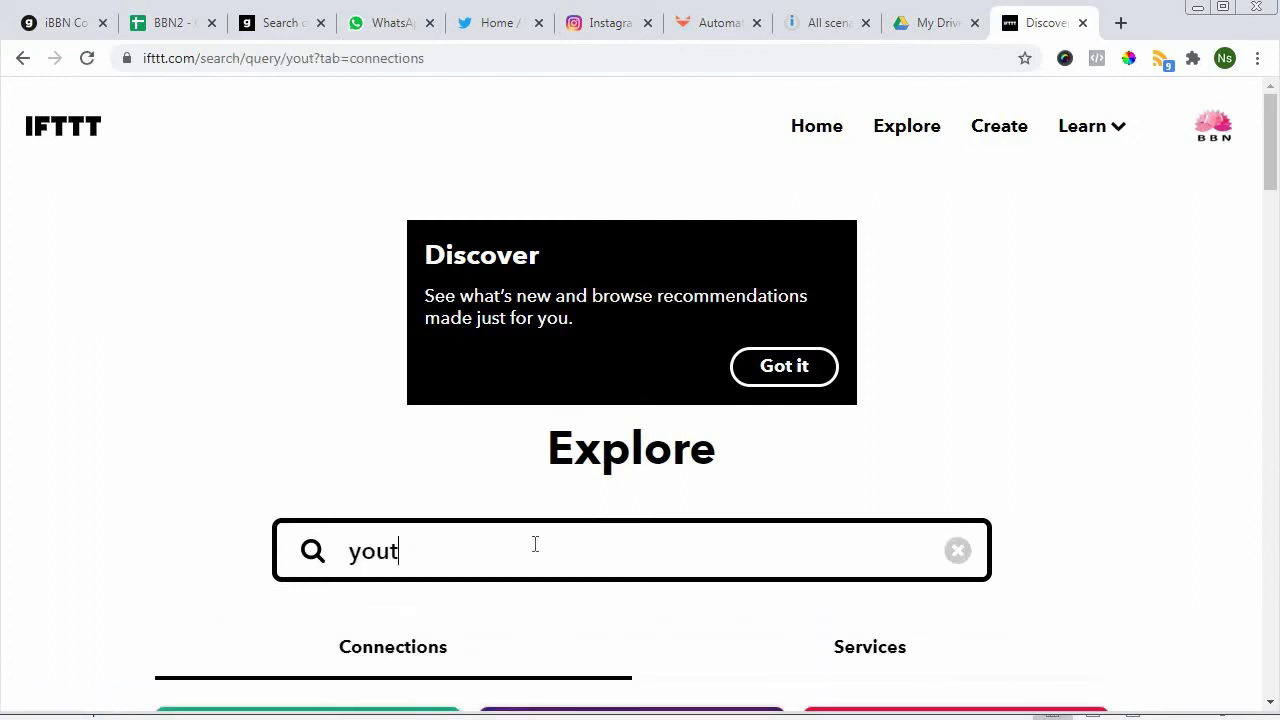
type("ube")
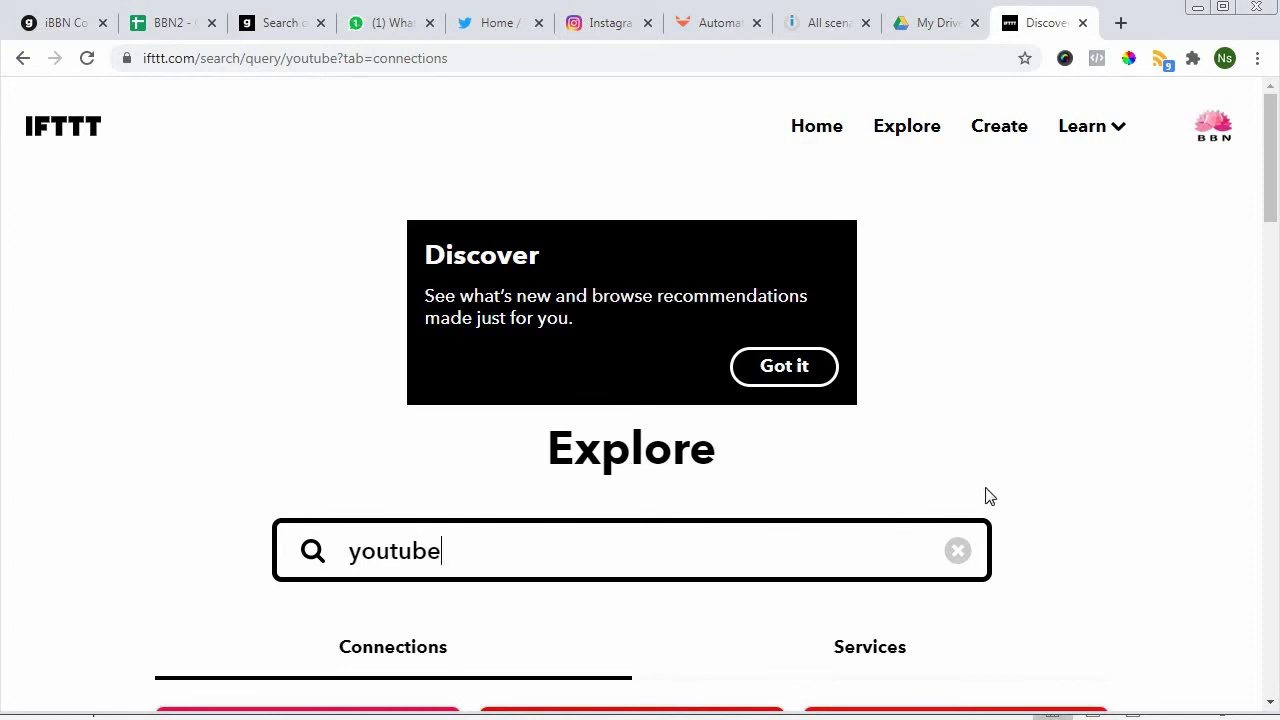
scroll("down", 3)
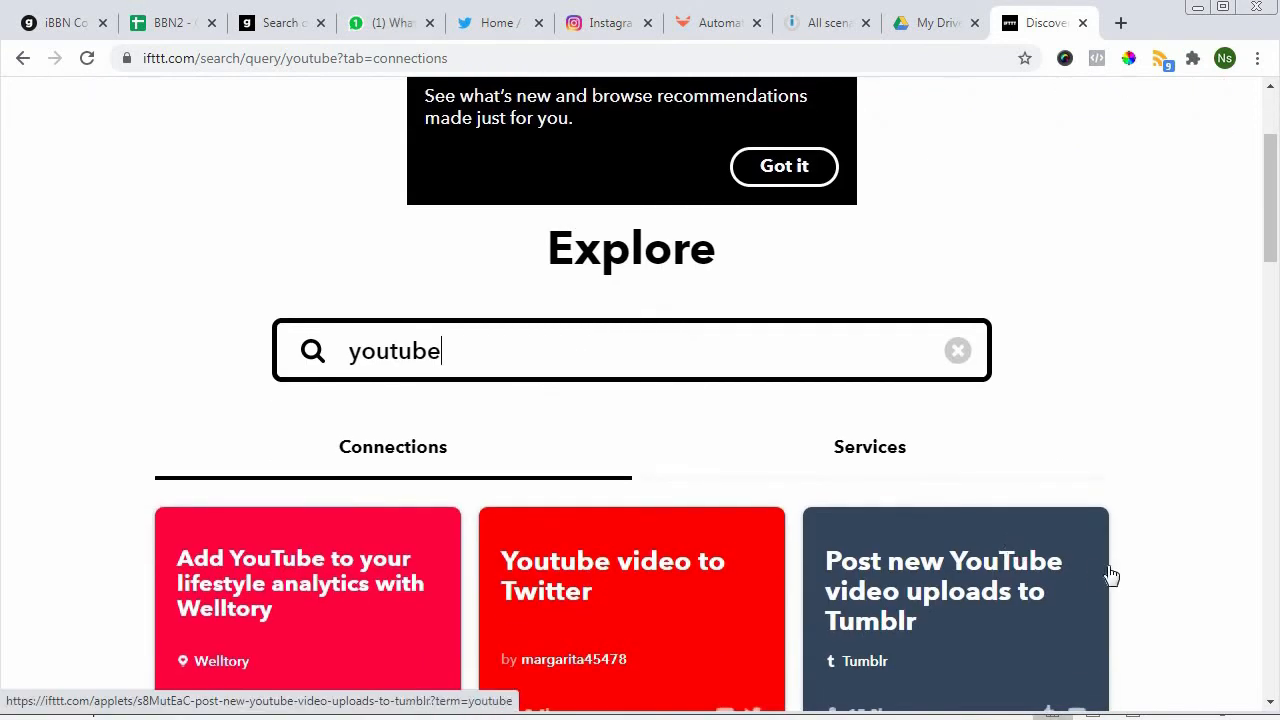
mouse_move(1132, 528)
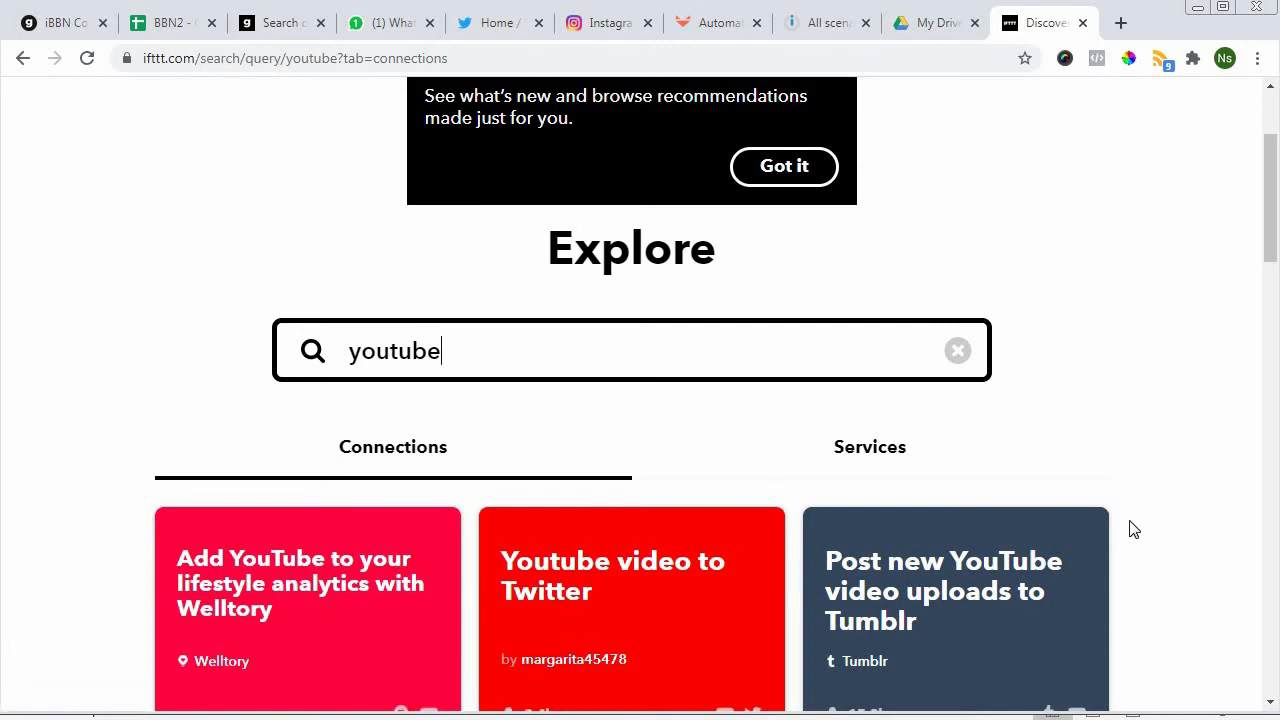
mouse_move(1130, 524)
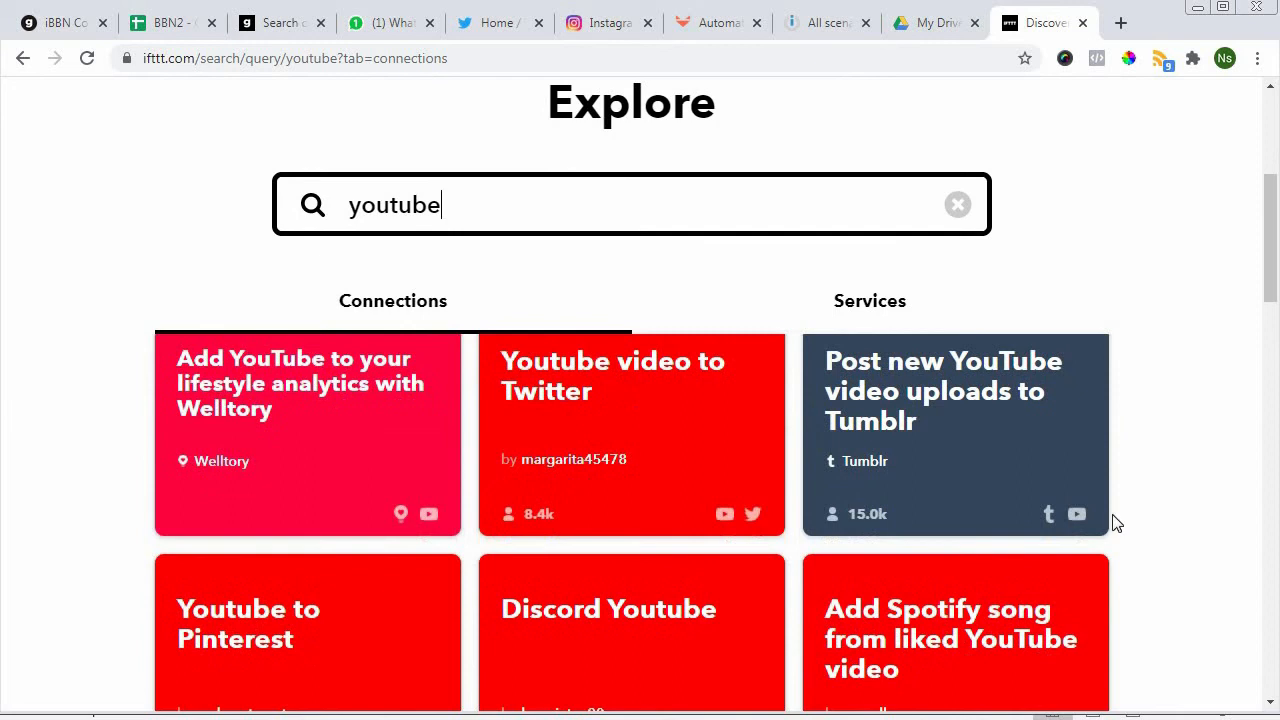
scroll("down", 3)
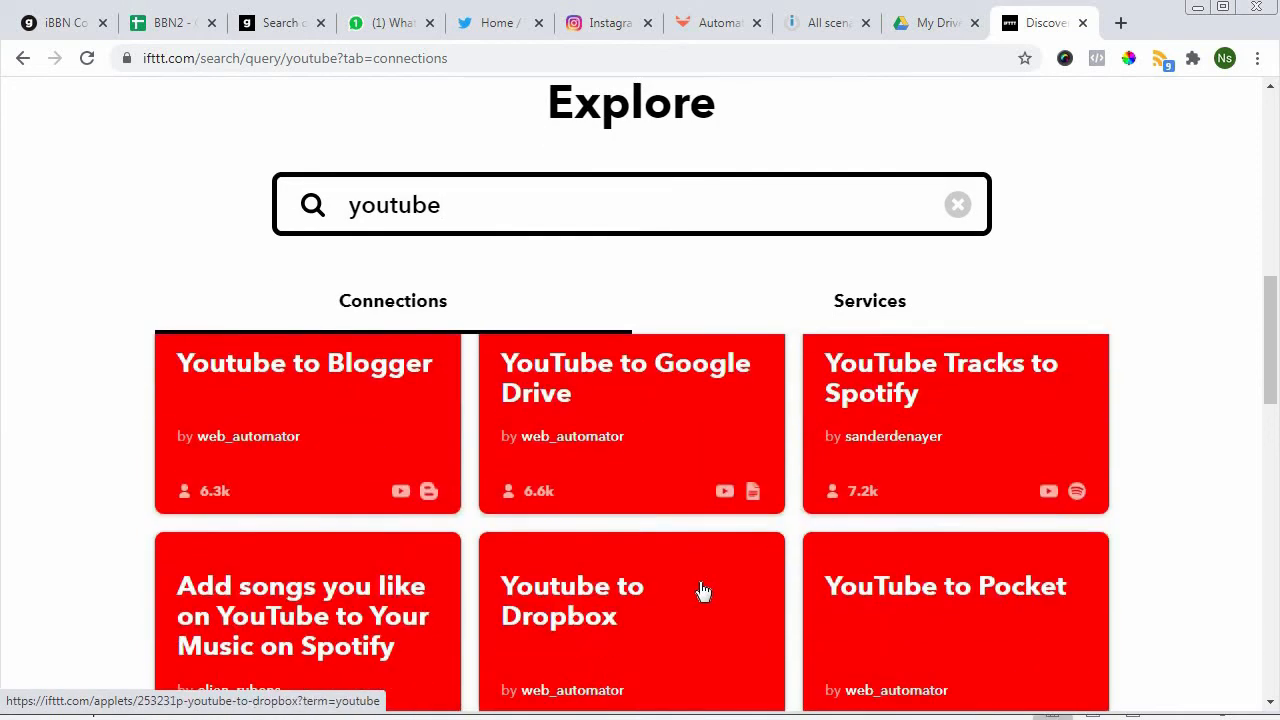
scroll("down", 3)
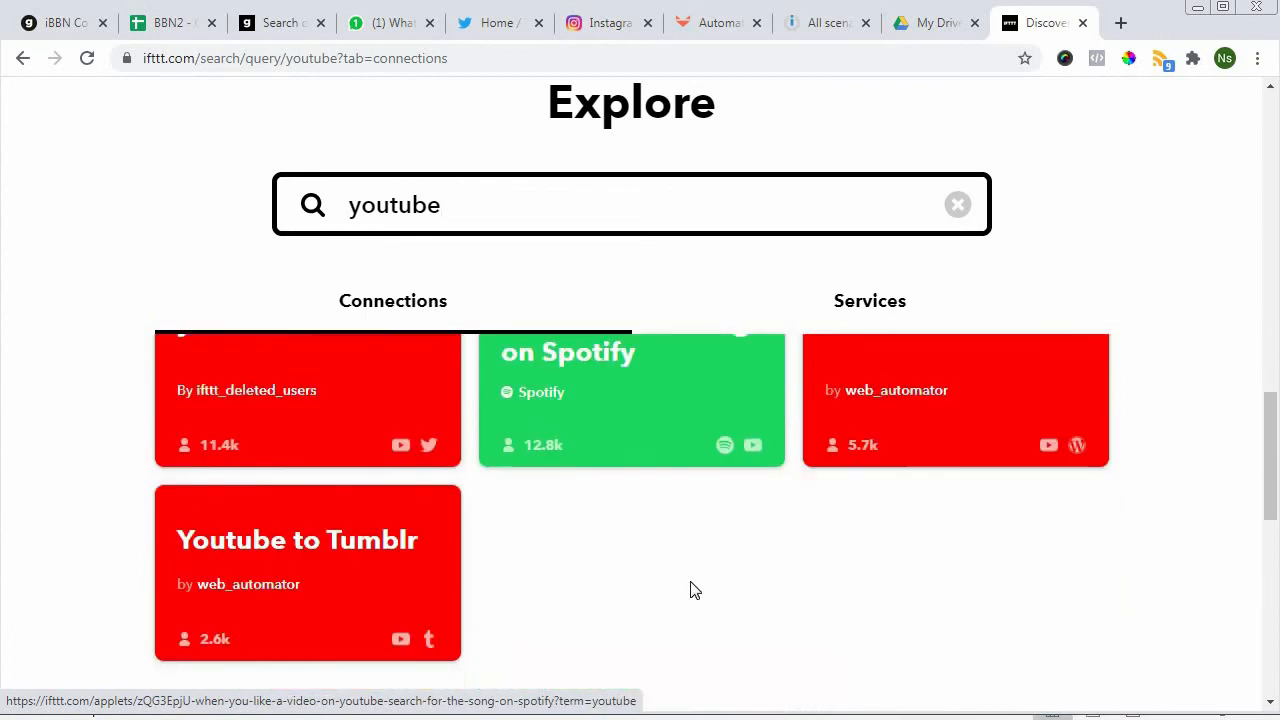
scroll("down", 3)
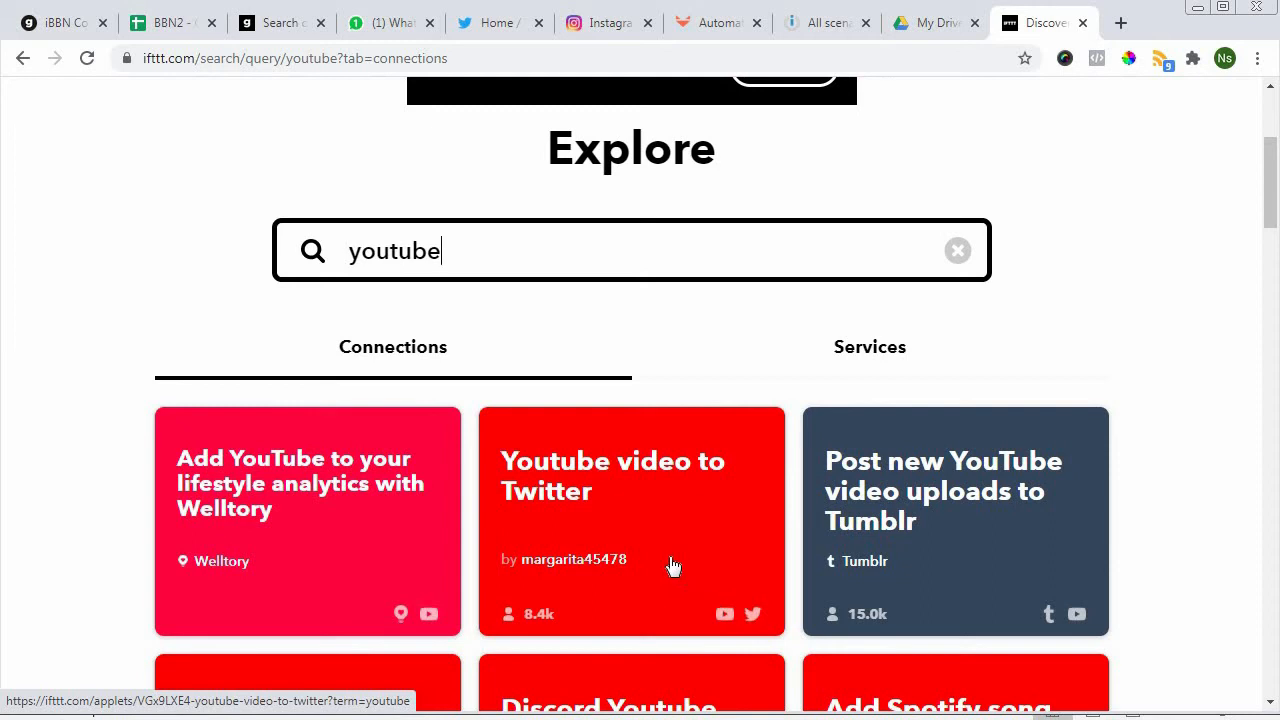
mouse_move(716, 568)
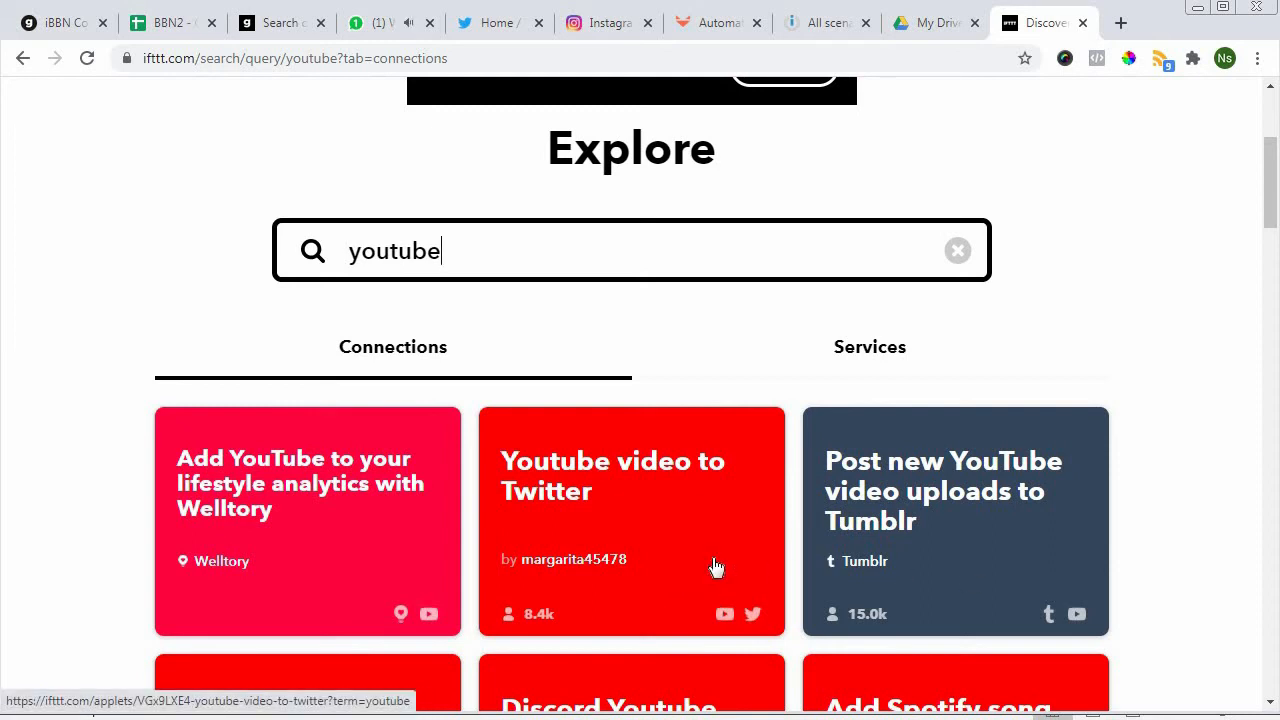
scroll("down", 3)
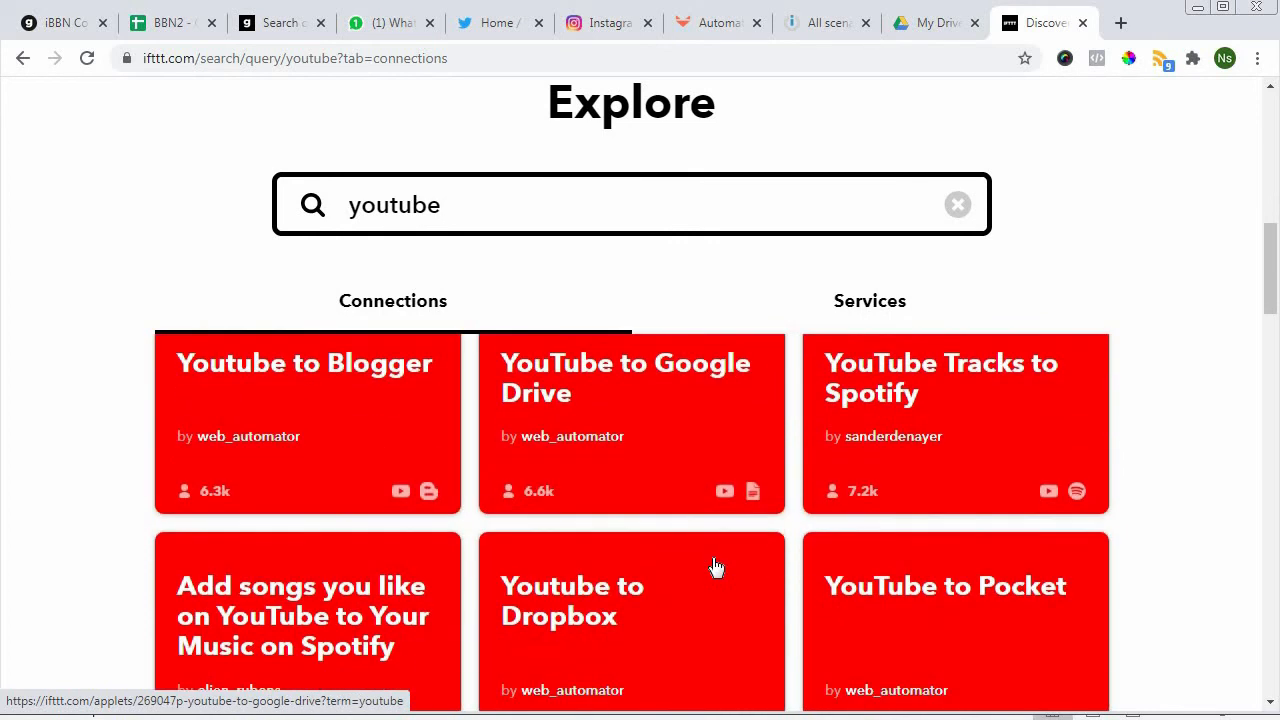
scroll("down", 3)
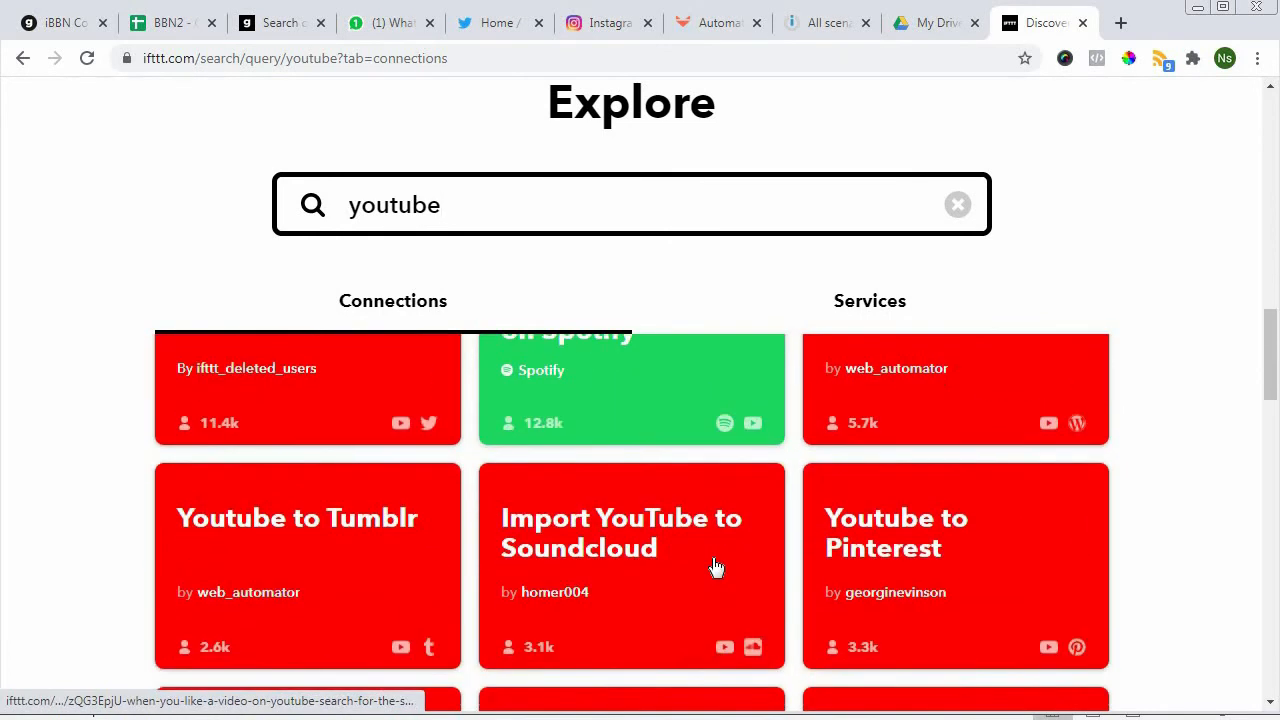
scroll("down", 3)
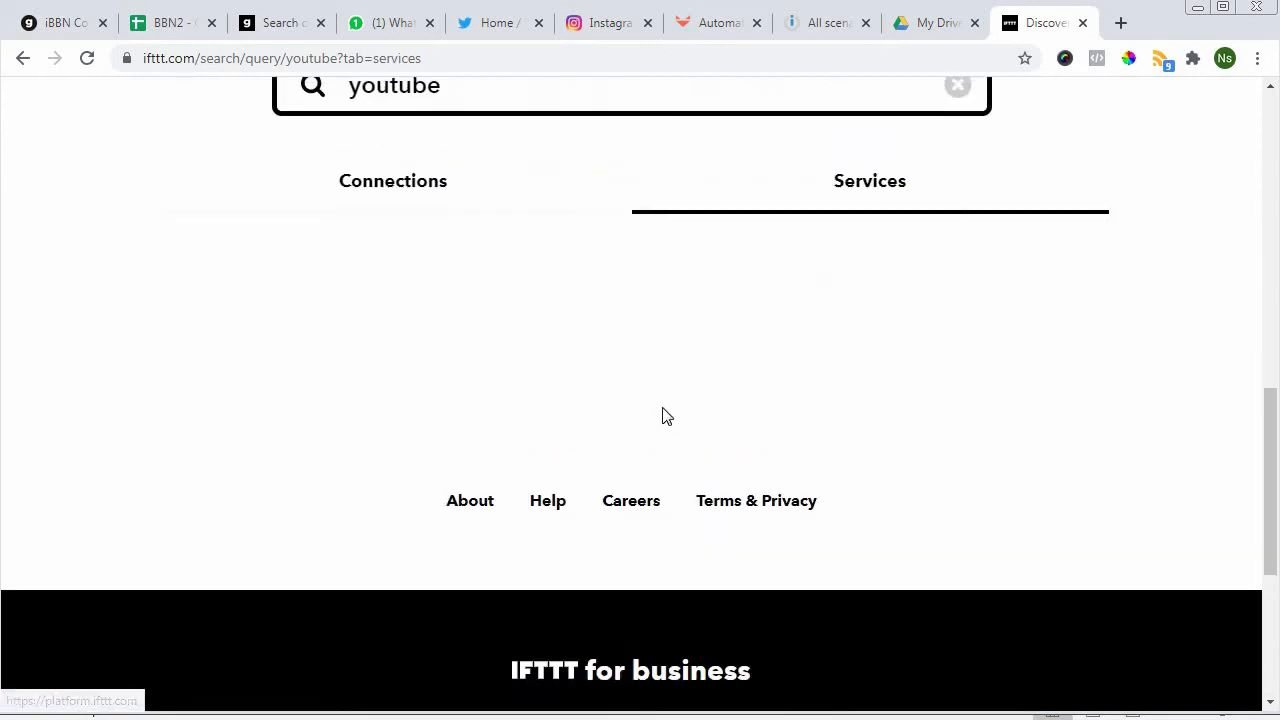
- Return to the Connections results and scroll to 'Share your YouTube uploads to a Facebook Page'
left_click(392, 180)
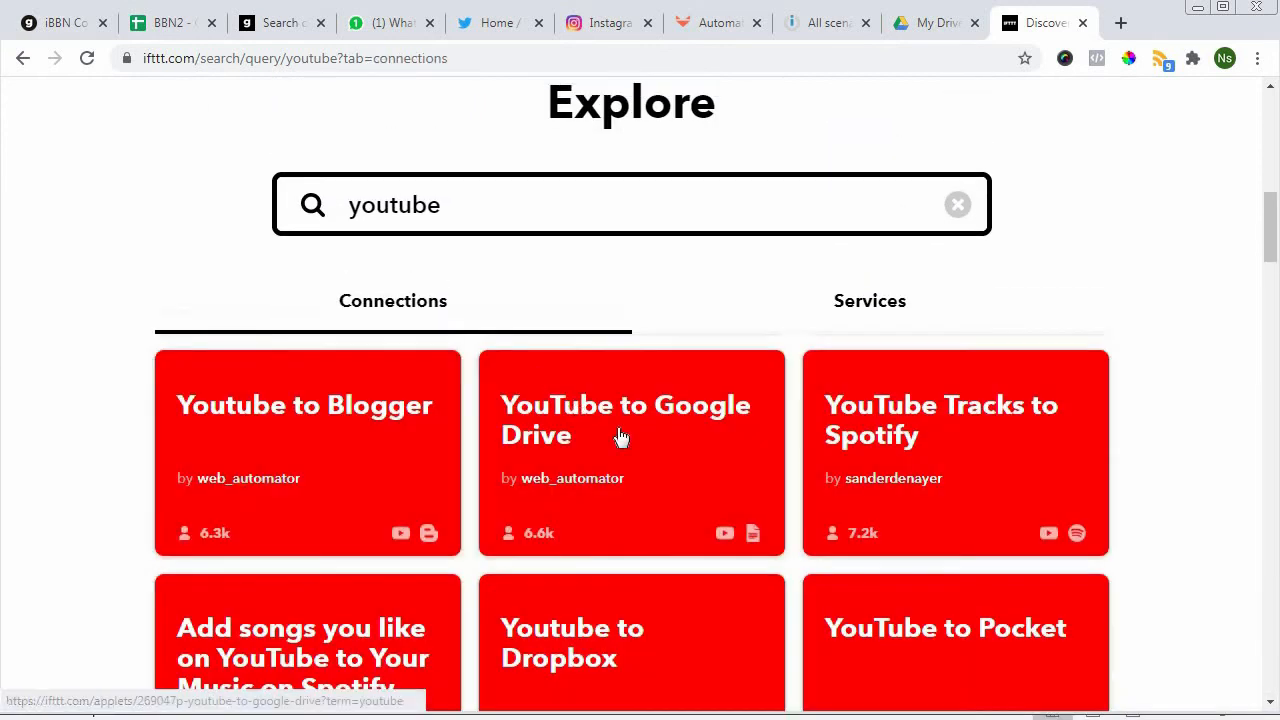
scroll("down", 3)
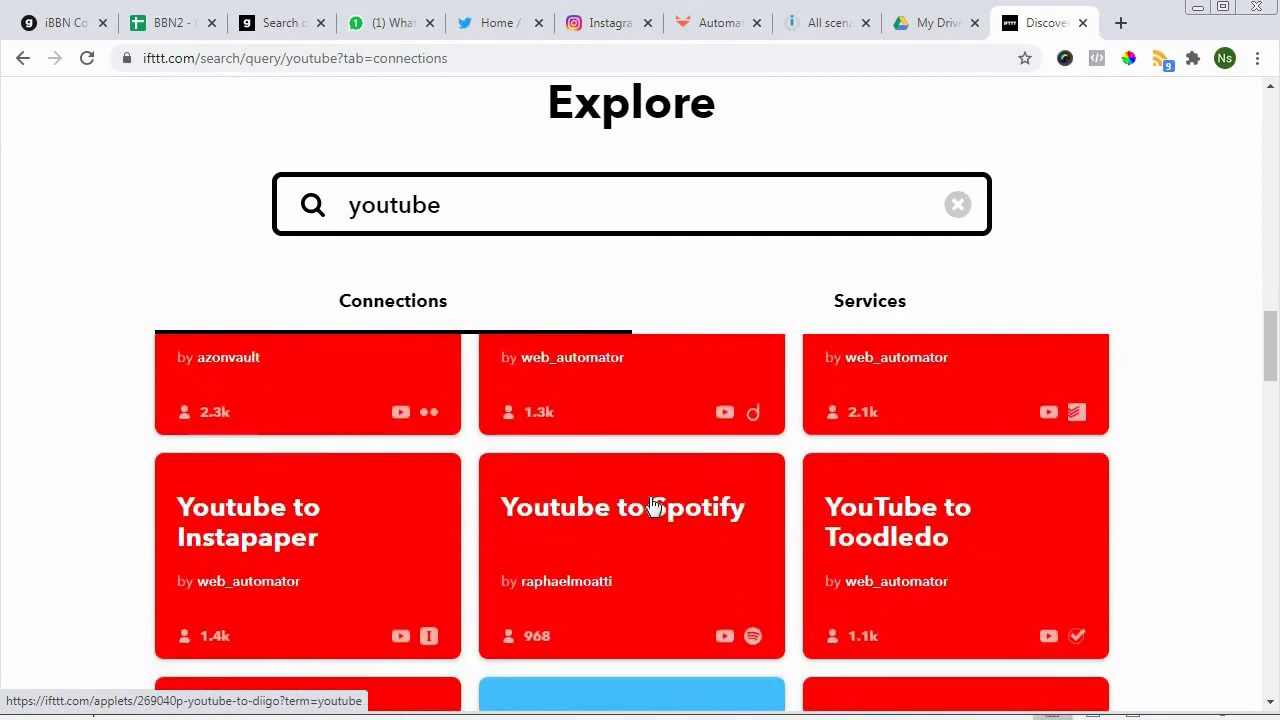
scroll("down", 3)
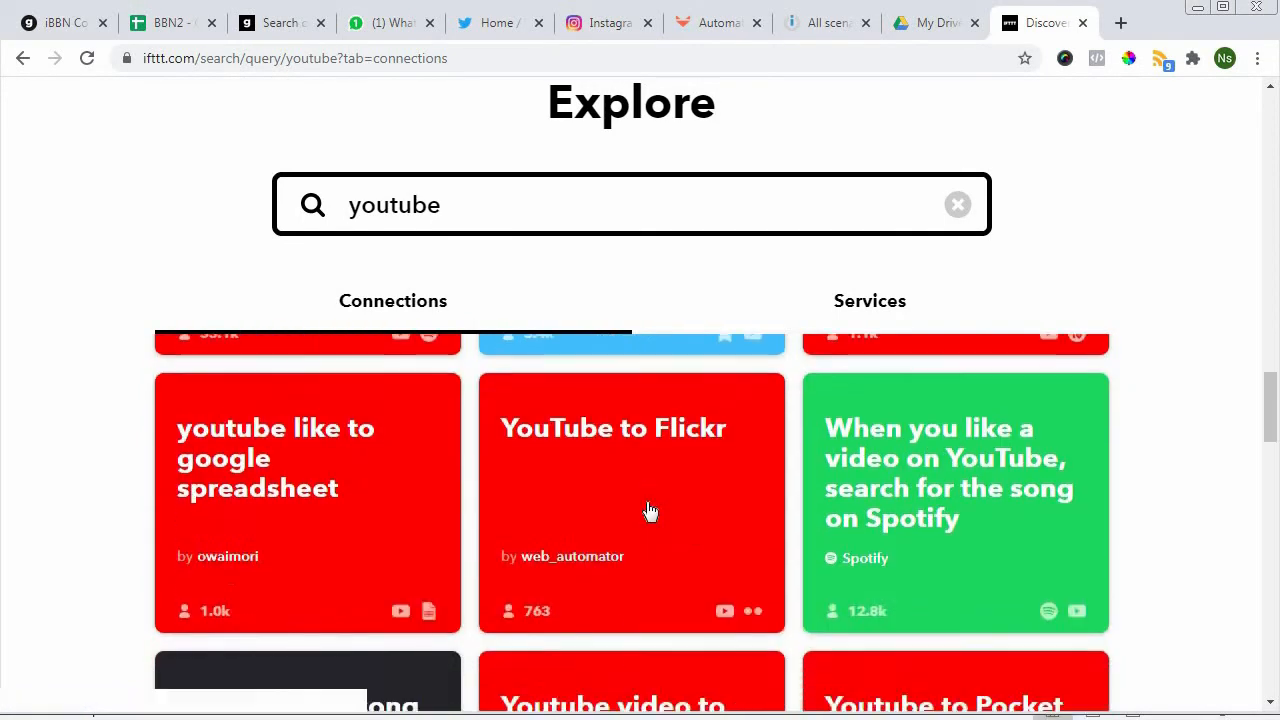
scroll("down", 3)
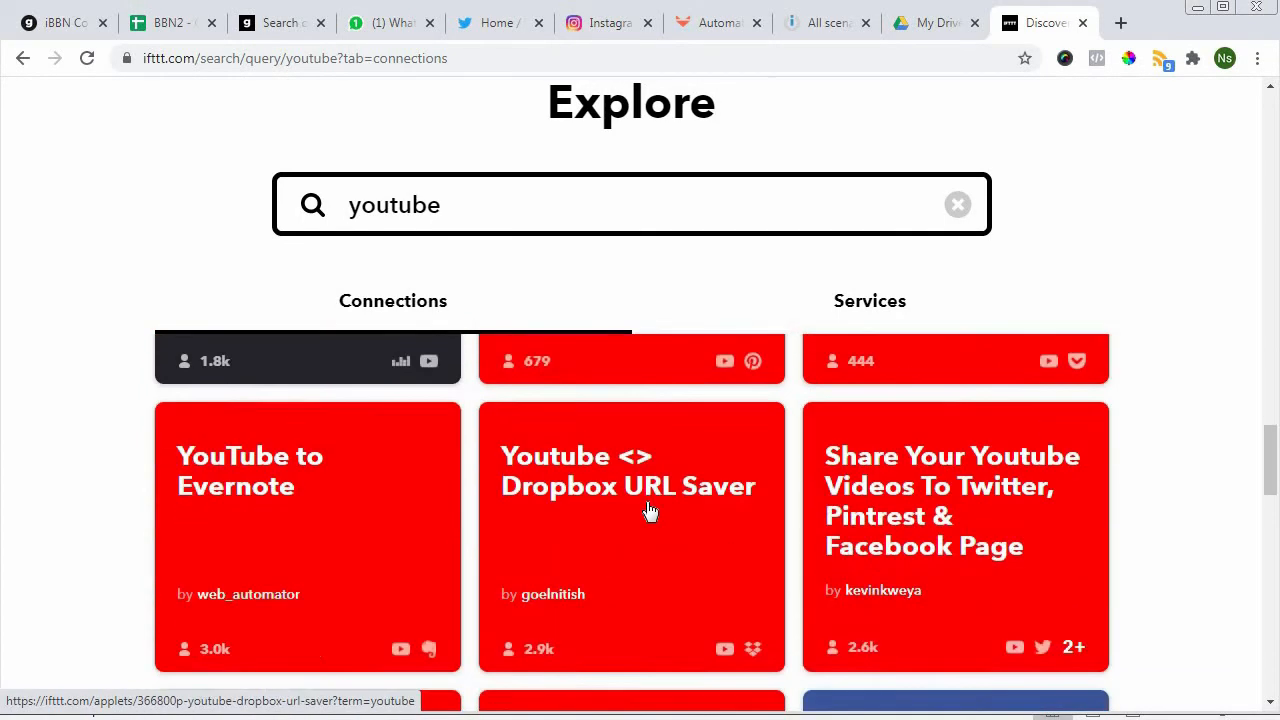
scroll("down", 3)
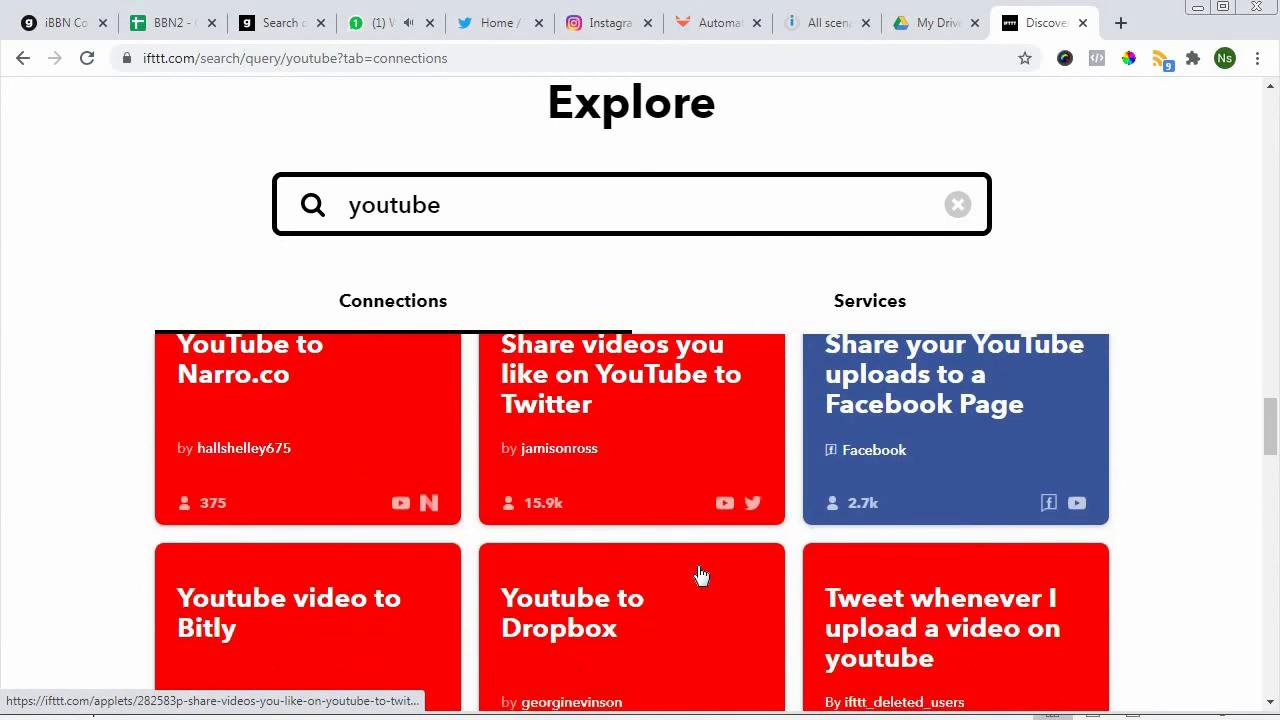
scroll("down", 3)
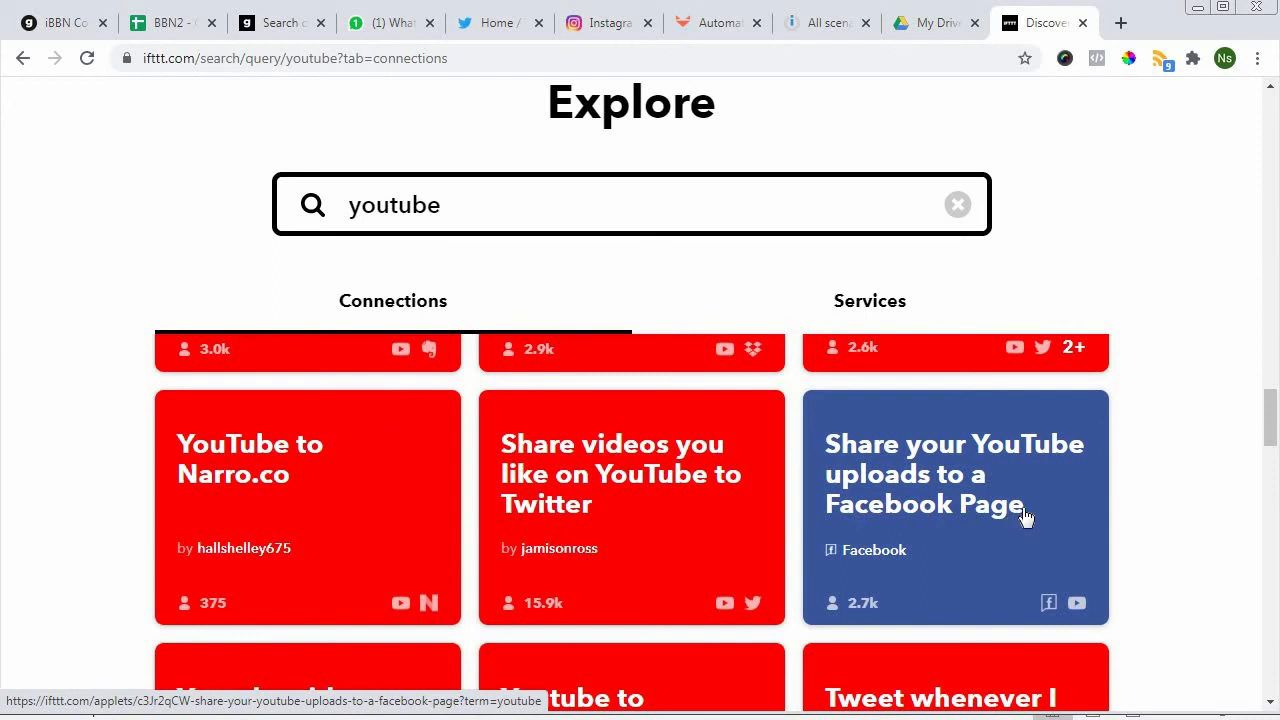
mouse_move(970, 436)
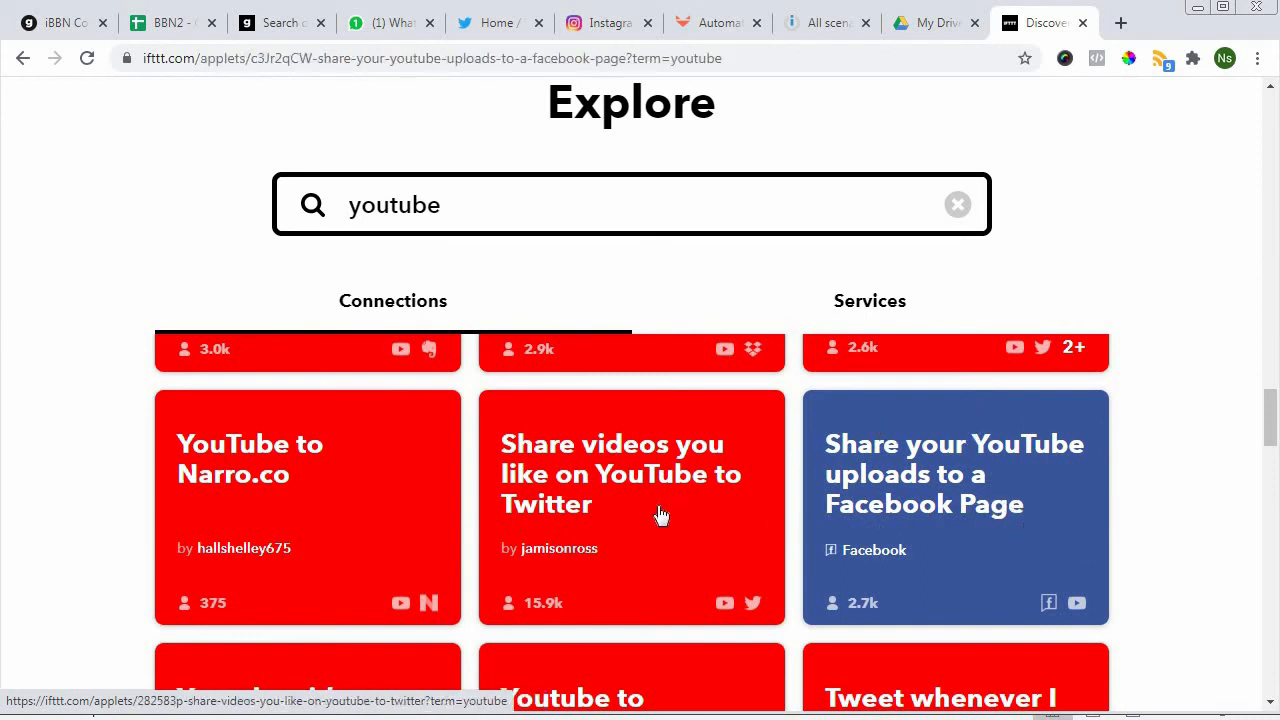
- Start connecting the Share your YouTube uploads to a Facebook Page applet
left_click(954, 474)
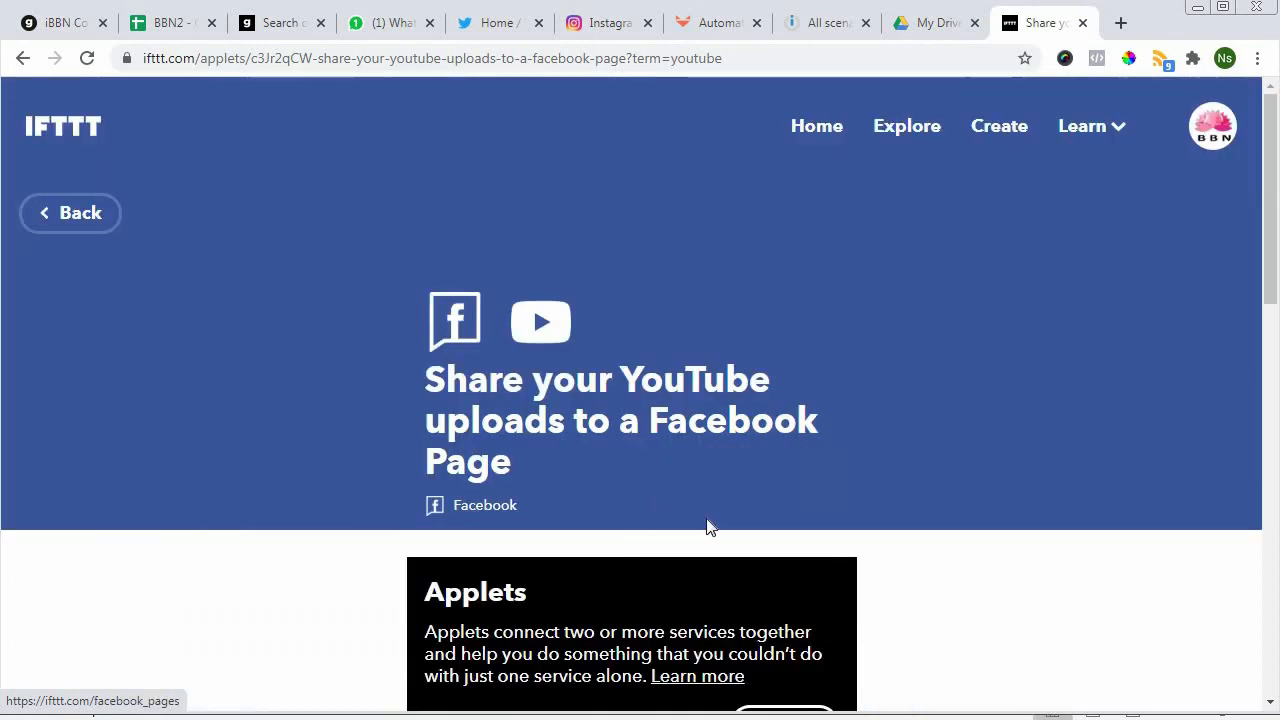
scroll("down", 3)
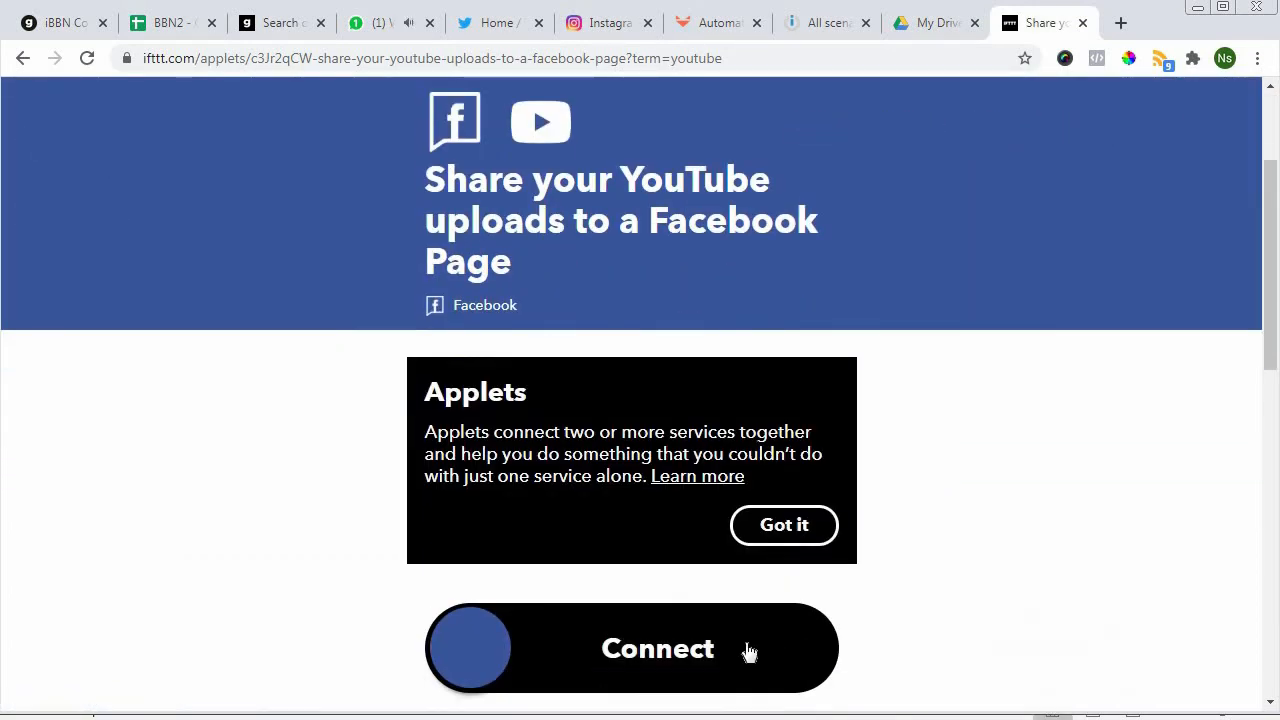
left_click(632, 648)
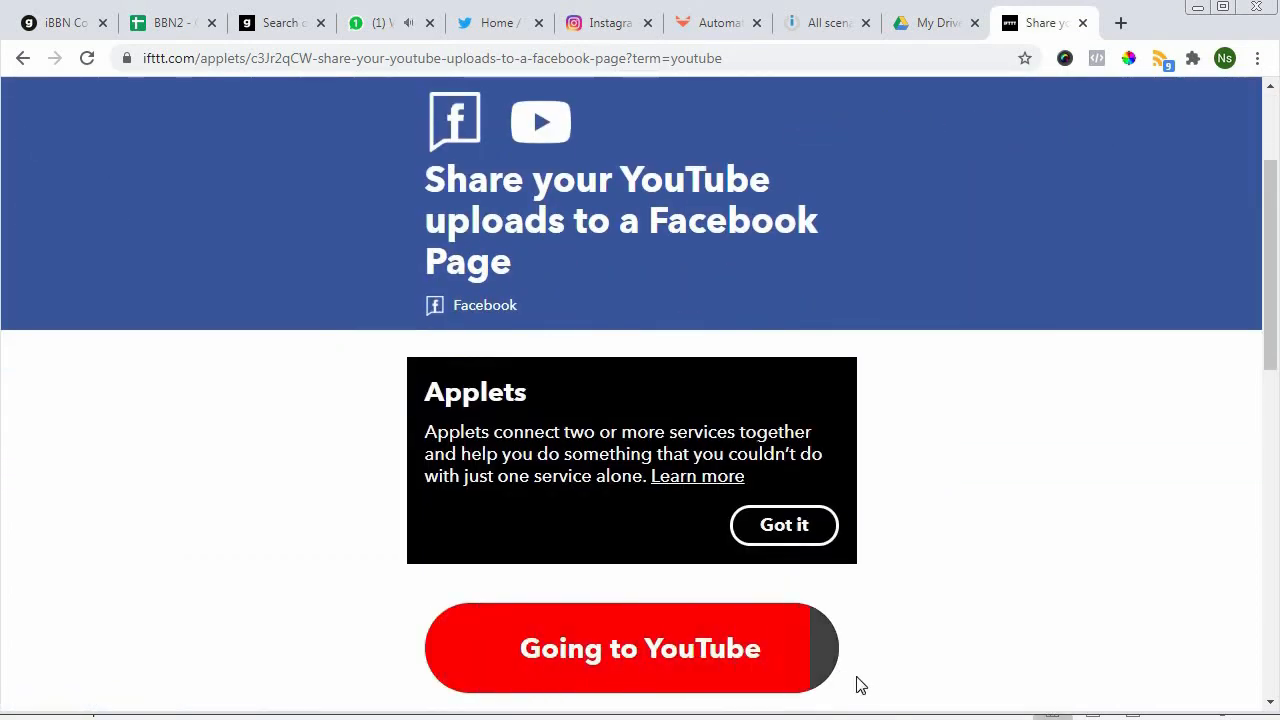
left_click(640, 648)
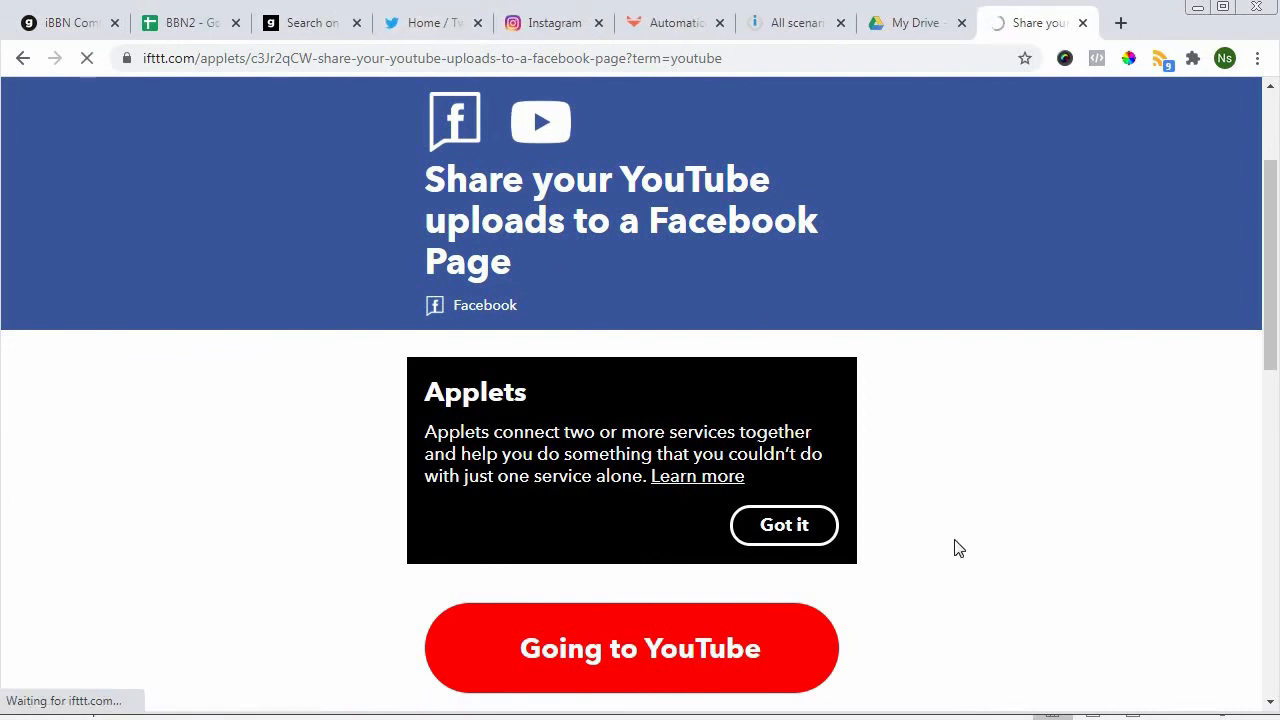
left_click(632, 648)
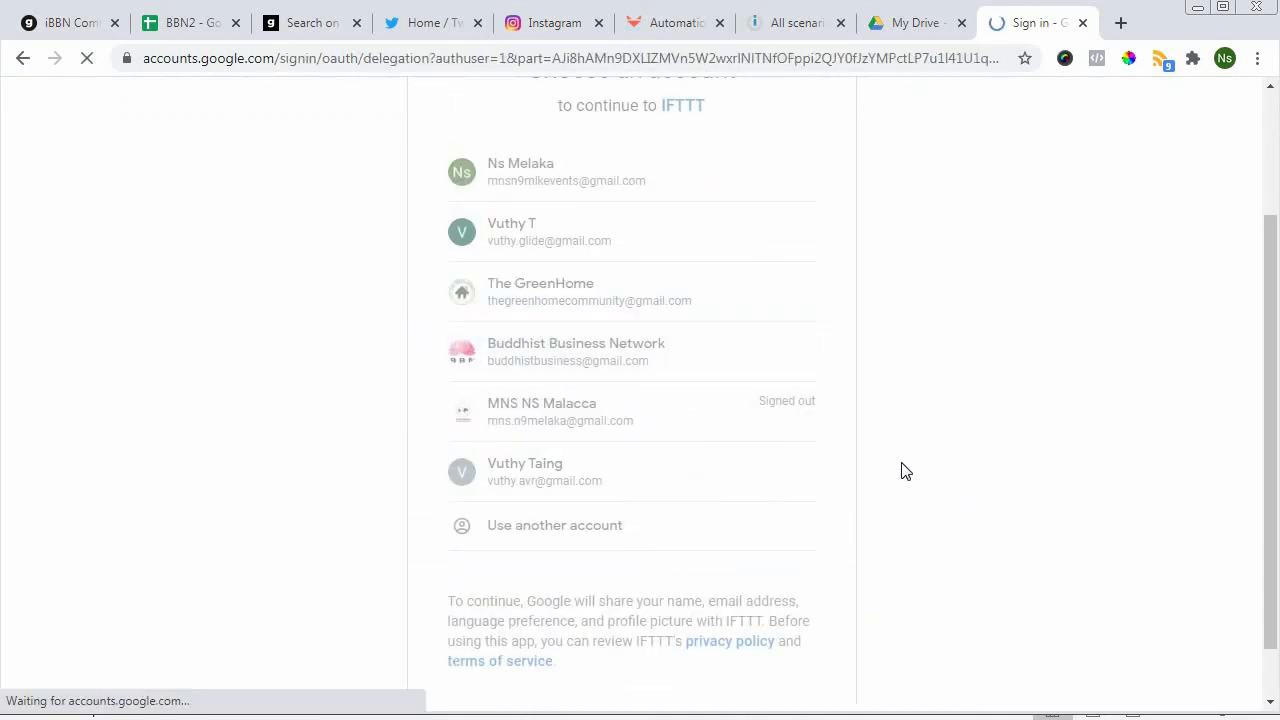
- Choose the business Google account and allow IFTTT to manage its YouTube account
left_click(576, 352)
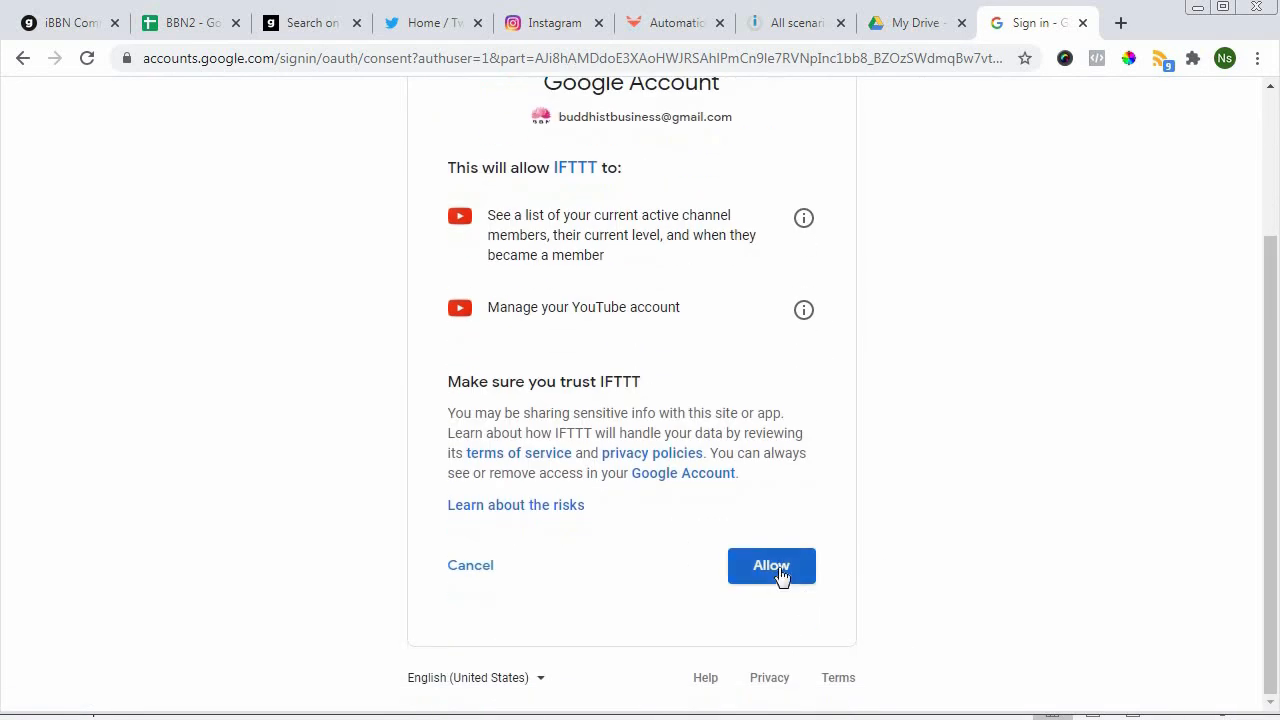
left_click(772, 564)
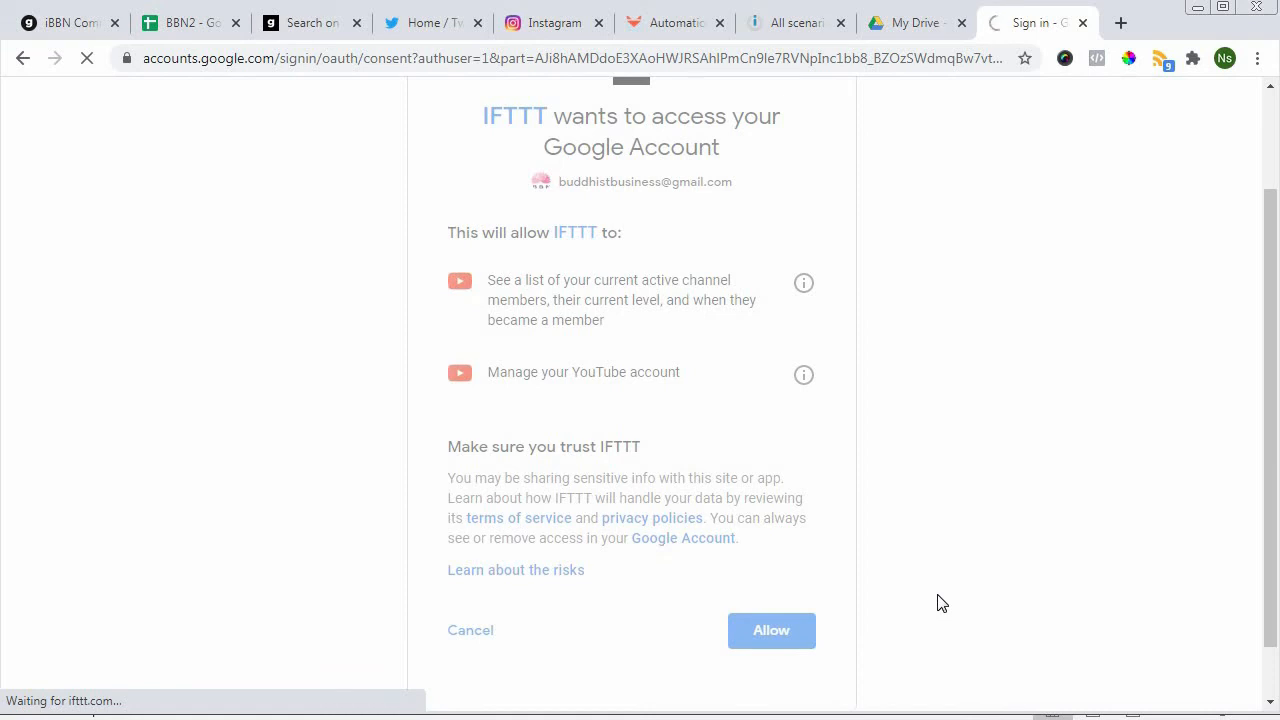
left_click(772, 630)
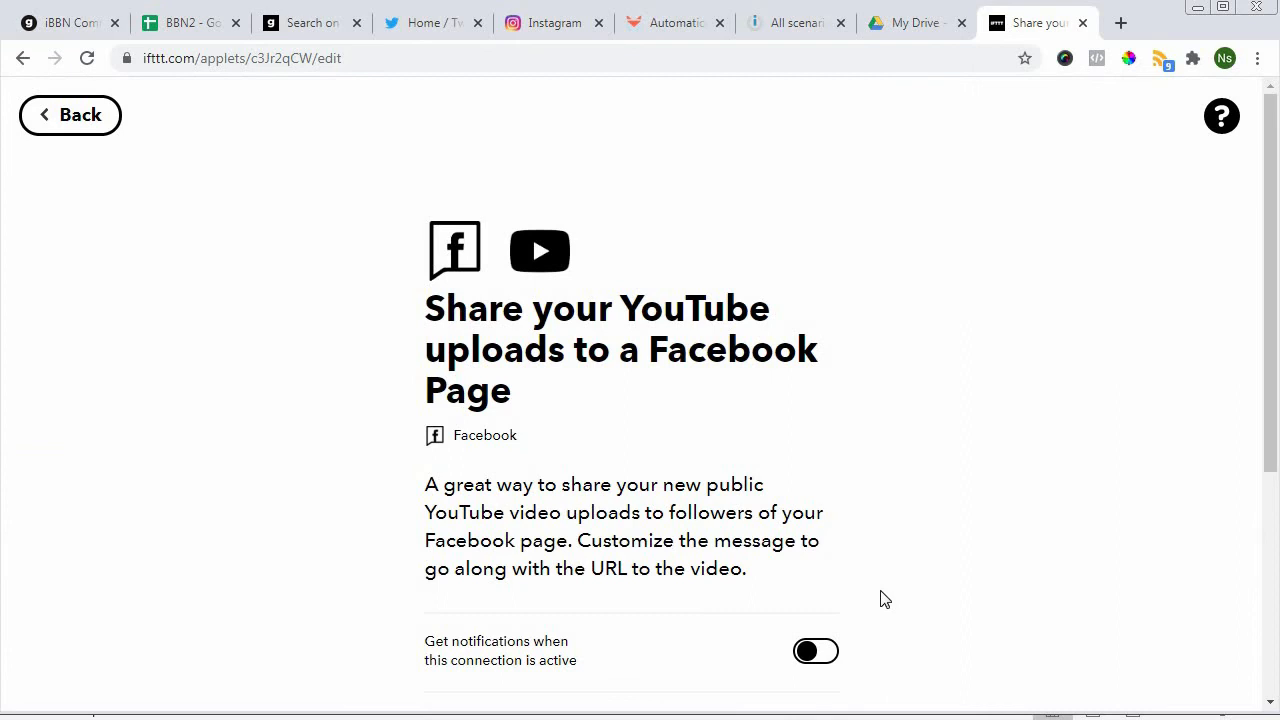
- Enable notifications for the YouTube applet and save it so it shows Connected
scroll("down", 3)
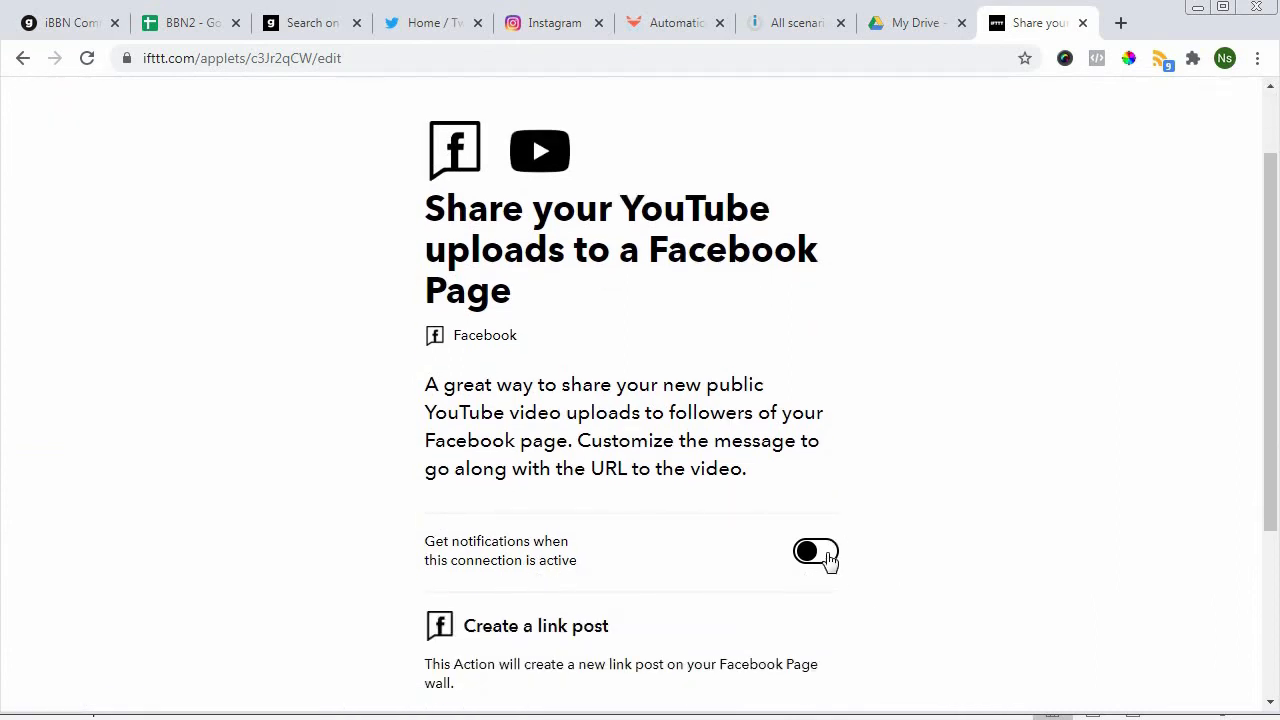
left_click(816, 552)
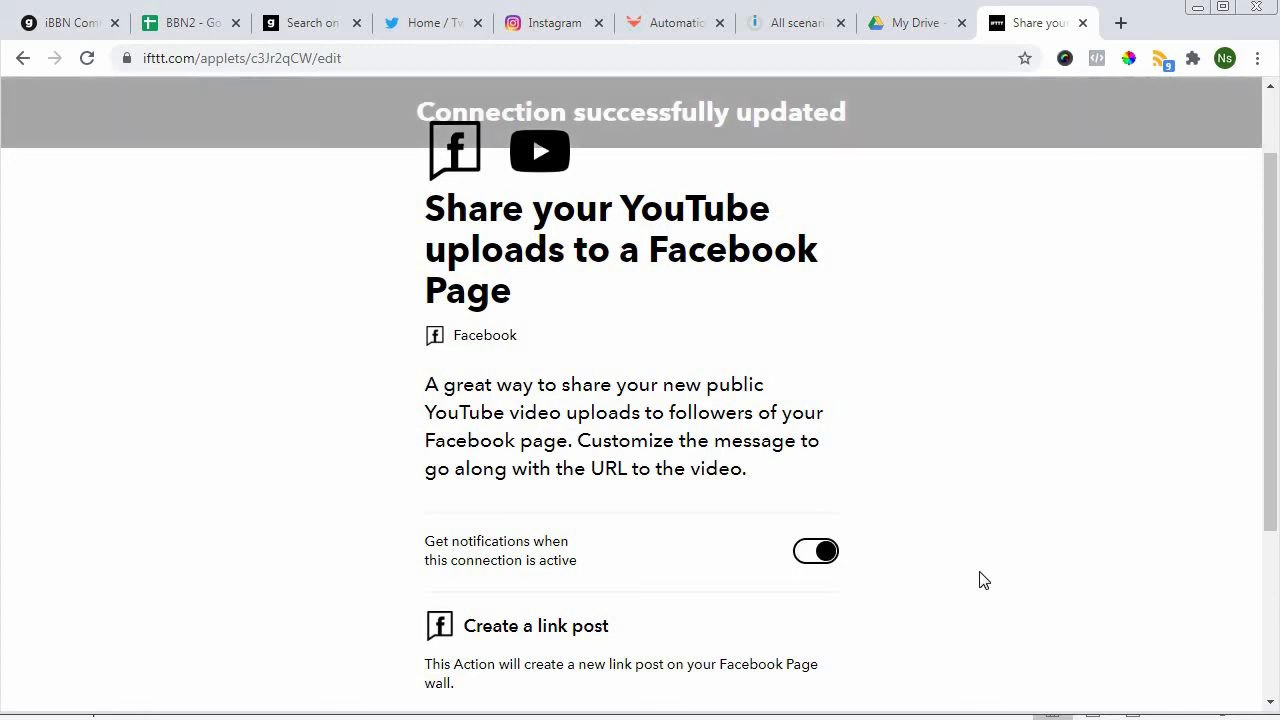
scroll("down", 3)
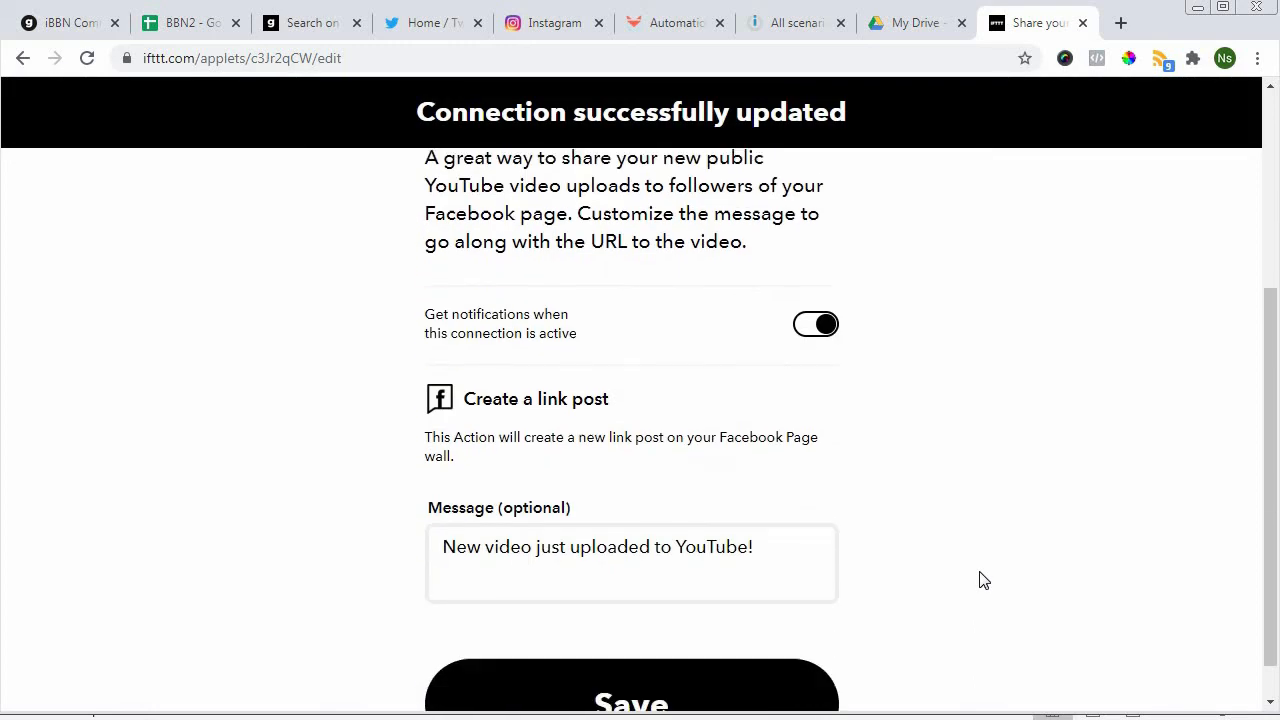
scroll("down", 3)
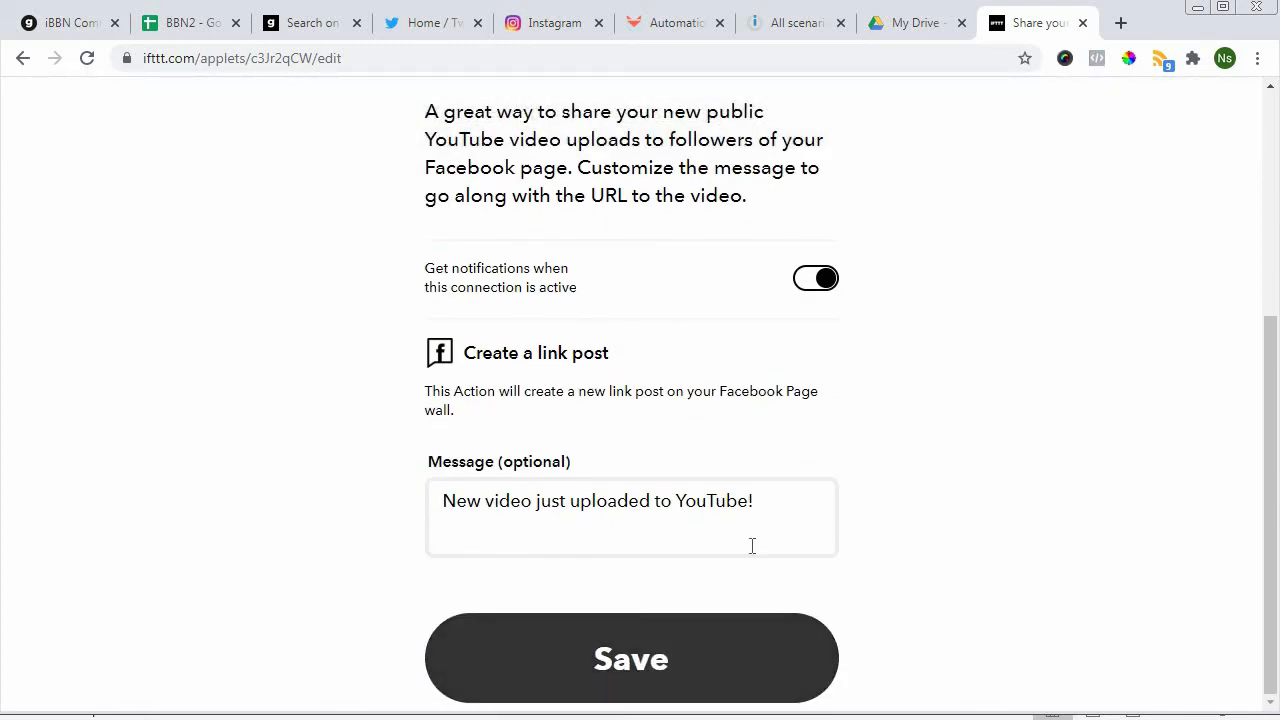
left_click(632, 658)
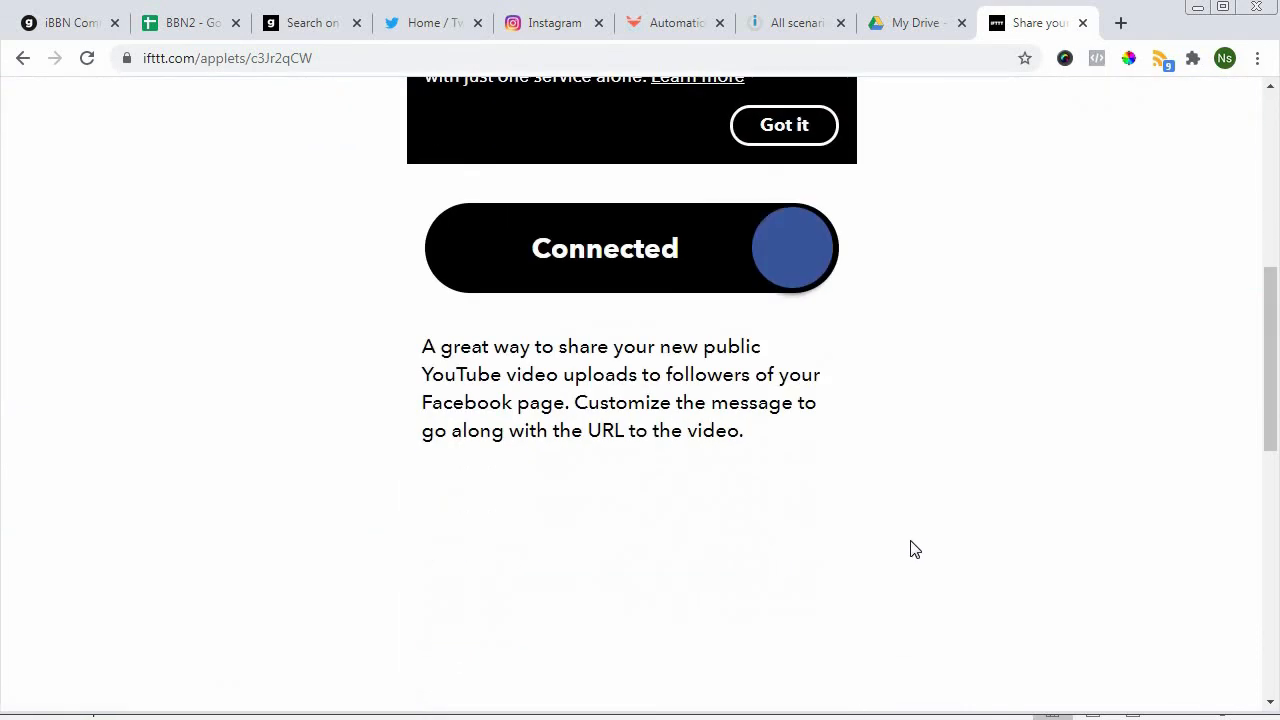
scroll("up", 3)
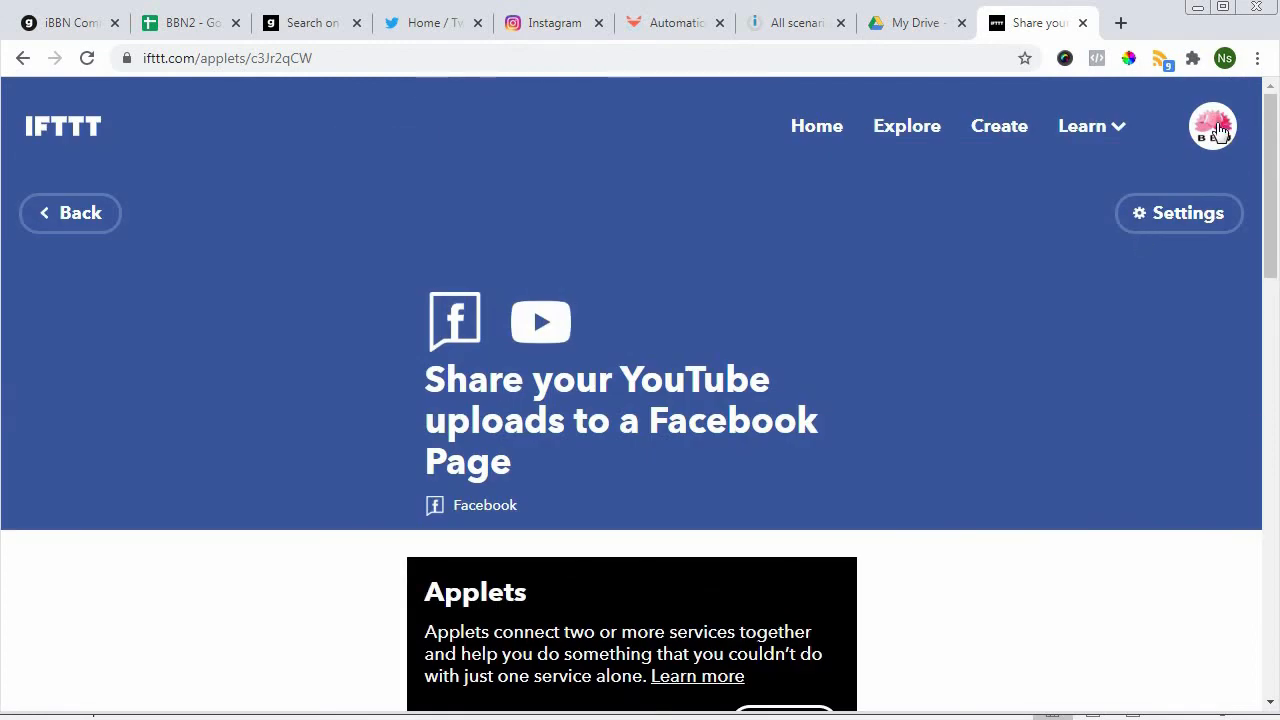
left_click(1212, 124)
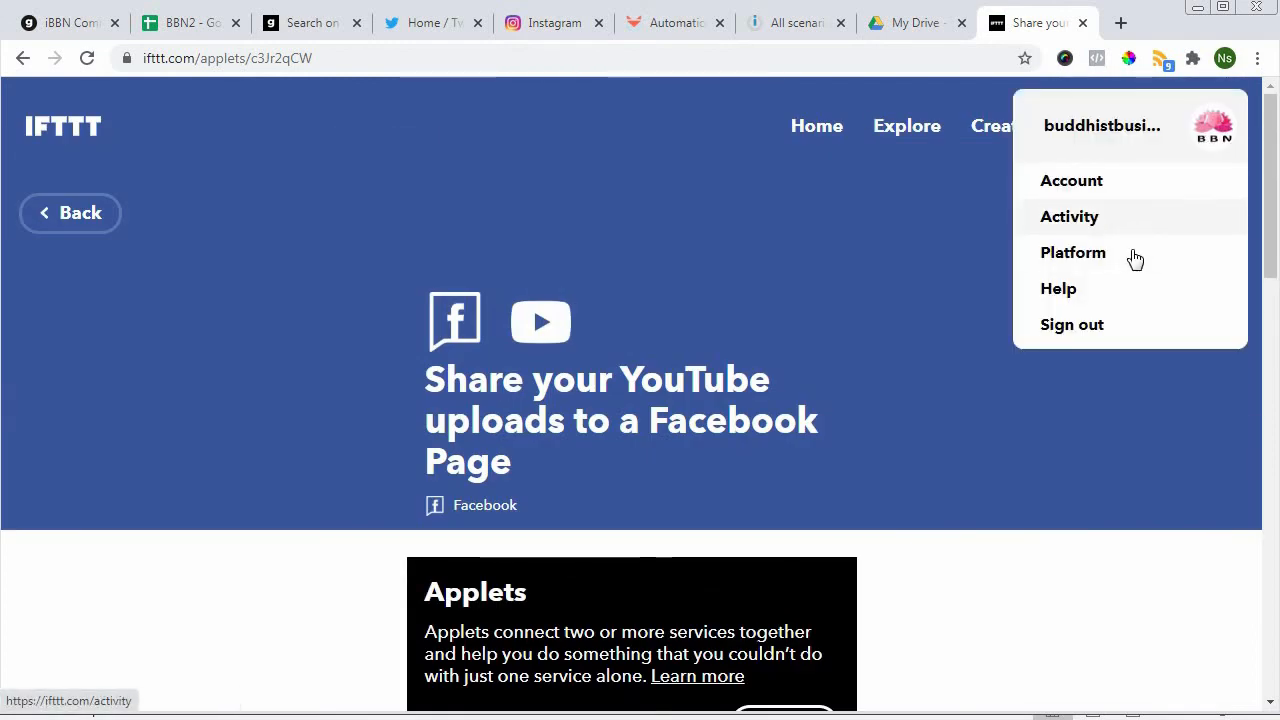
left_click(1096, 368)
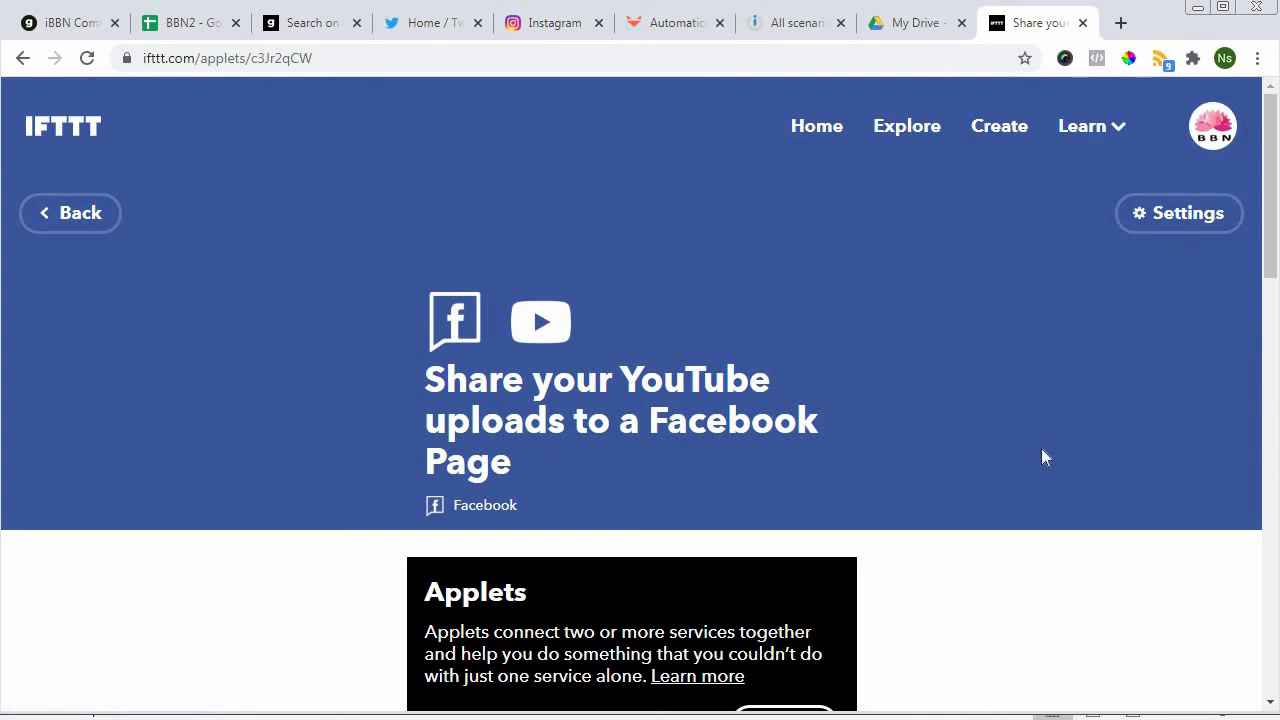
mouse_move(1036, 458)
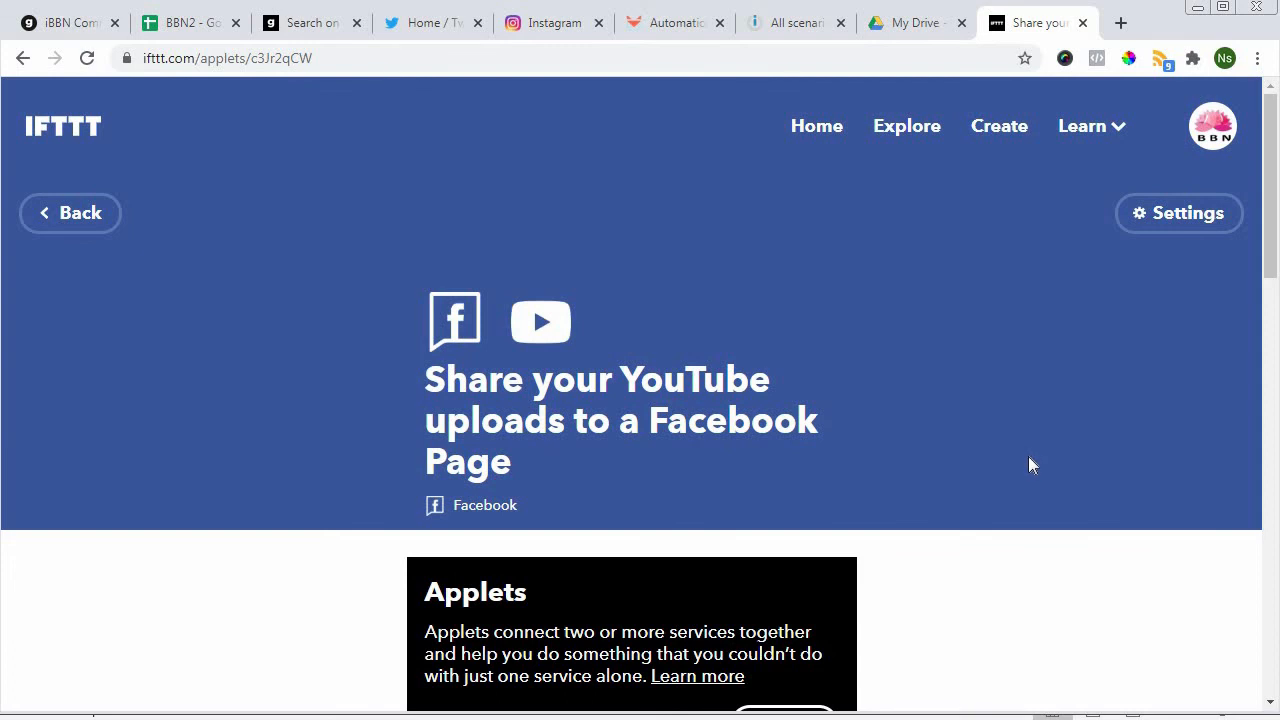
mouse_move(1024, 476)
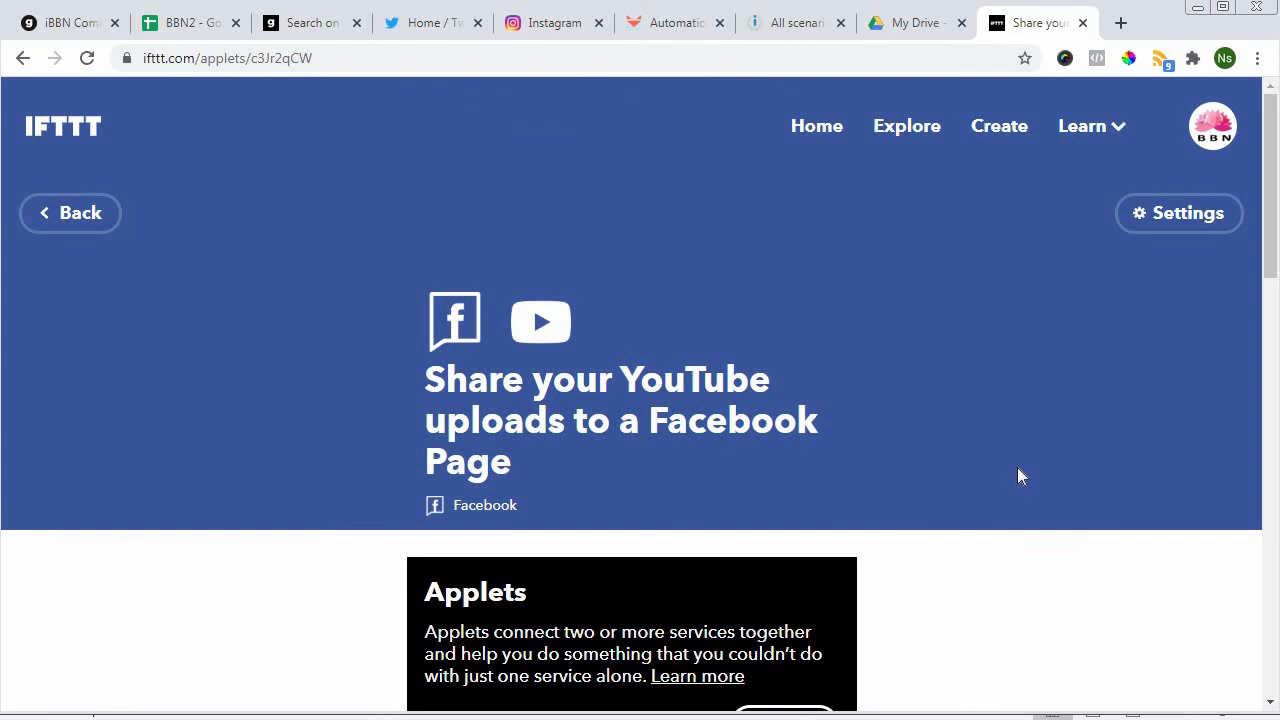
mouse_move(1016, 476)
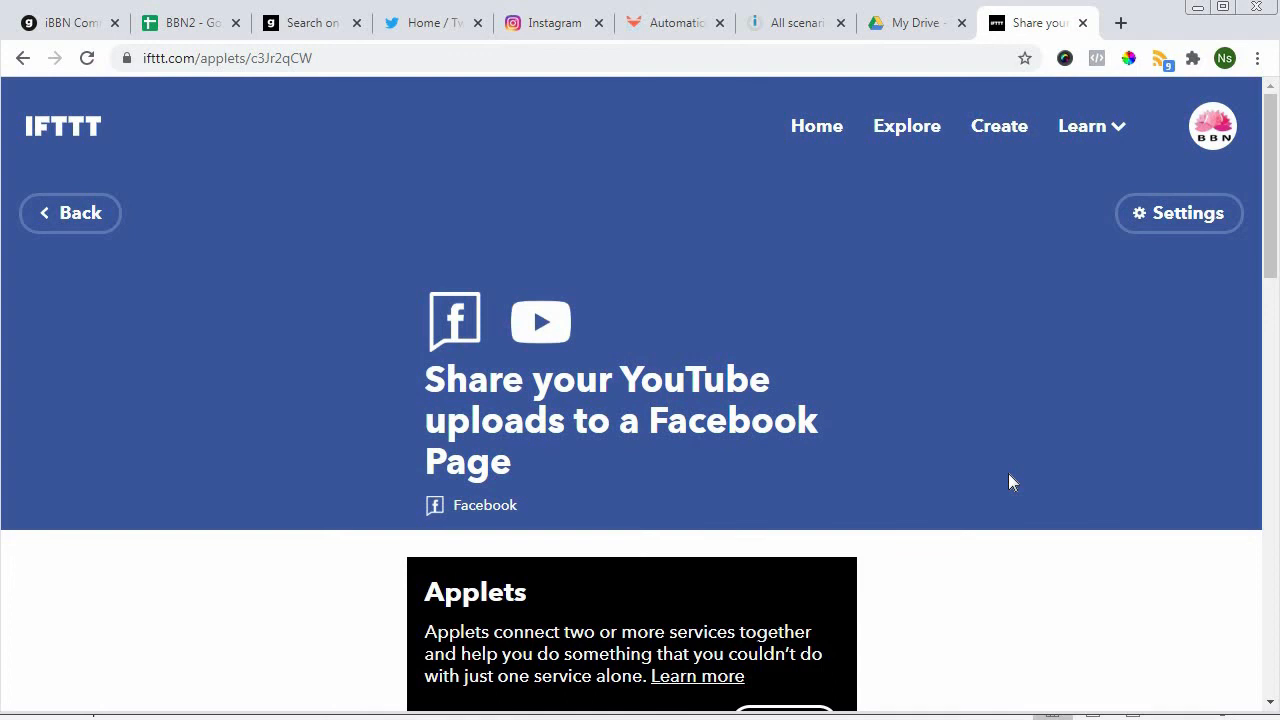
mouse_move(1004, 480)
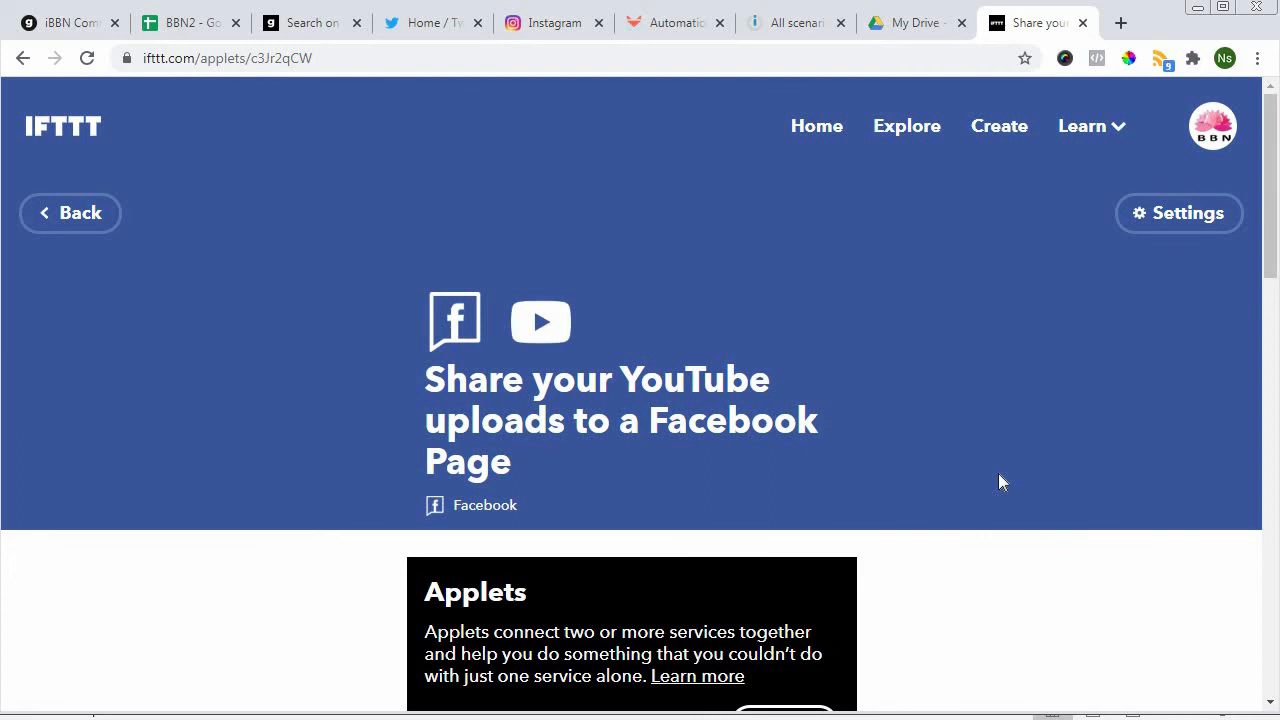
mouse_move(1008, 476)
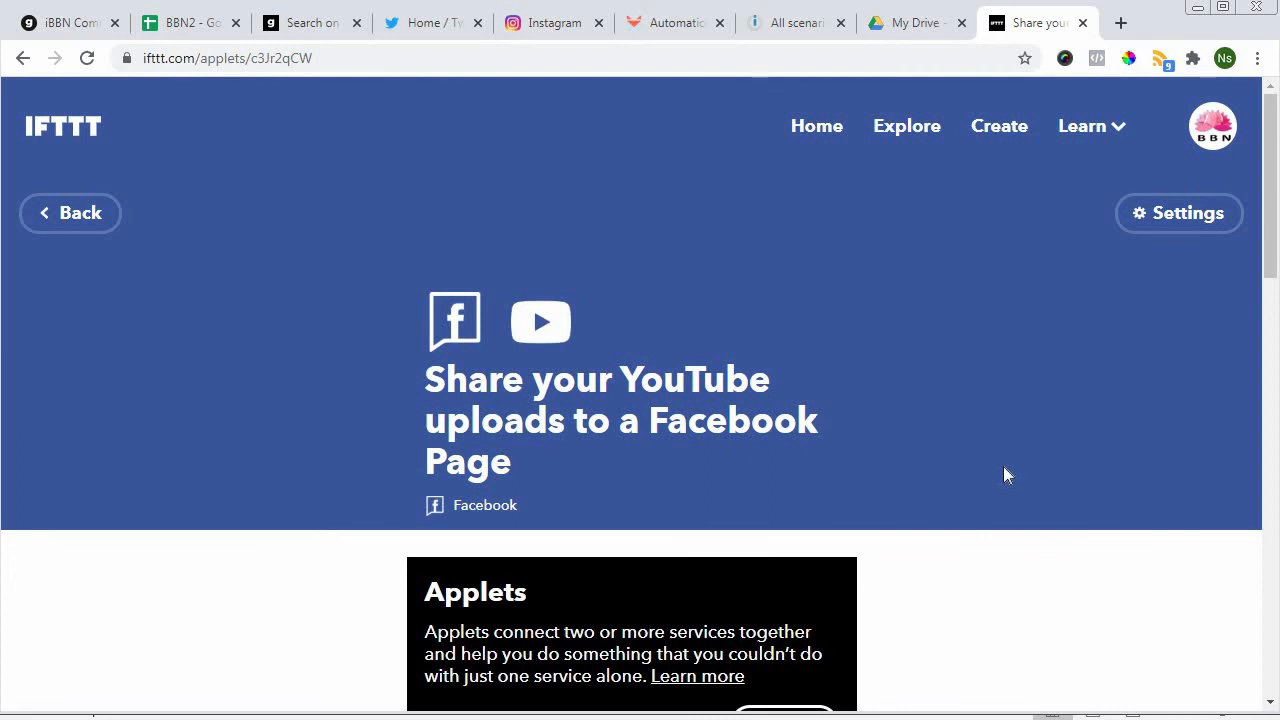
mouse_move(1016, 464)
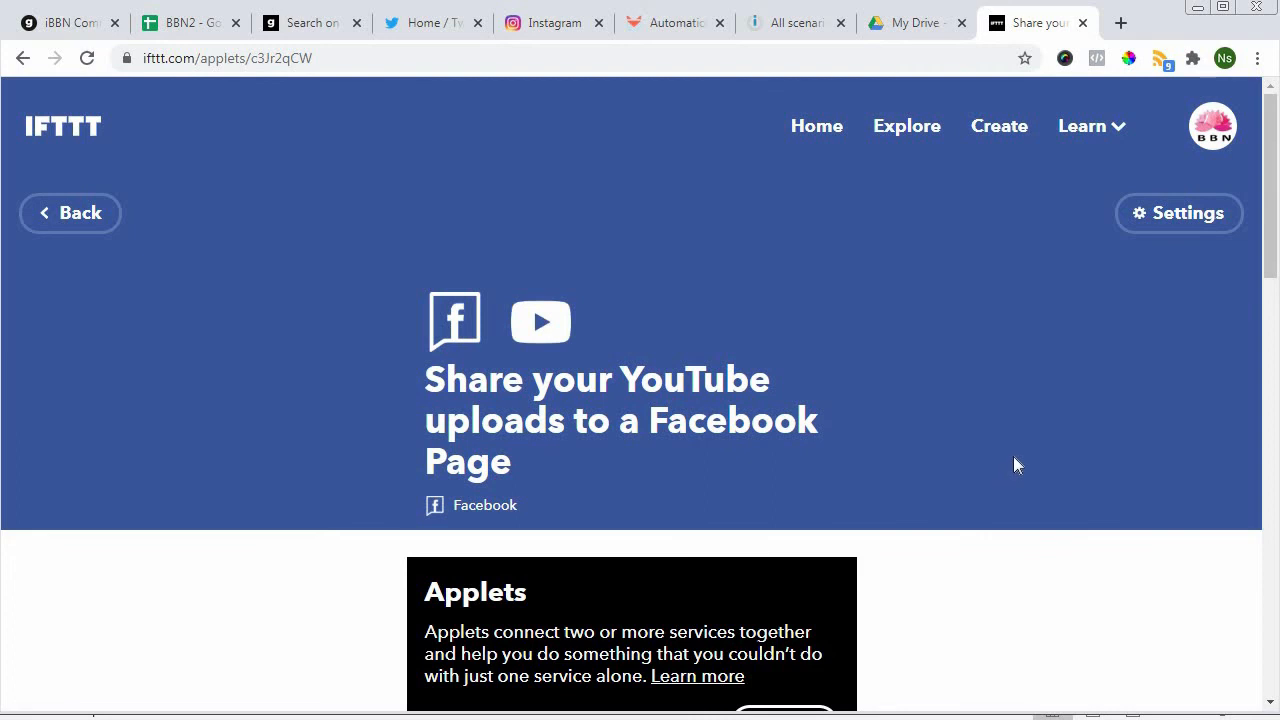